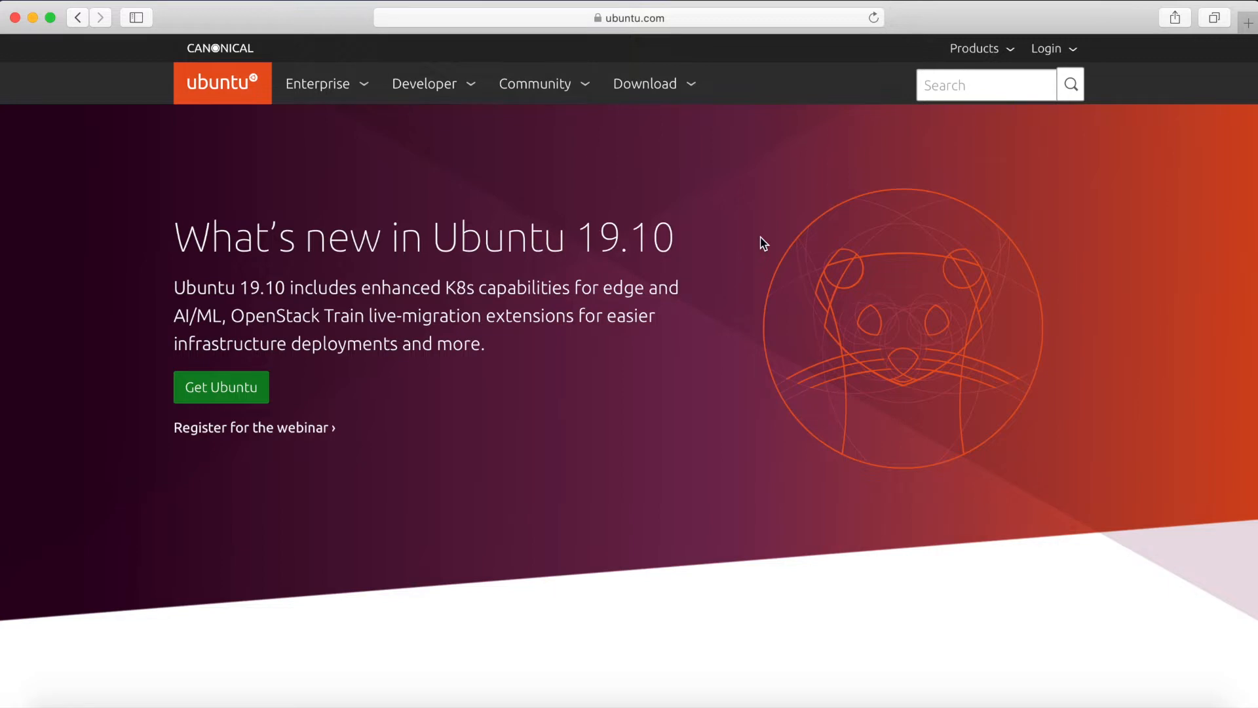
mouse_move(726, 257)
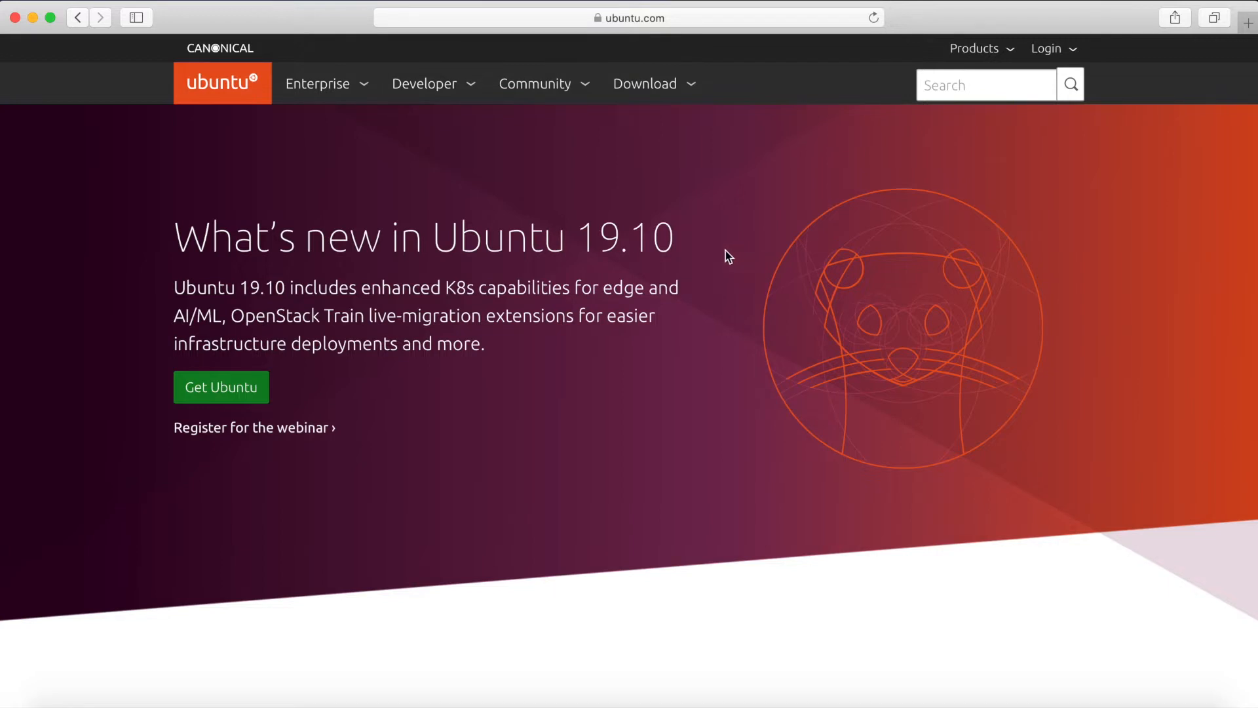
mouse_move(661, 286)
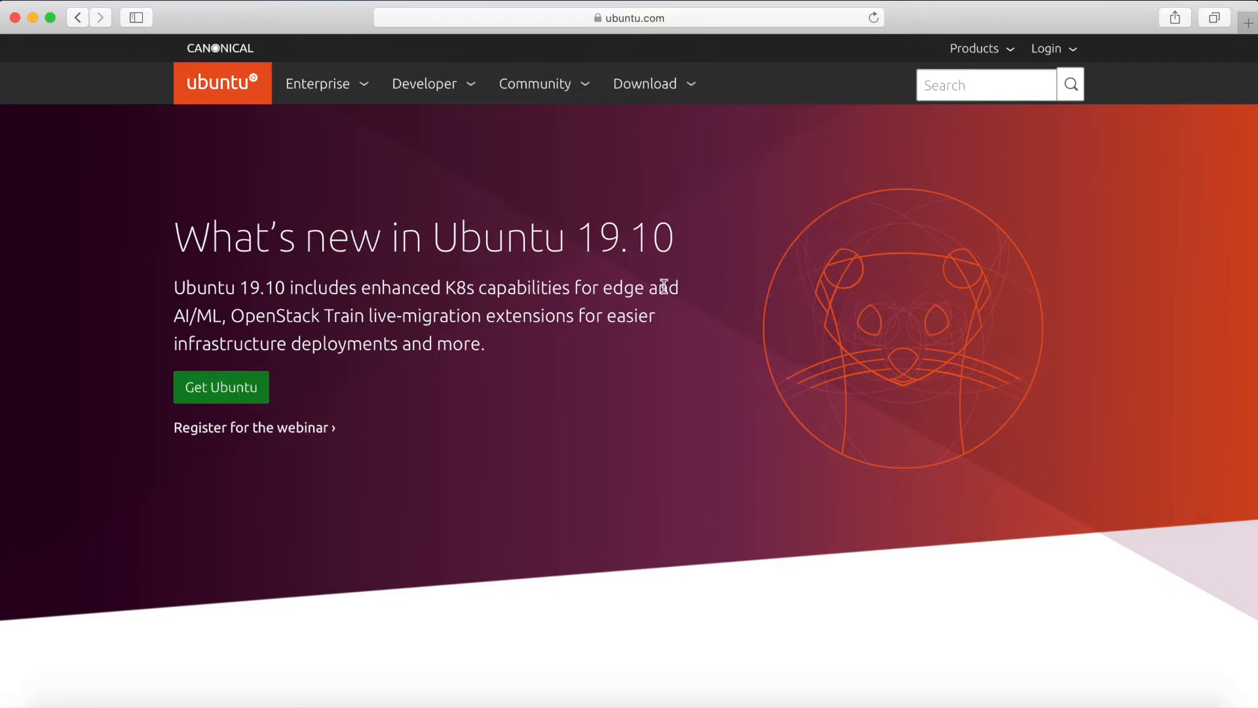
mouse_move(619, 253)
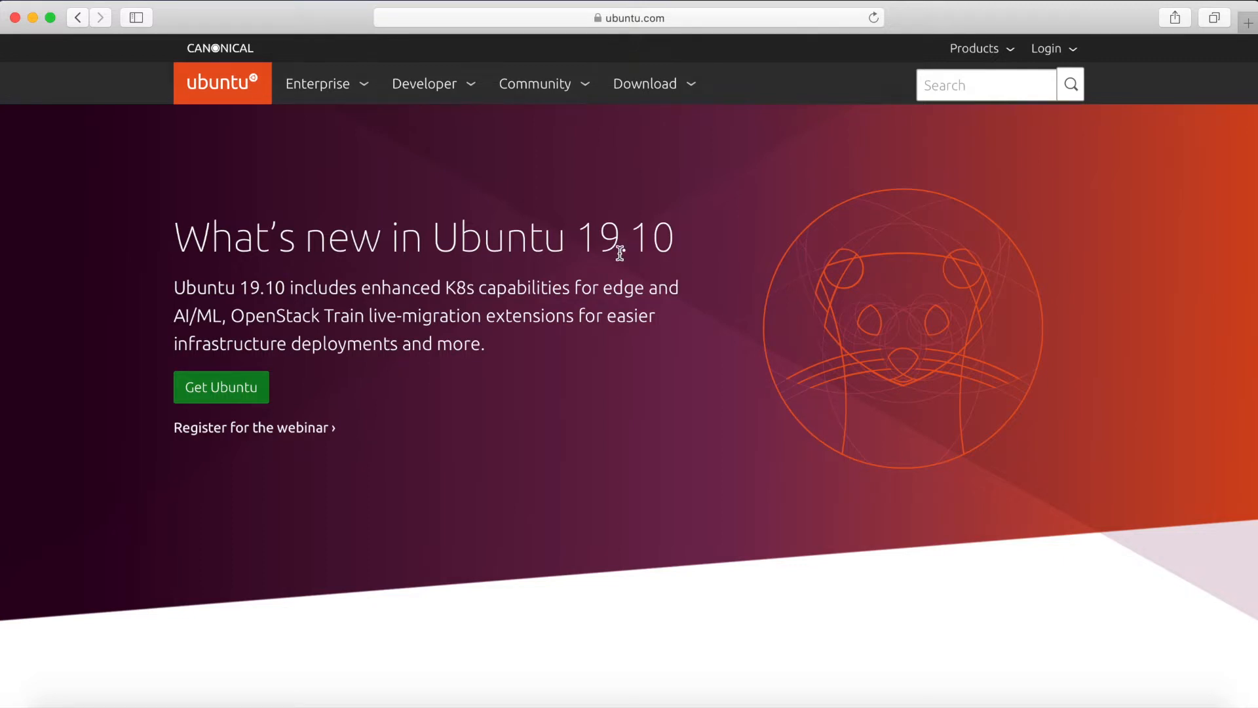
mouse_move(697, 294)
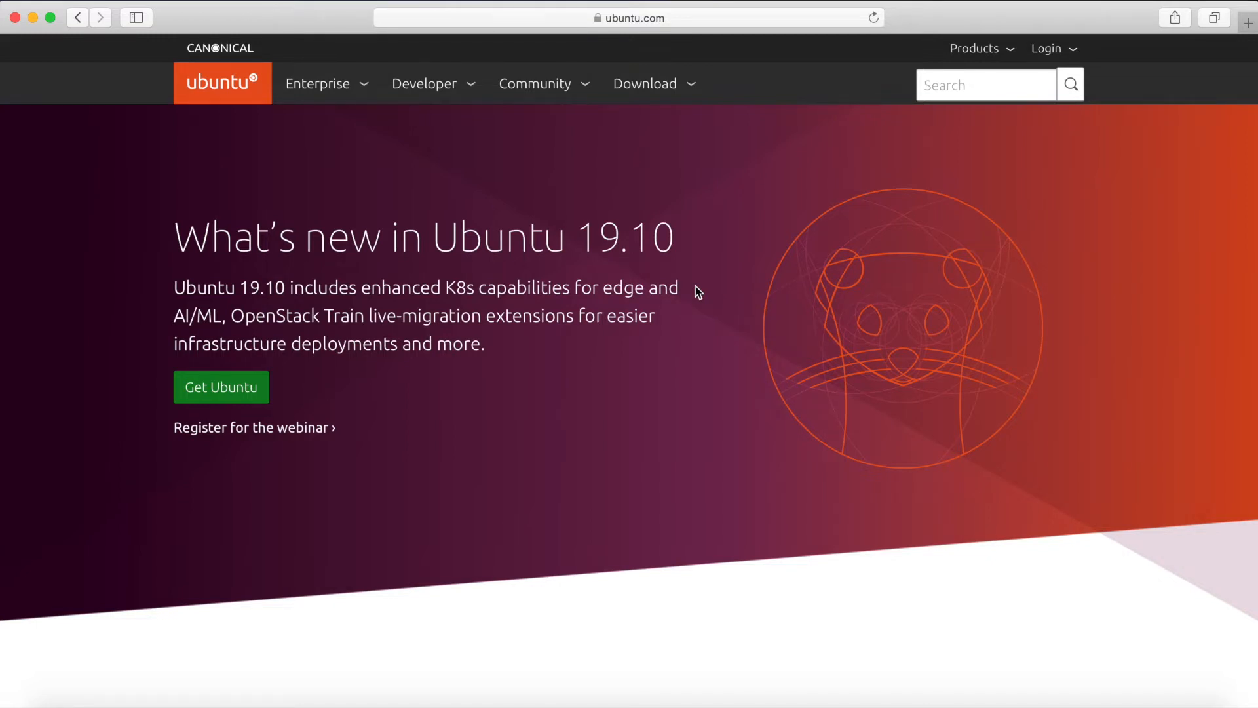
mouse_move(674, 84)
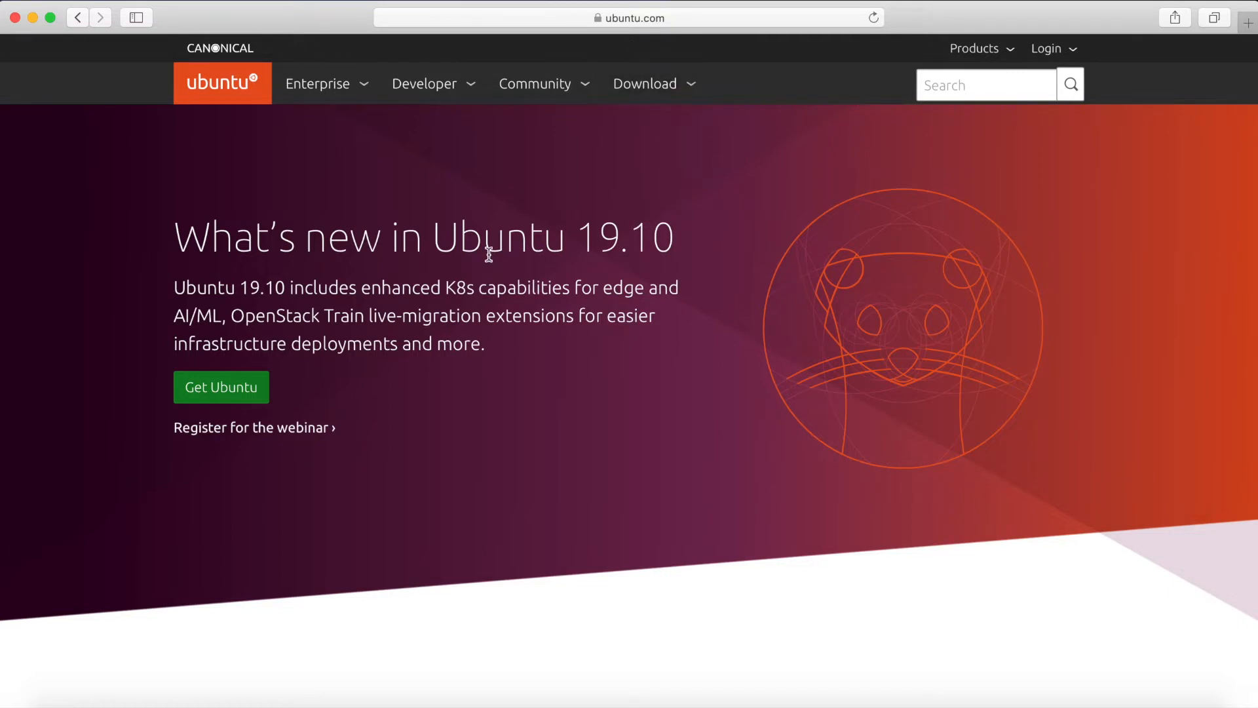
mouse_move(277, 210)
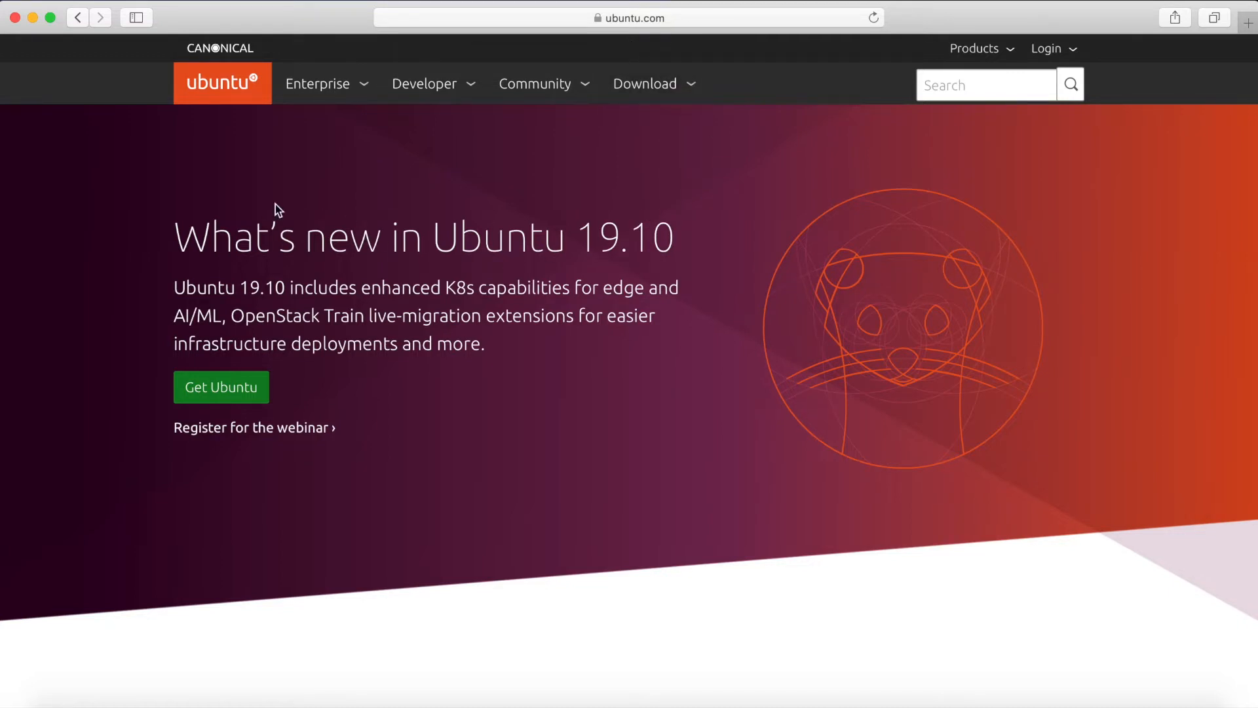
mouse_move(656, 144)
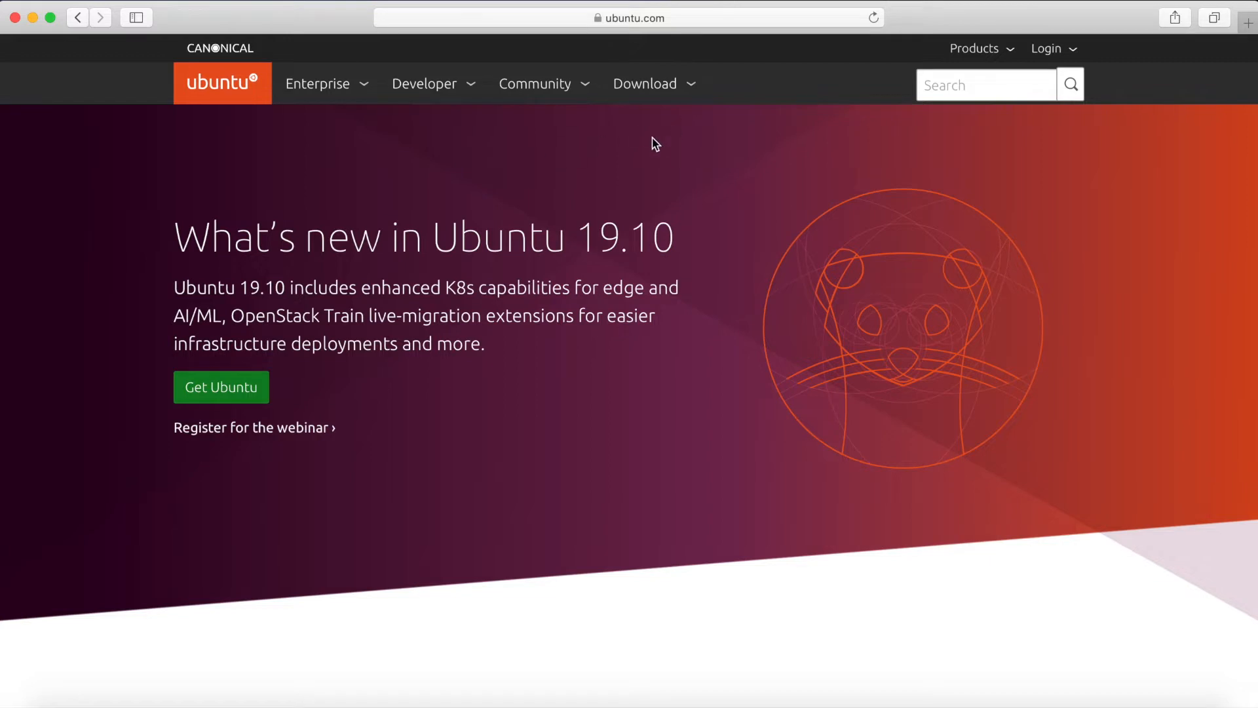
mouse_move(662, 98)
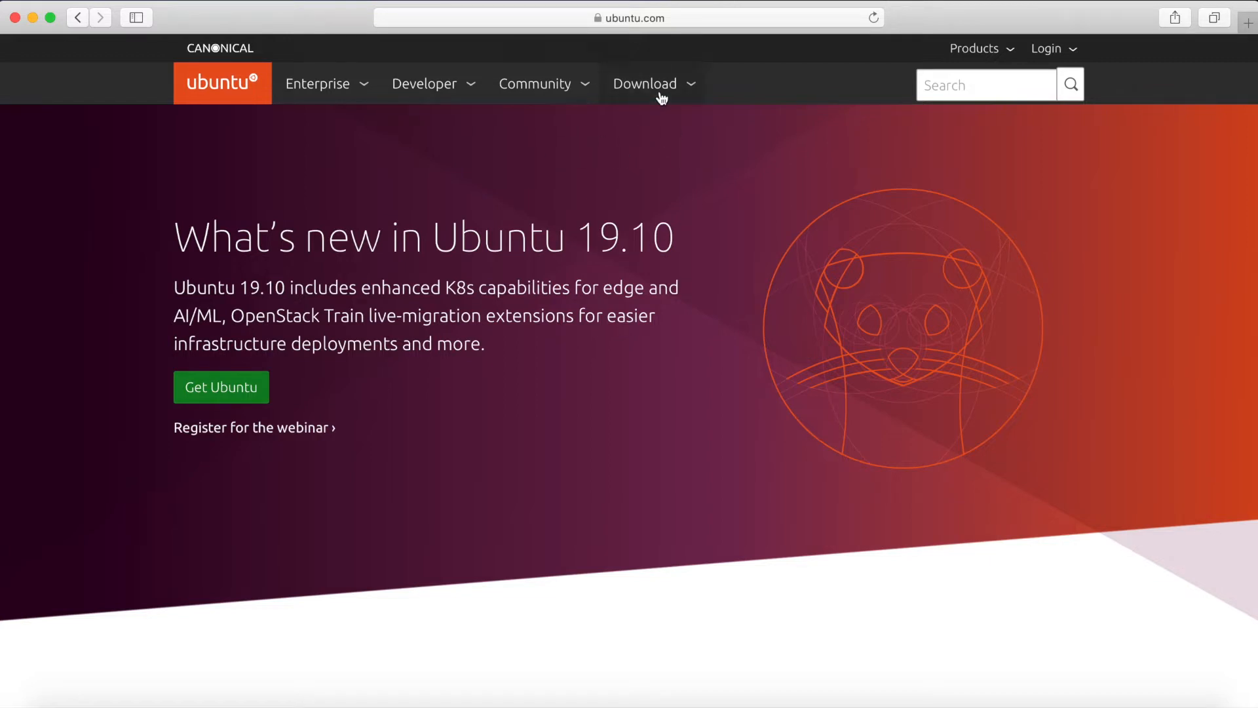
mouse_move(592, 288)
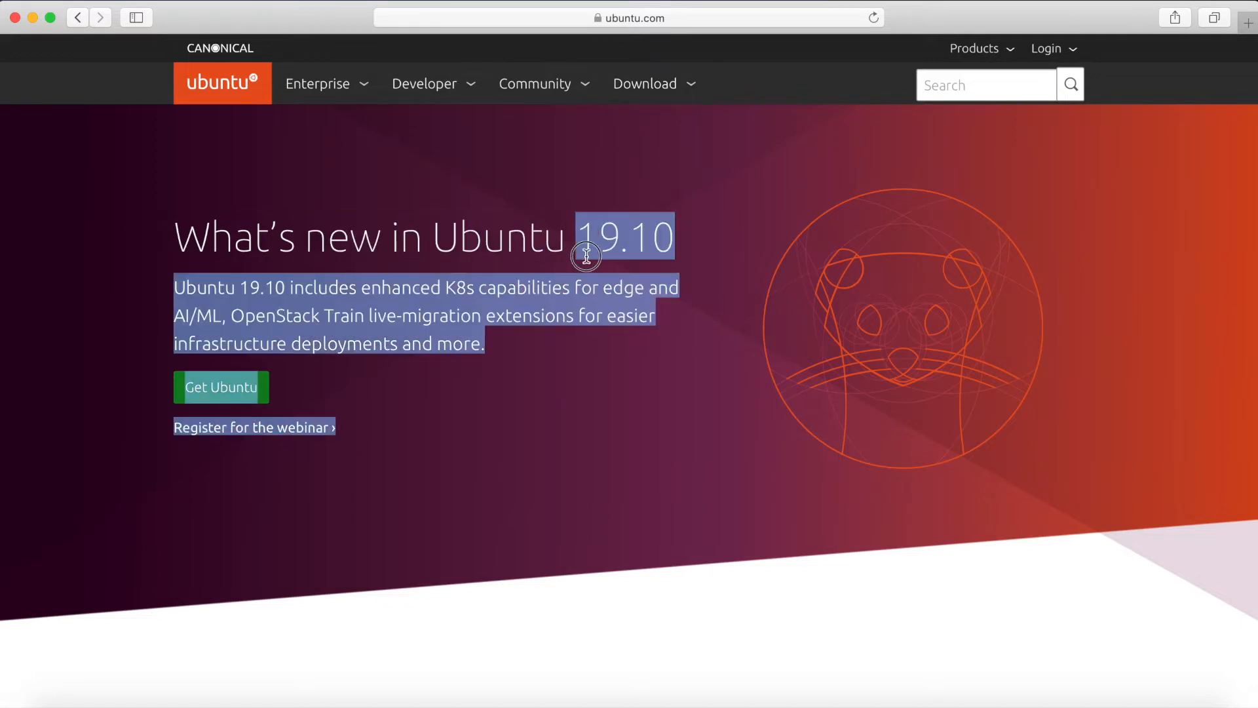
Show the ubuntu.com Download menu listing Desktop, Server, IoT and Cloud options
click(445, 193)
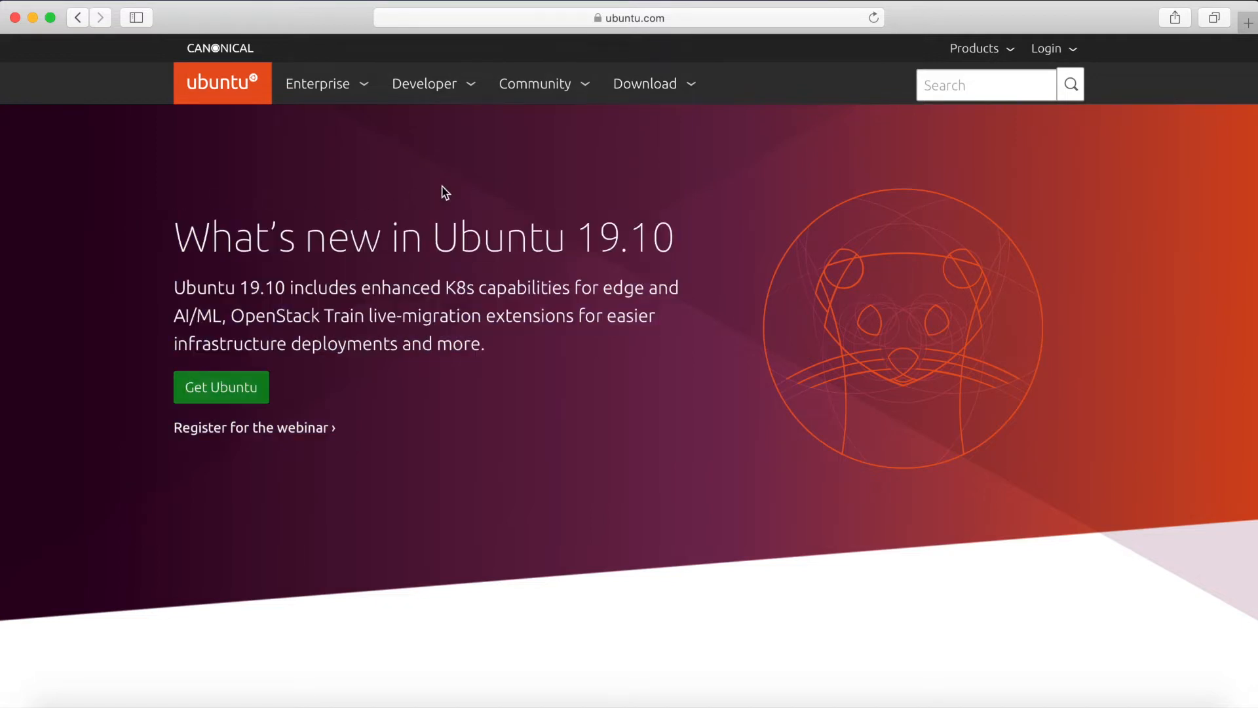
click(644, 84)
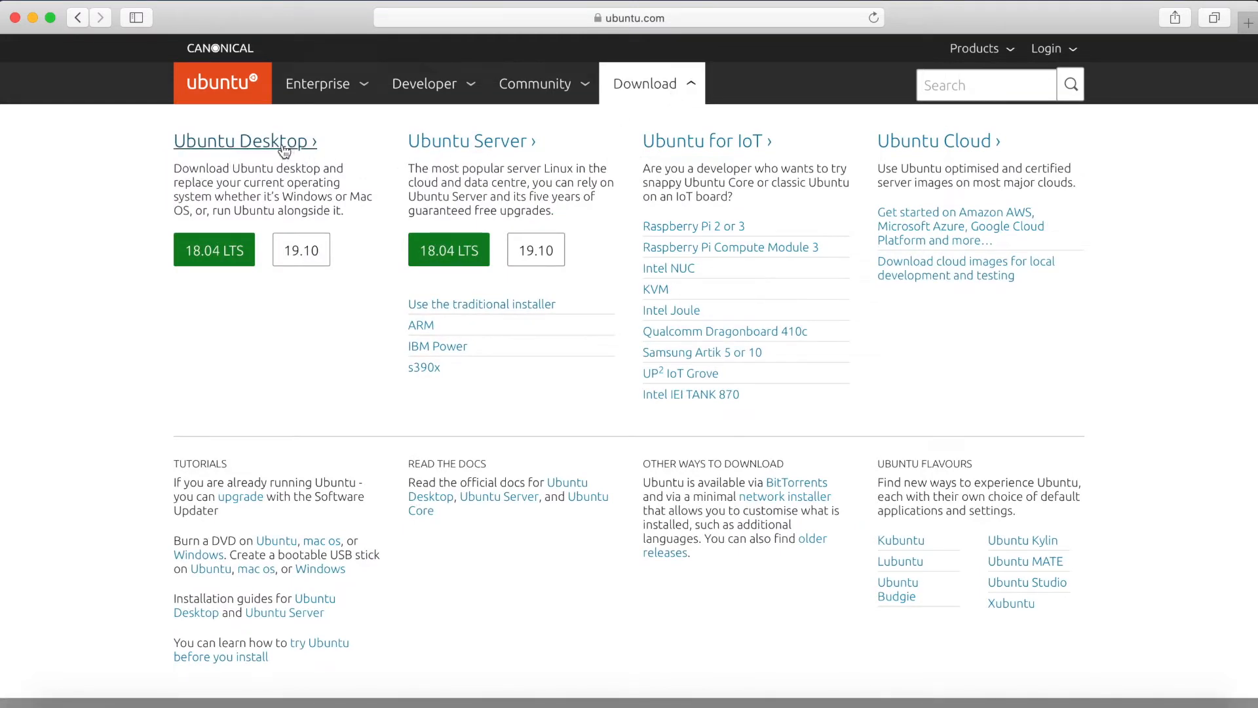
mouse_move(460, 149)
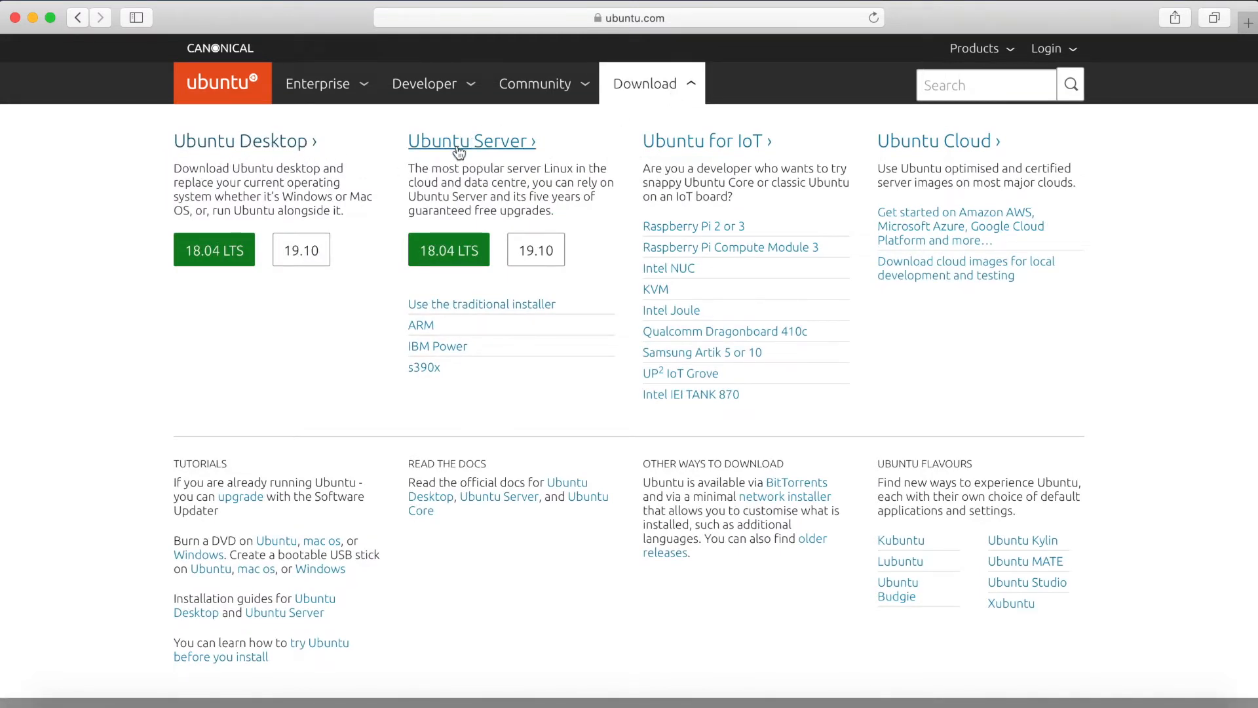
mouse_move(459, 166)
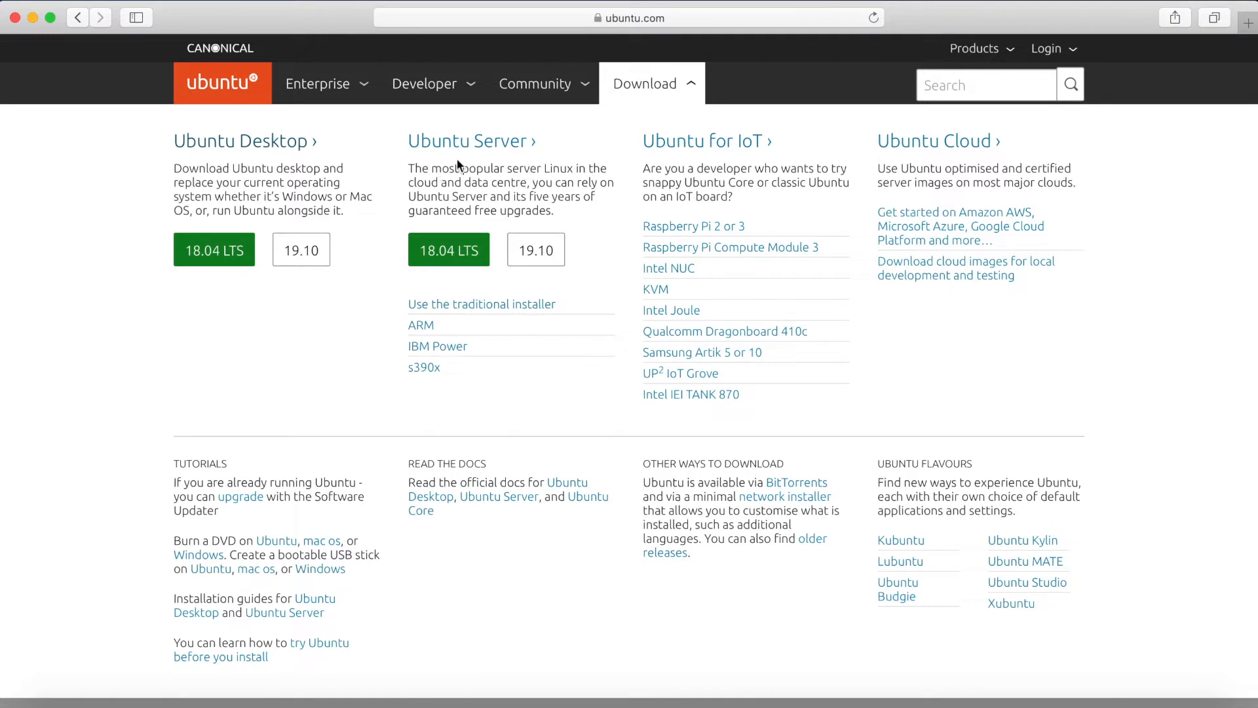
mouse_move(591, 190)
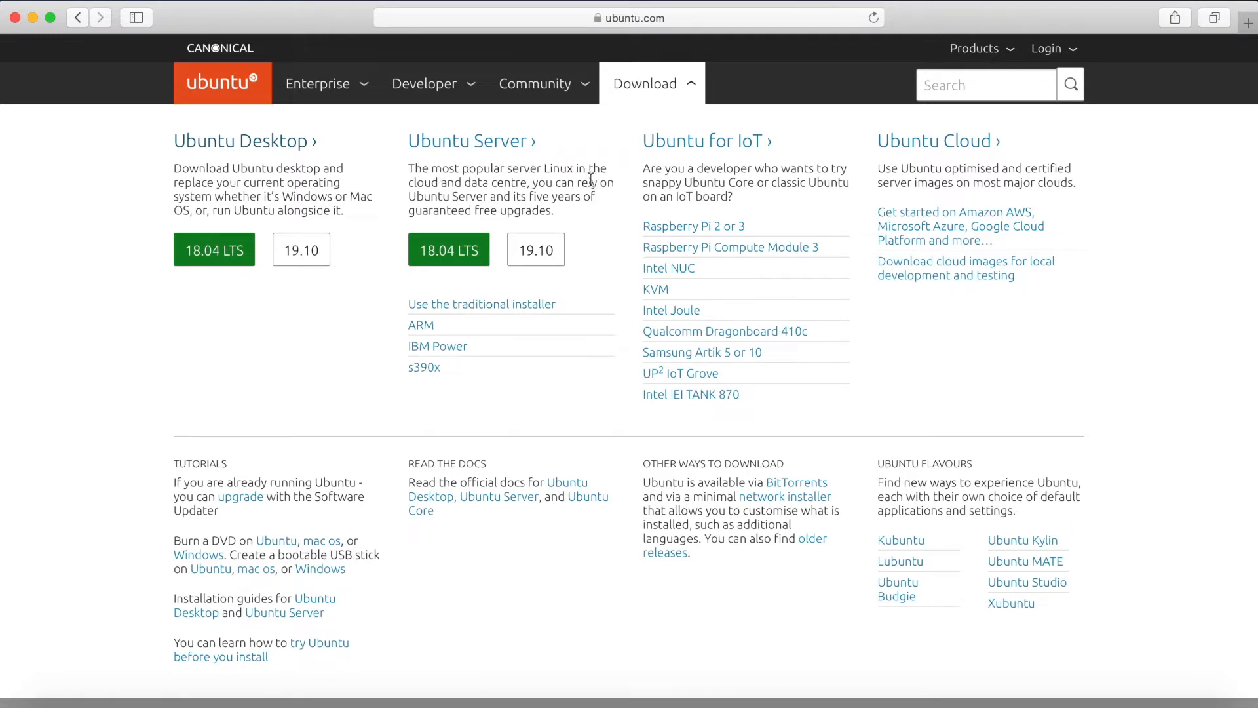
mouse_move(545, 173)
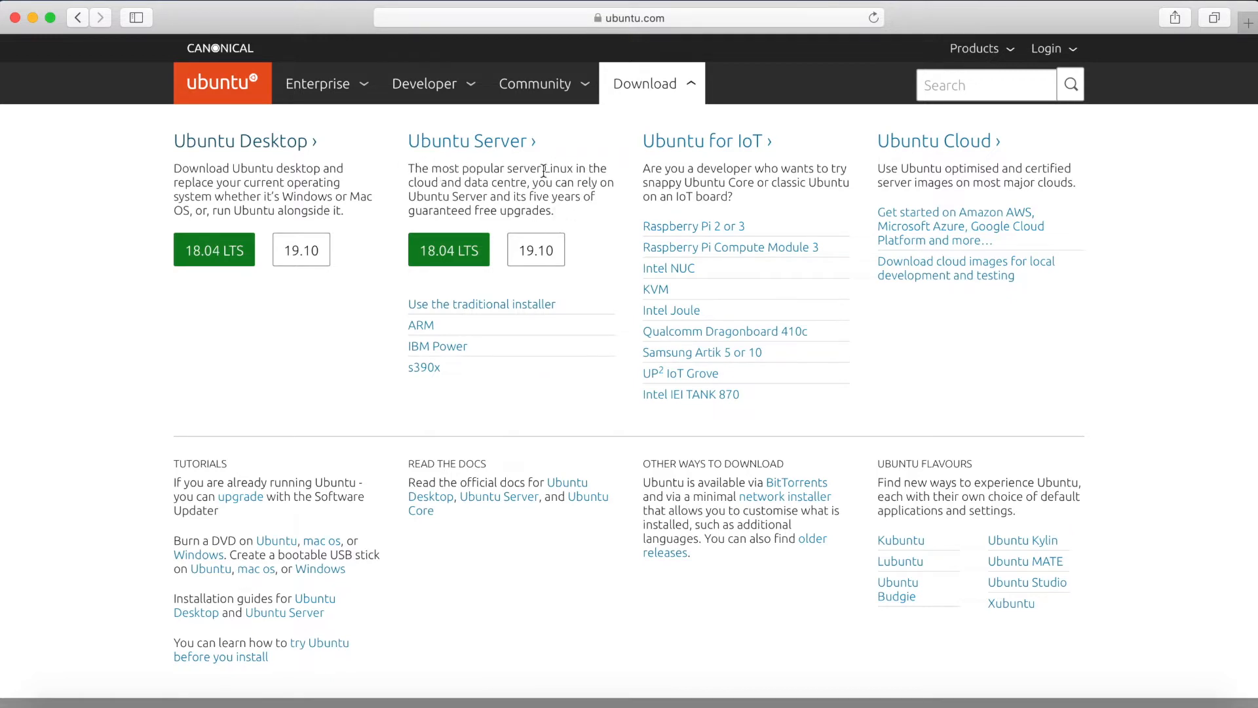
mouse_move(417, 202)
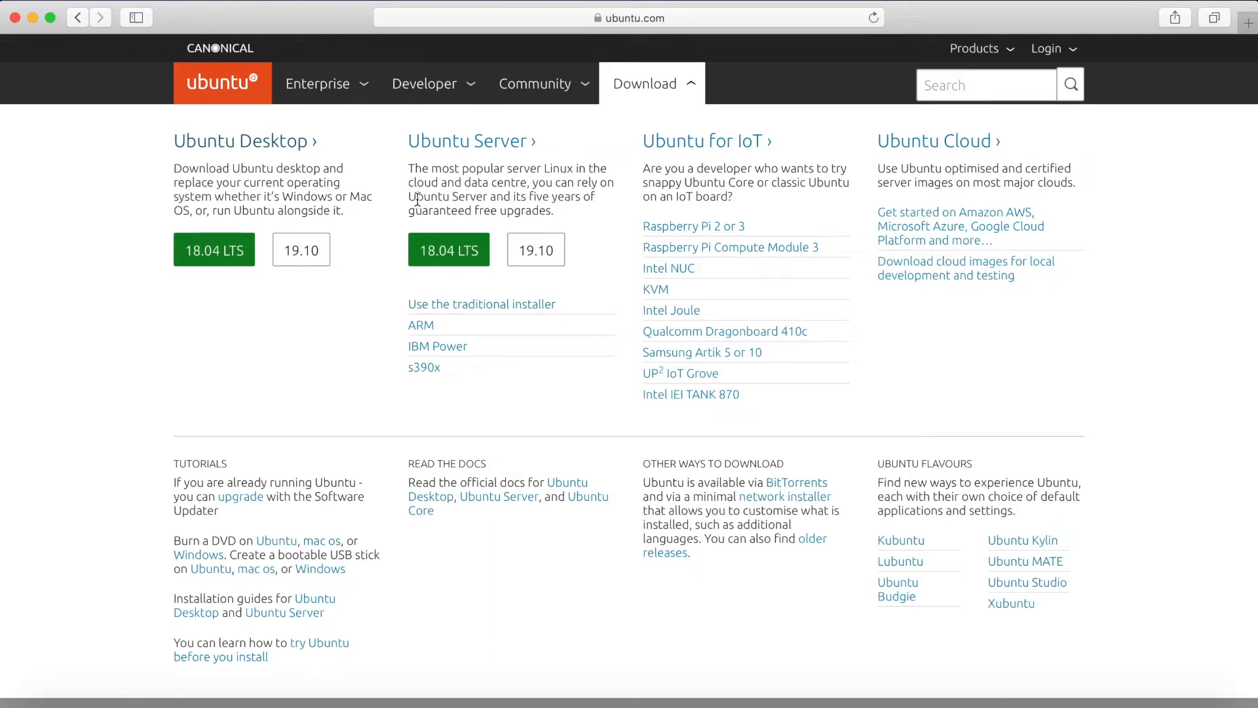
mouse_move(470, 190)
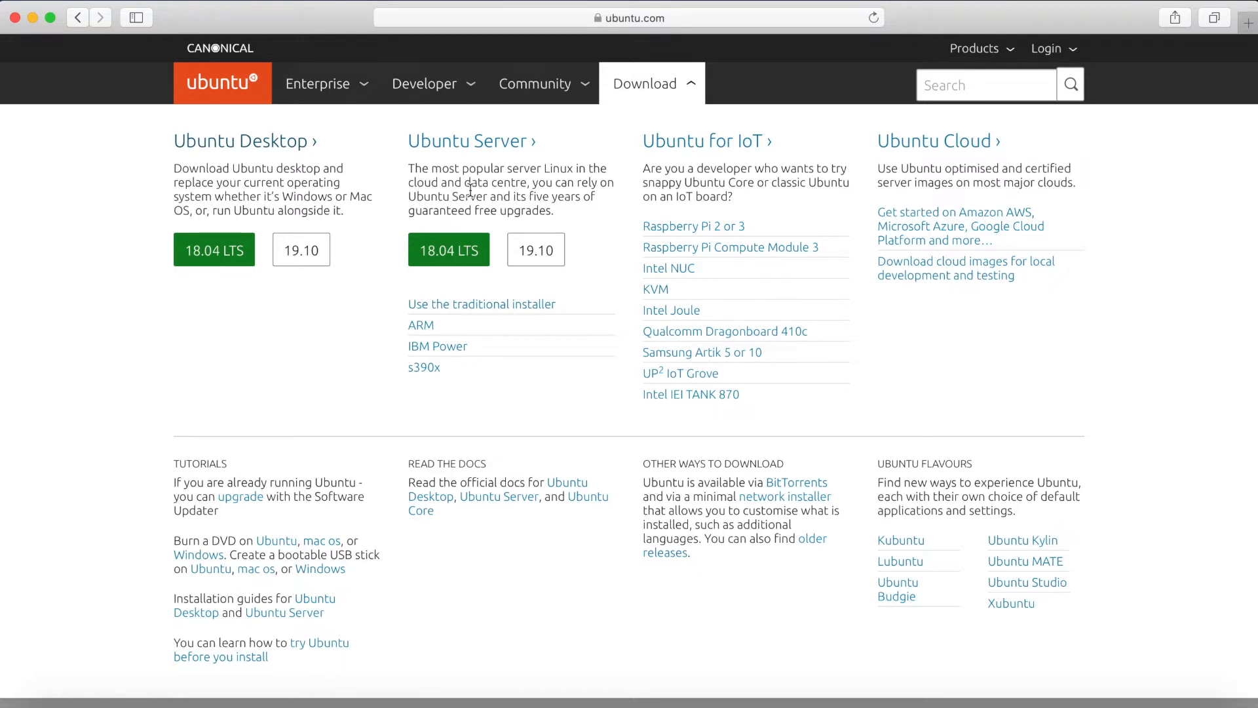
mouse_move(333, 176)
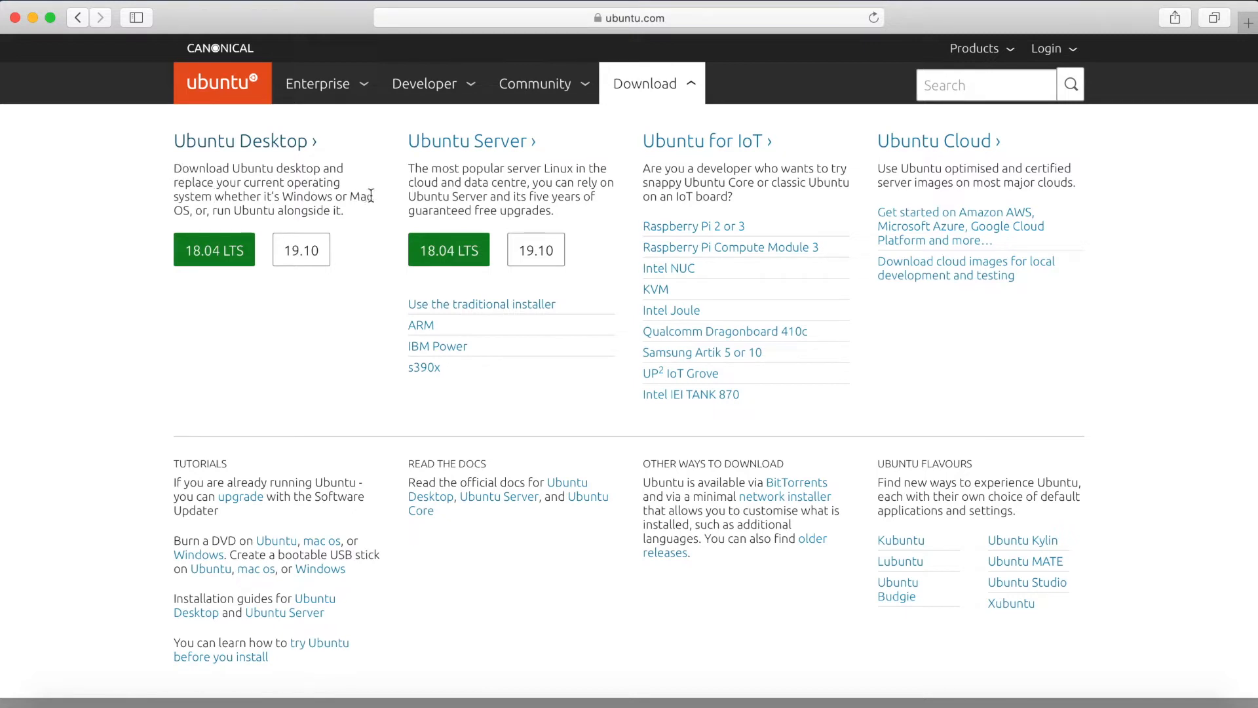
mouse_move(146, 186)
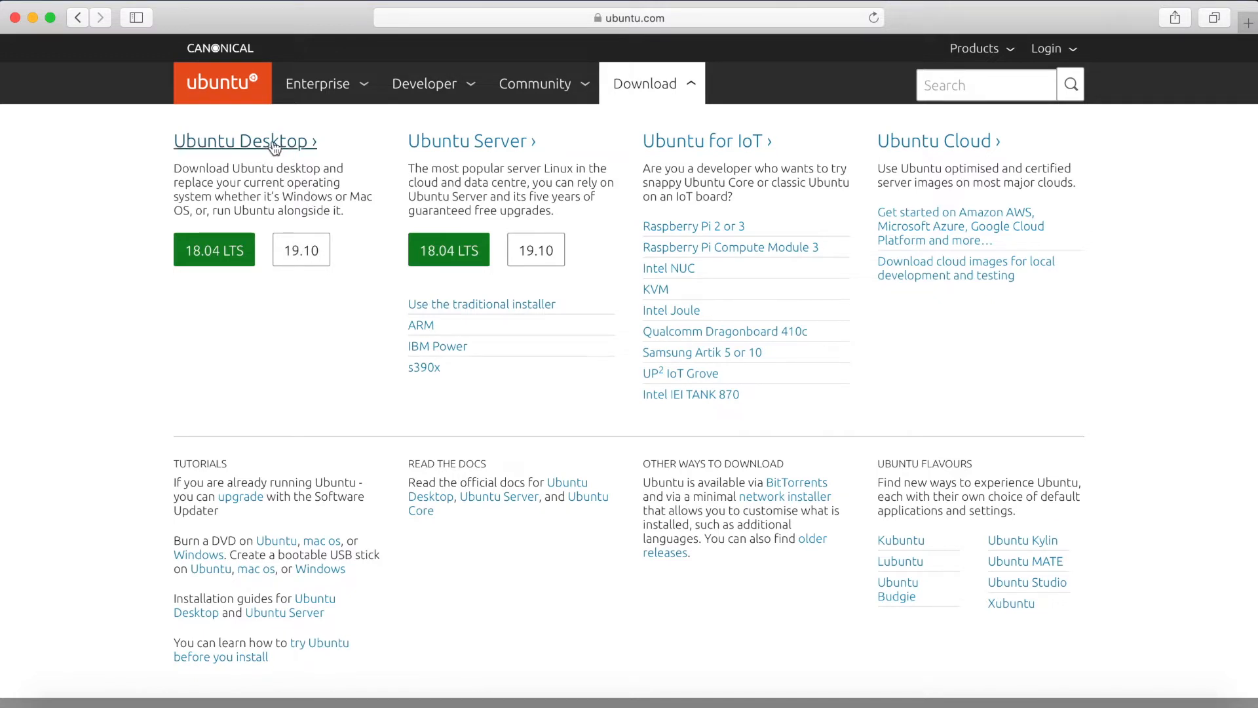
Download ubuntu-19.10-desktop-amd64.iso and check its progress in Safari's Downloads list
click(302, 249)
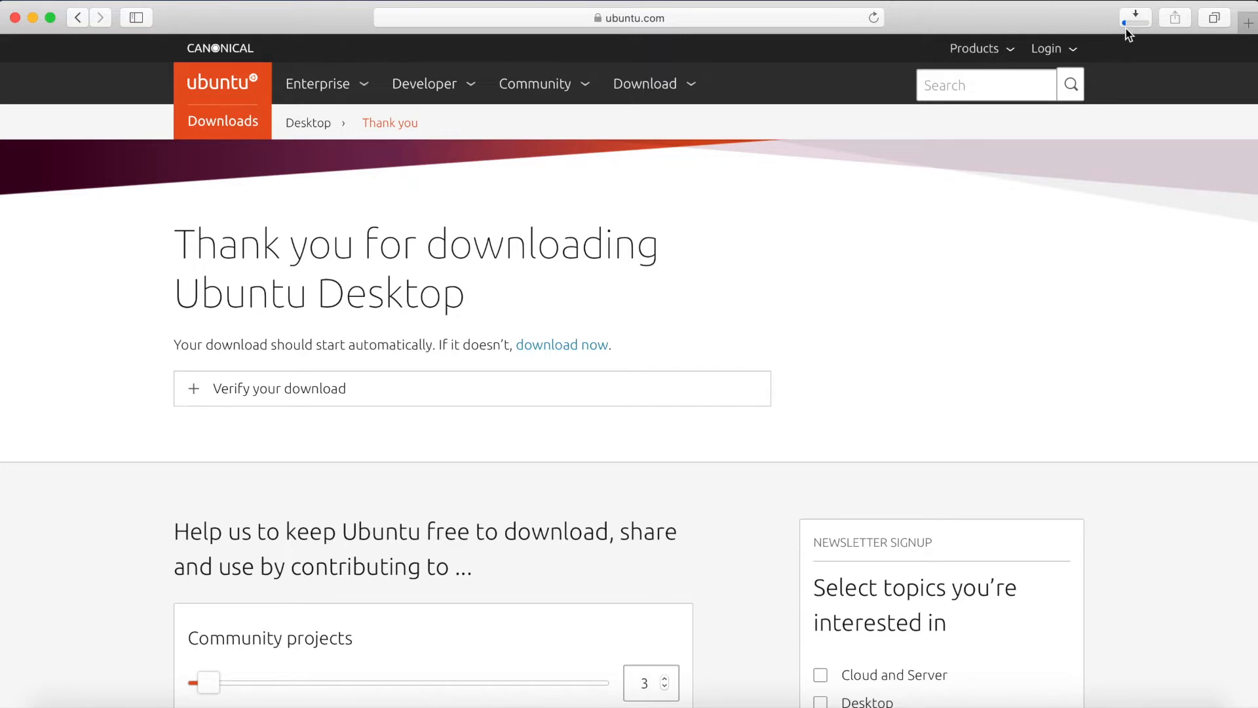
click(1133, 19)
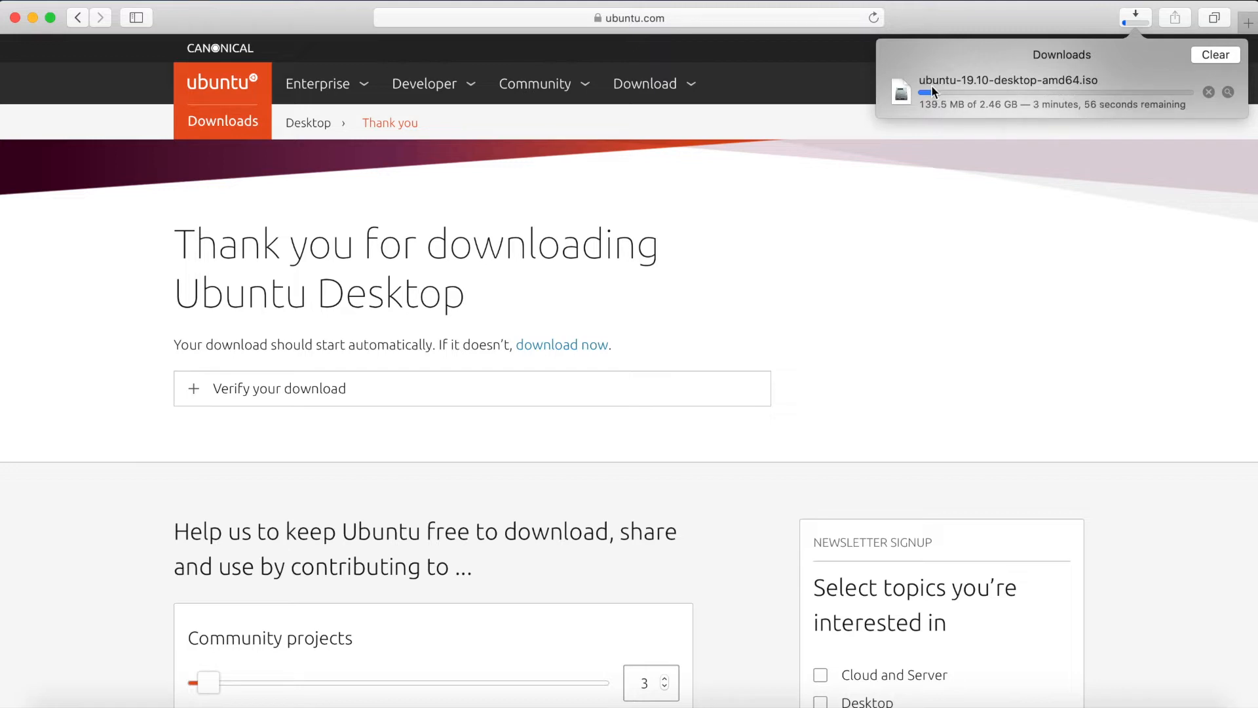
mouse_move(834, 210)
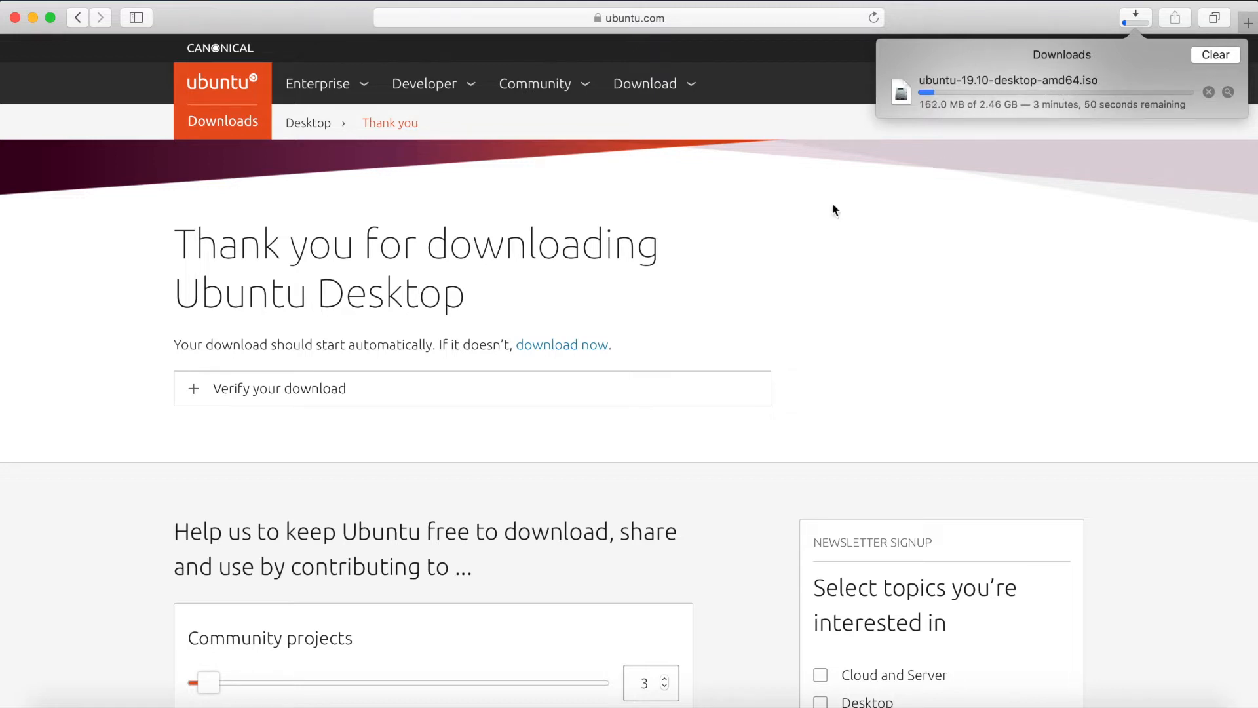
click(701, 237)
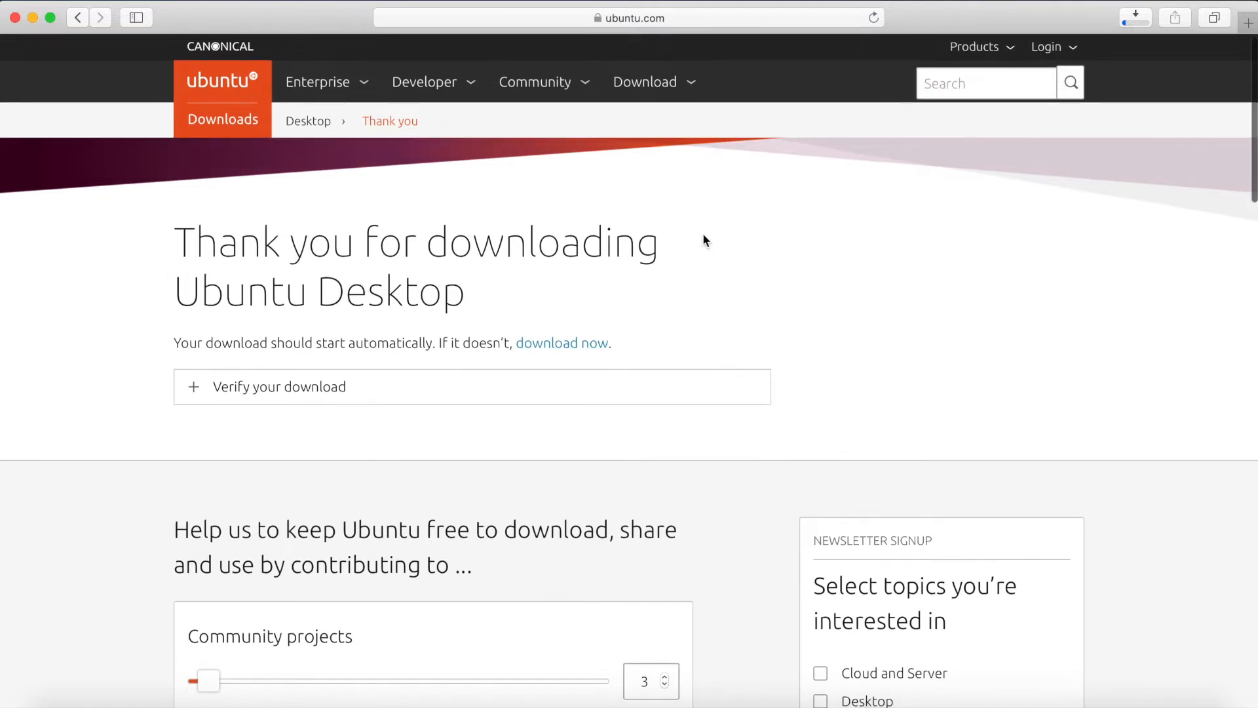
scroll(down, 3)
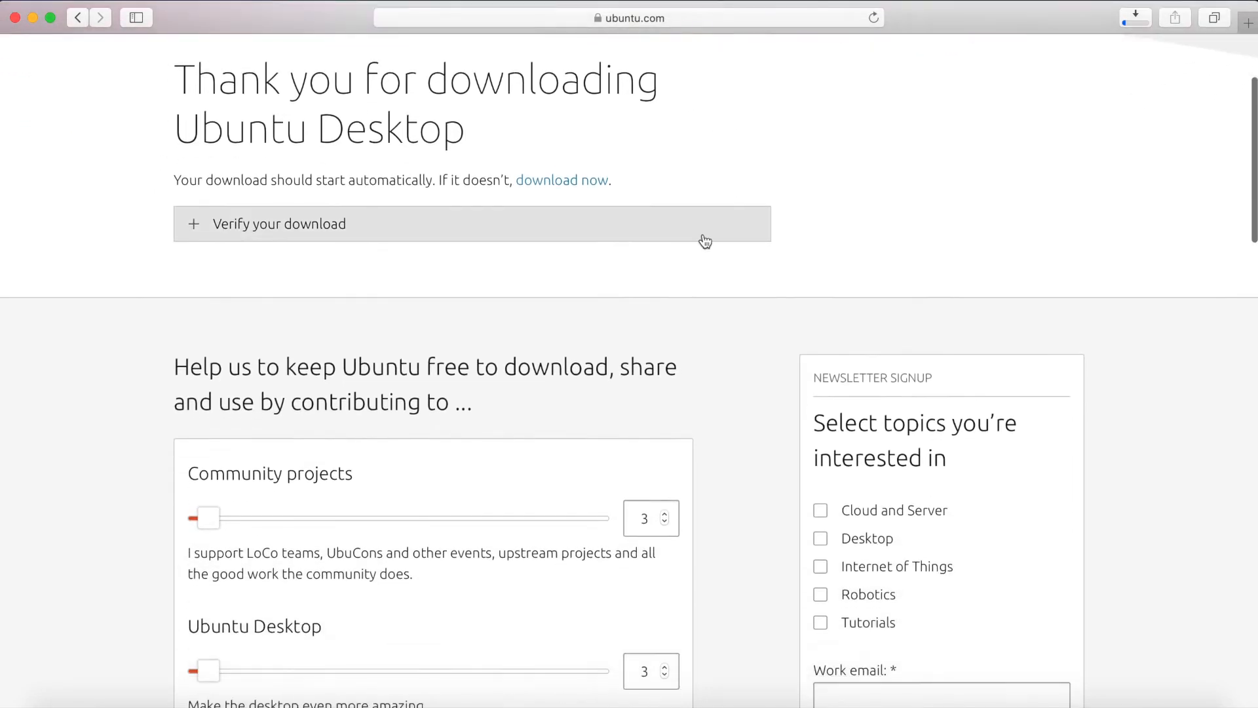
scroll(down, 3)
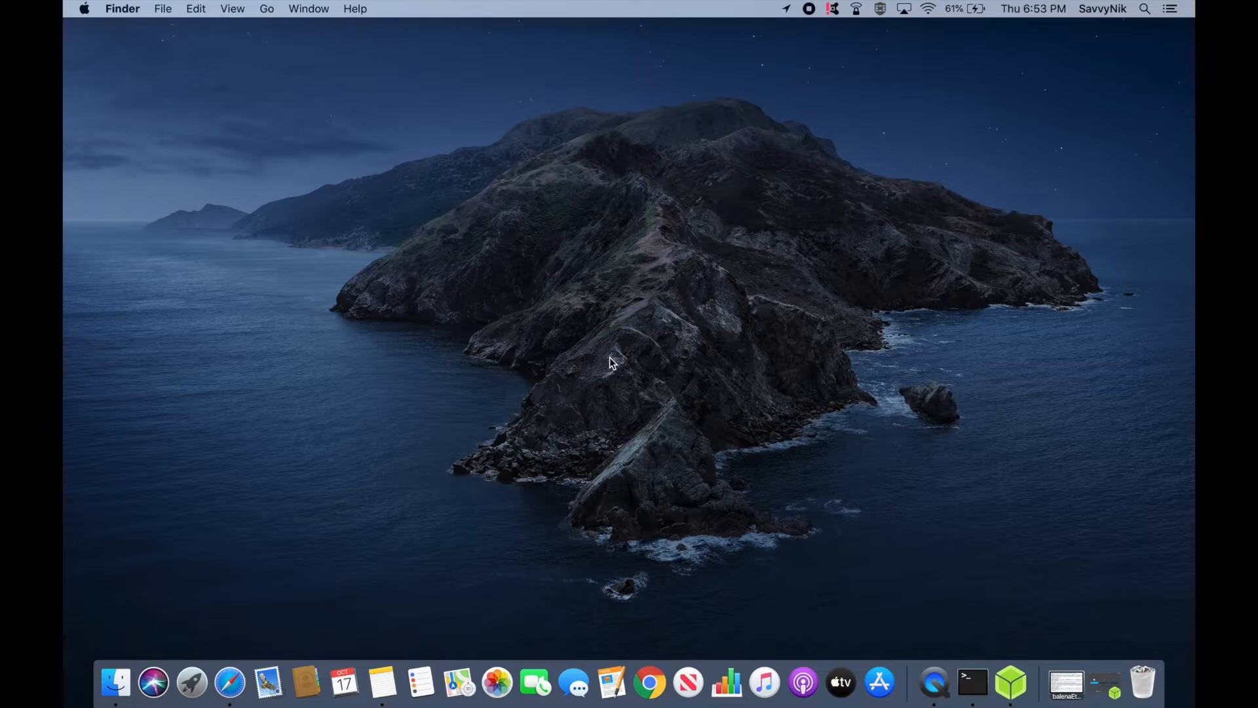
click(1008, 682)
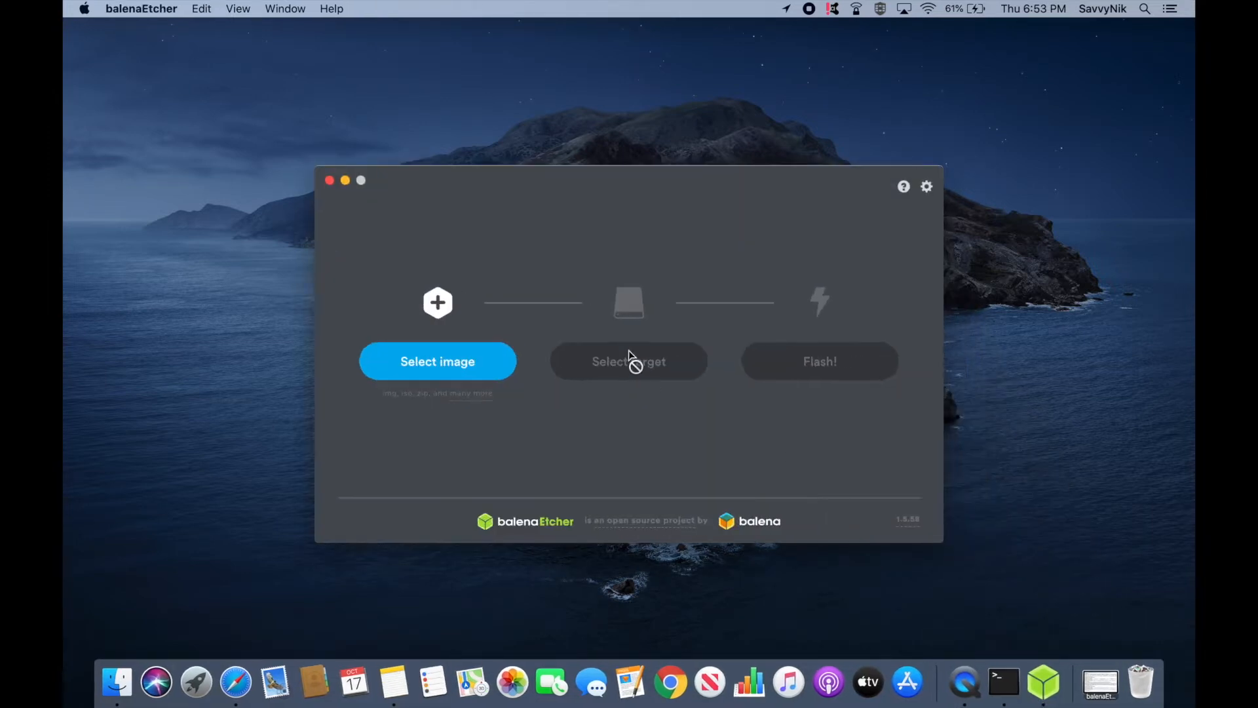
mouse_move(511, 290)
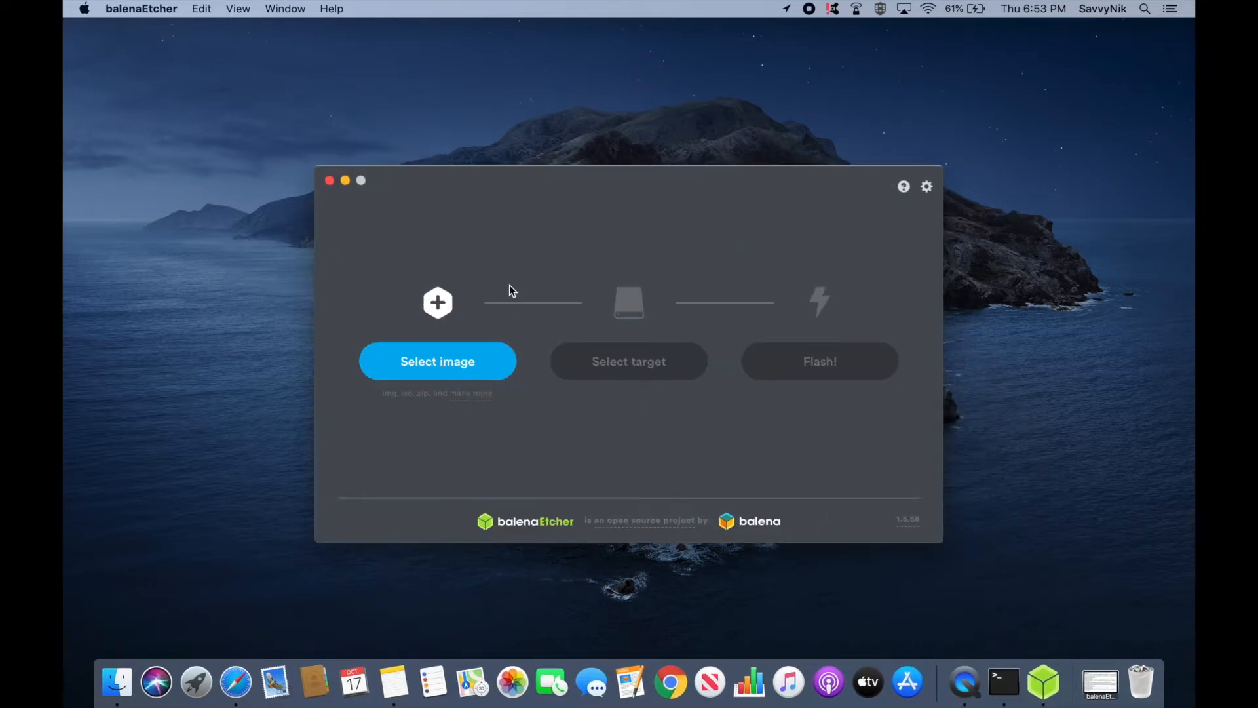
mouse_move(527, 285)
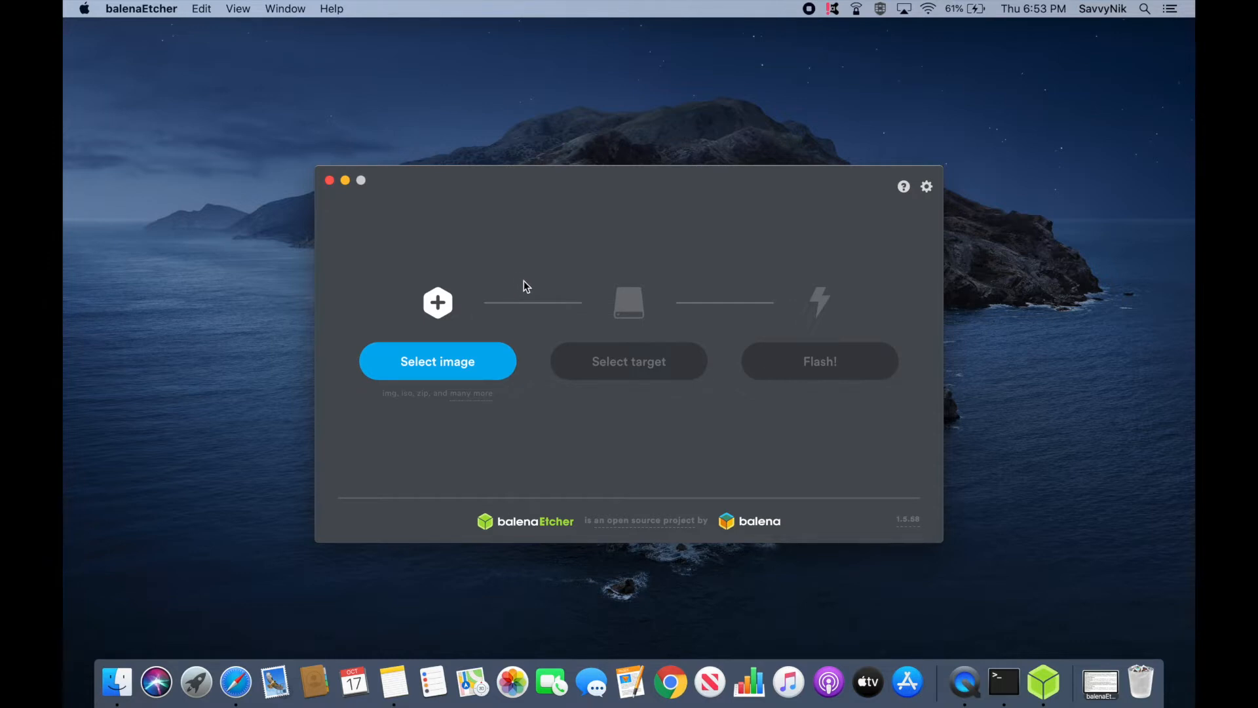
mouse_move(474, 320)
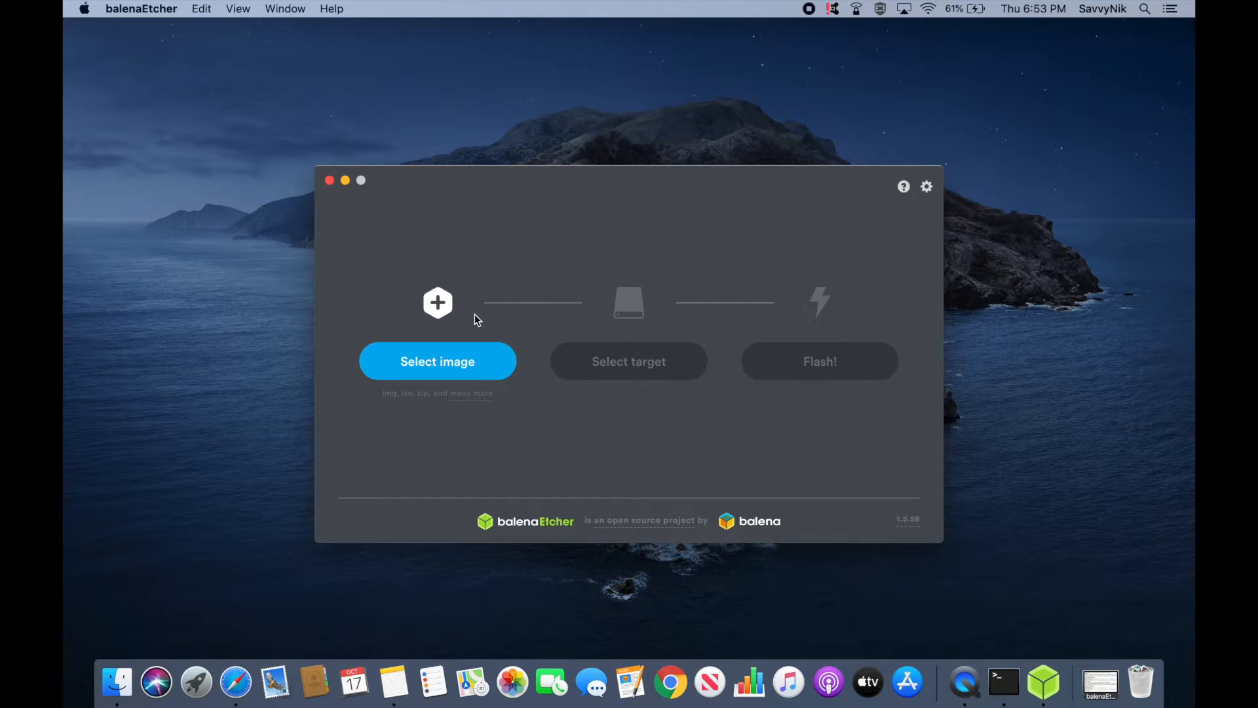
mouse_move(511, 293)
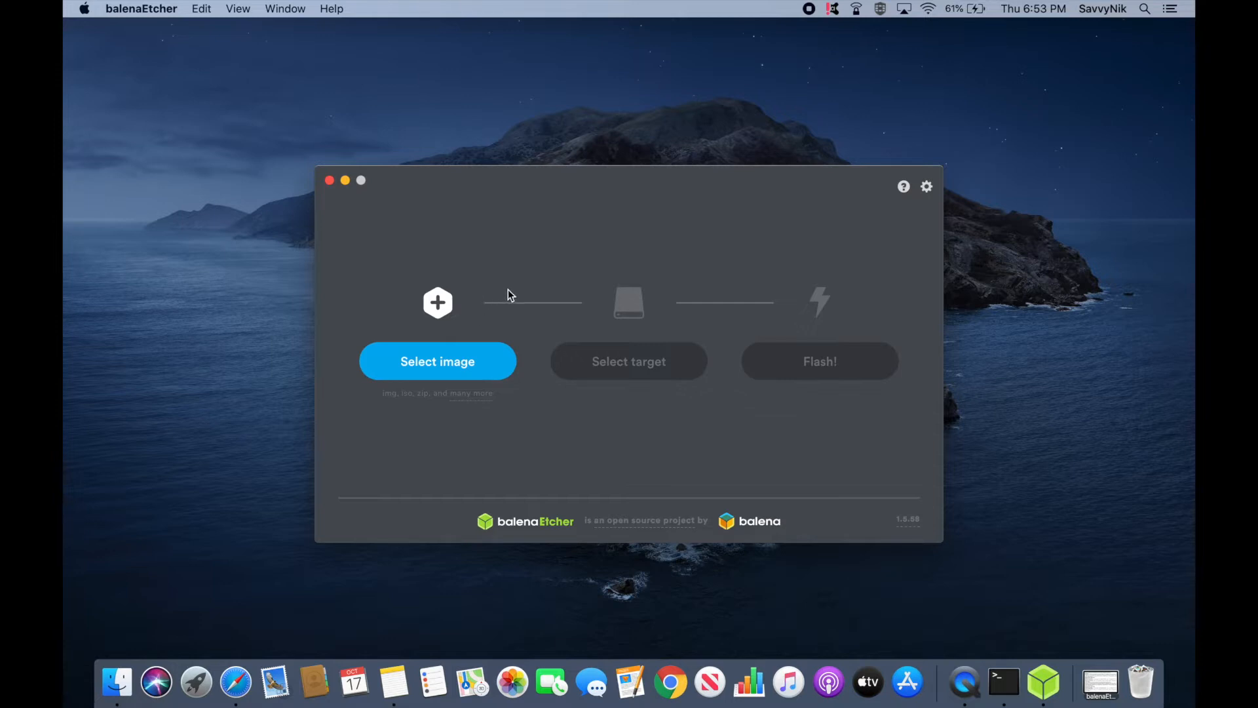
mouse_move(559, 290)
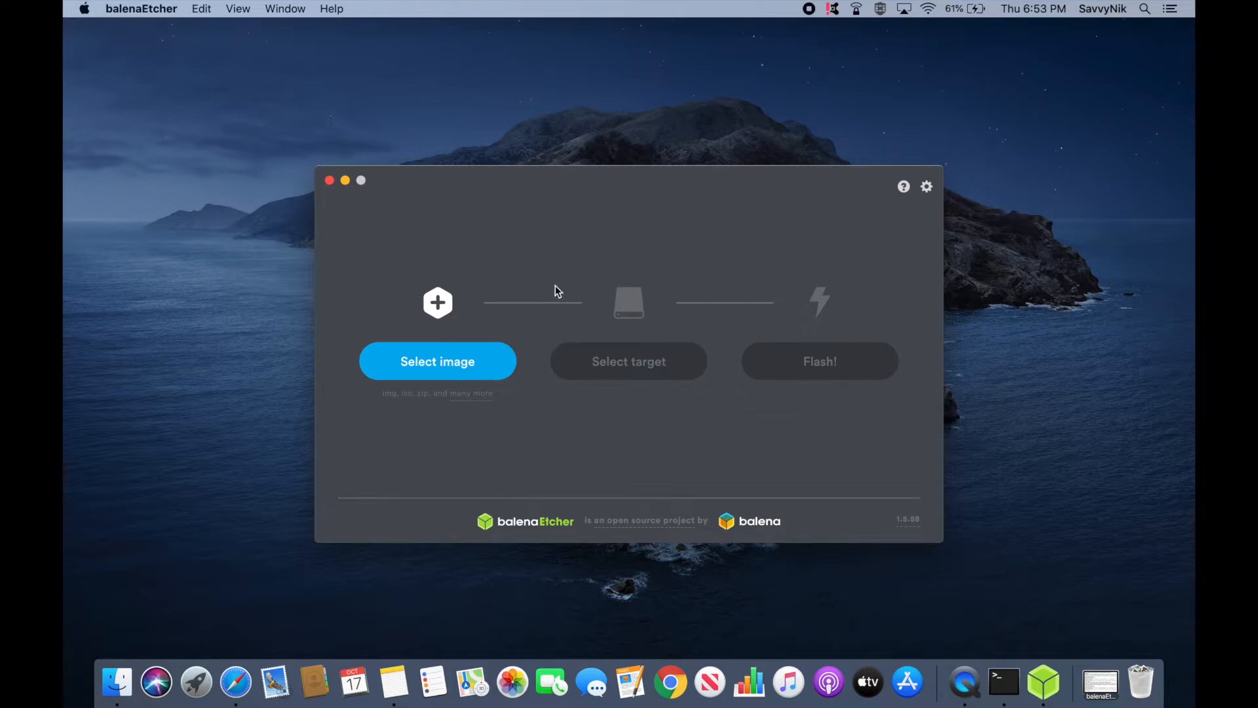
mouse_move(471, 306)
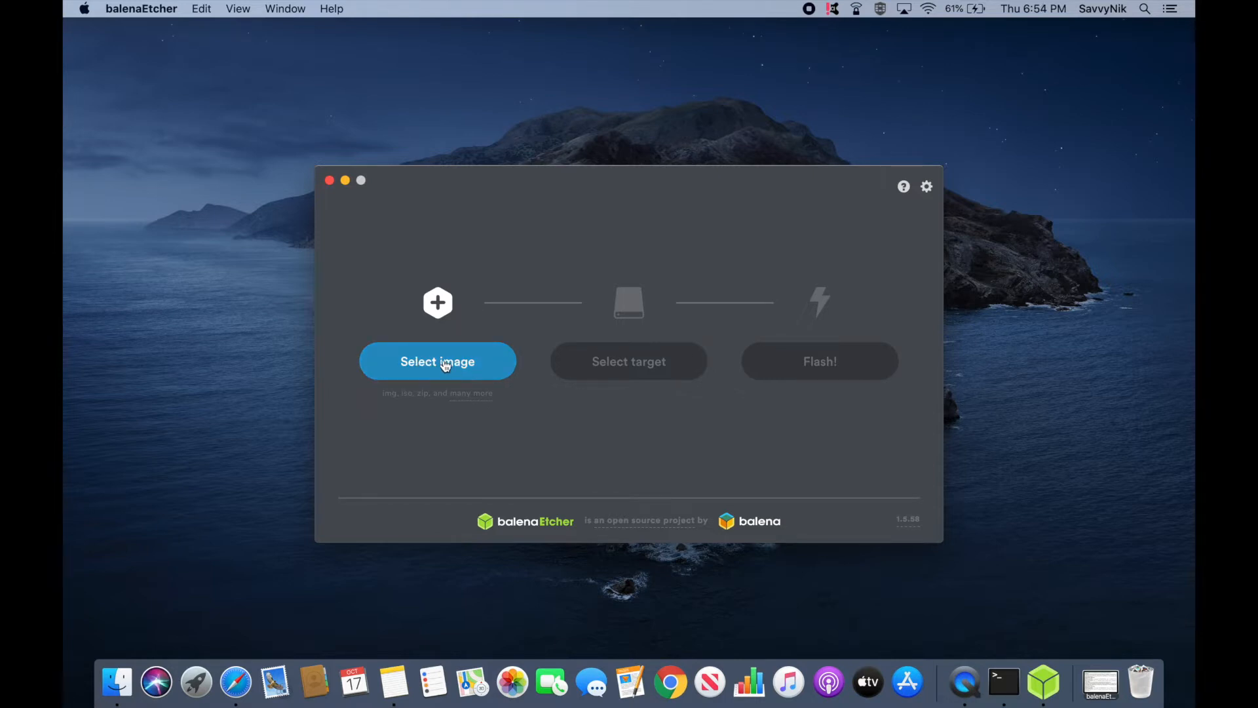
Load ubuntu-19.10-desktop-amd64.iso from Downloads as the image to flash
click(438, 362)
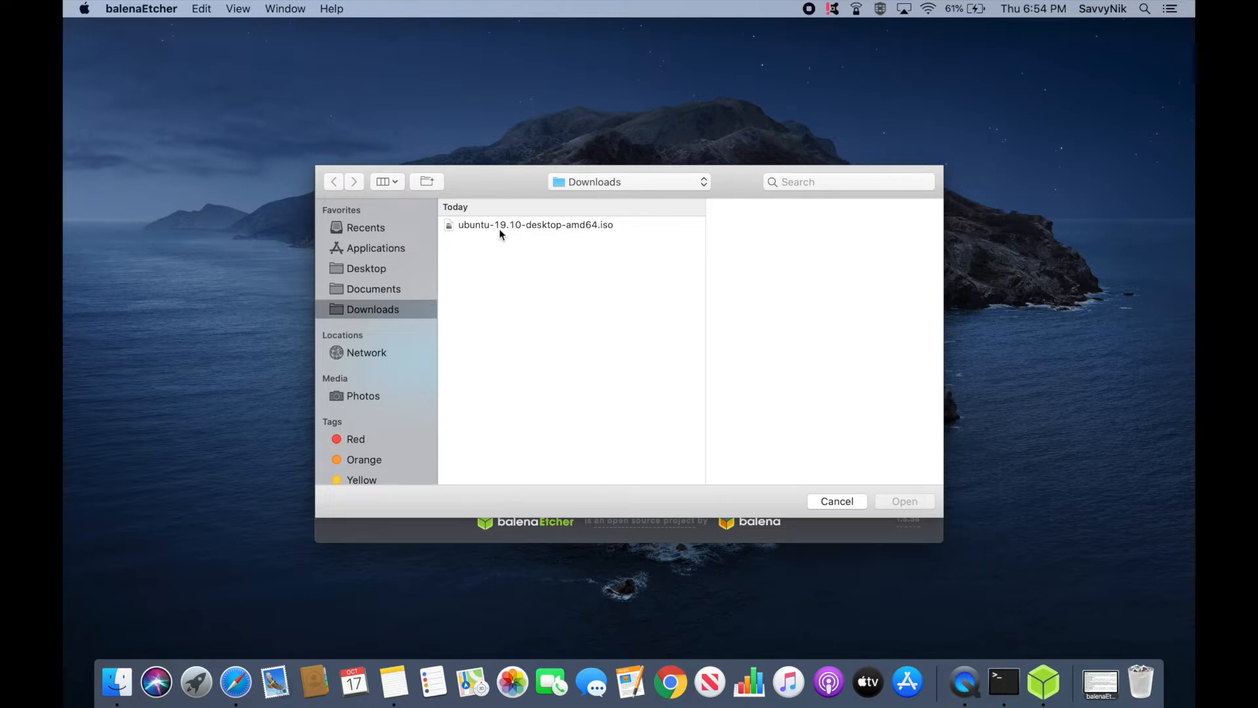
mouse_move(585, 236)
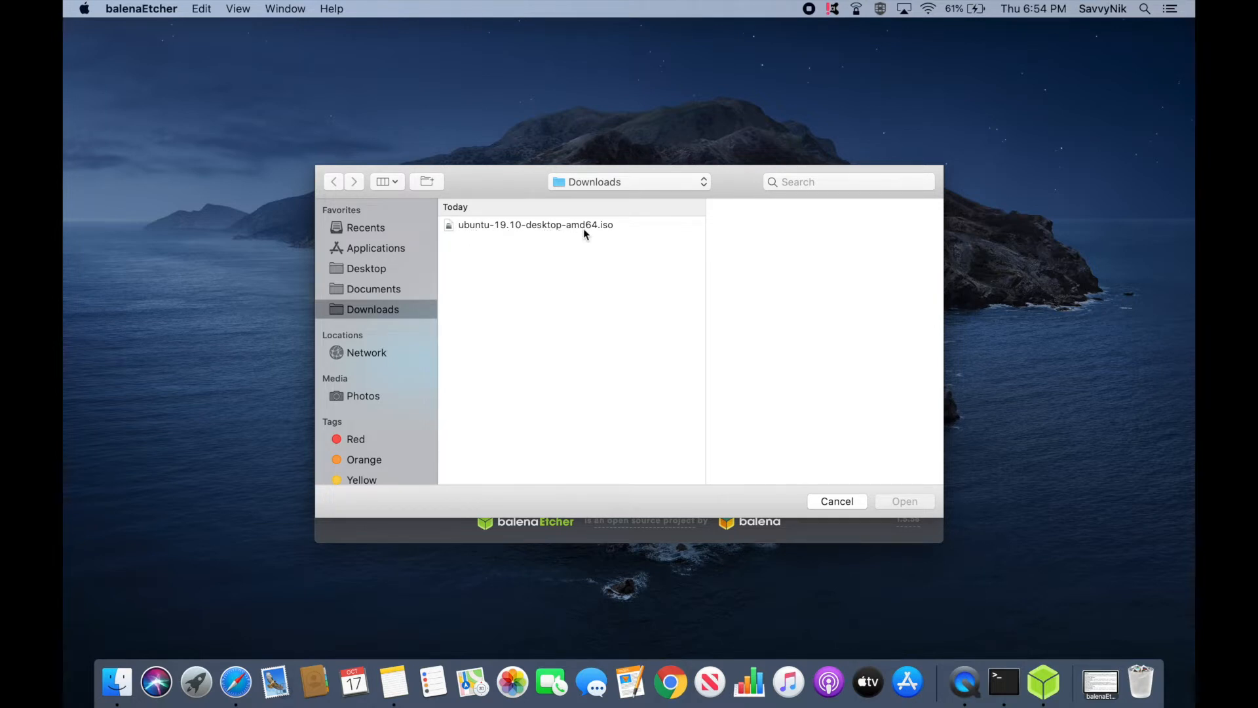
mouse_move(765, 367)
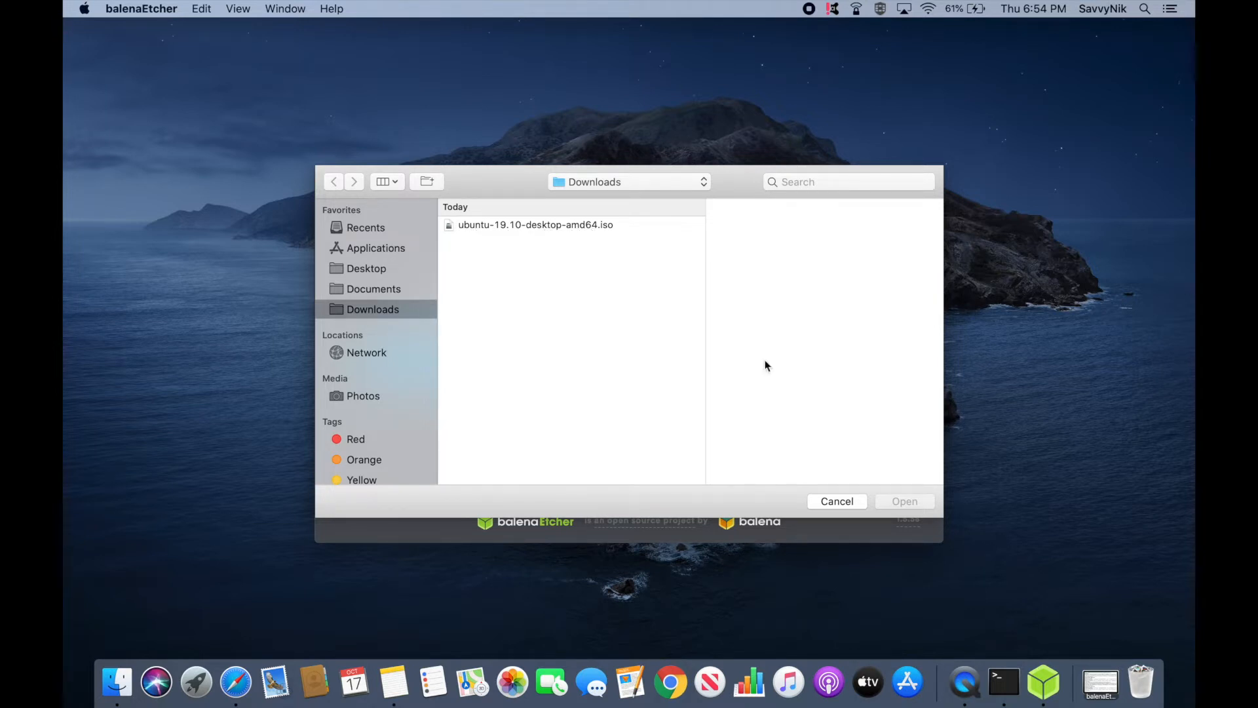
click(534, 225)
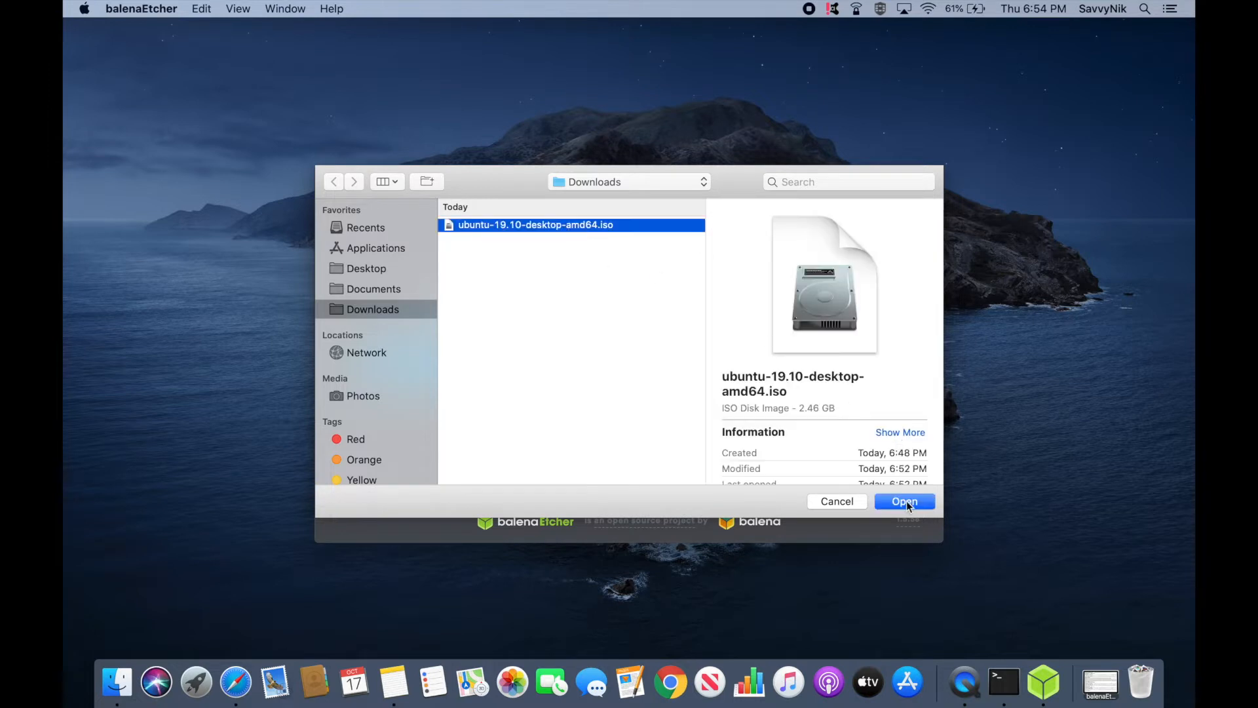
click(904, 501)
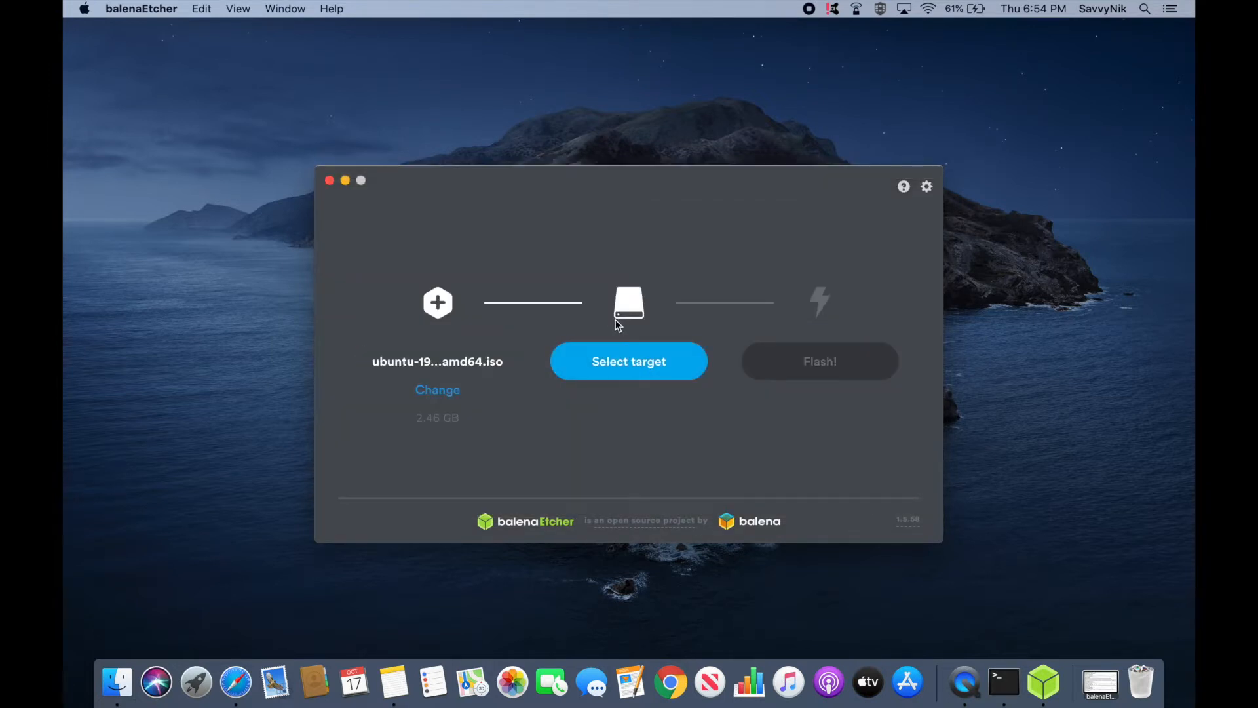
mouse_move(663, 270)
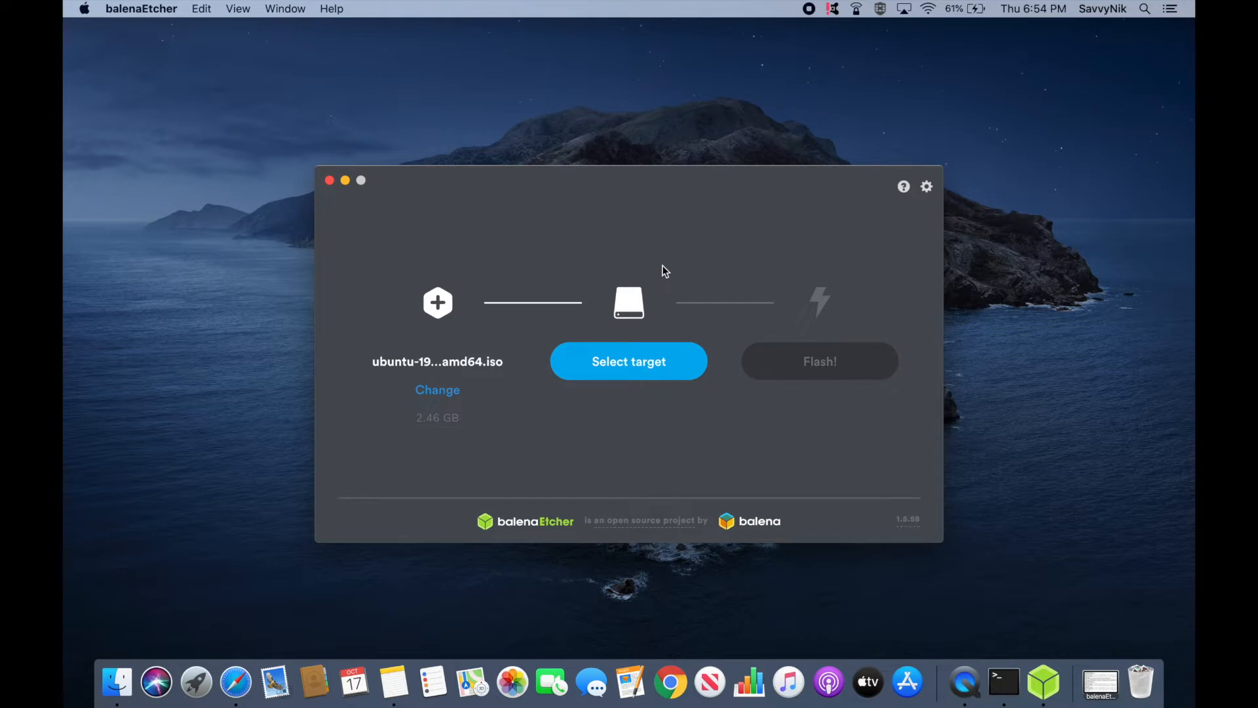
Confirm the 16.01 GB SanDisk Cruzer Glide USB drive as the flash target
click(629, 362)
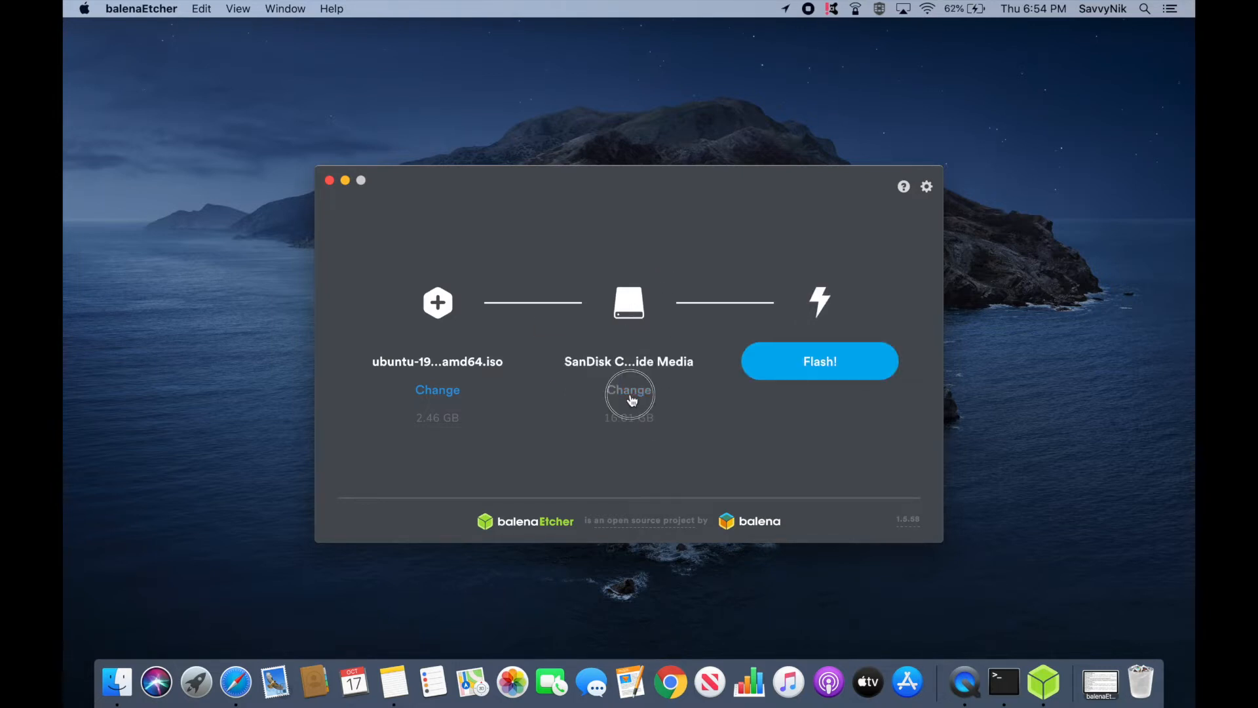
click(629, 390)
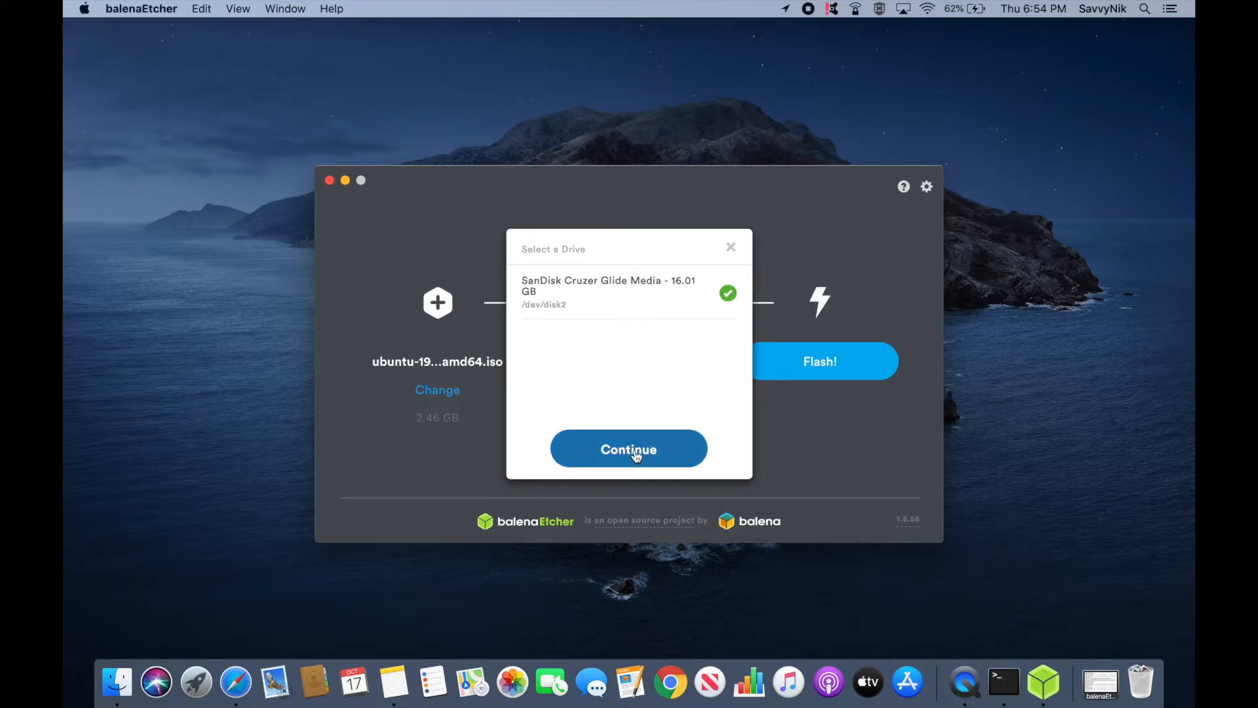
click(629, 448)
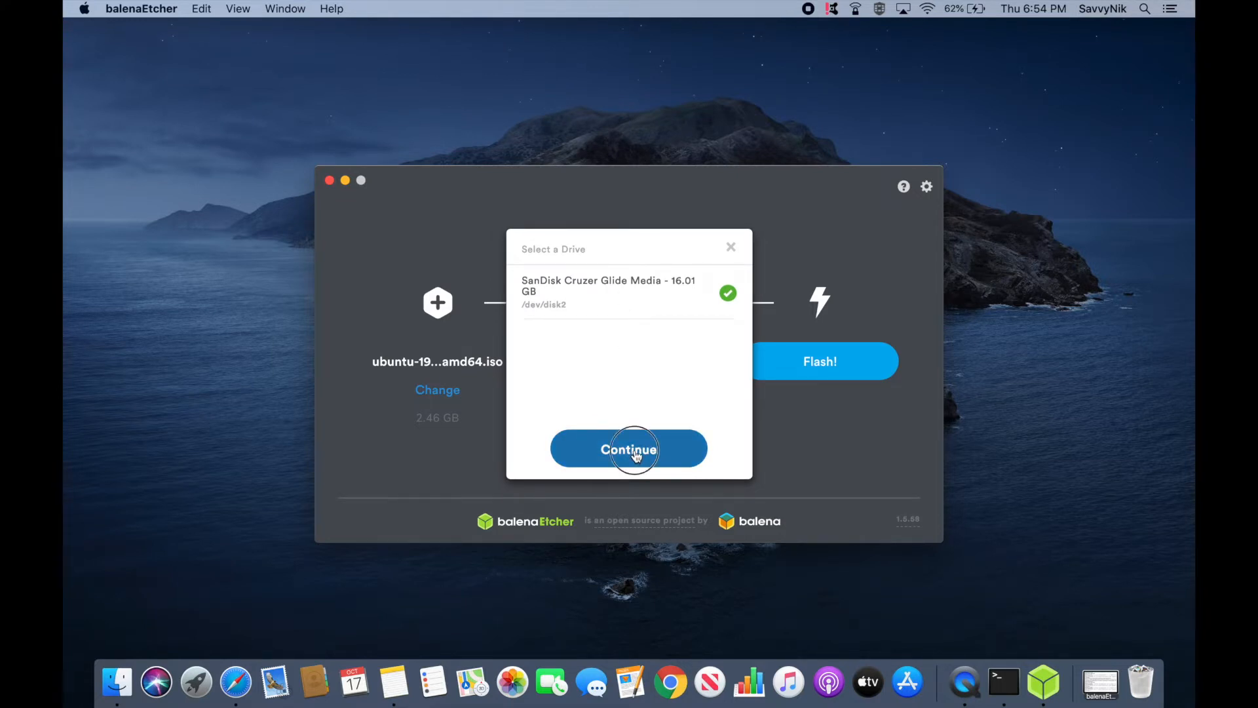
click(629, 448)
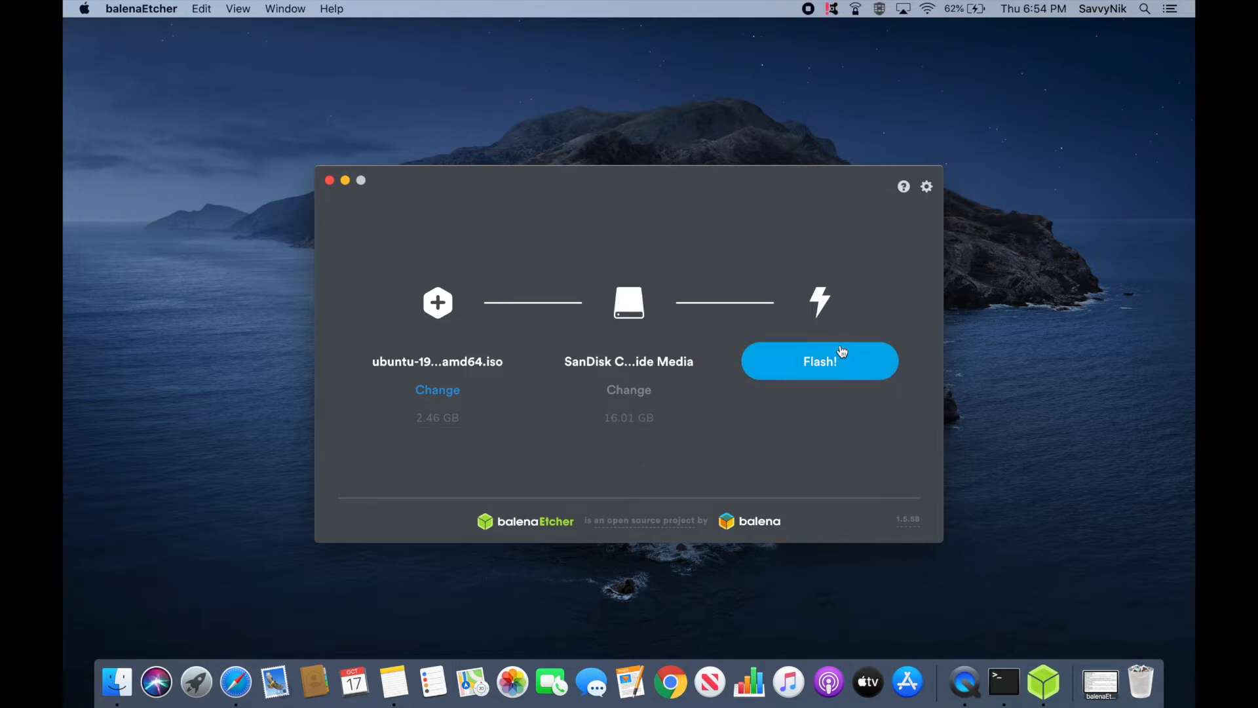
click(819, 360)
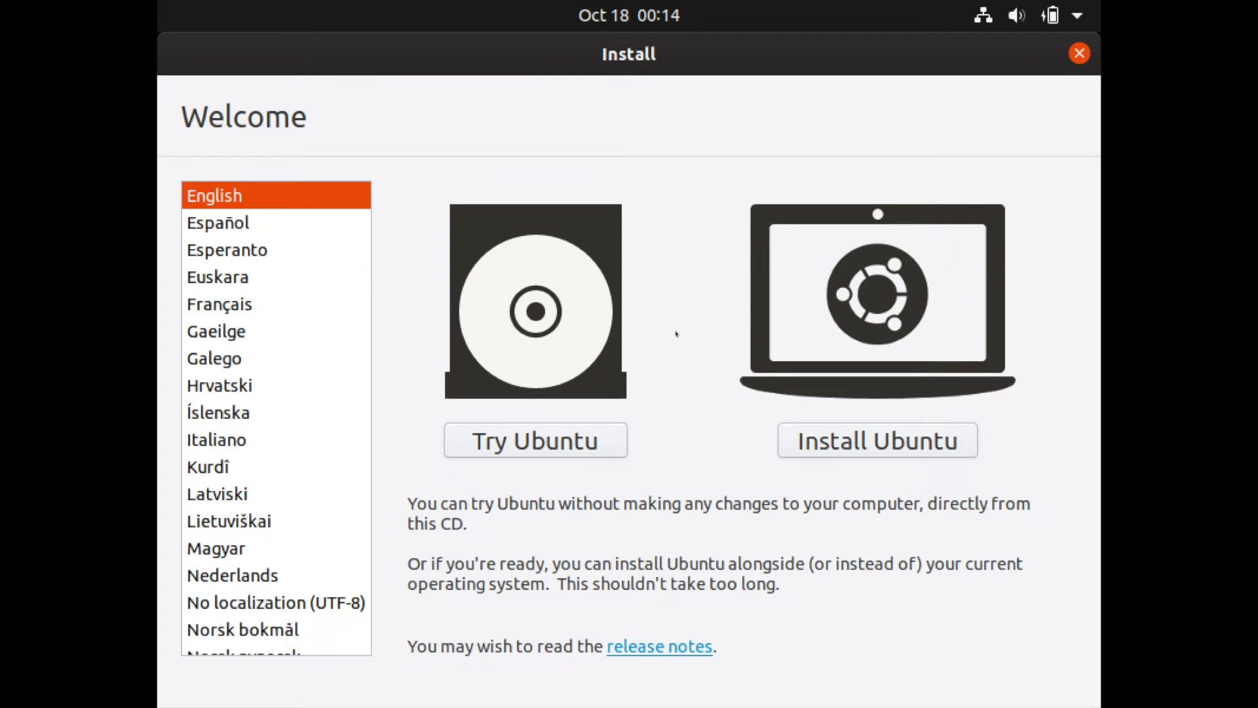
mouse_move(672, 217)
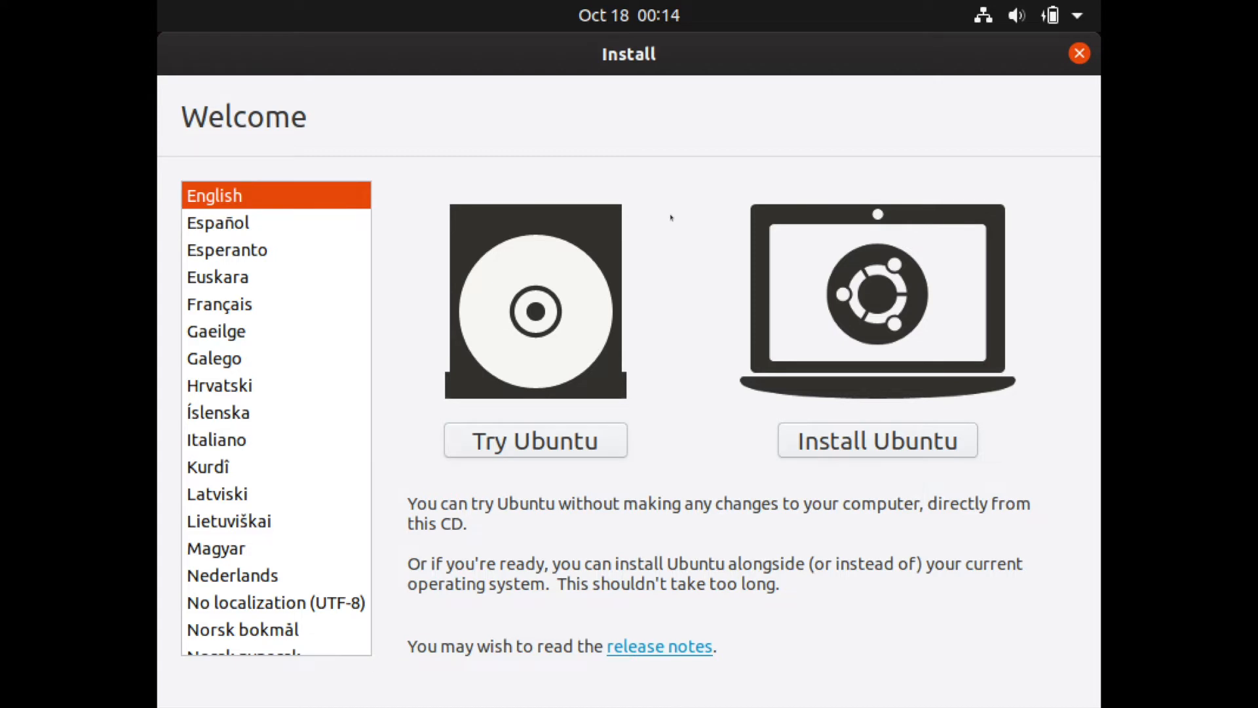
mouse_move(673, 217)
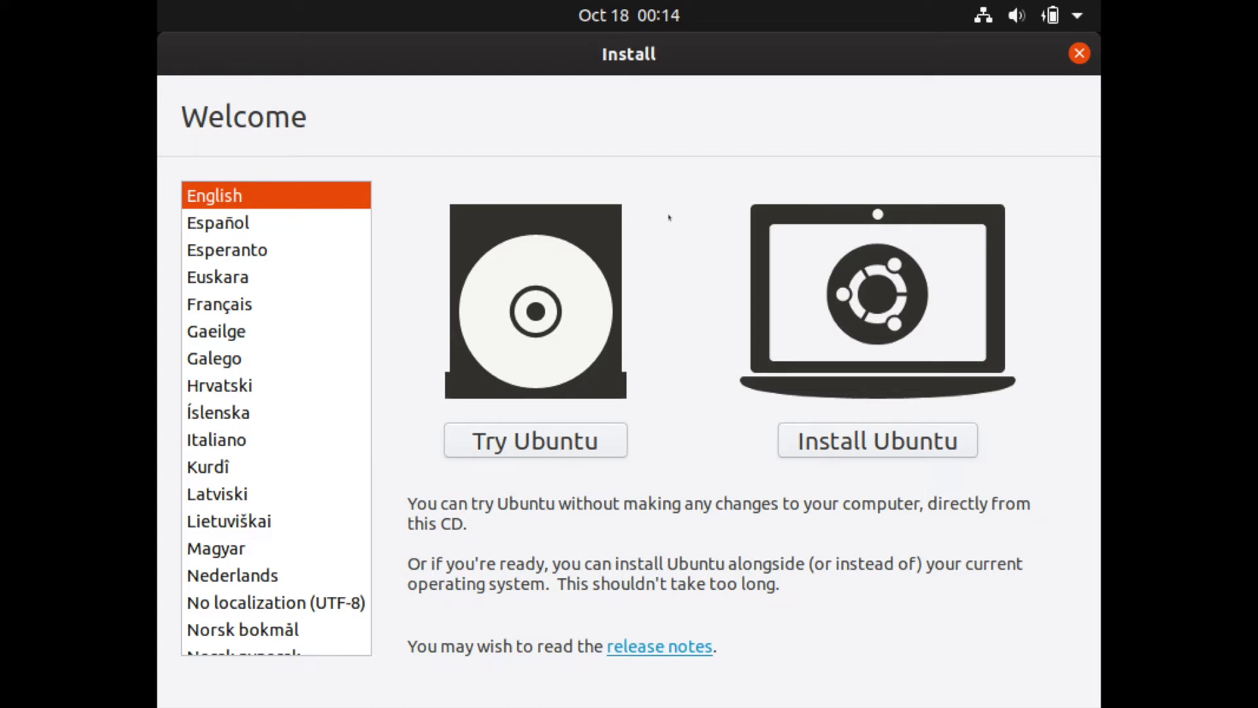
mouse_move(679, 319)
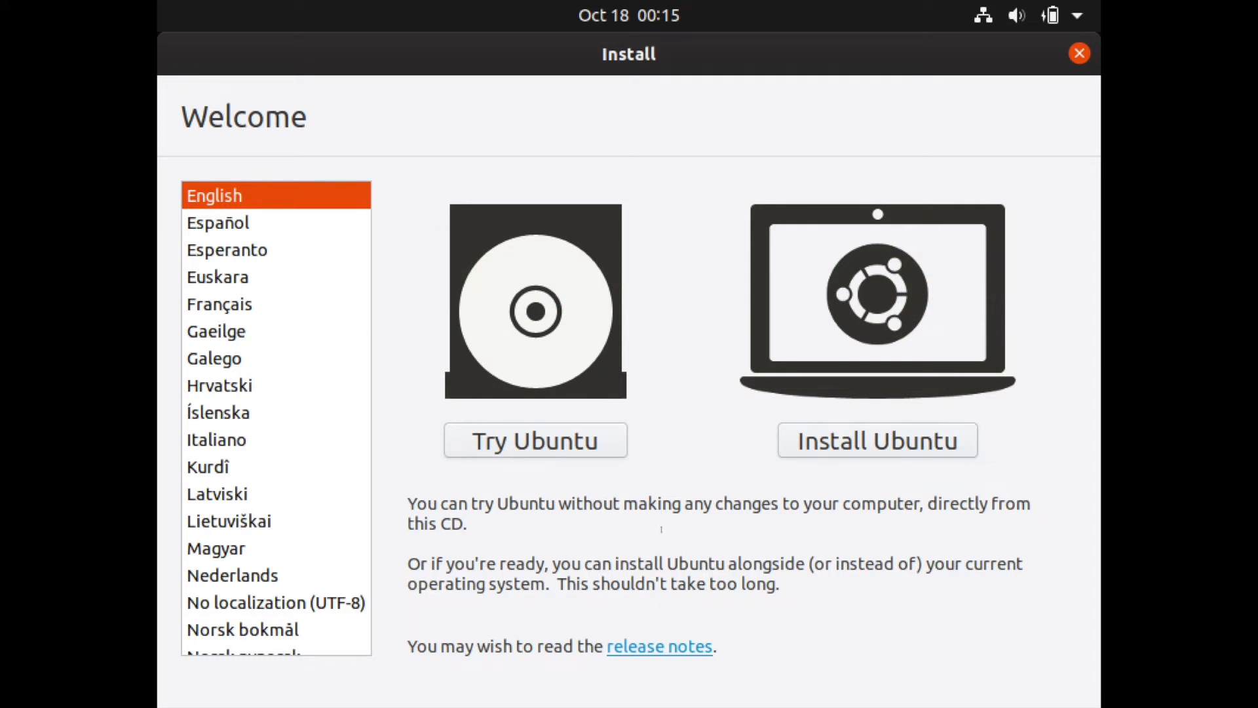
mouse_move(429, 339)
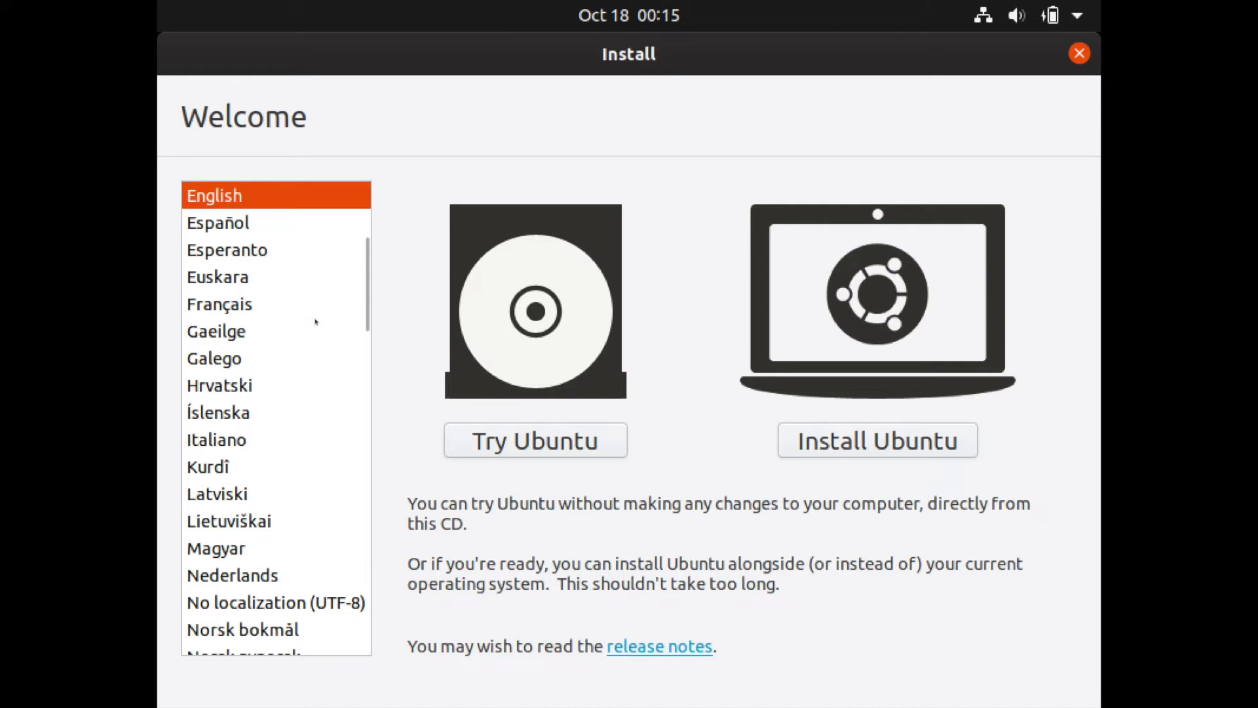
mouse_move(809, 521)
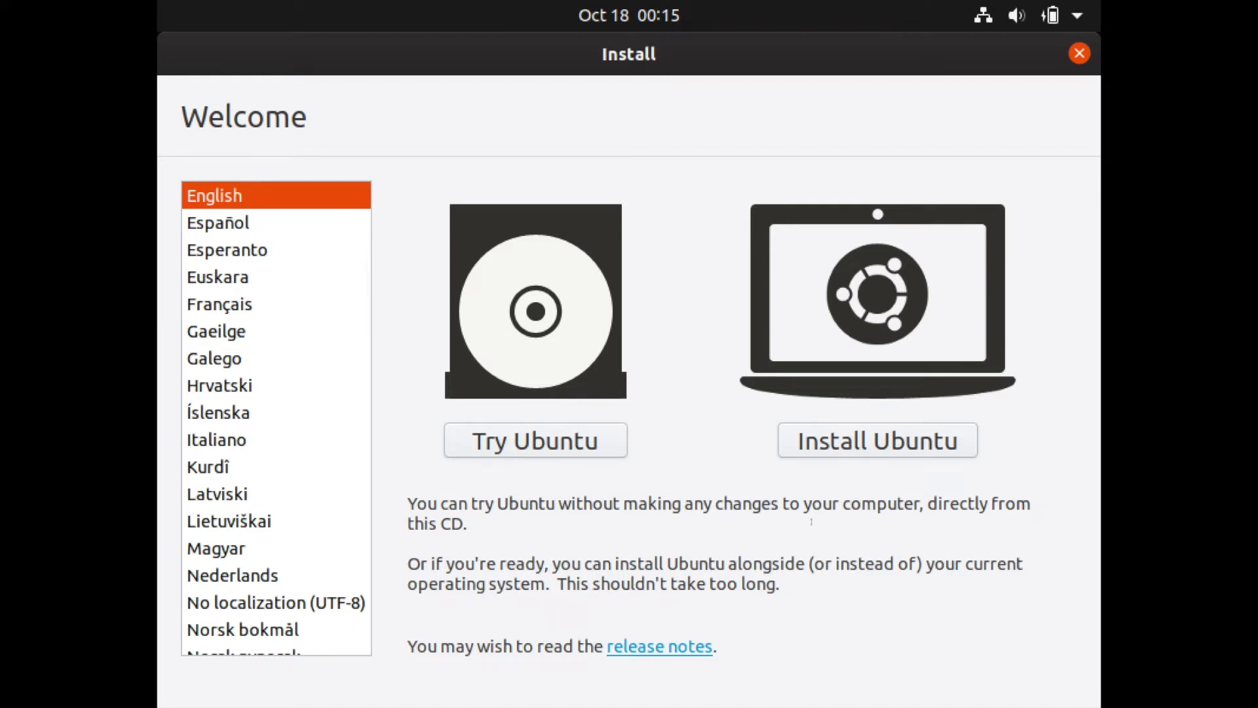
mouse_move(849, 448)
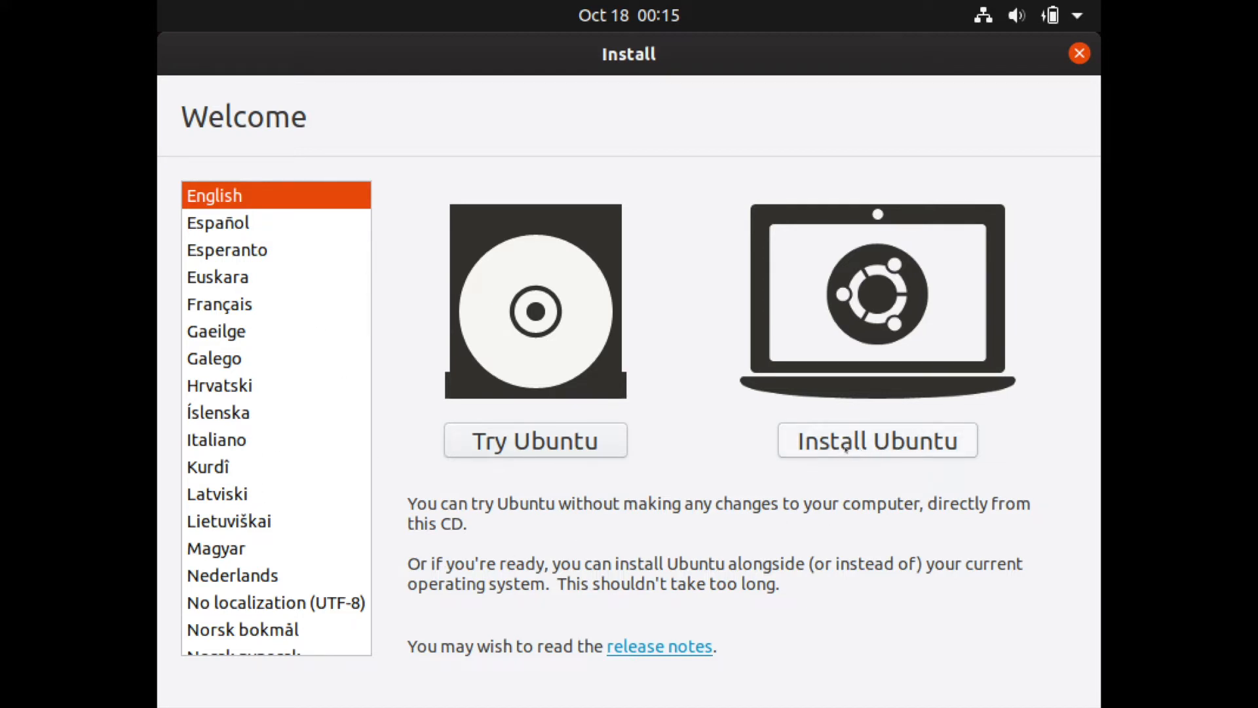
Start Install Ubuntu with English kept as the language
click(880, 442)
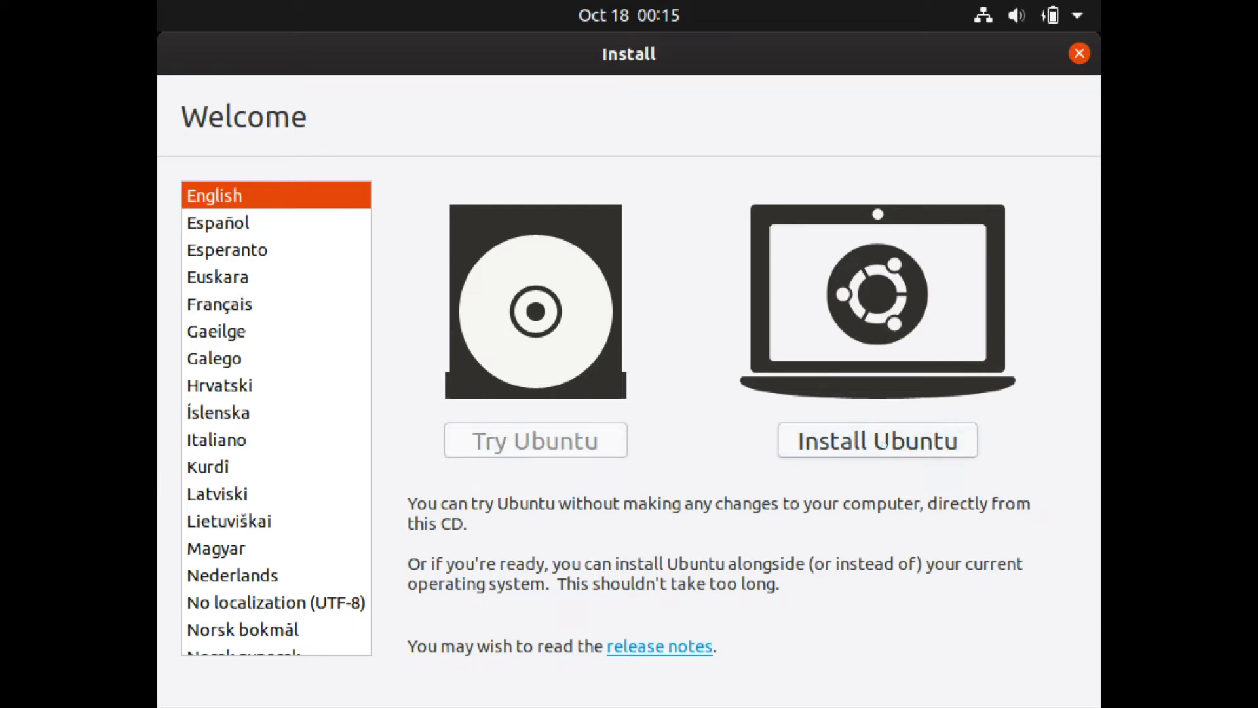
Test the English (US) layout by typing 'qwerty' and accept it
click(878, 441)
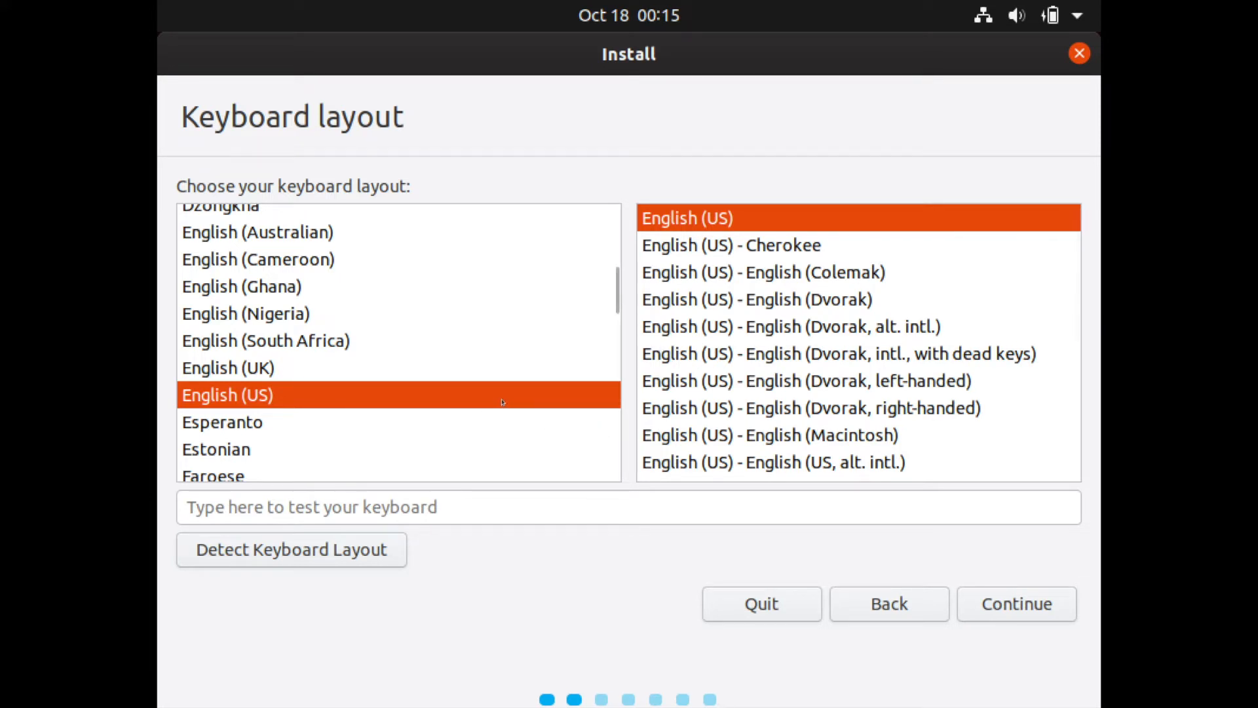
mouse_move(826, 435)
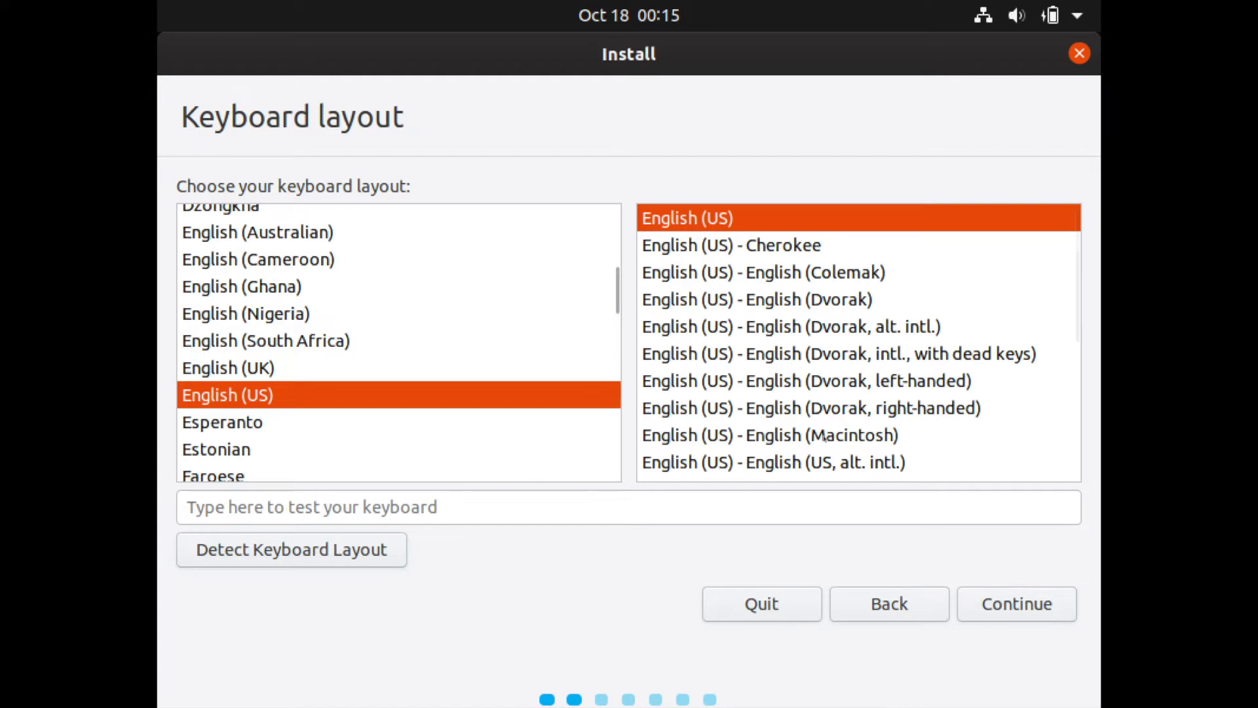
click(534, 503)
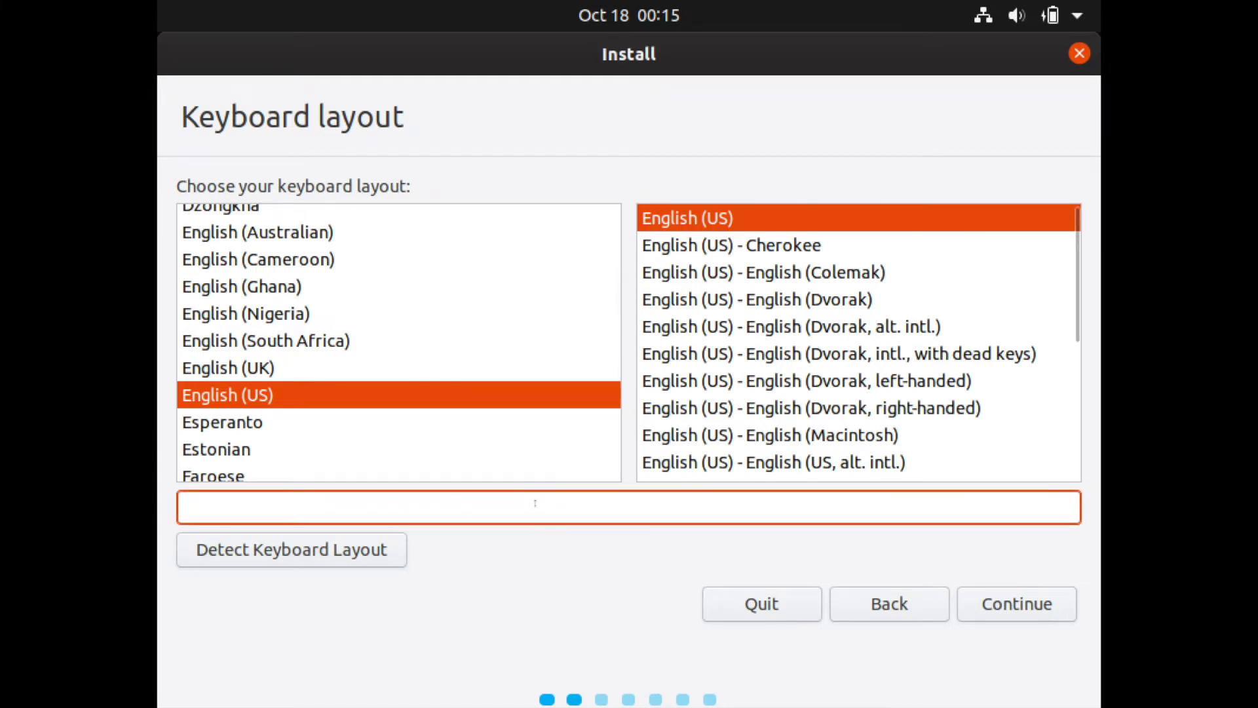
text(qwer)
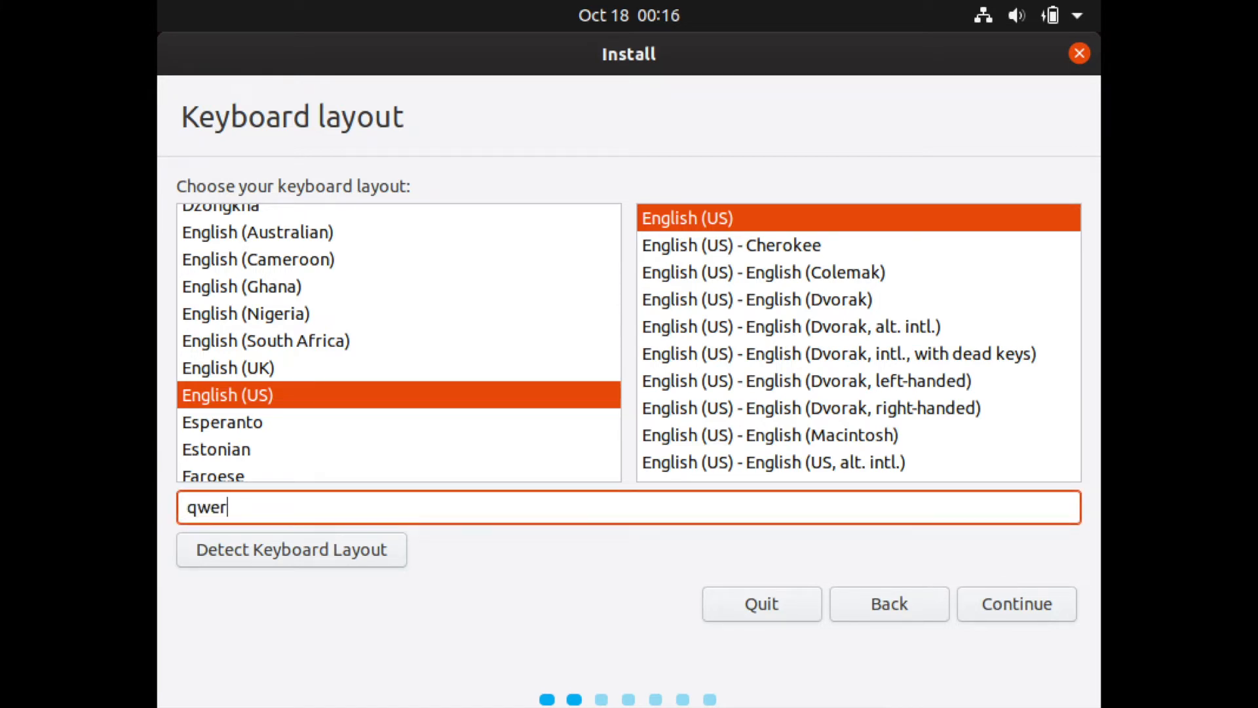
text(ty)
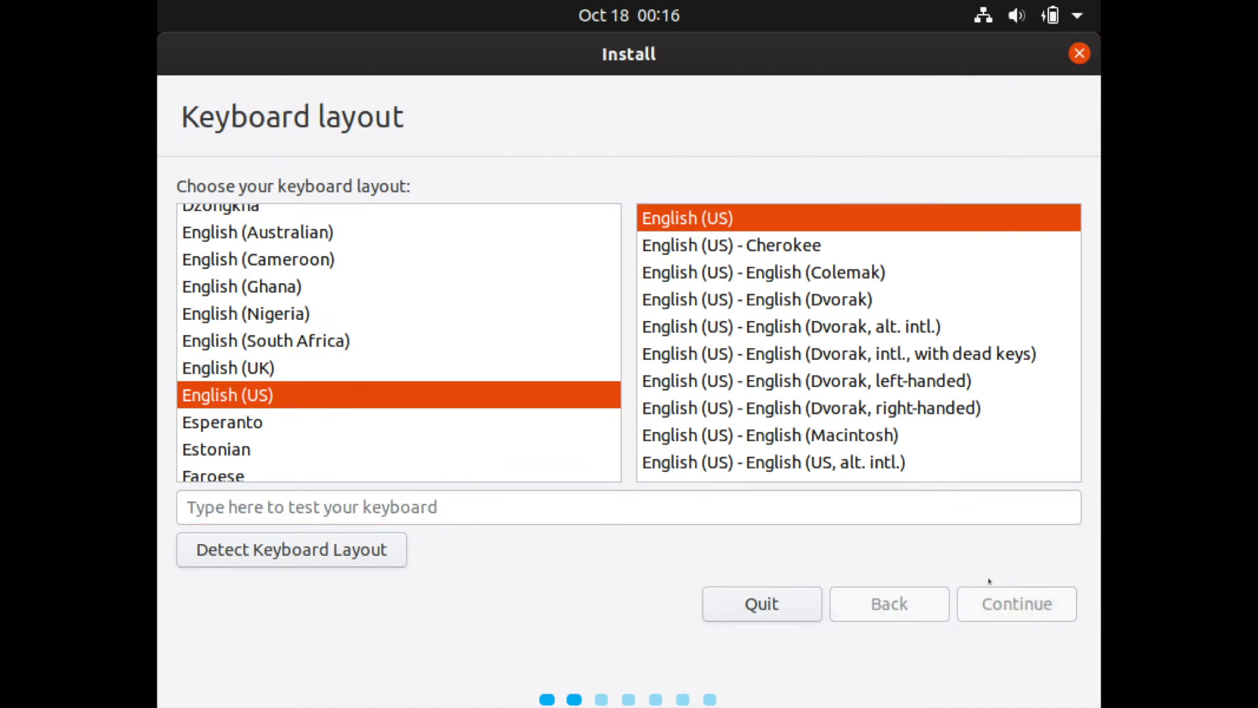
click(1017, 602)
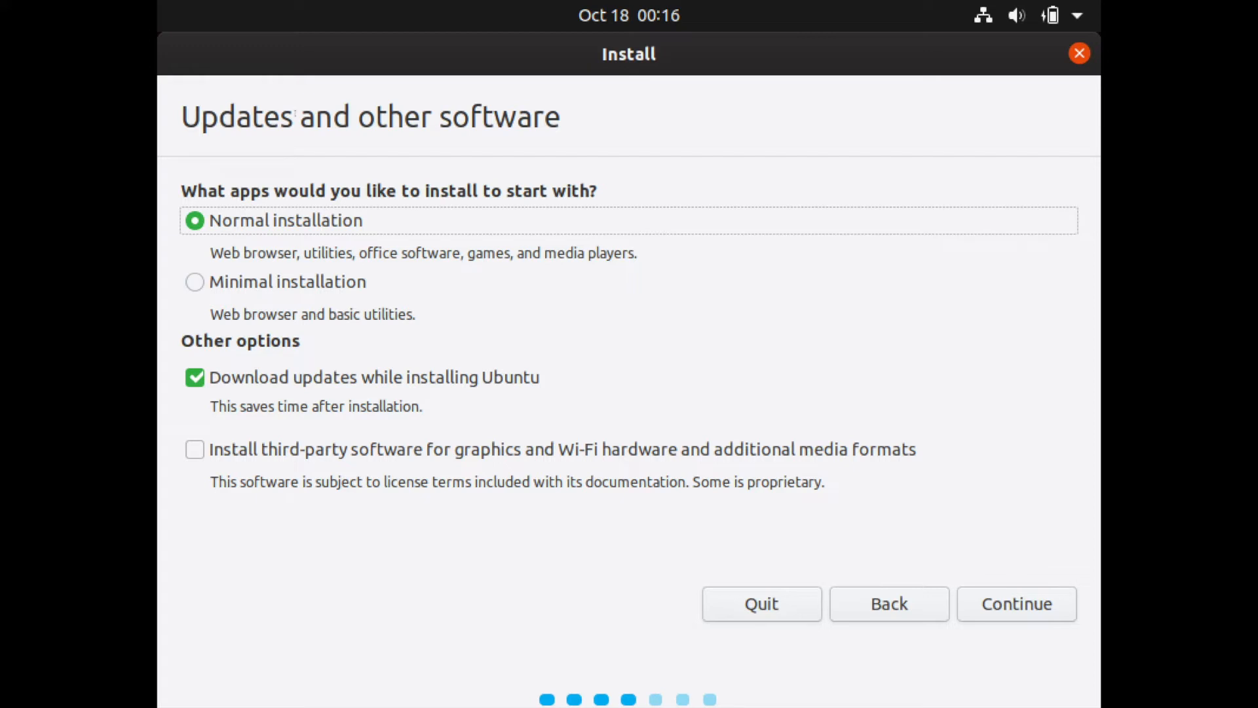
mouse_move(611, 306)
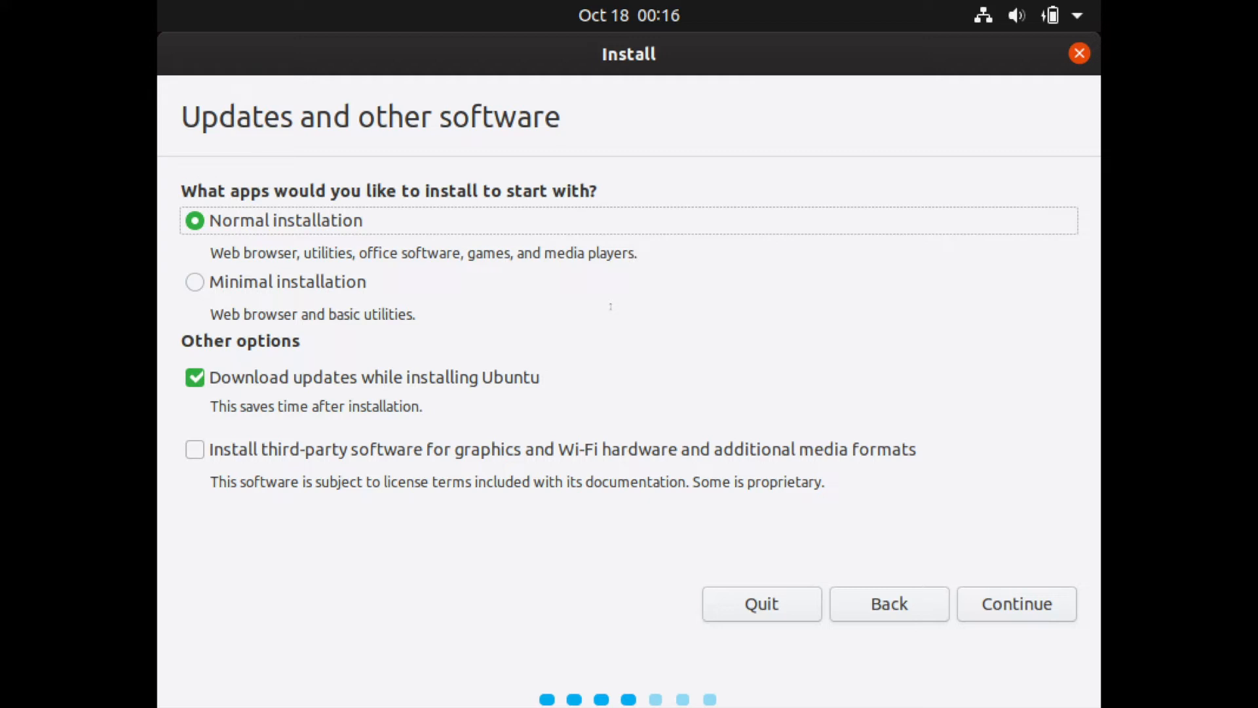
mouse_move(426, 325)
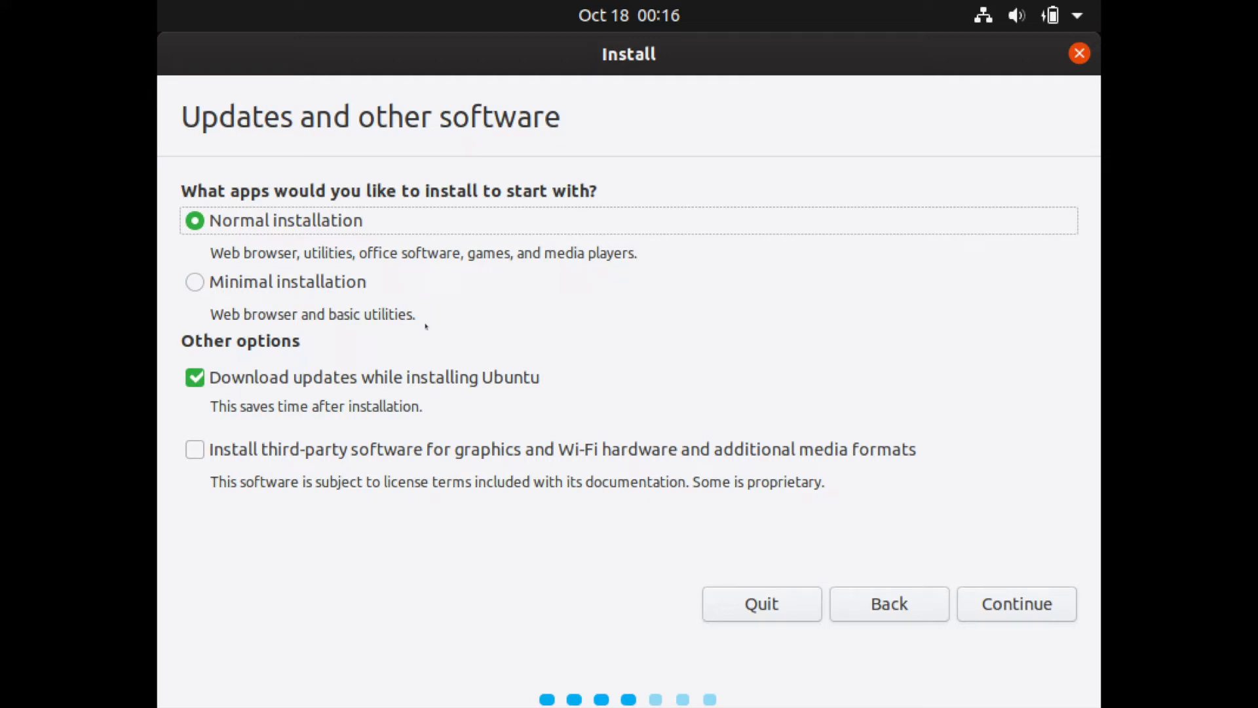
mouse_move(566, 319)
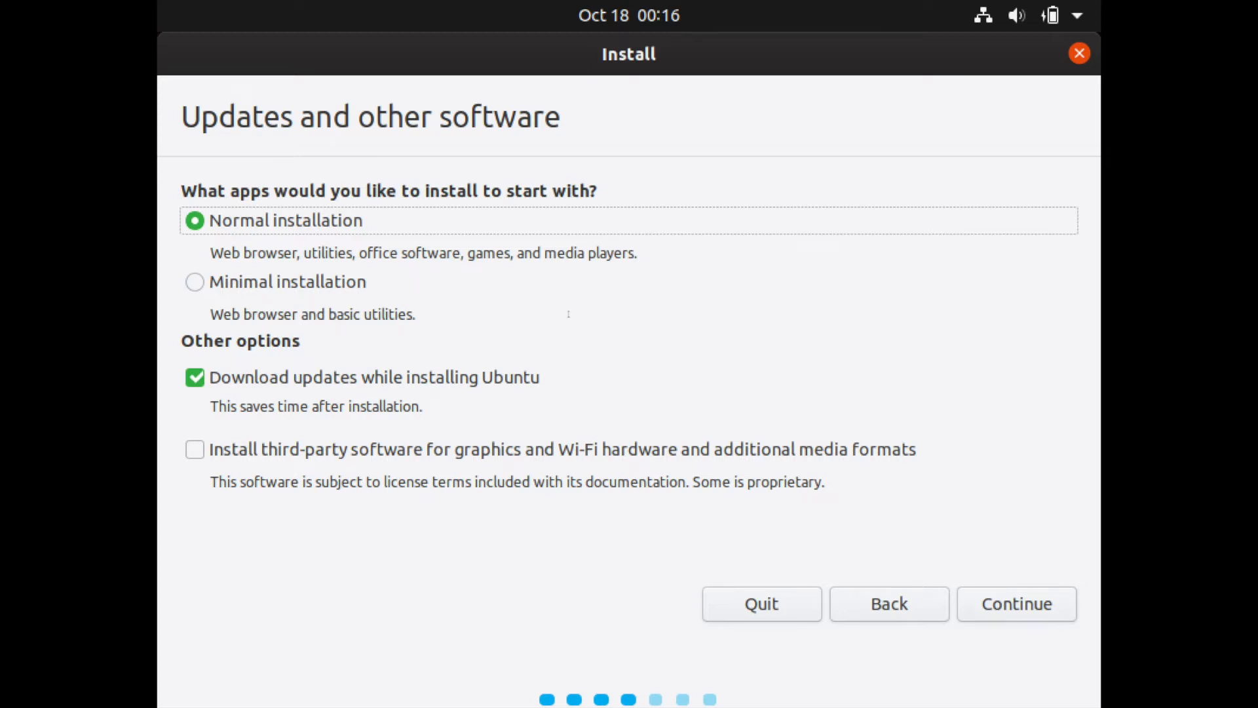
mouse_move(534, 313)
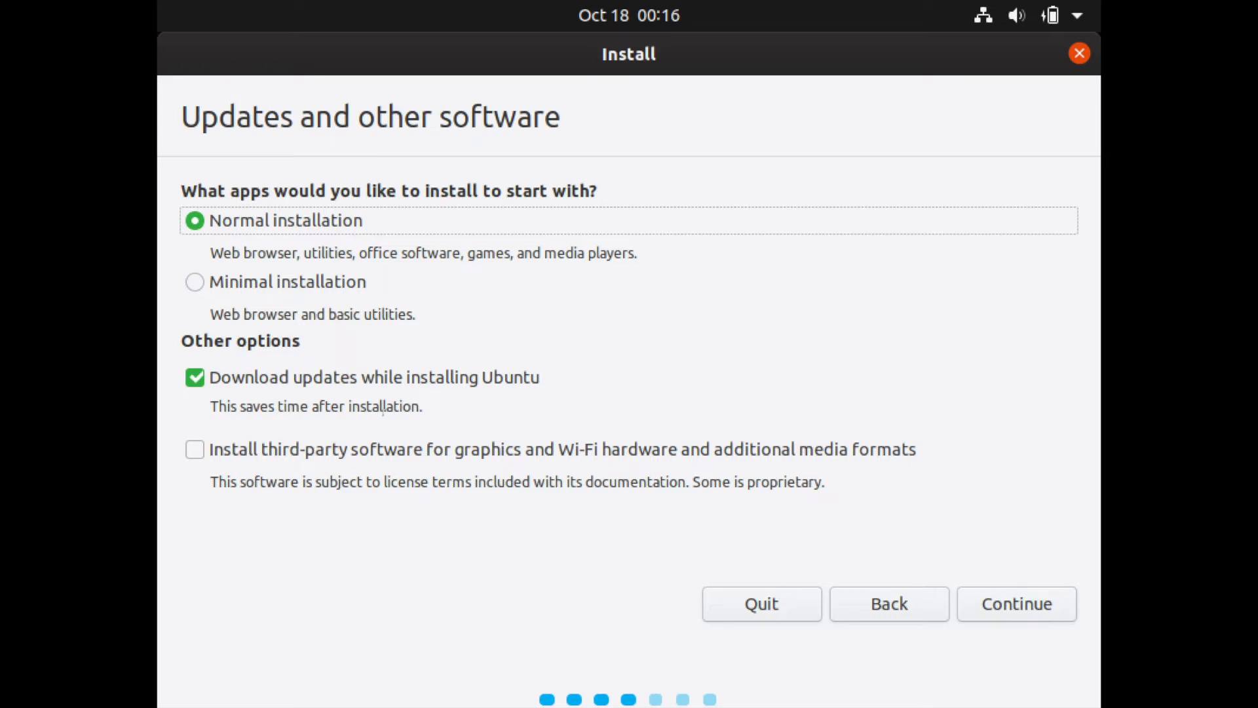
mouse_move(417, 461)
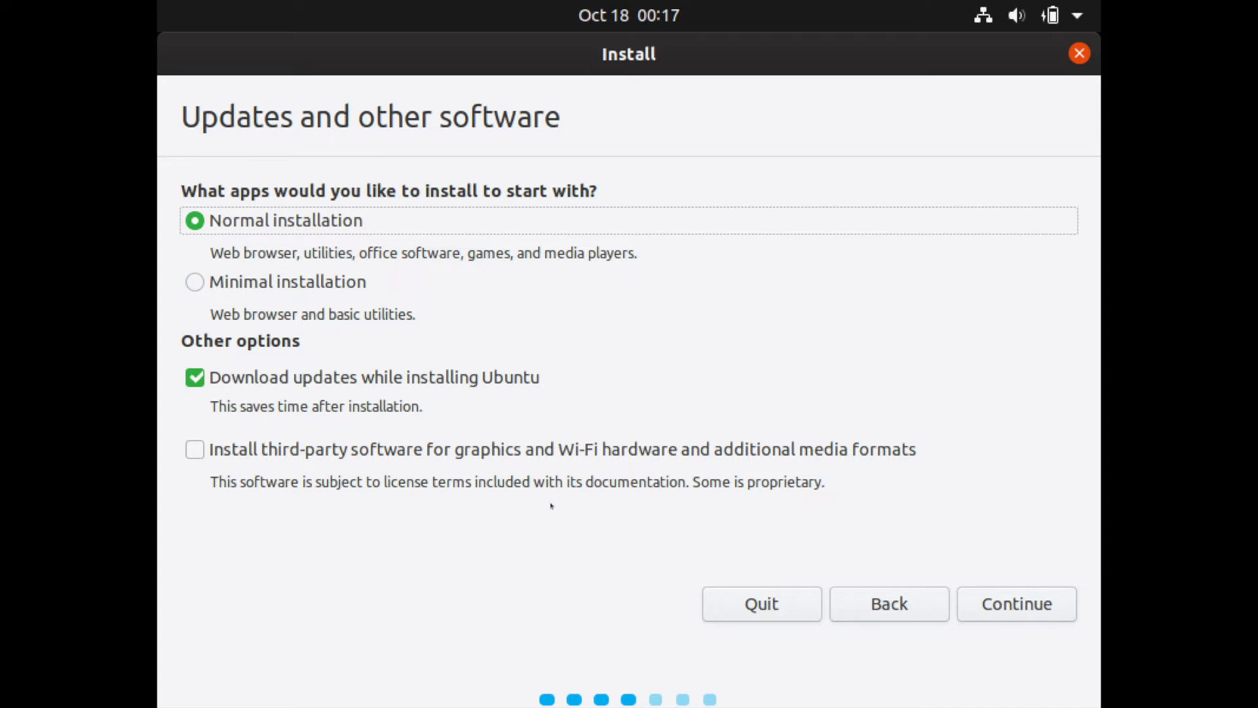
mouse_move(522, 503)
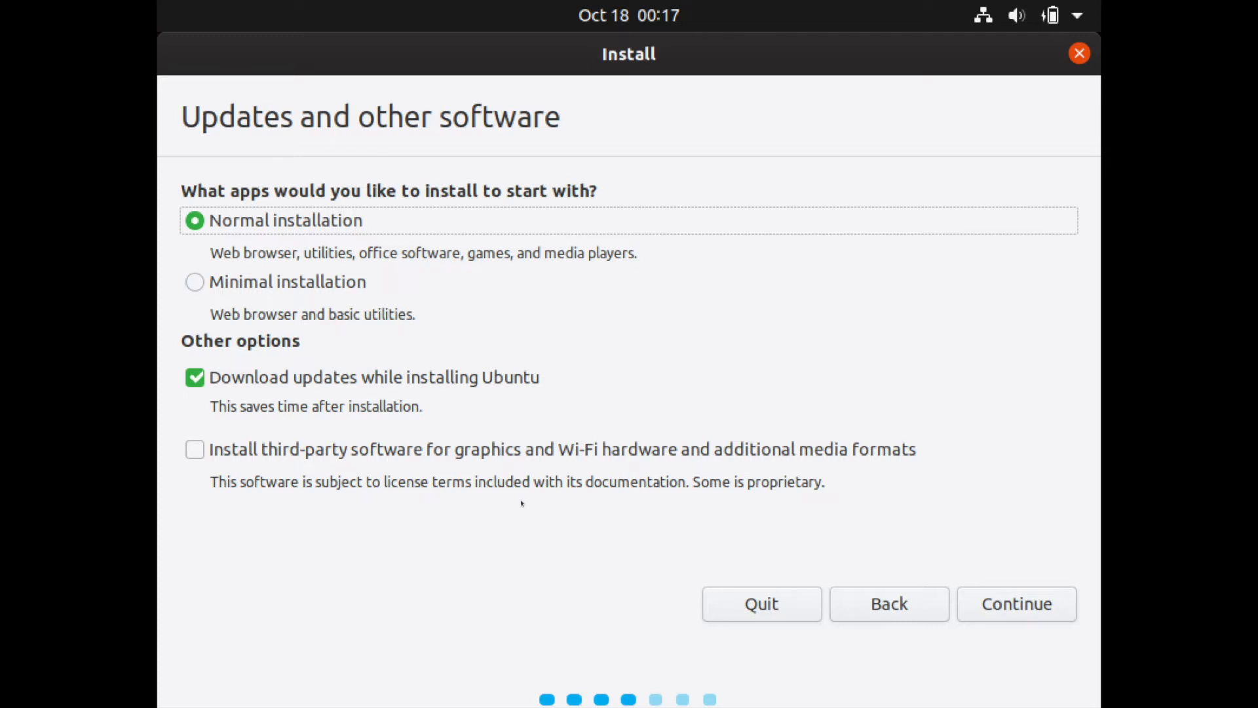
mouse_move(261, 467)
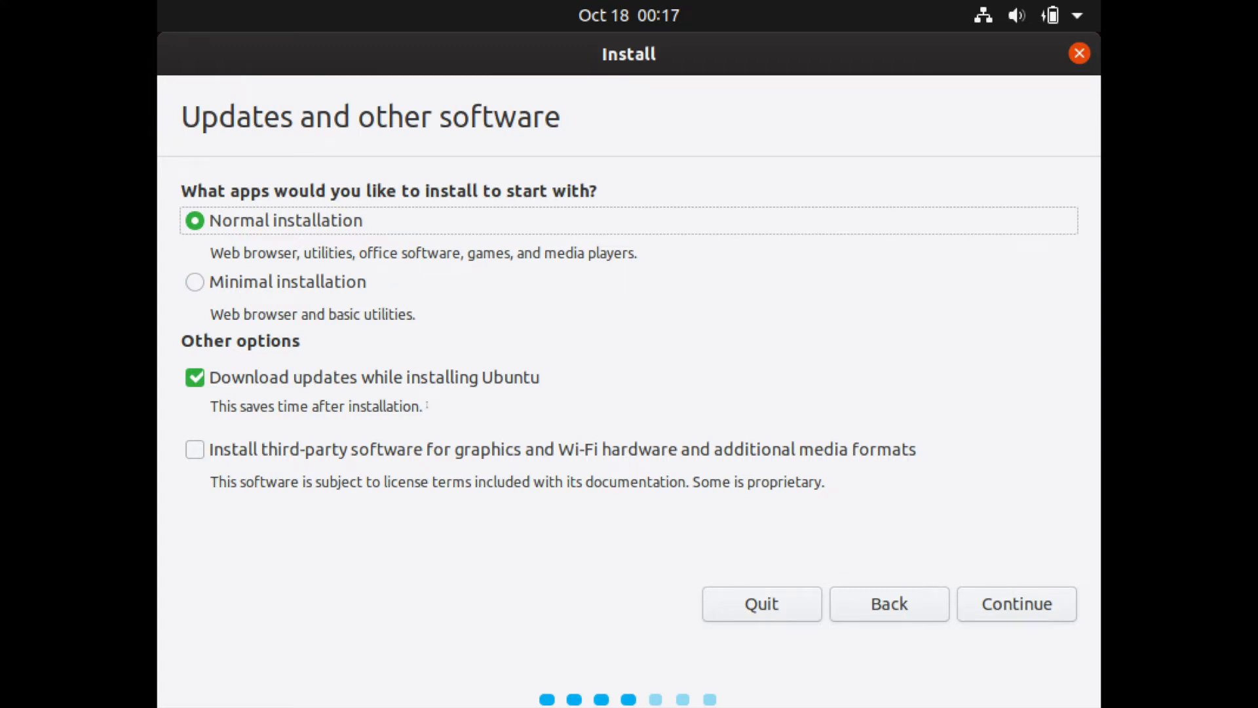
mouse_move(553, 404)
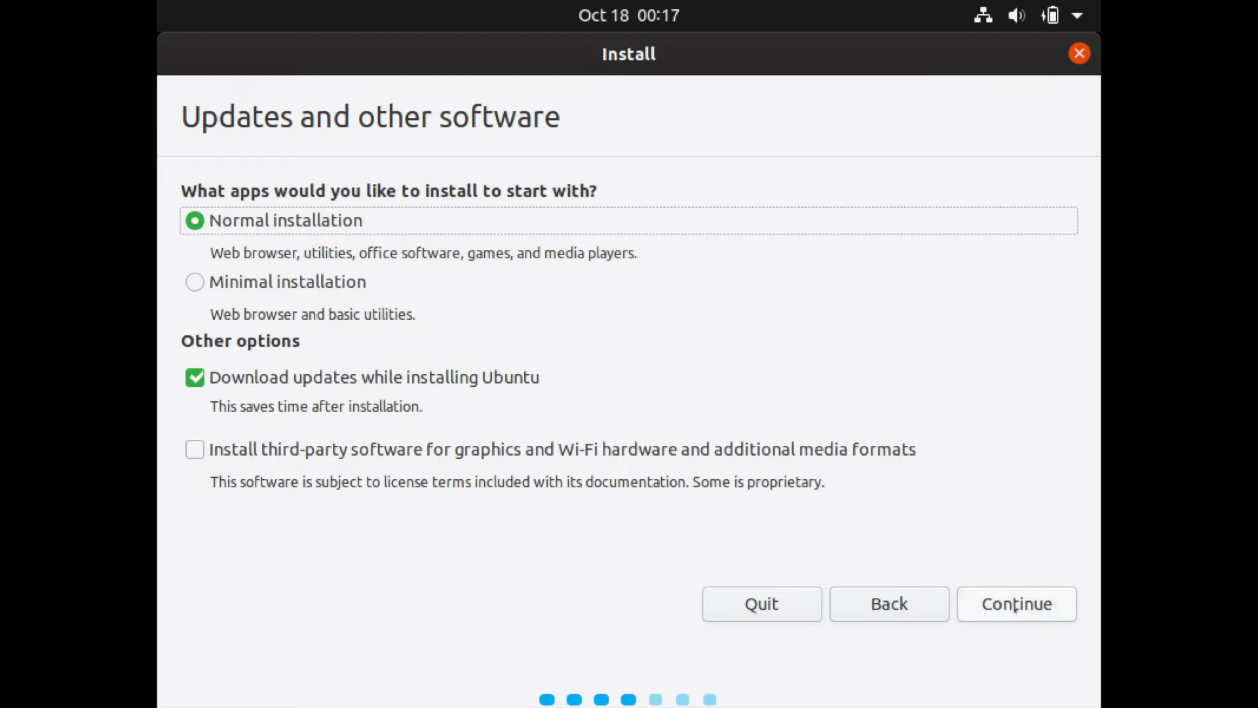
Keep Normal installation with updates during install and continue
click(1016, 603)
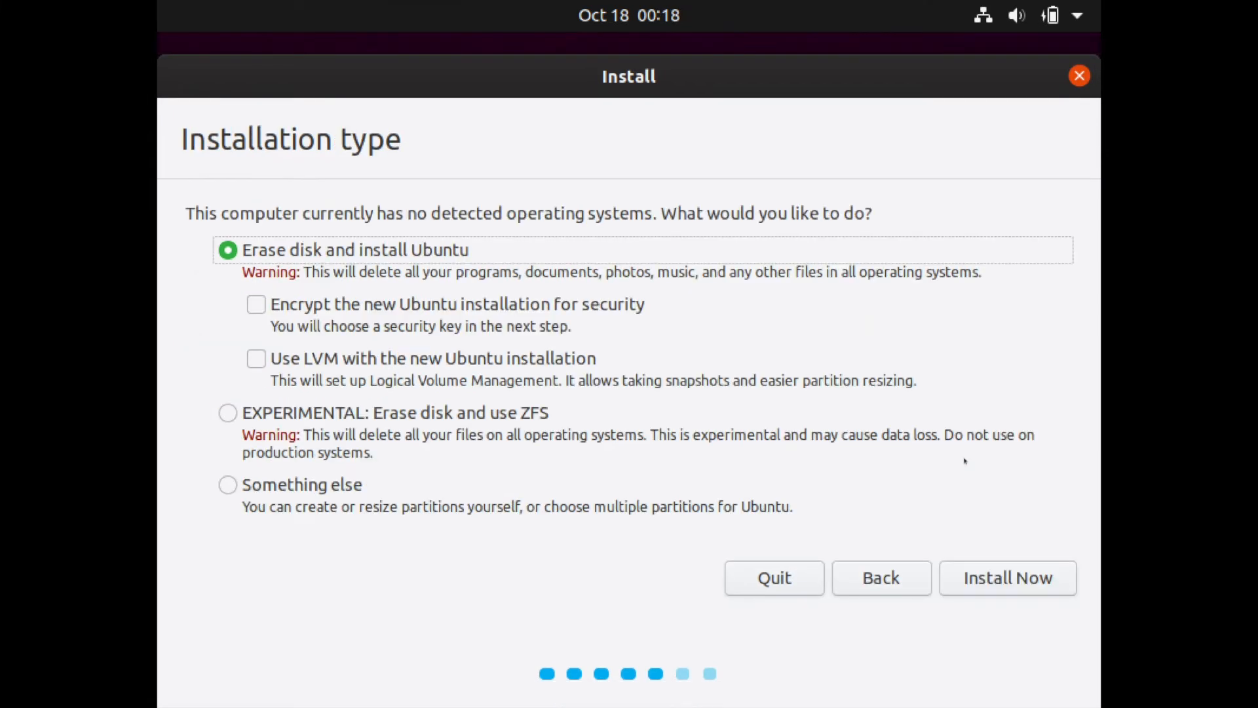
mouse_move(772, 363)
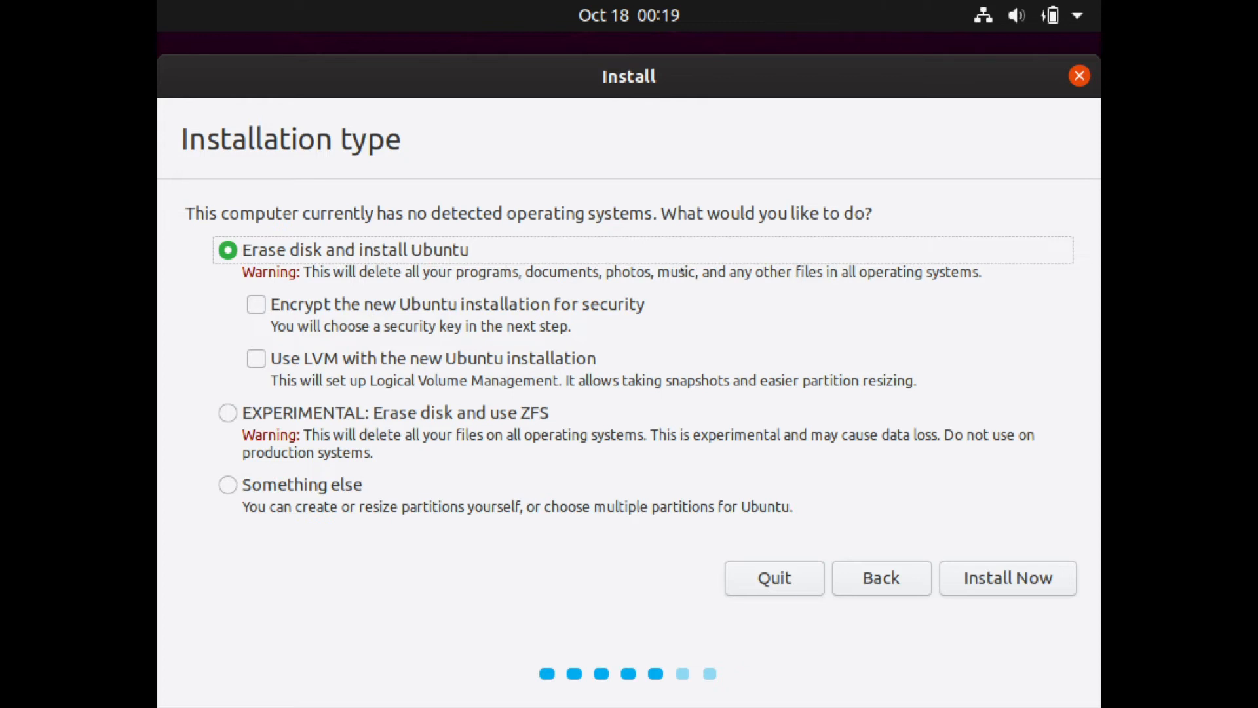
mouse_move(849, 304)
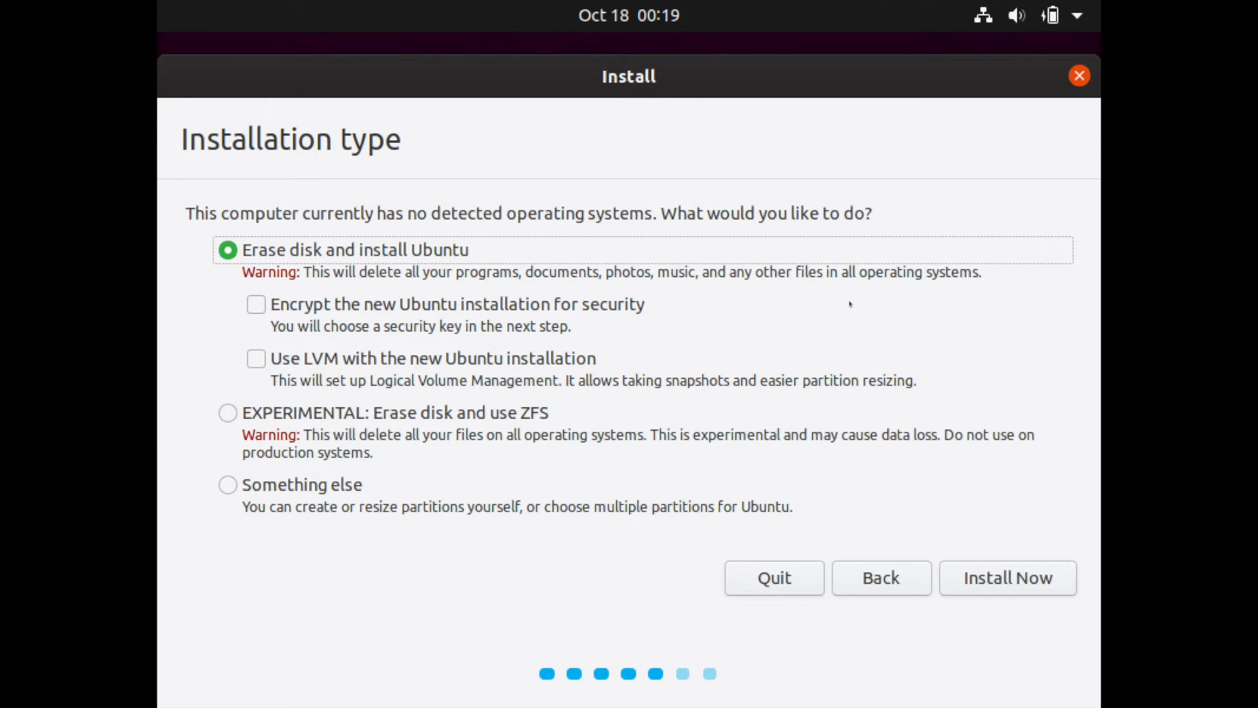
mouse_move(937, 372)
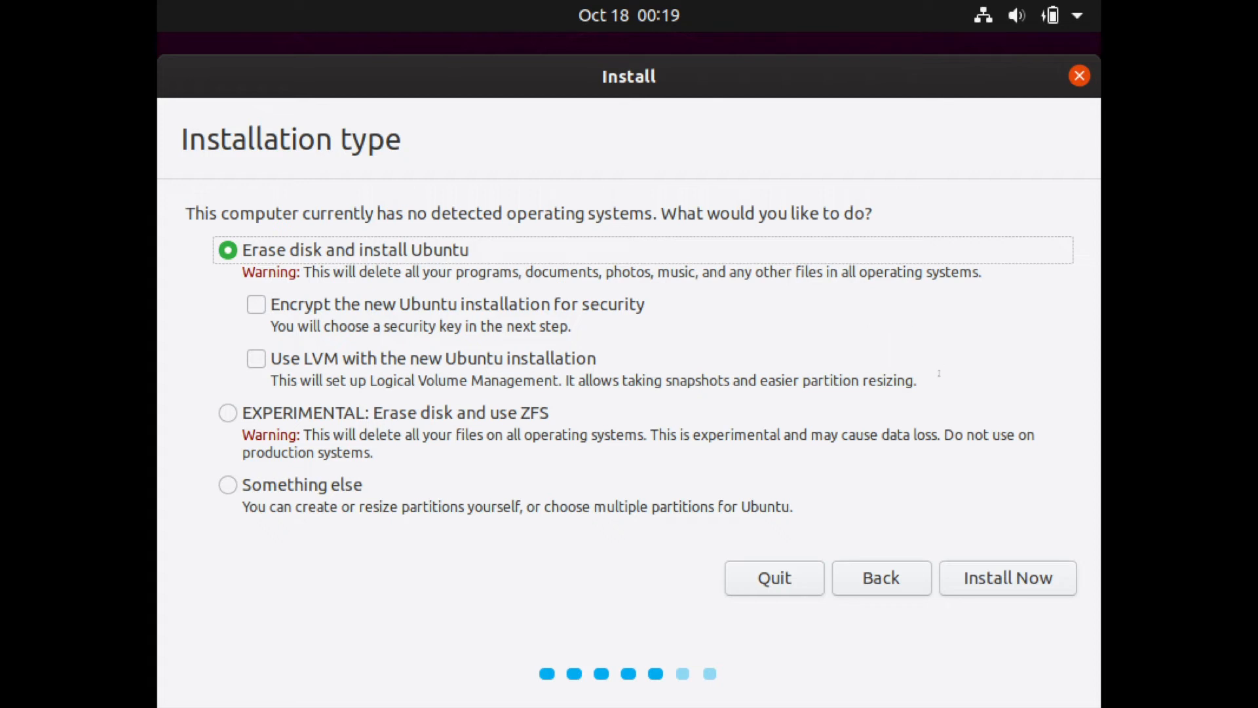
mouse_move(998, 587)
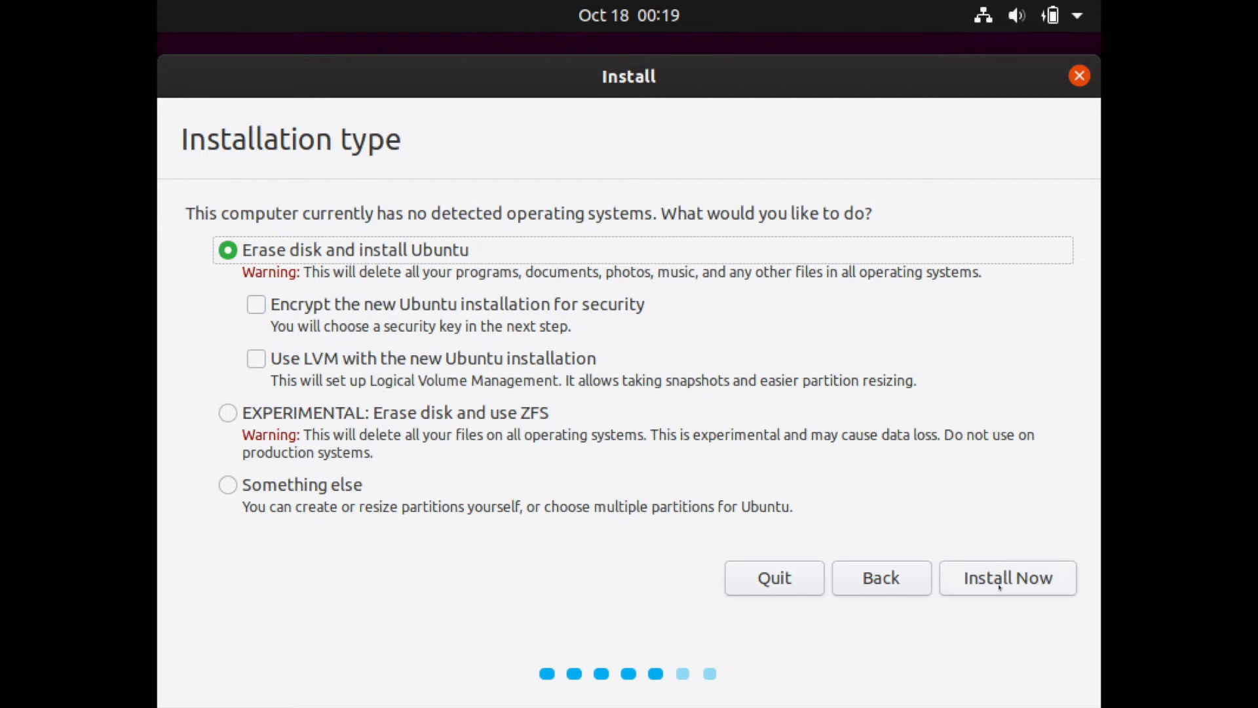
mouse_move(990, 474)
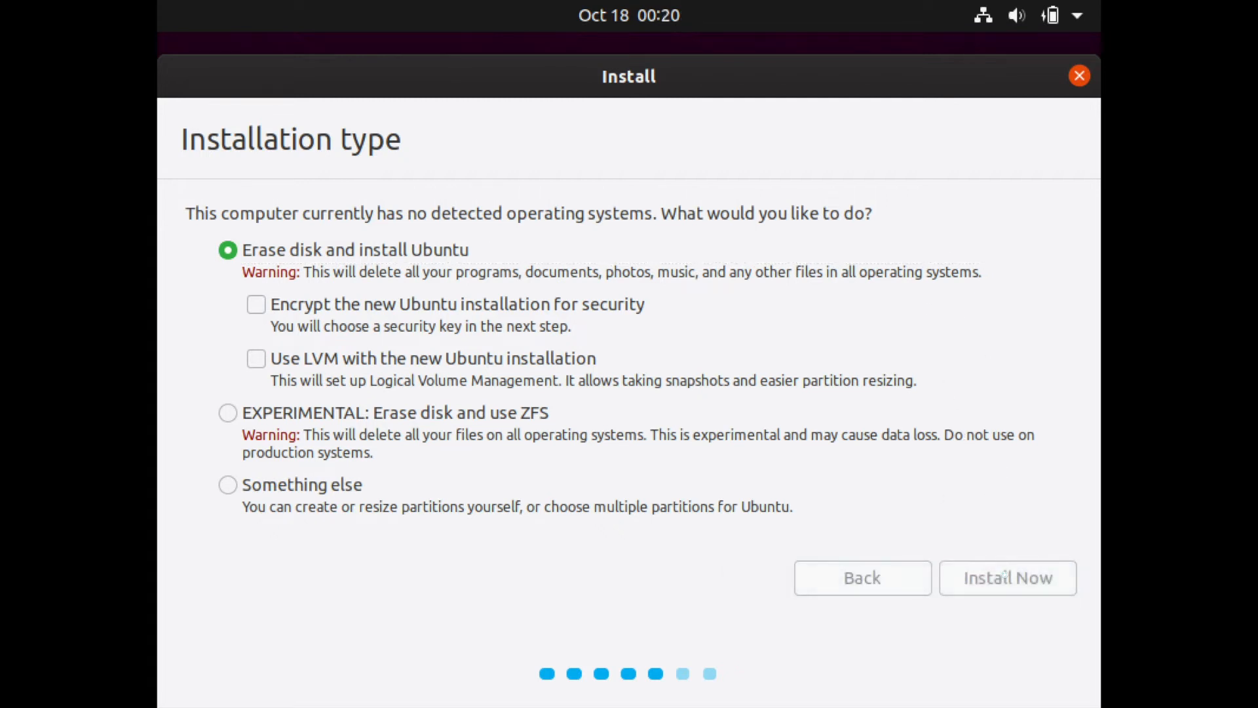
Begin installation with 'Erase disk and install Ubuntu' selected
click(1008, 577)
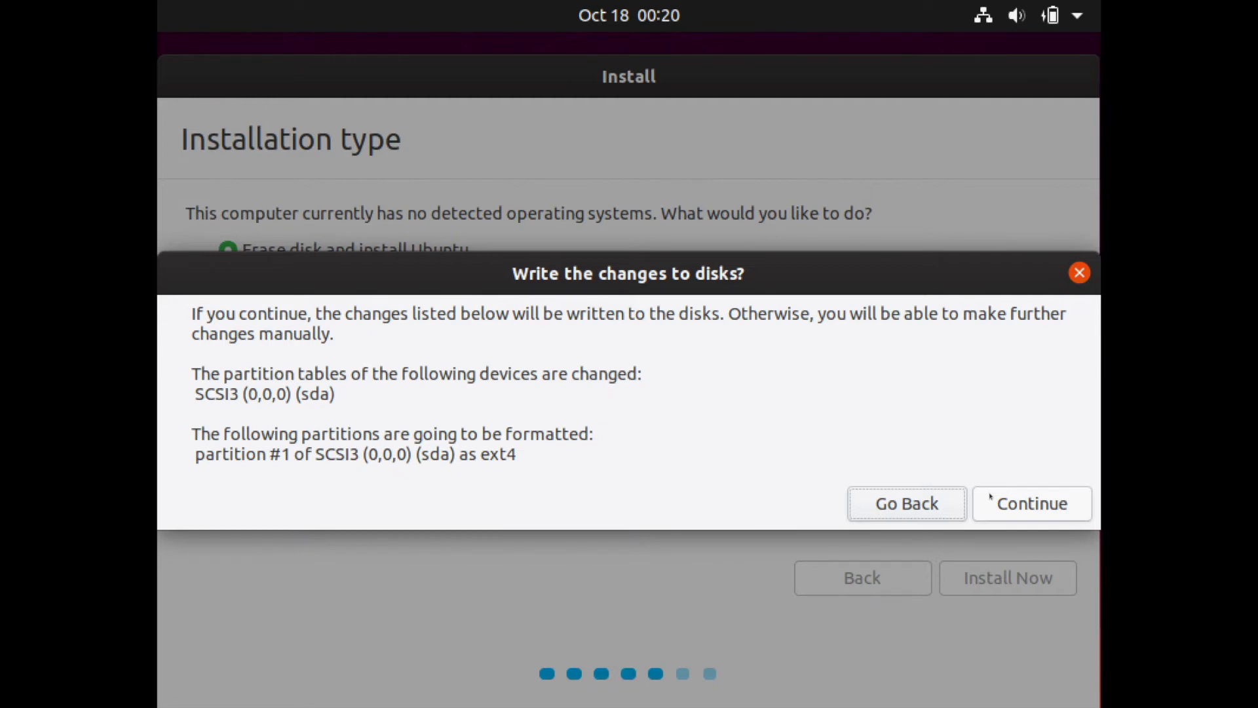
Approve writing the partition changes to disk sda
click(1032, 504)
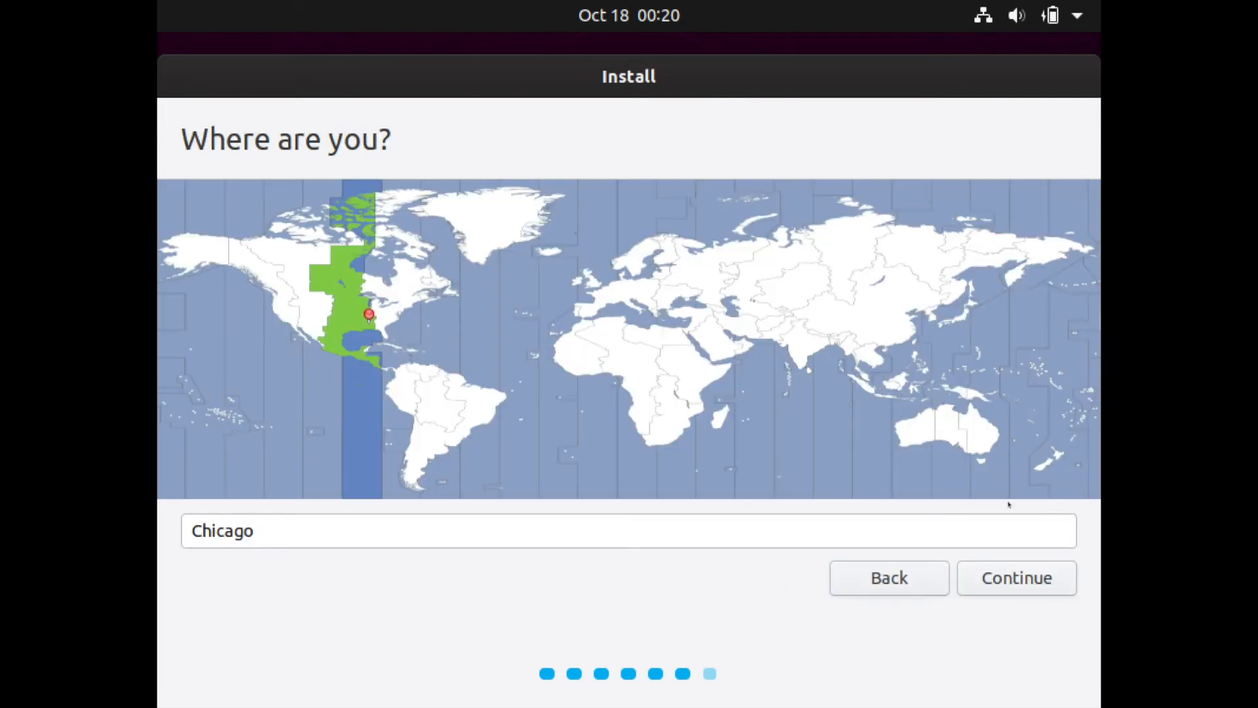
Set the location to New York and advance to the Who are you? form
click(391, 321)
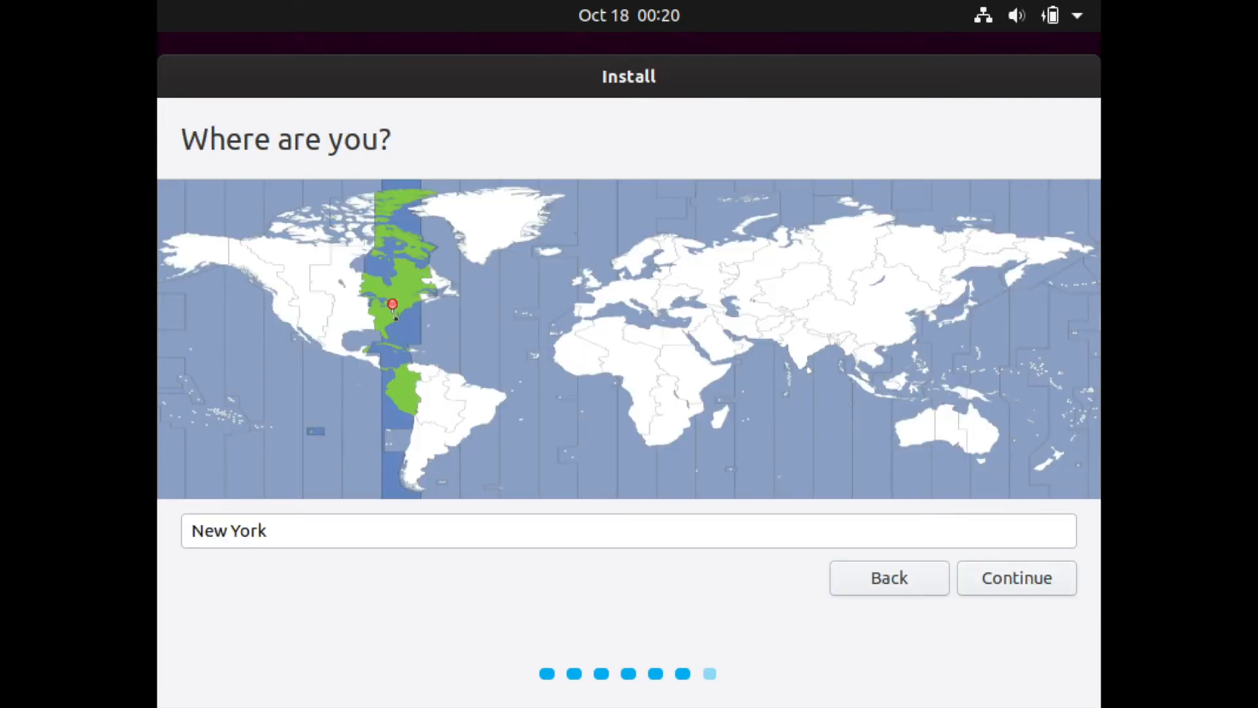
mouse_move(913, 532)
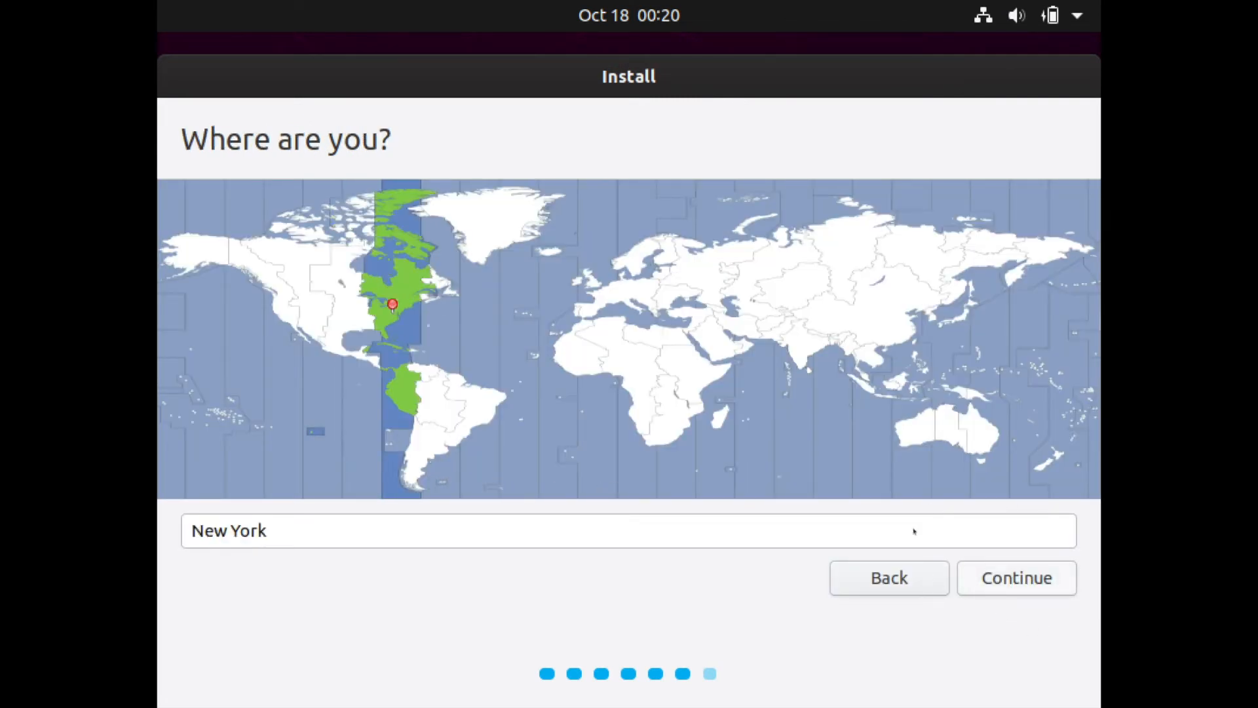
click(1017, 576)
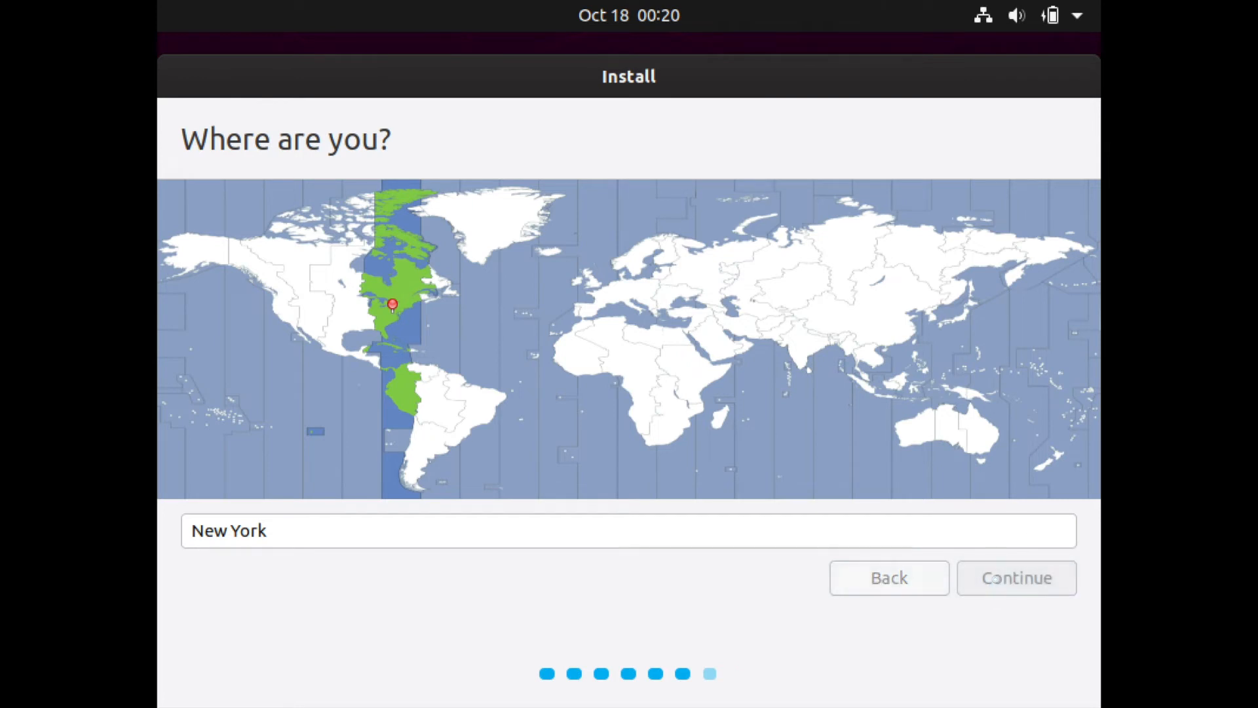
click(1015, 578)
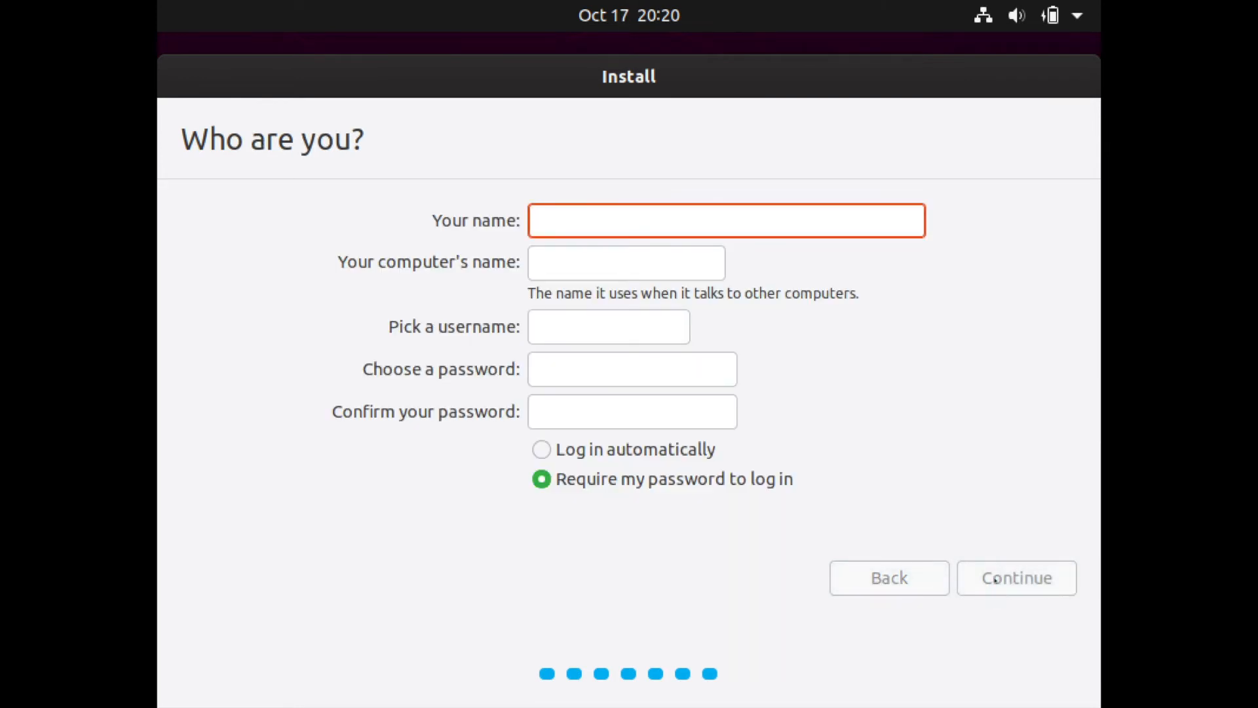
Enter the name 'savvynik' and an account password for the new user
click(728, 220)
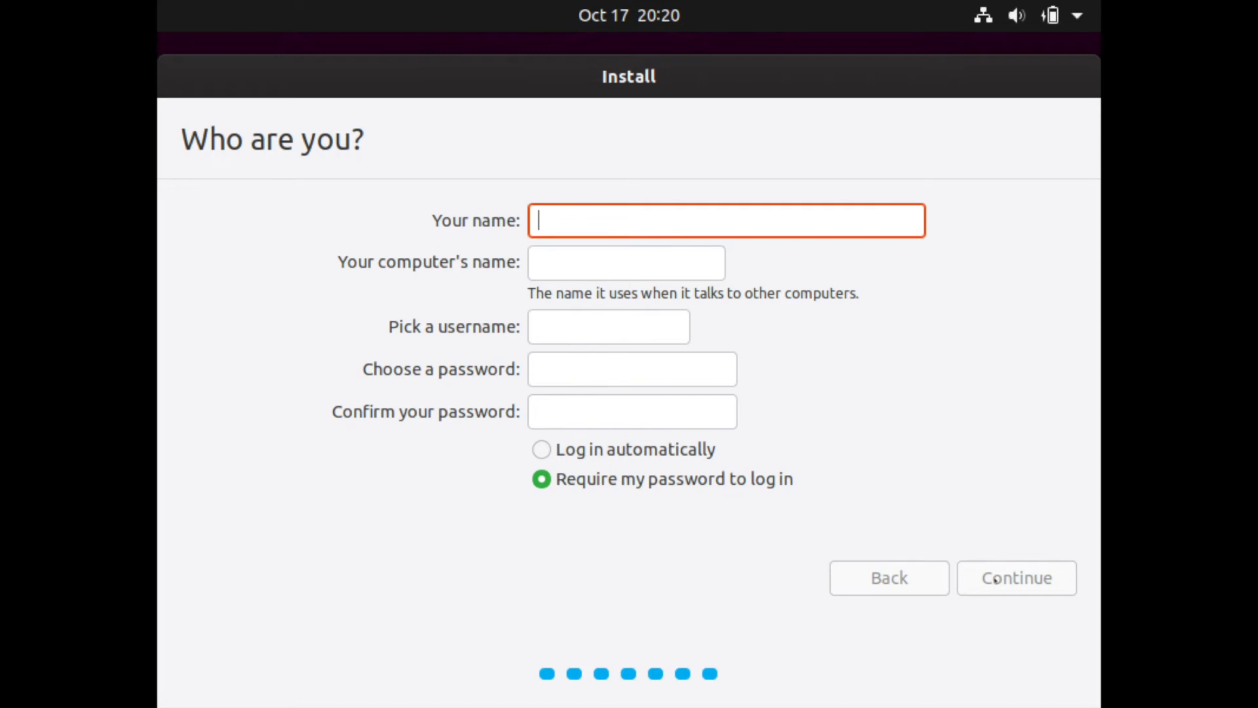
text(savvynik)
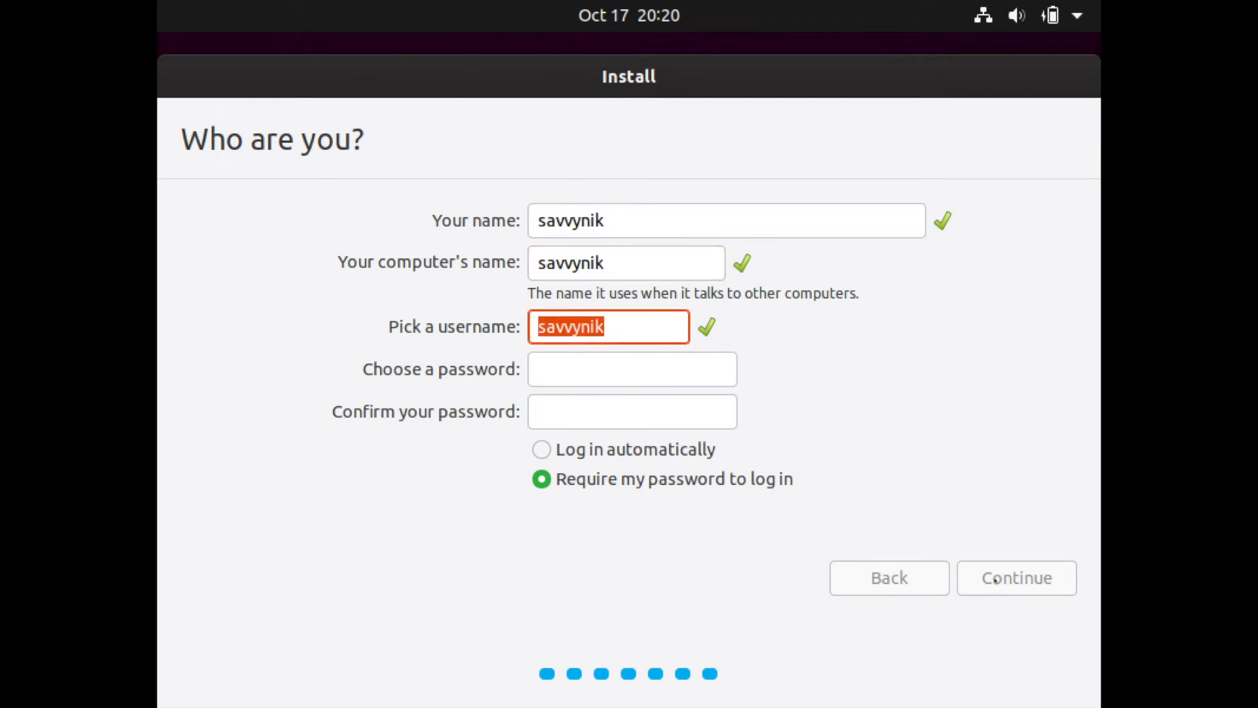
click(633, 370)
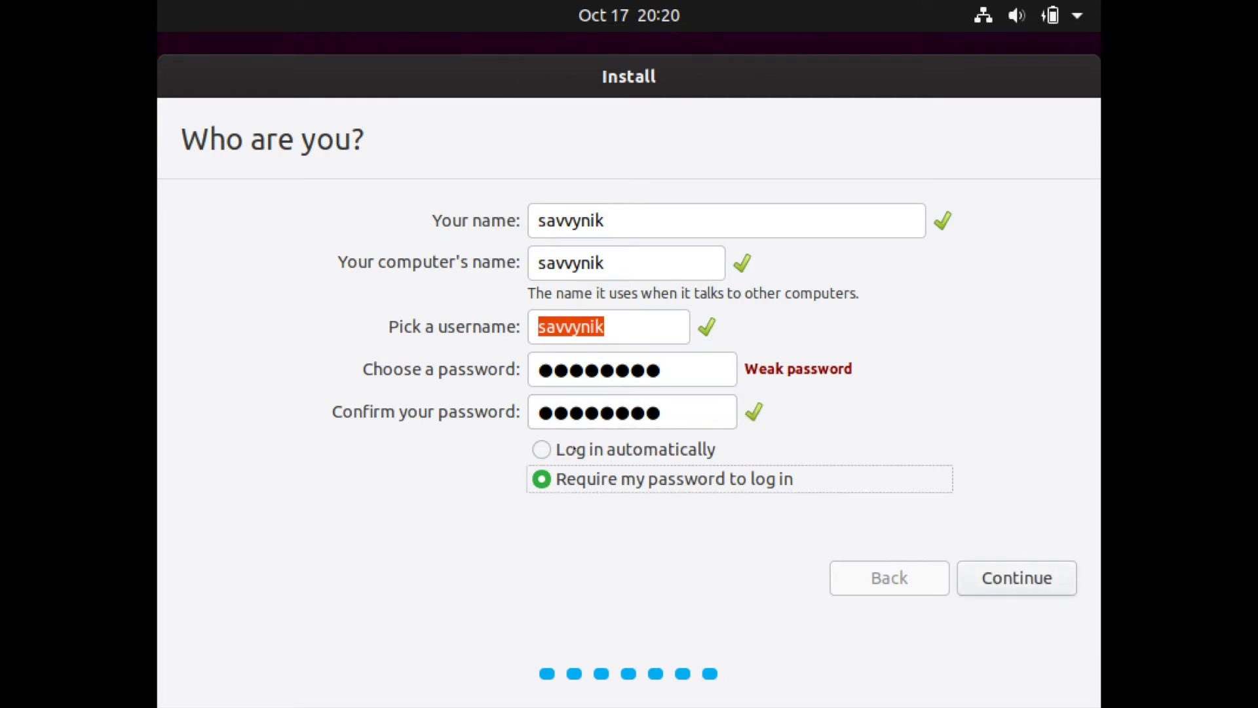
Choose 'Log in automatically' and continue to start the installation
click(541, 448)
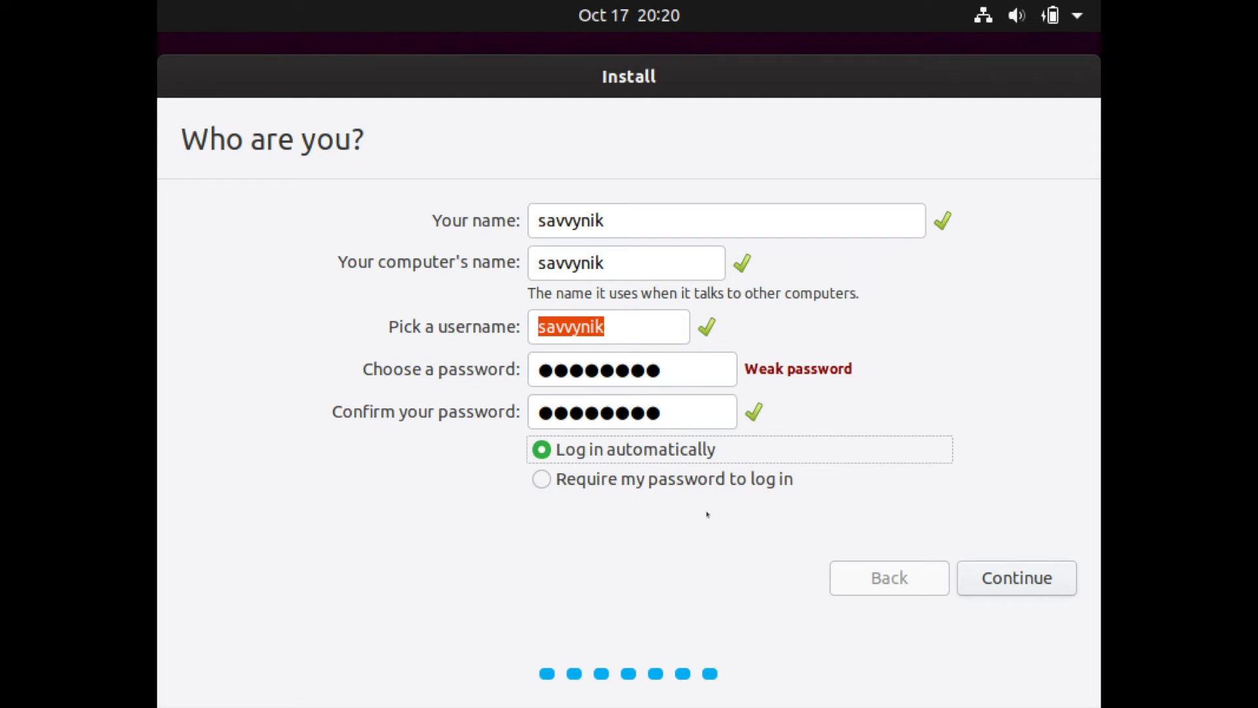
mouse_move(677, 509)
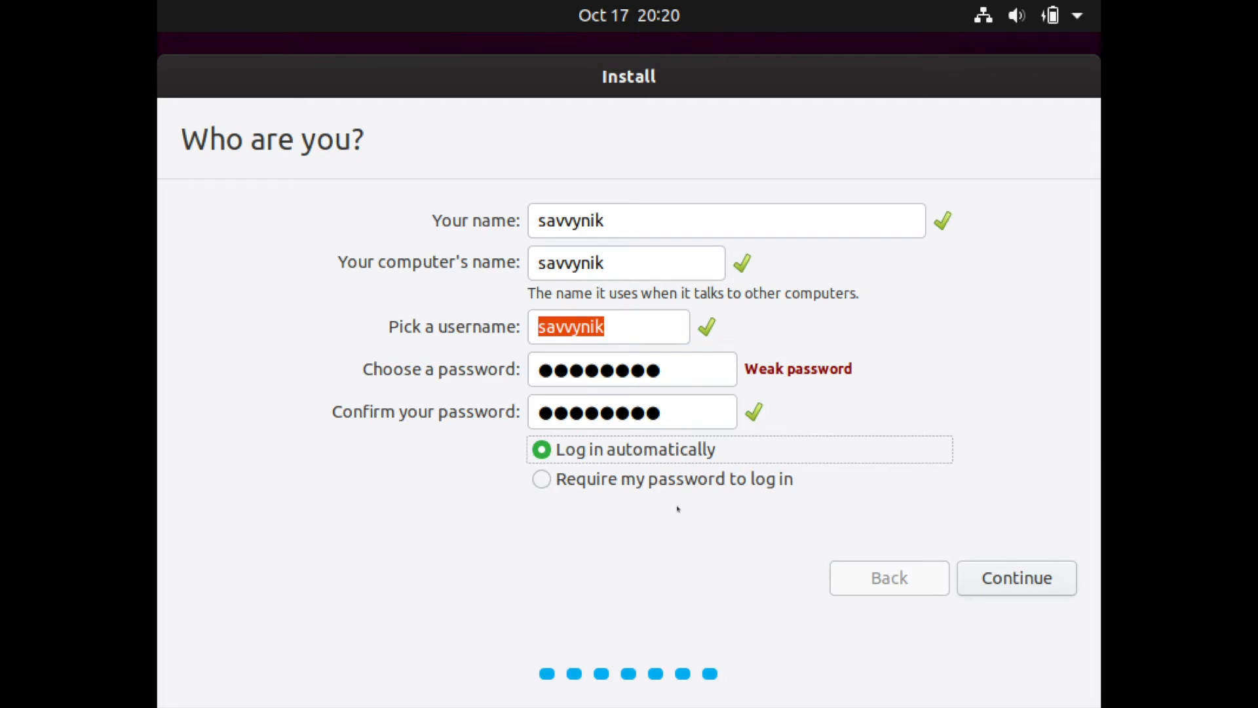
click(543, 480)
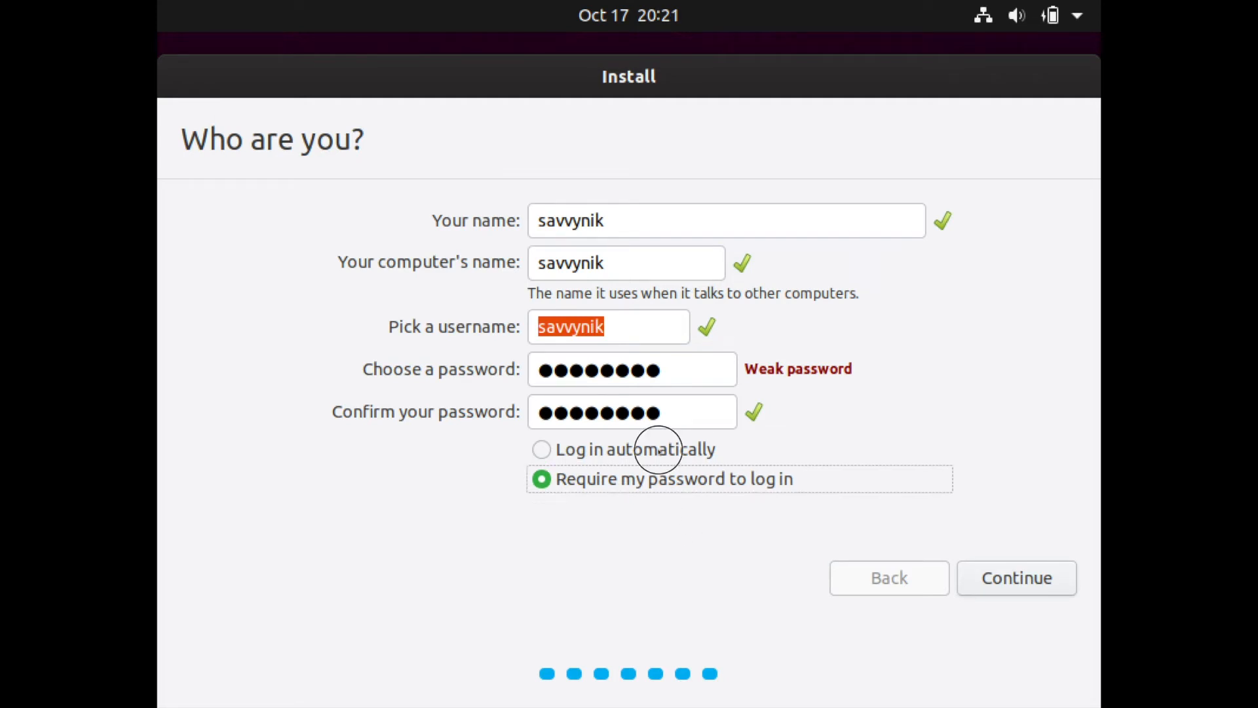
click(541, 450)
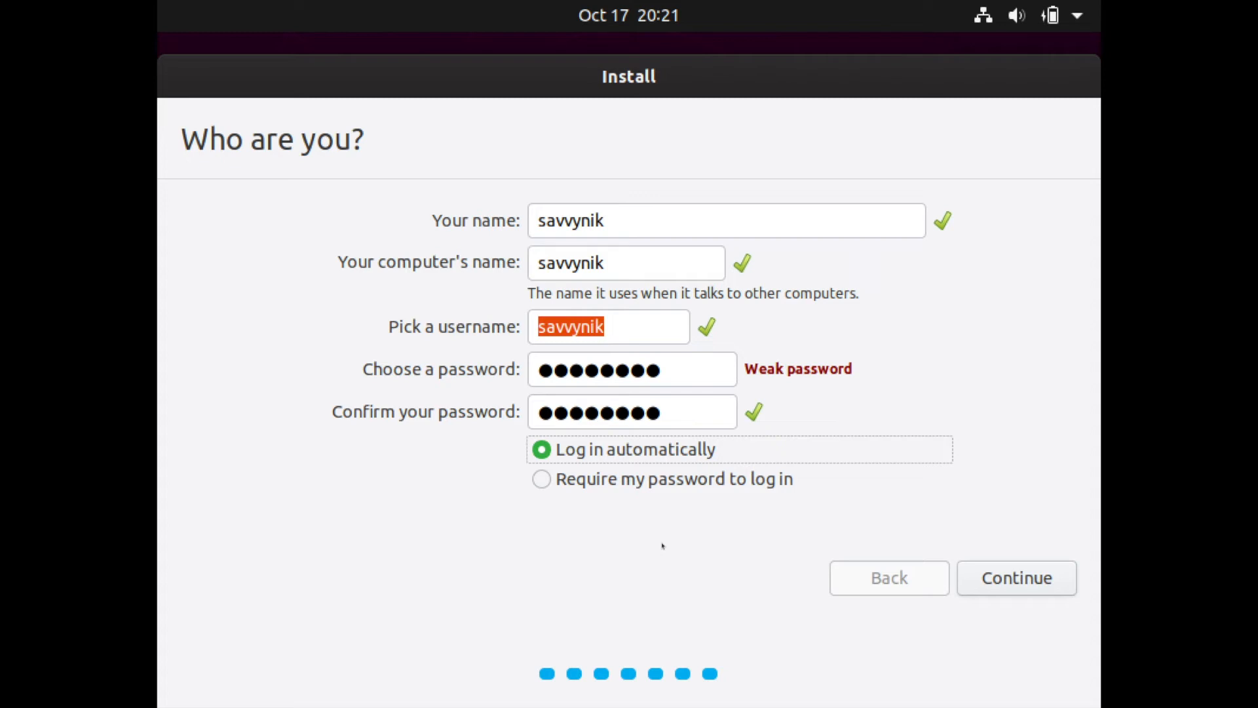
mouse_move(737, 511)
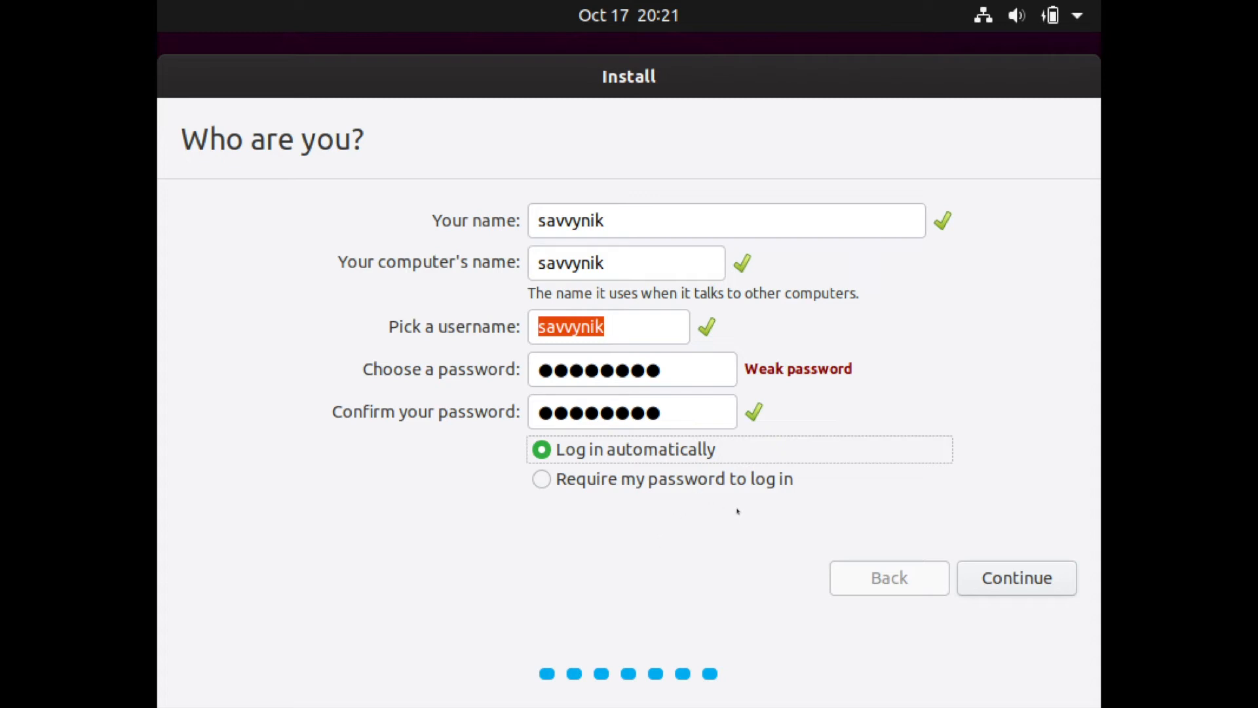
mouse_move(1004, 543)
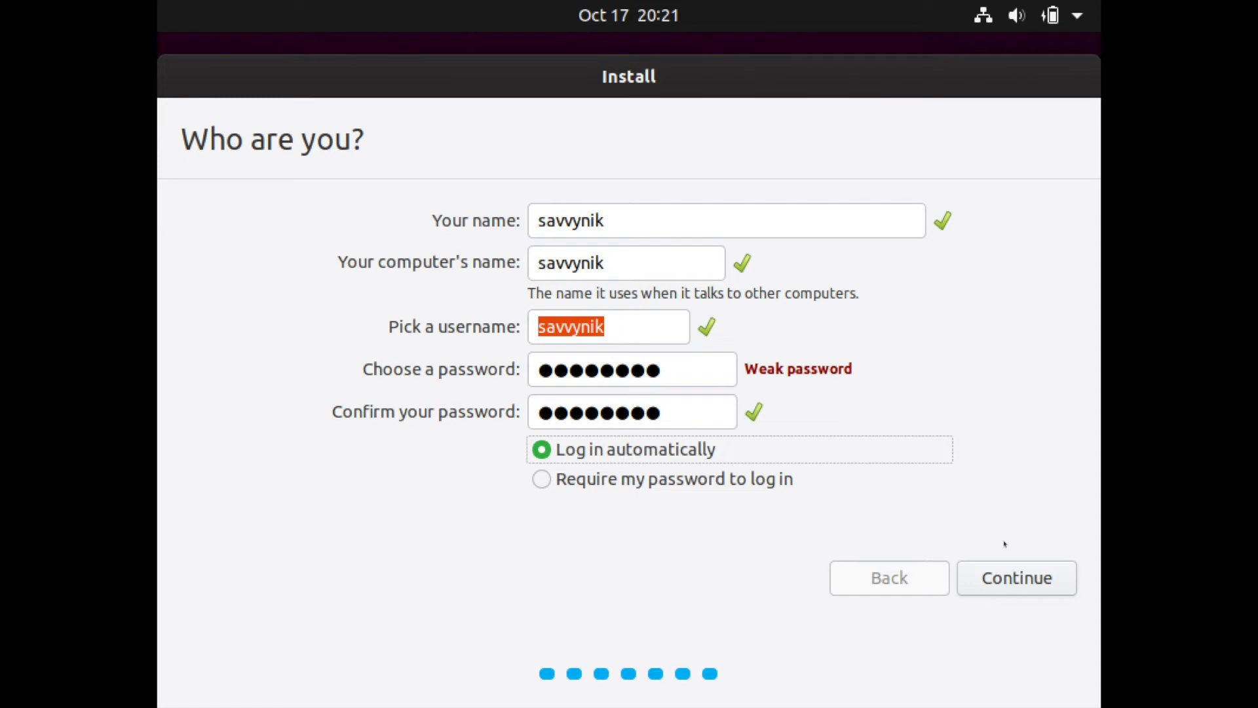
mouse_move(1014, 519)
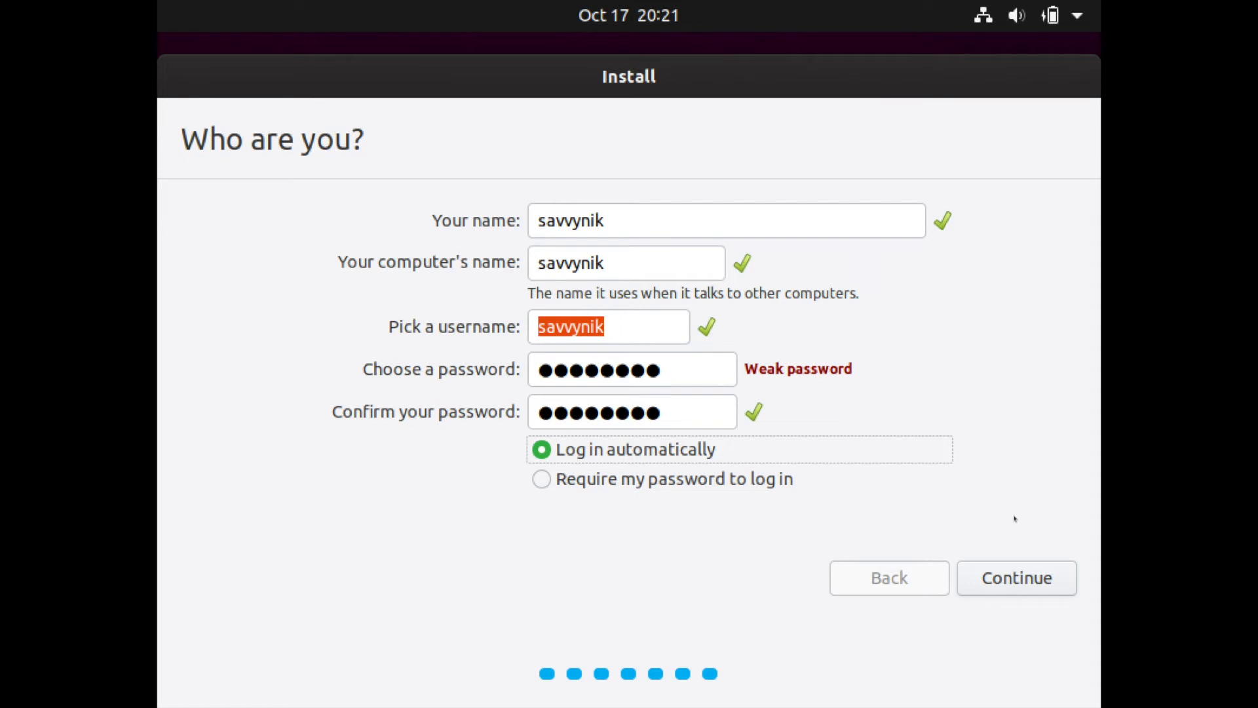
mouse_move(1009, 545)
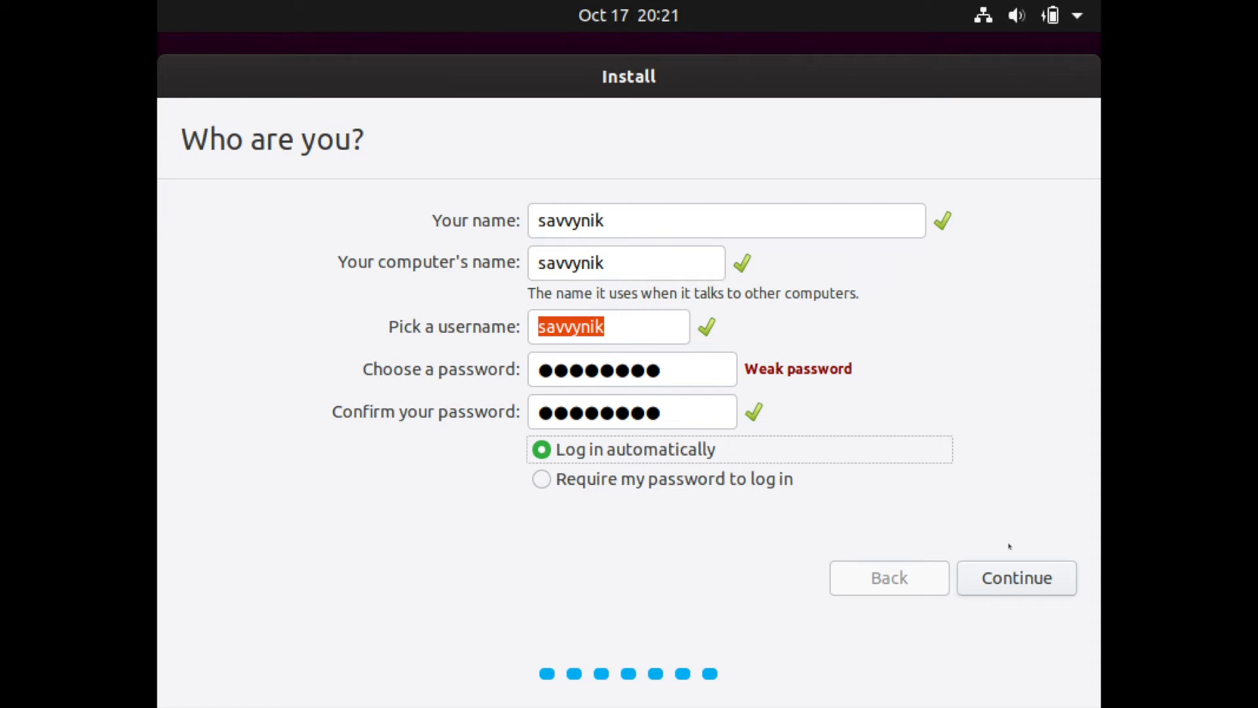
mouse_move(1001, 577)
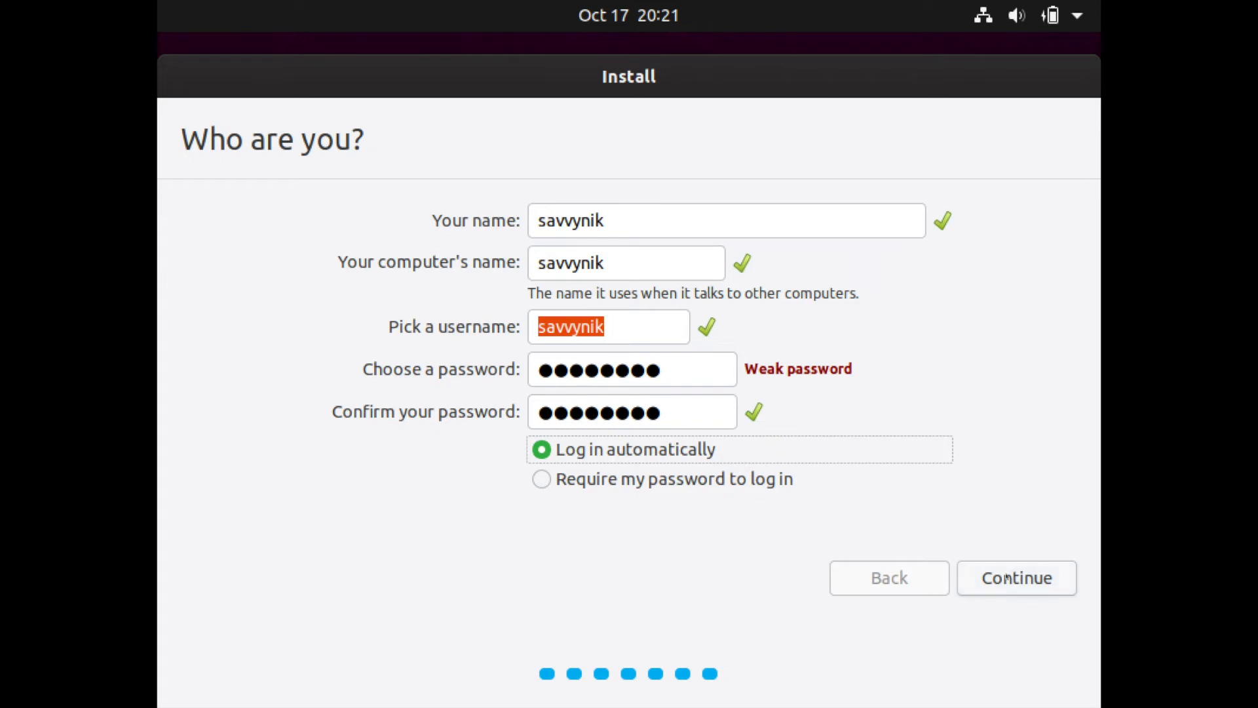
click(1017, 578)
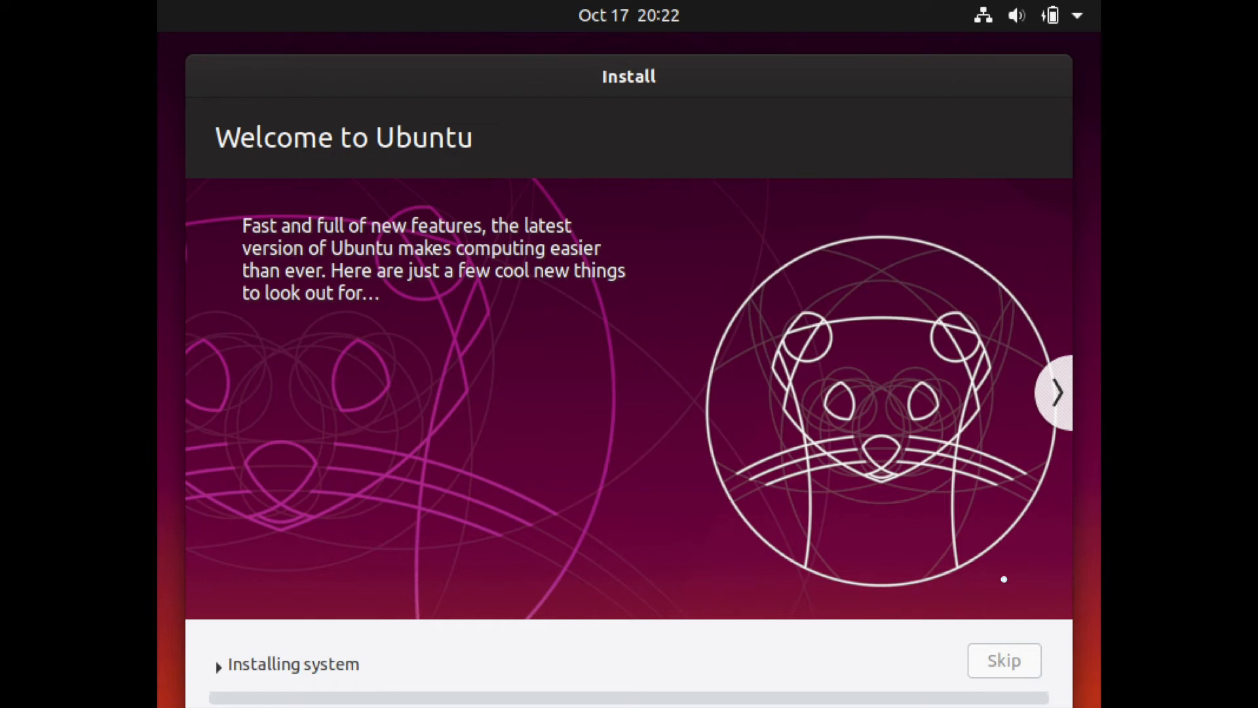
Browse the installer slideshow while the installation runs to completion
click(1056, 391)
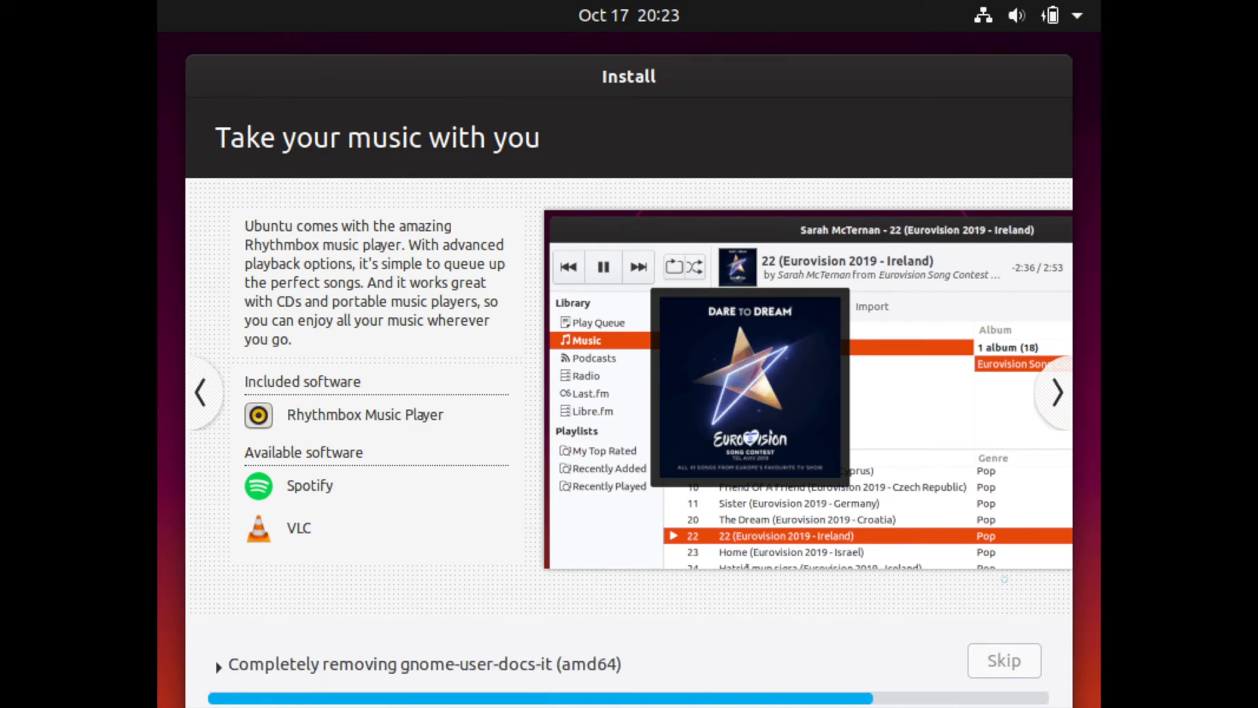
click(1055, 393)
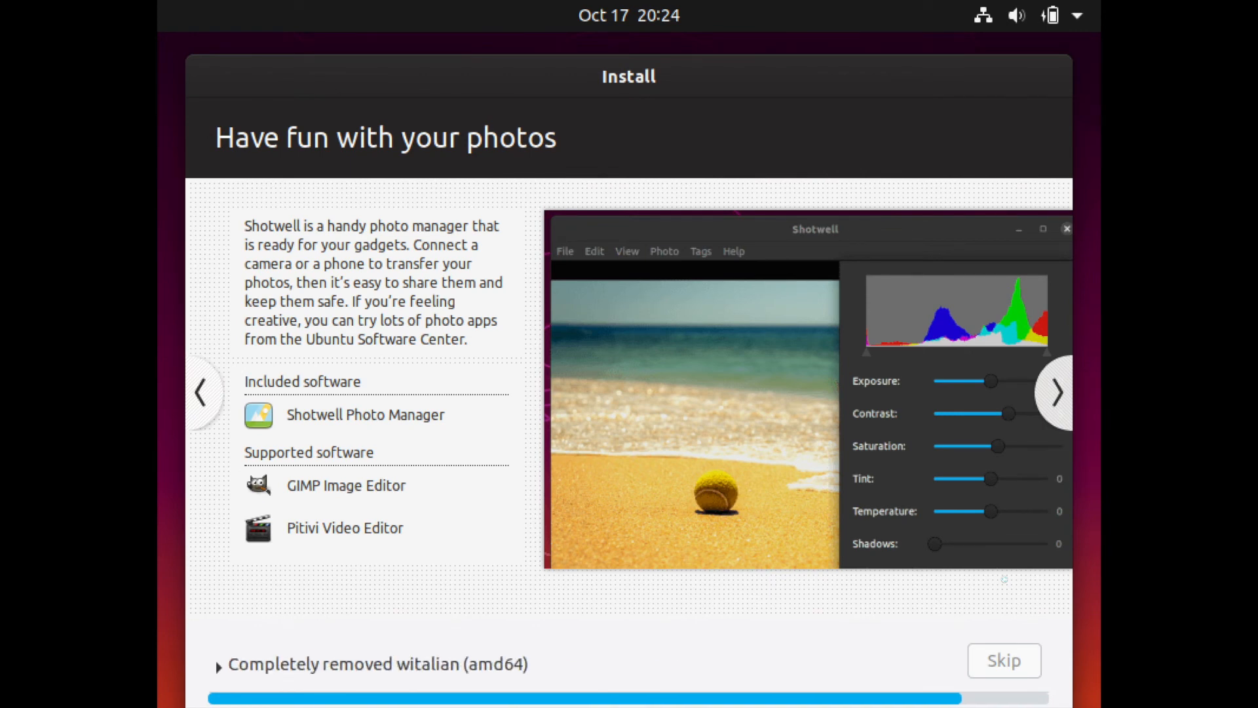
click(1058, 393)
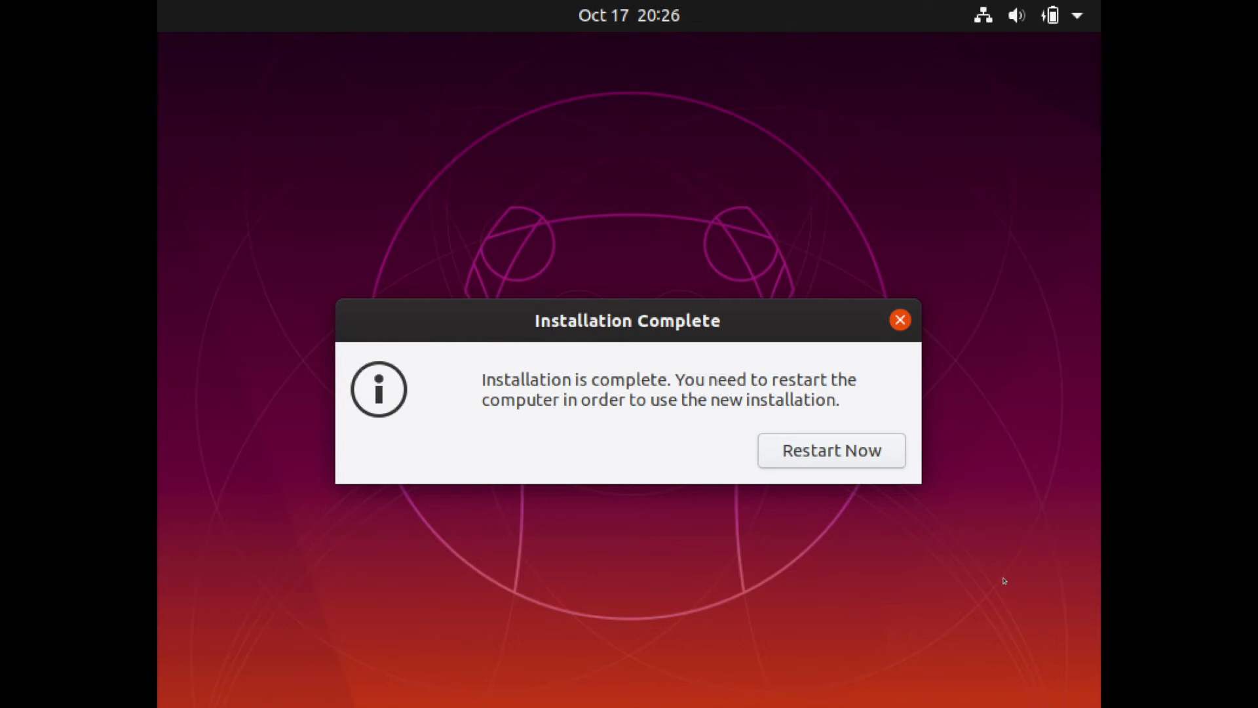
mouse_move(917, 561)
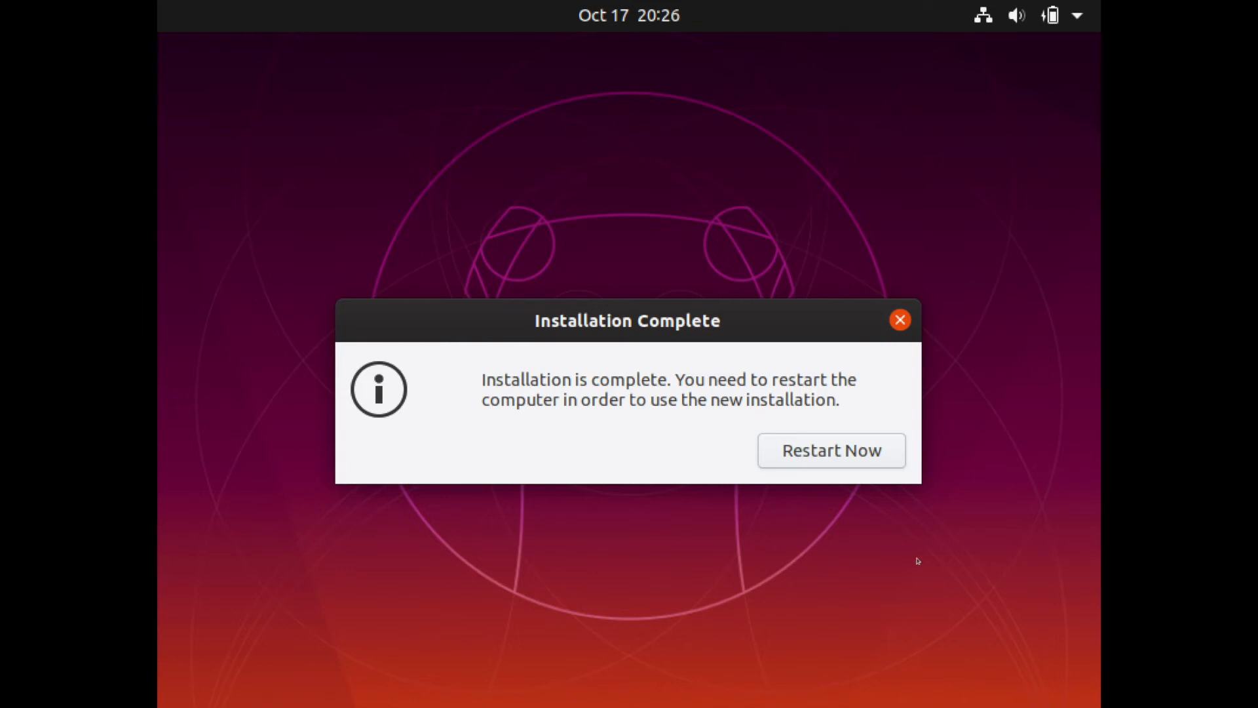
mouse_move(653, 401)
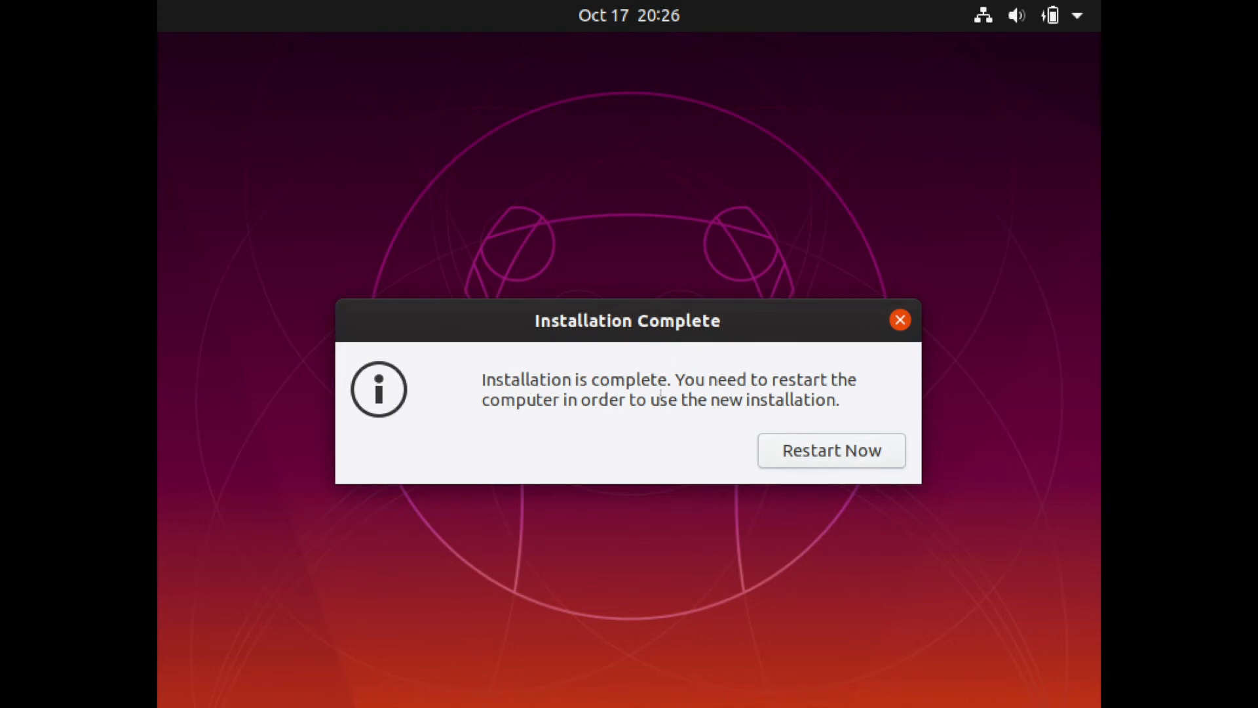
mouse_move(657, 430)
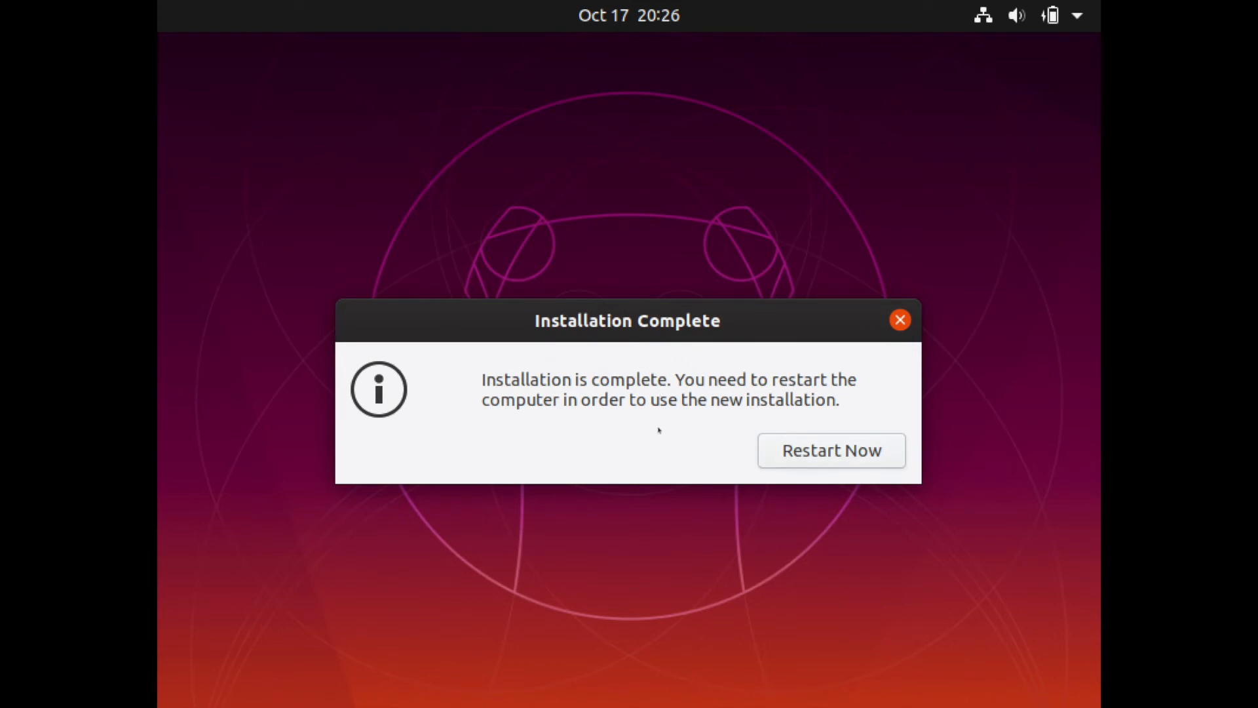
Restart the computer from the Installation Complete dialog
click(831, 451)
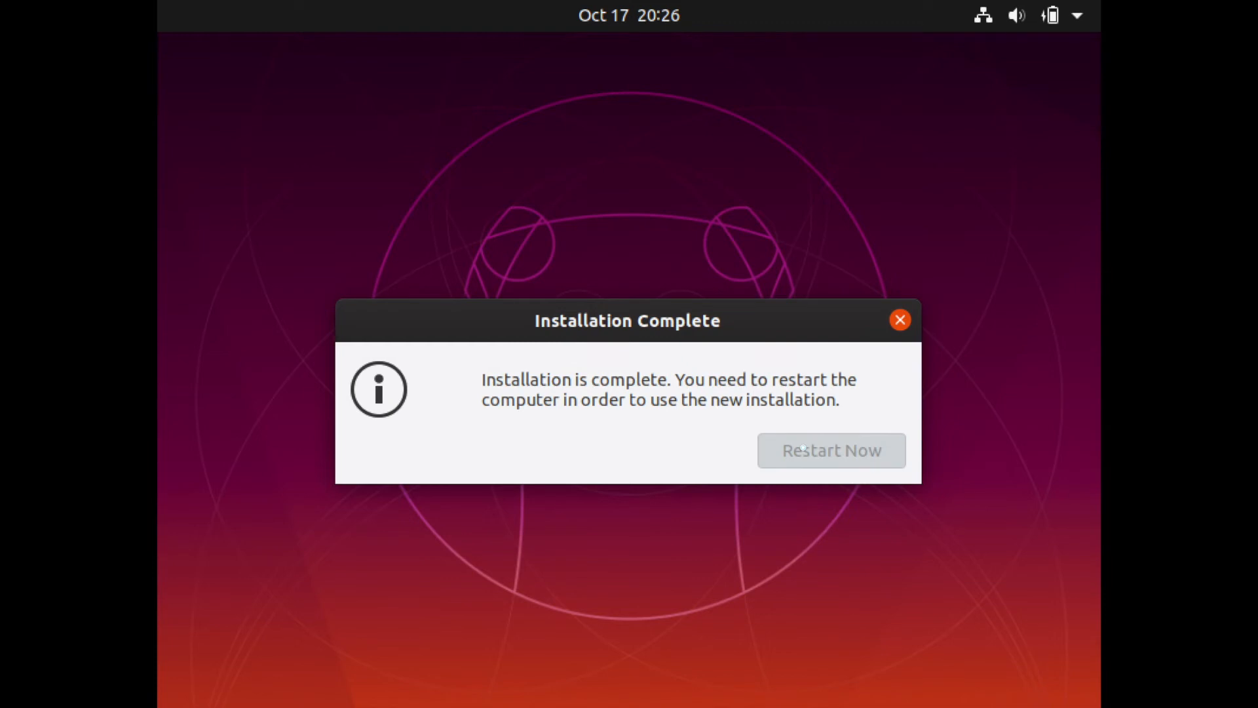
click(831, 451)
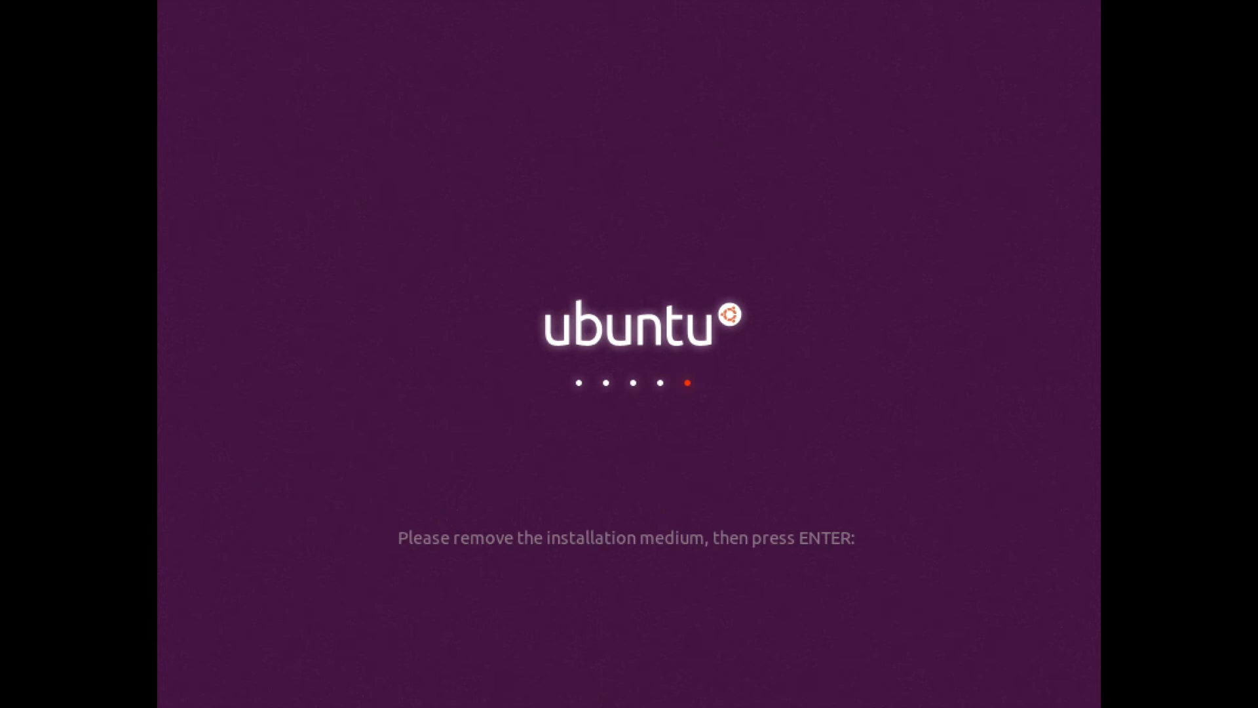
Confirm the installation medium is removed so the reboot continues
key(enter)
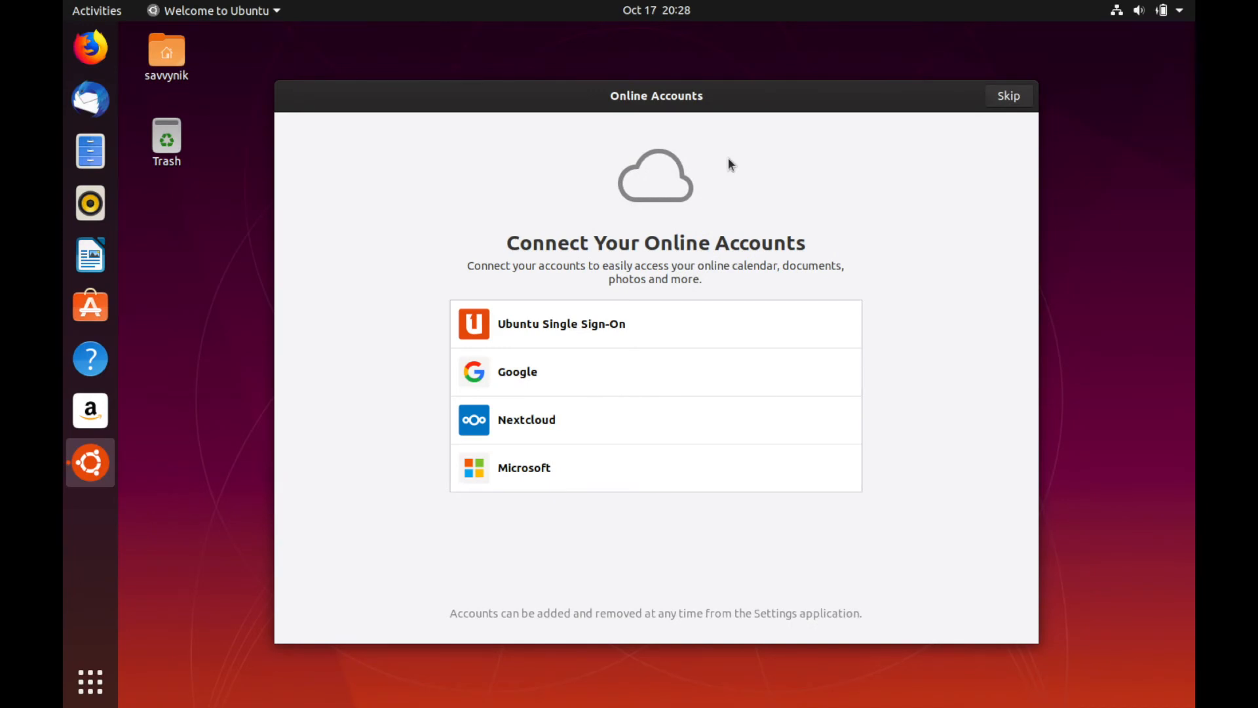
mouse_move(777, 131)
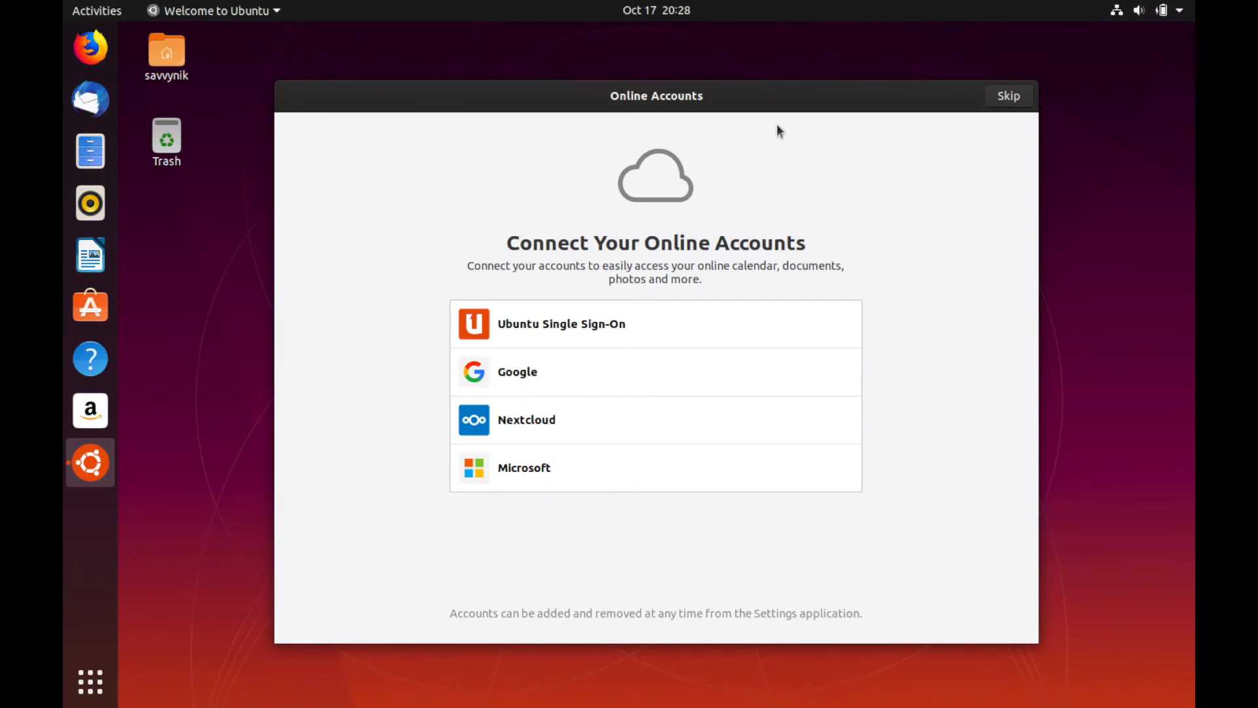
mouse_move(560, 234)
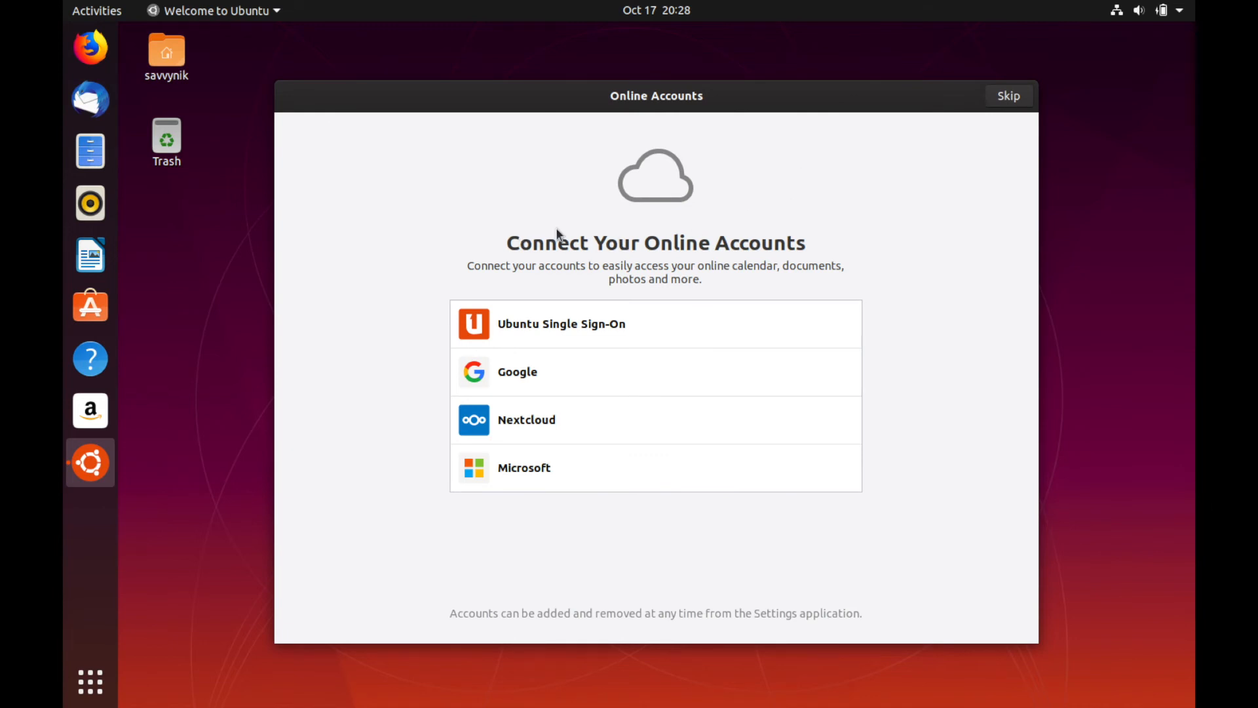
mouse_move(933, 202)
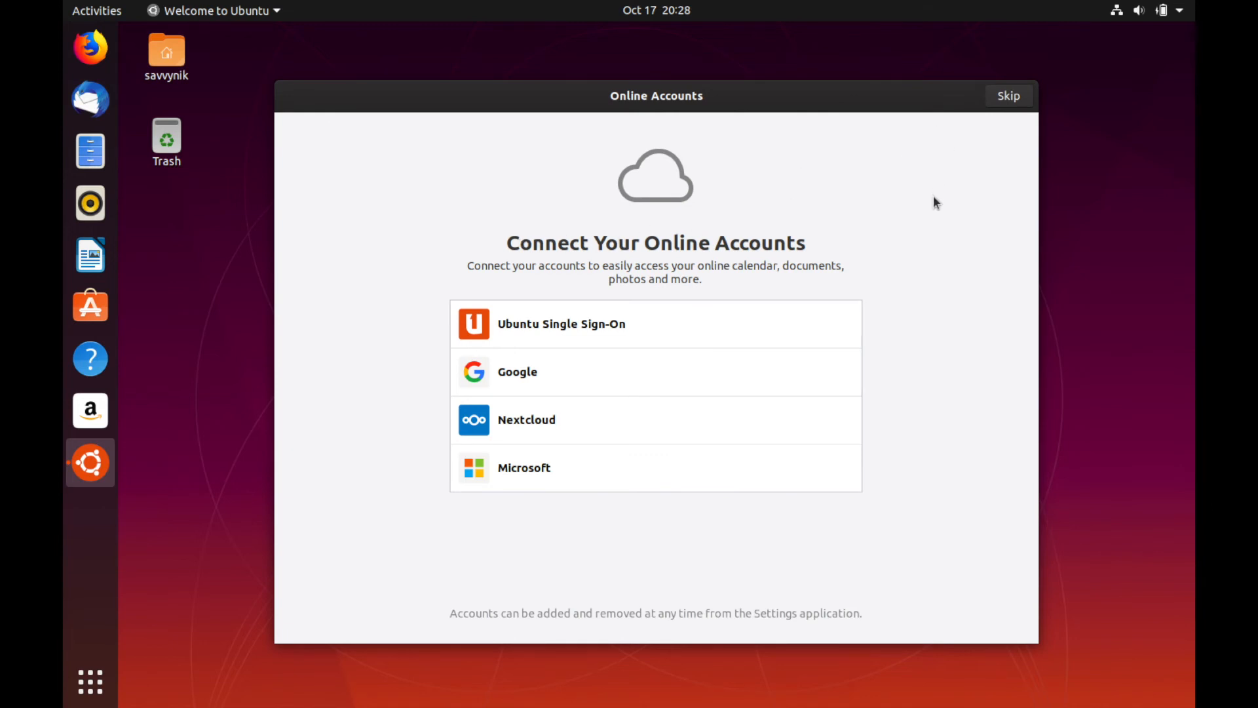
mouse_move(834, 258)
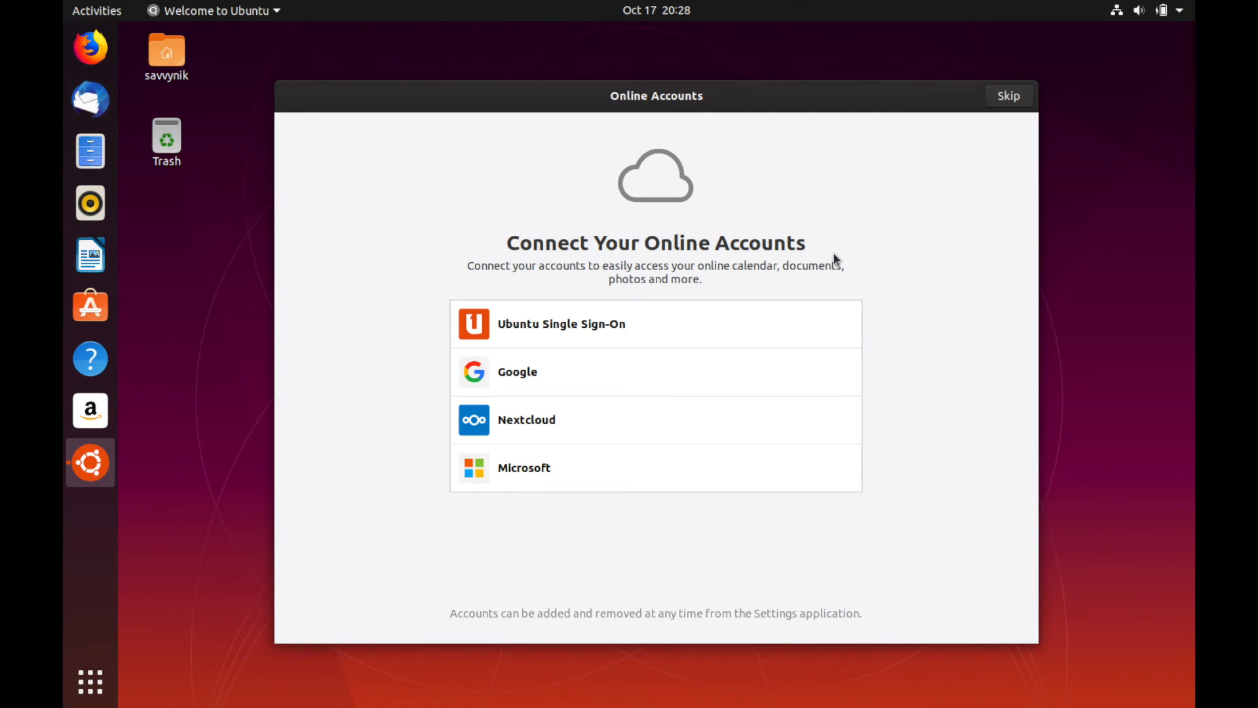
mouse_move(821, 231)
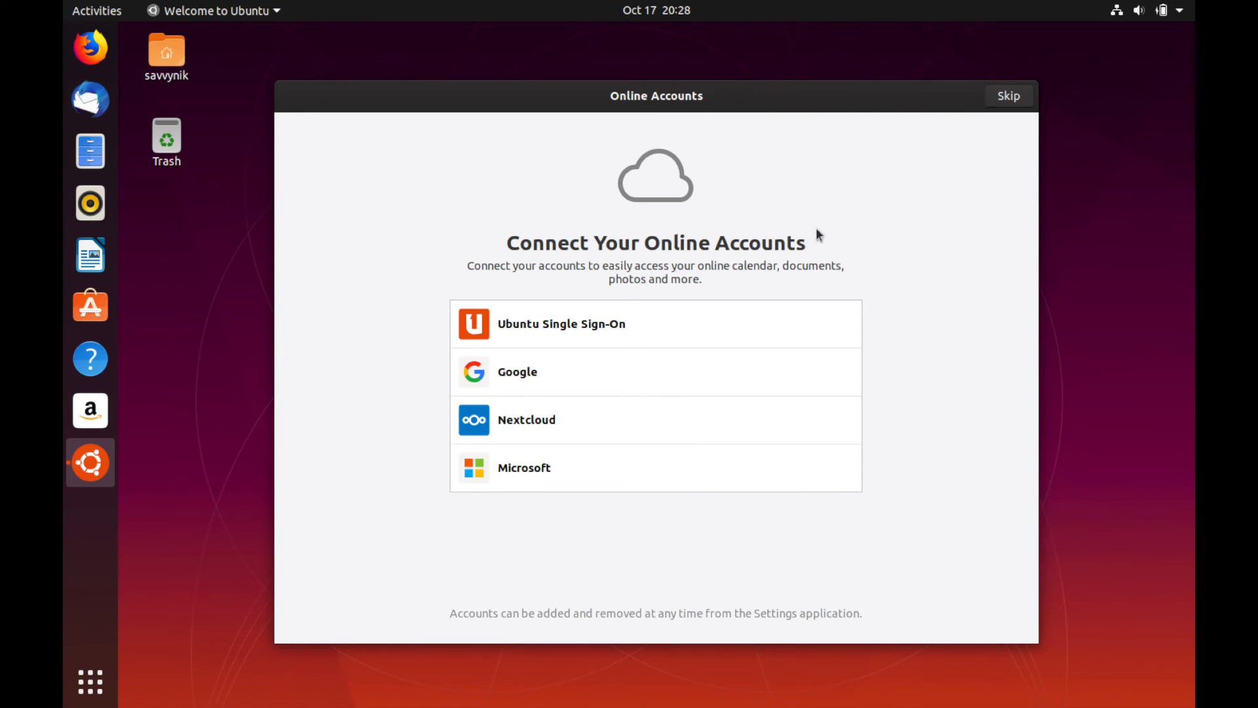
mouse_move(872, 198)
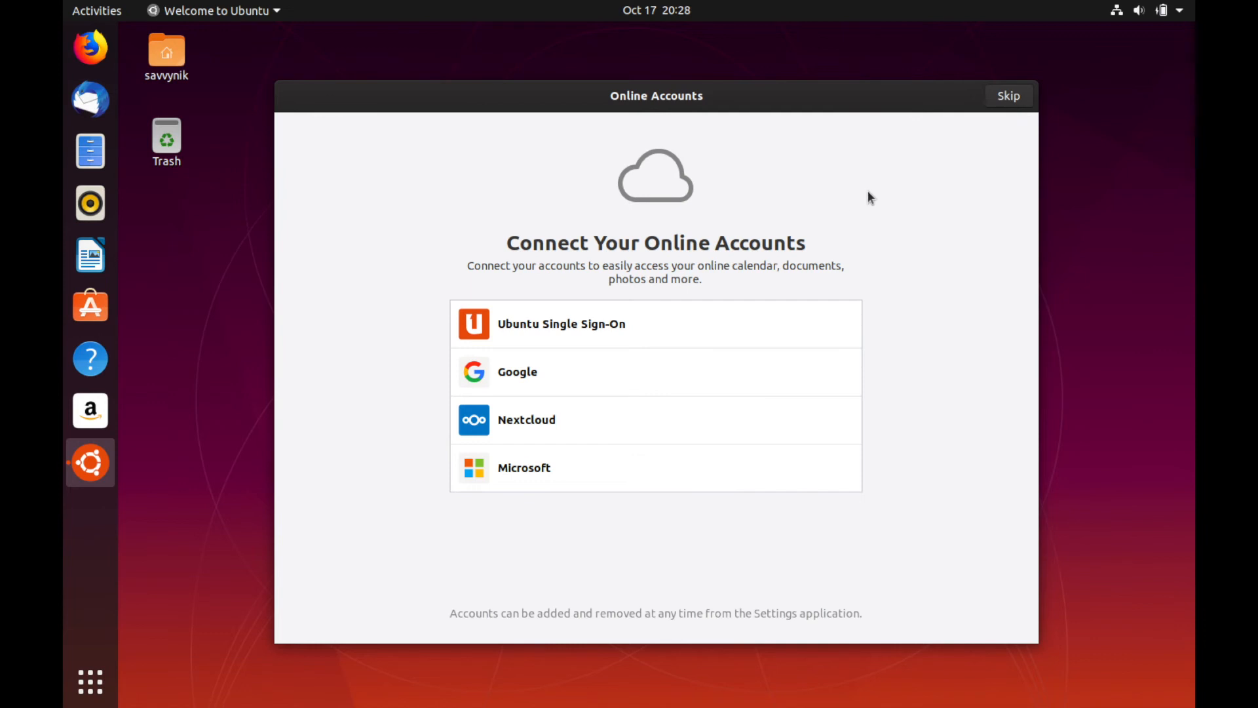
Skip the Online Accounts page of Welcome to Ubuntu
click(1009, 95)
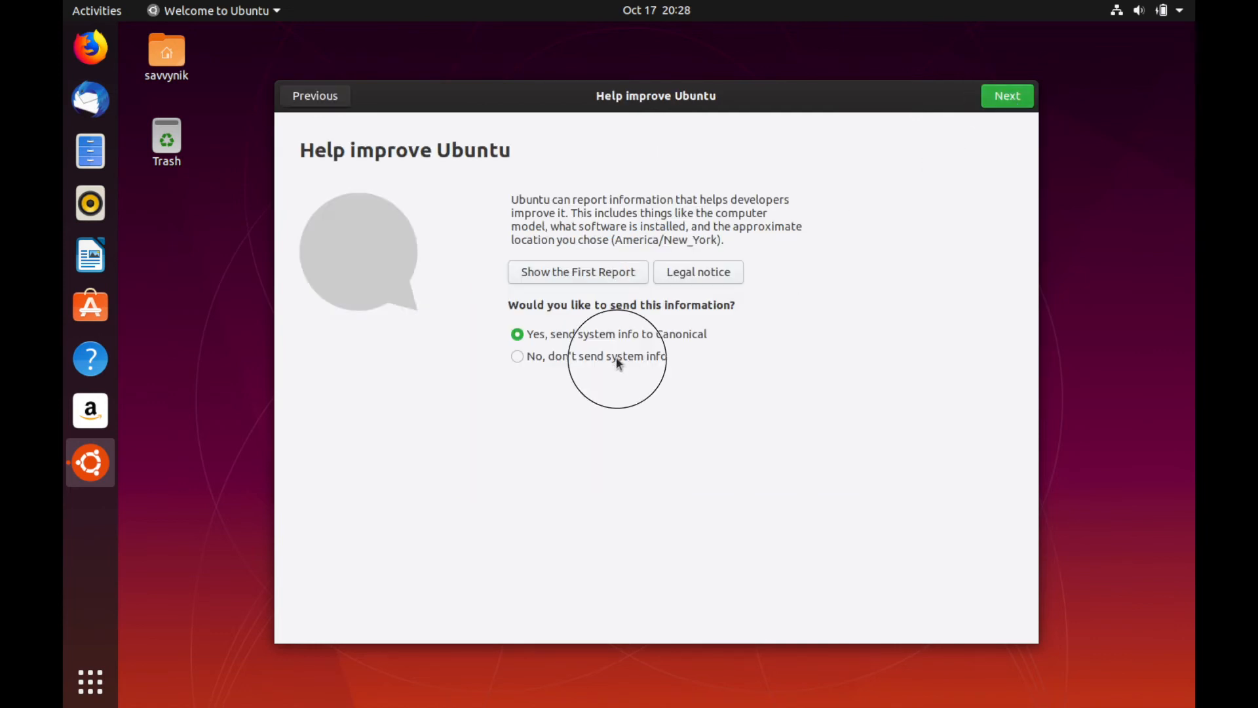
Select 'No, don't send system info' and continue past Privacy with Location Services off
click(516, 356)
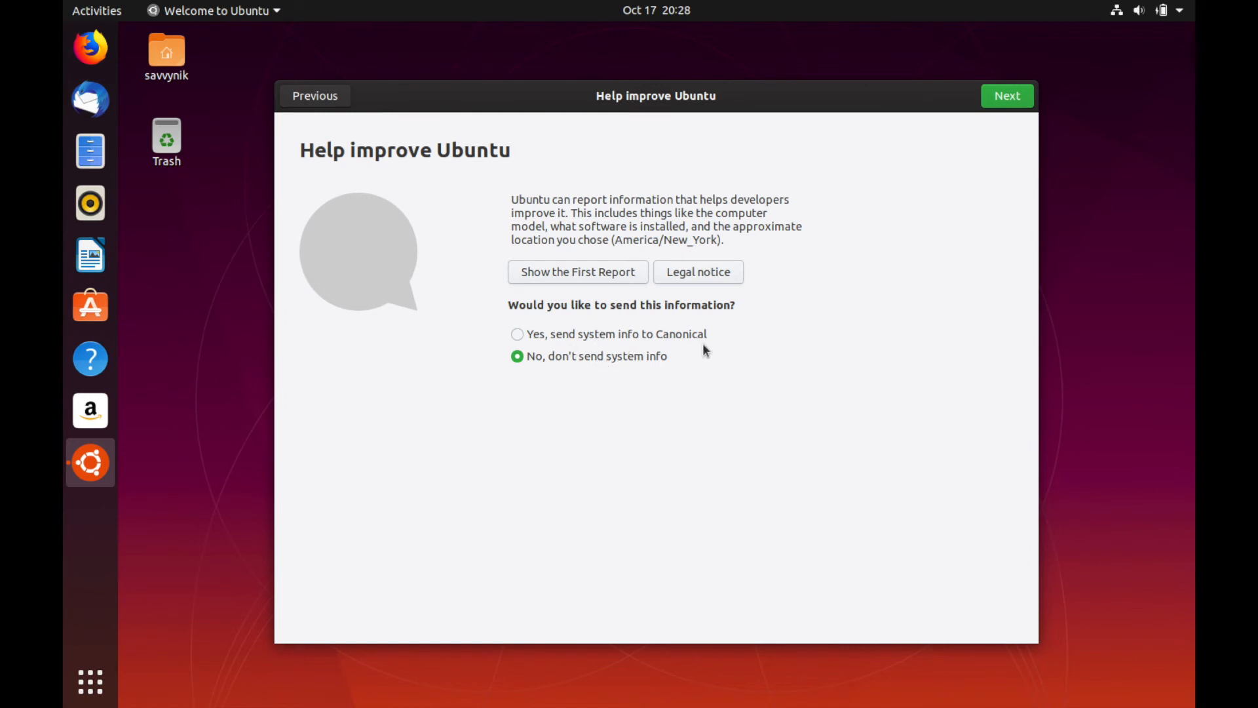
mouse_move(581, 390)
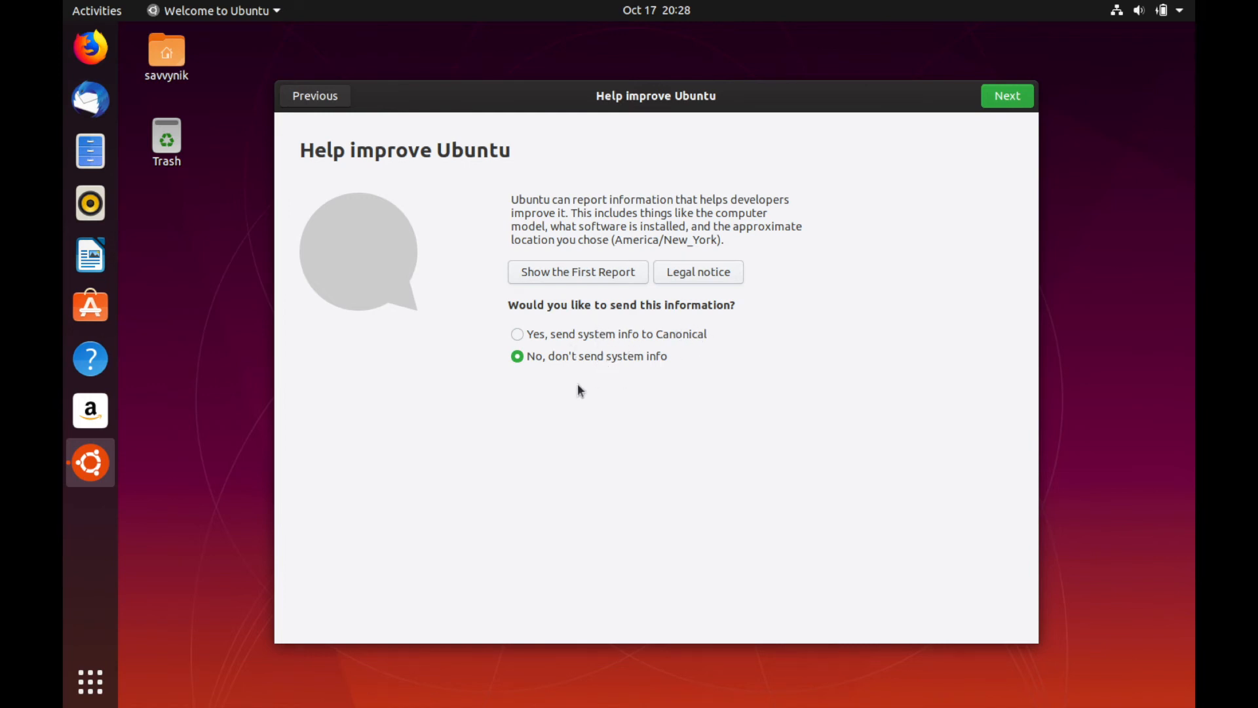
mouse_move(1002, 144)
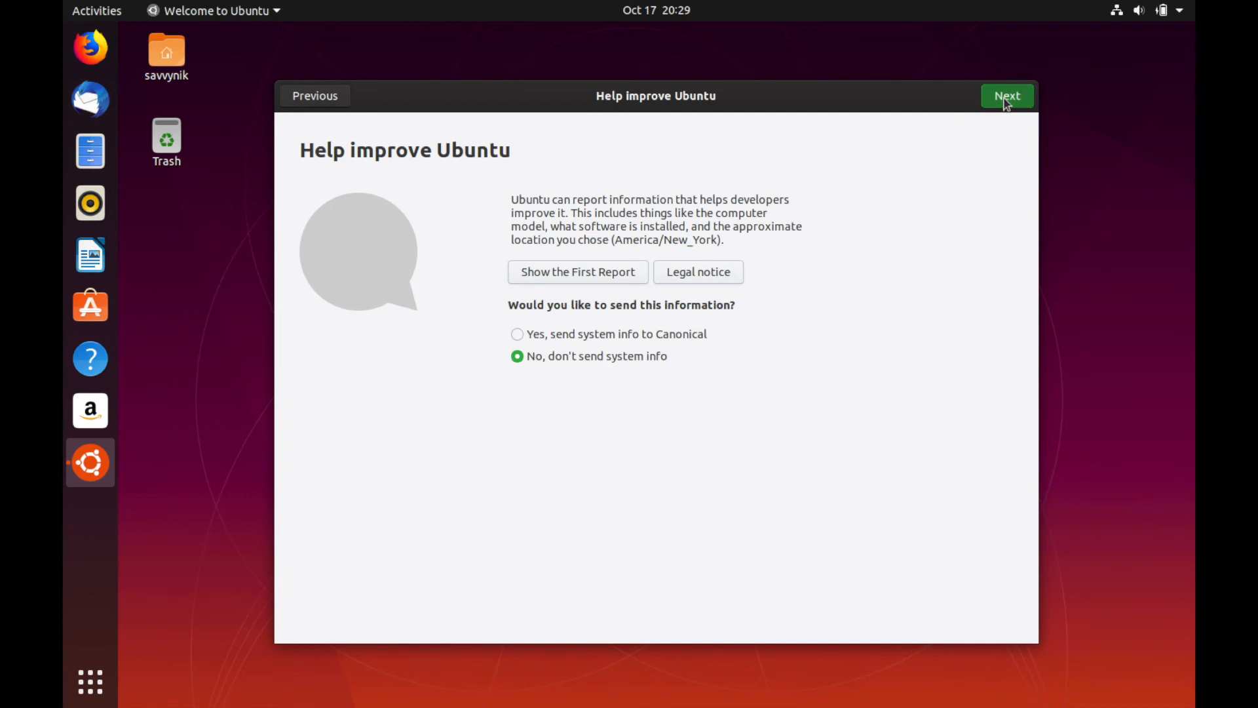
click(1006, 96)
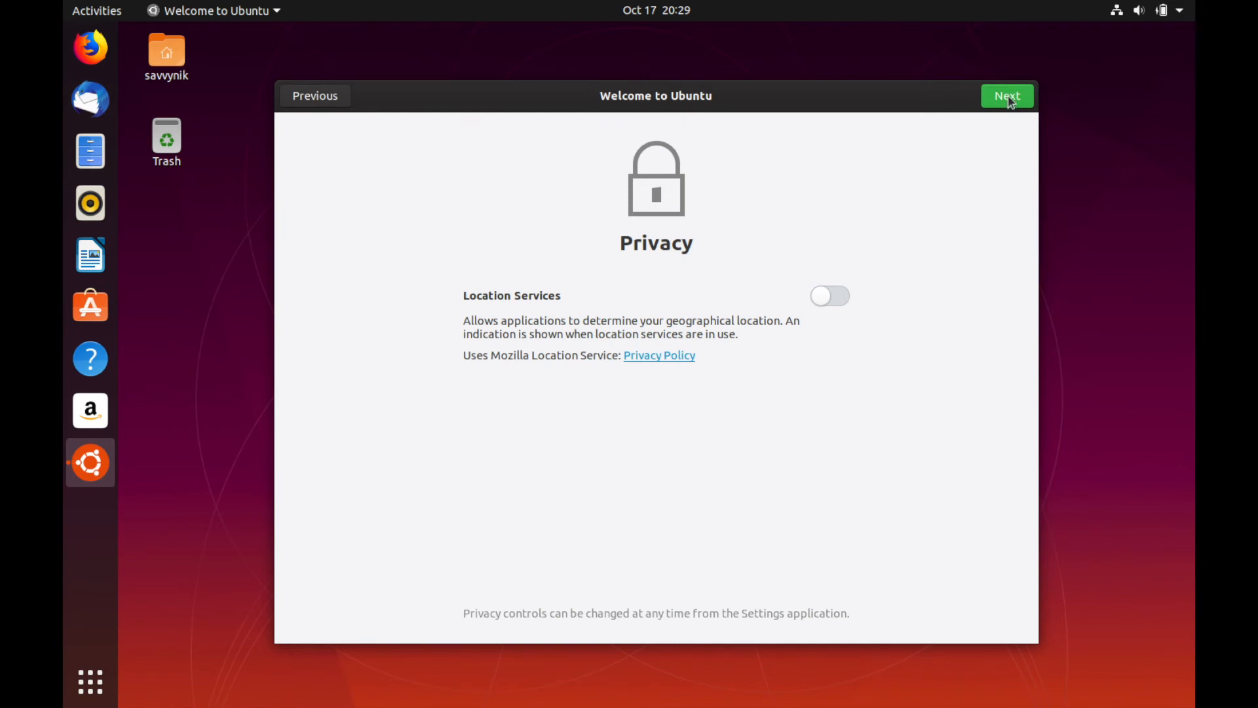
click(1007, 95)
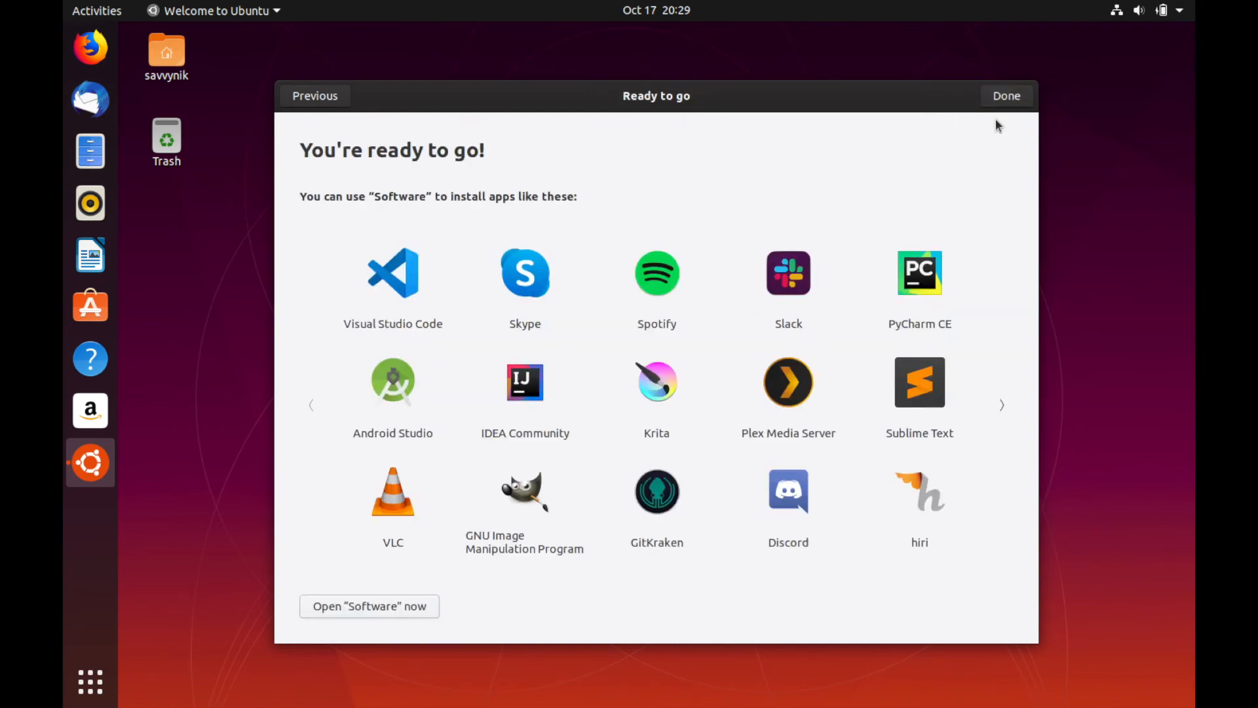
mouse_move(919, 242)
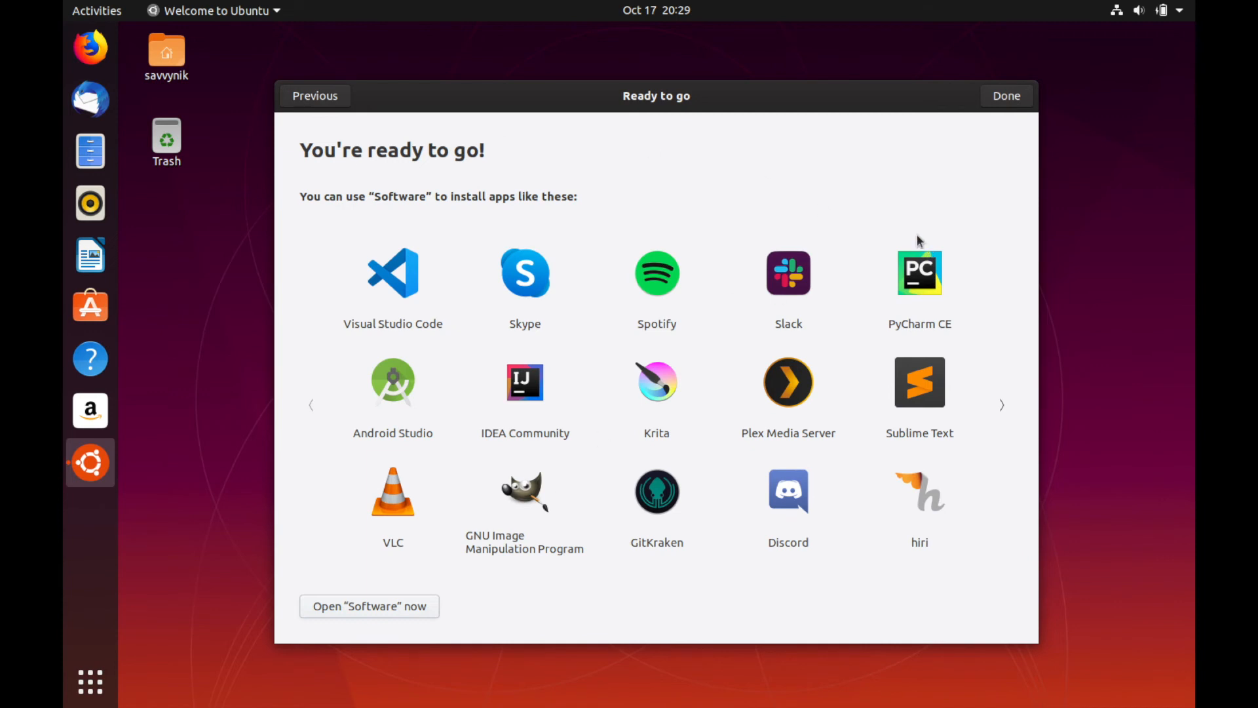
mouse_move(414, 266)
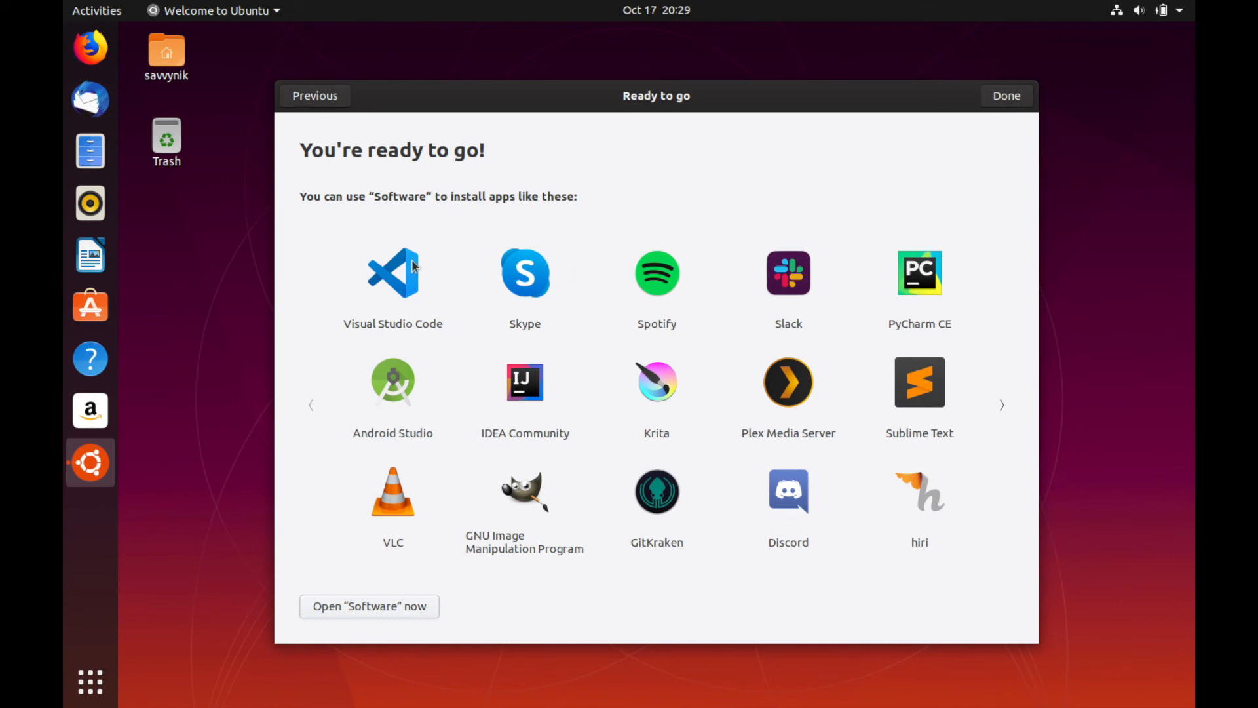
mouse_move(925, 256)
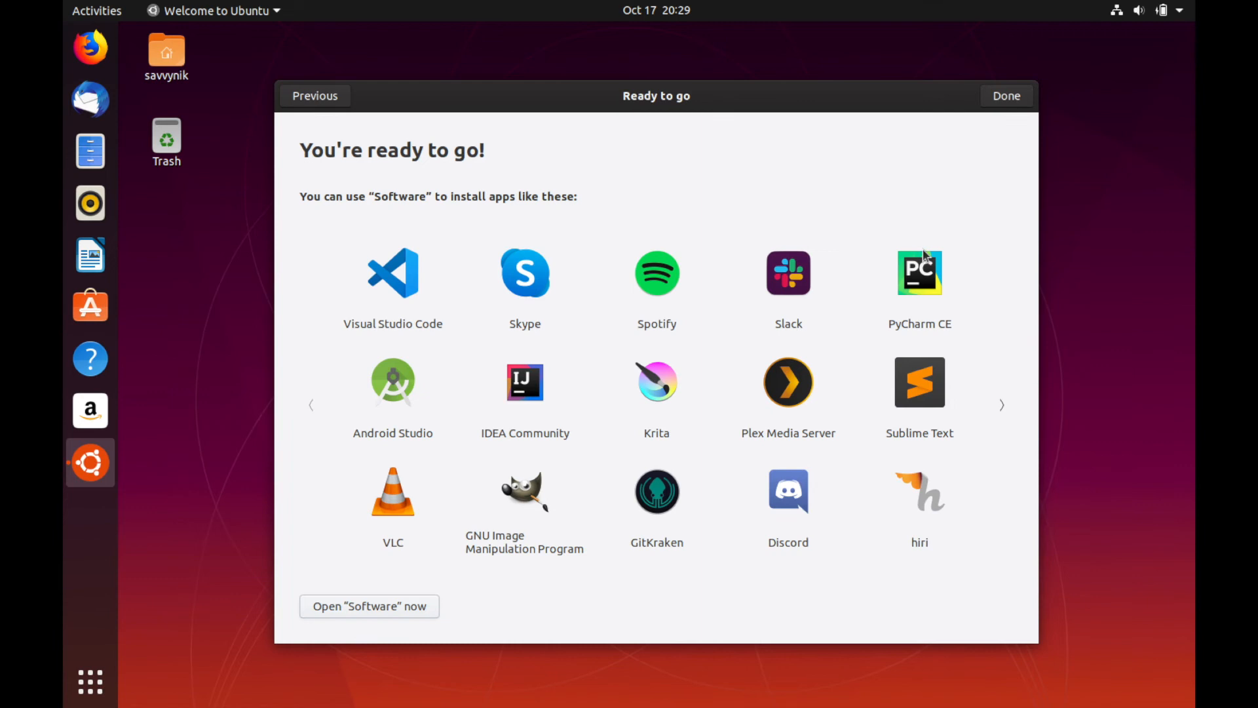
mouse_move(618, 465)
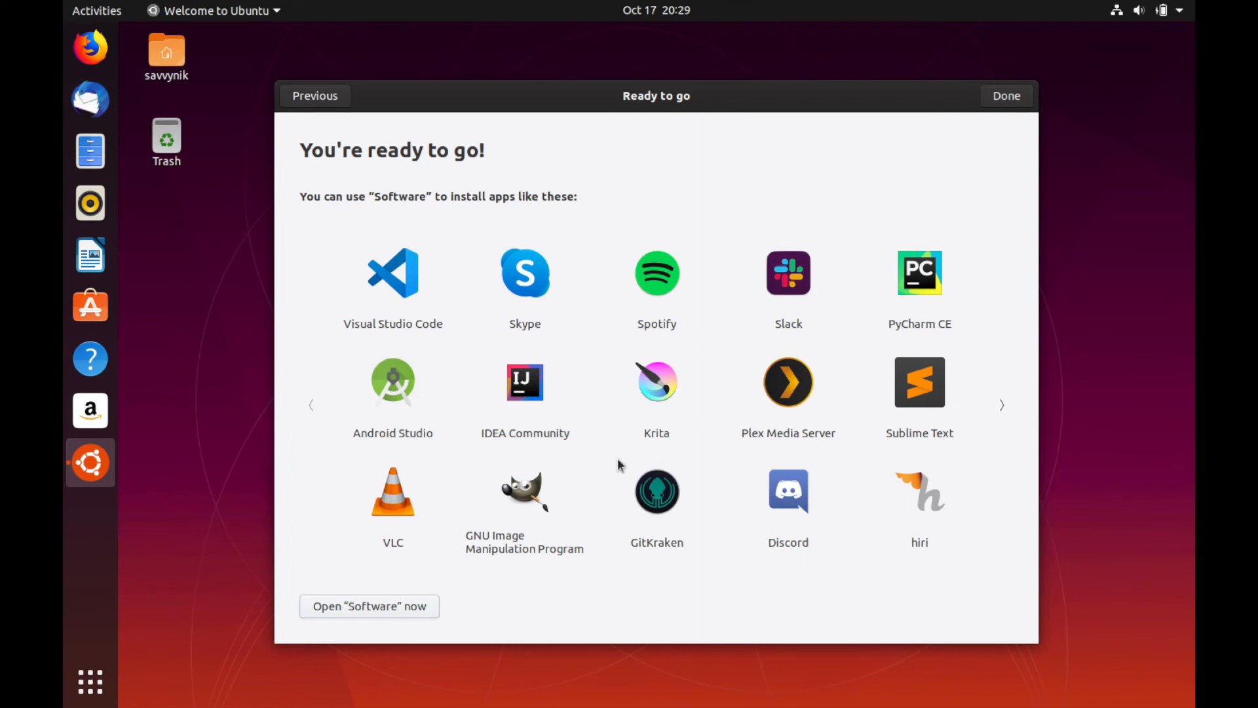
mouse_move(699, 434)
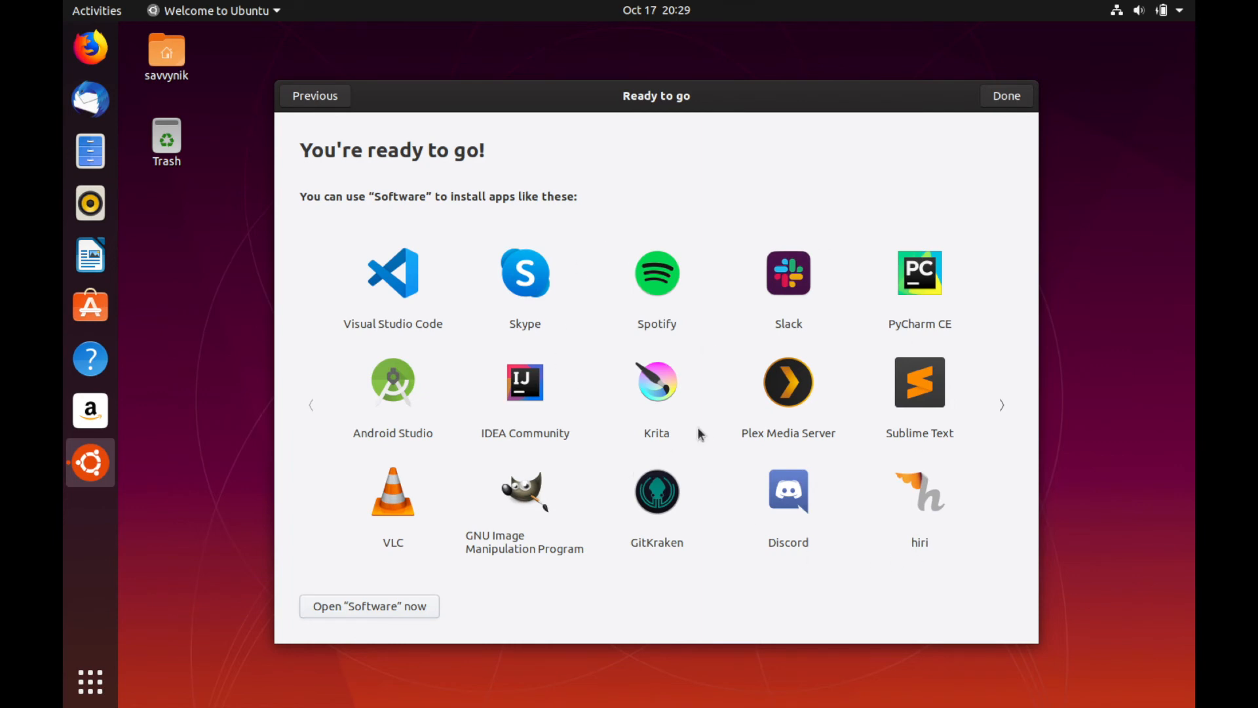
mouse_move(406, 403)
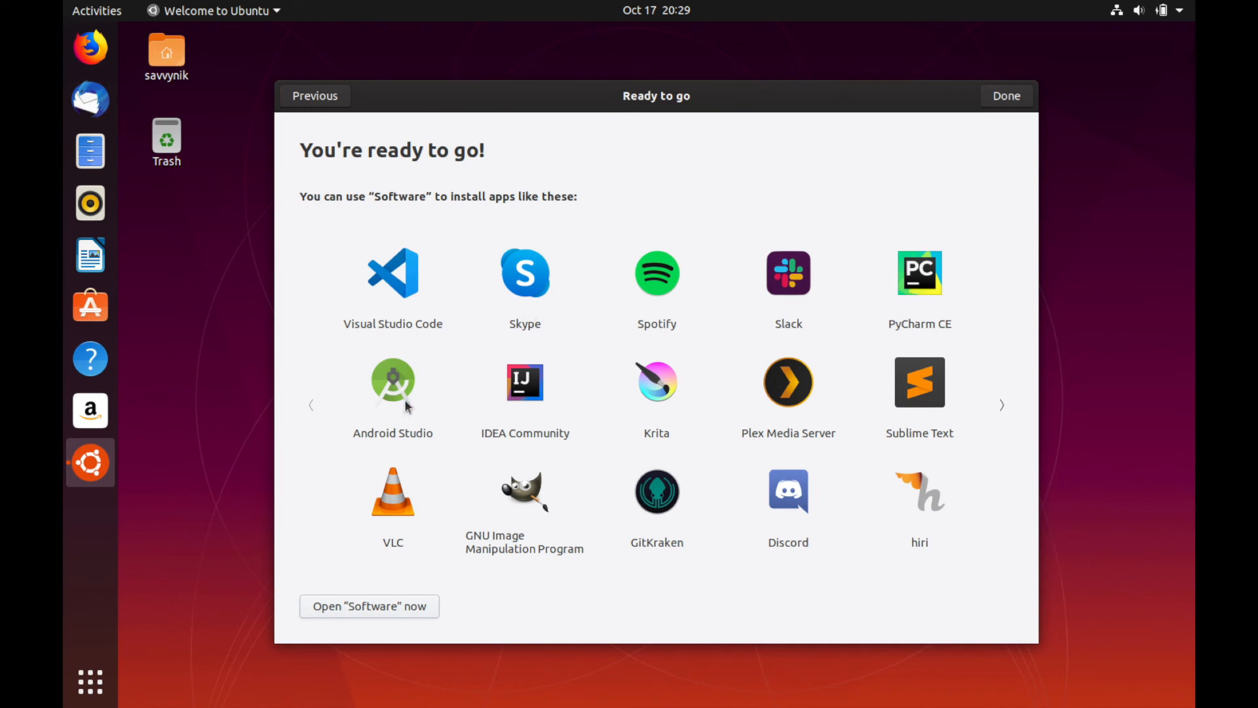
mouse_move(433, 409)
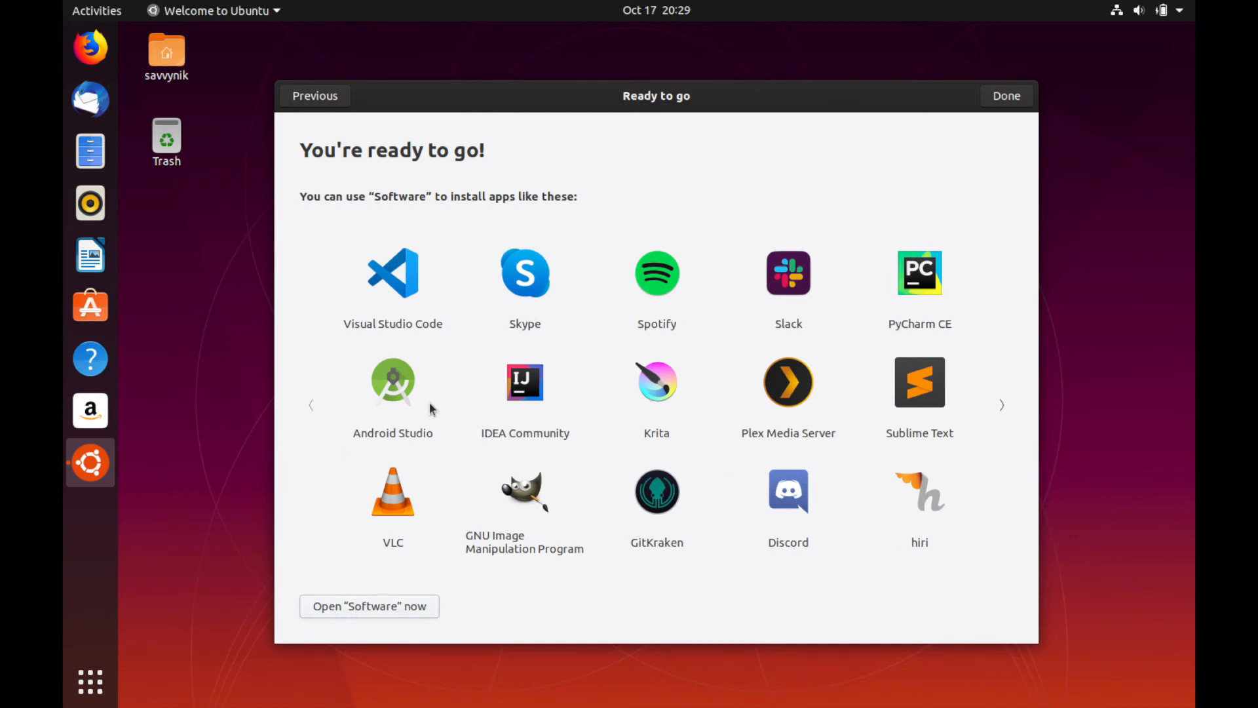
mouse_move(807, 419)
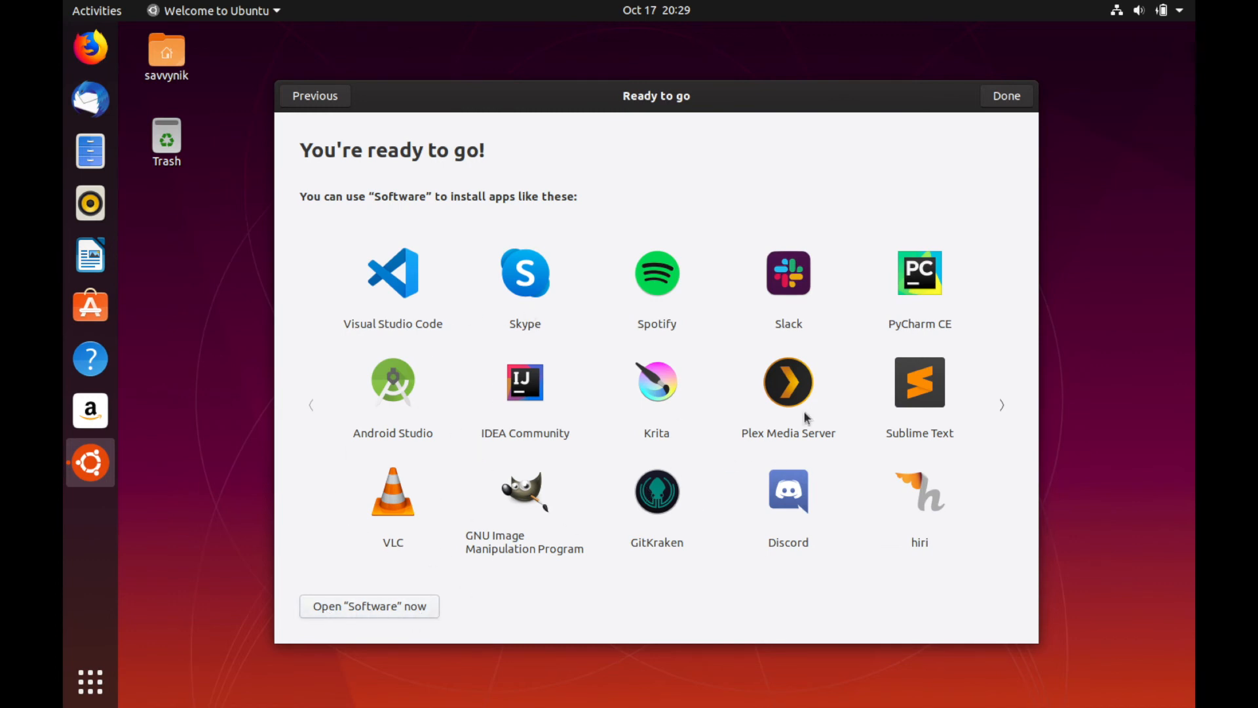
mouse_move(857, 360)
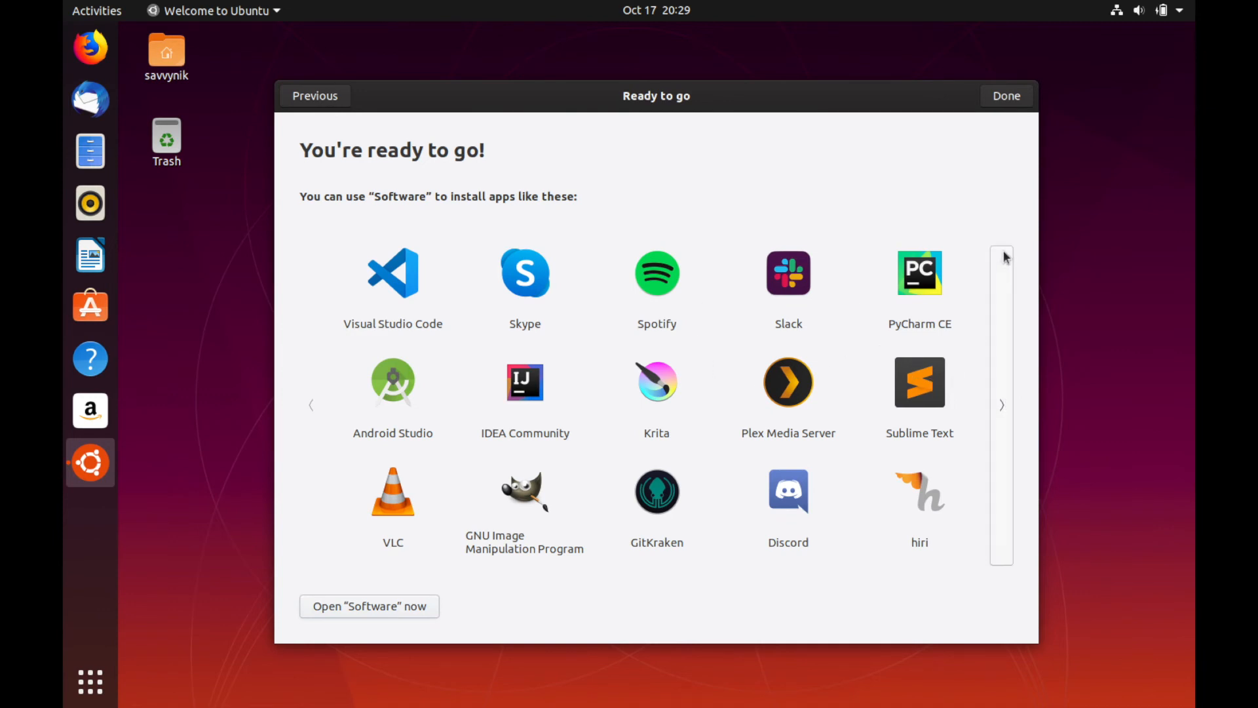
click(1007, 95)
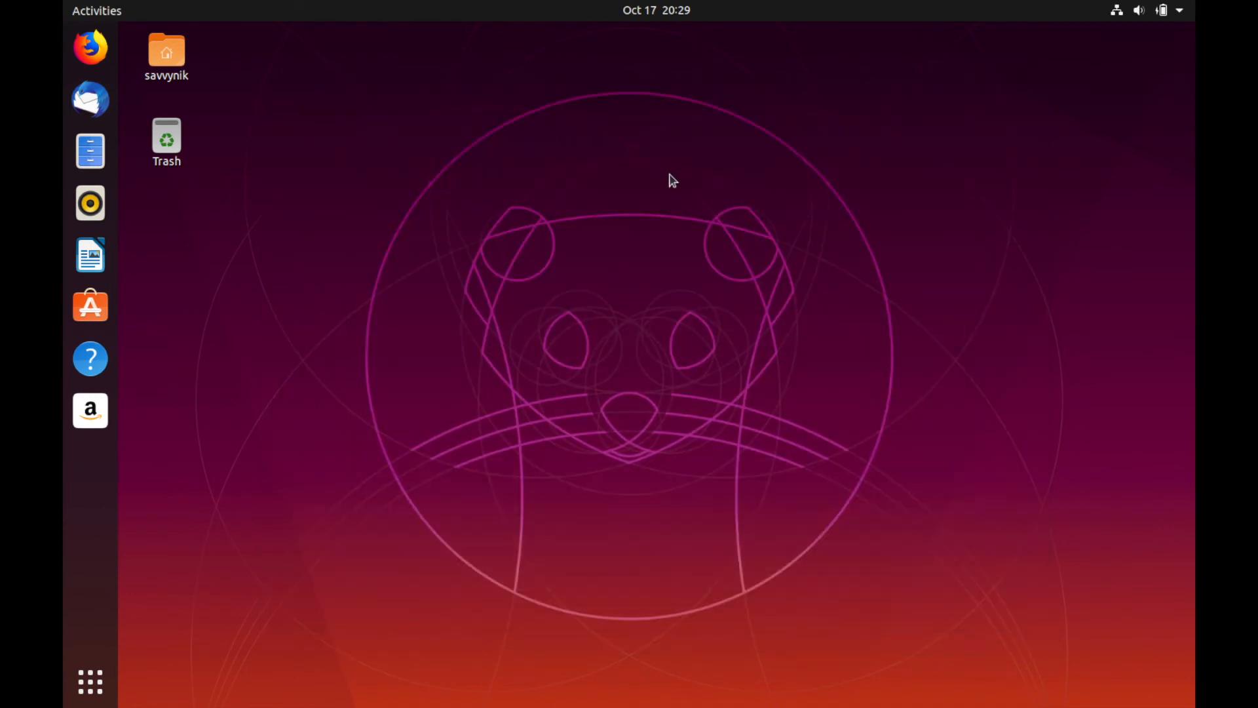
click(167, 51)
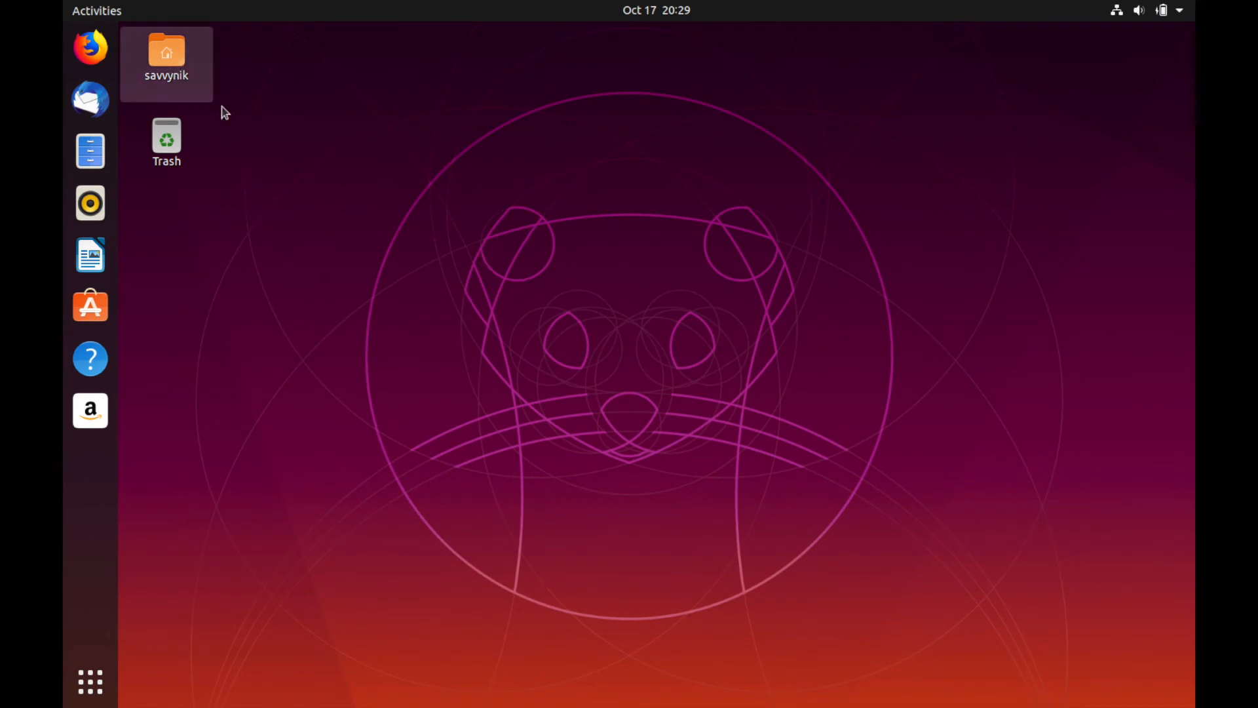
mouse_move(168, 68)
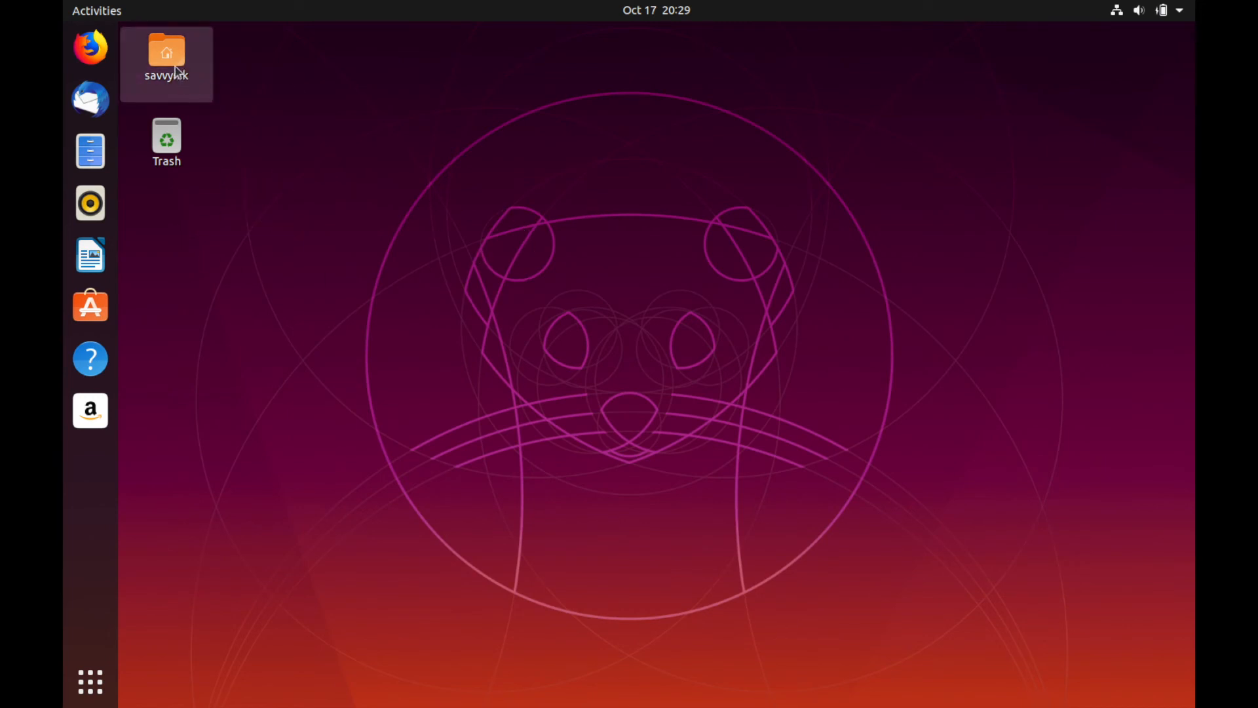
double_click(167, 51)
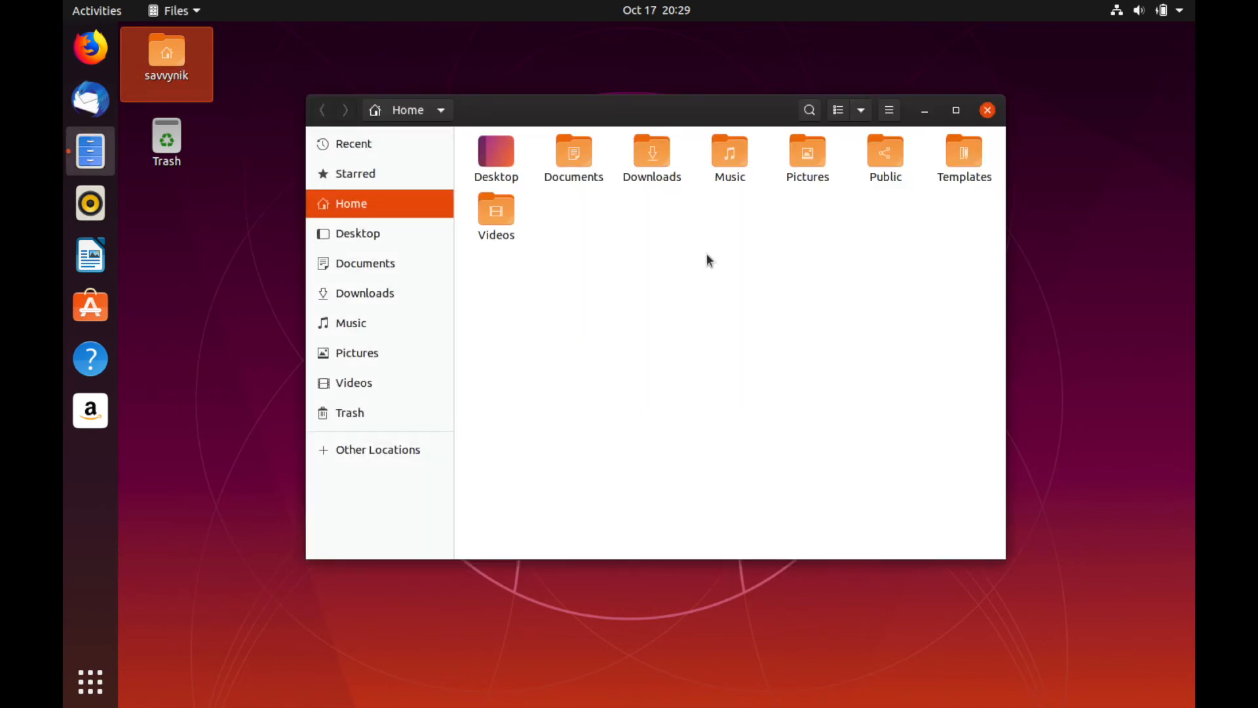
mouse_move(163, 84)
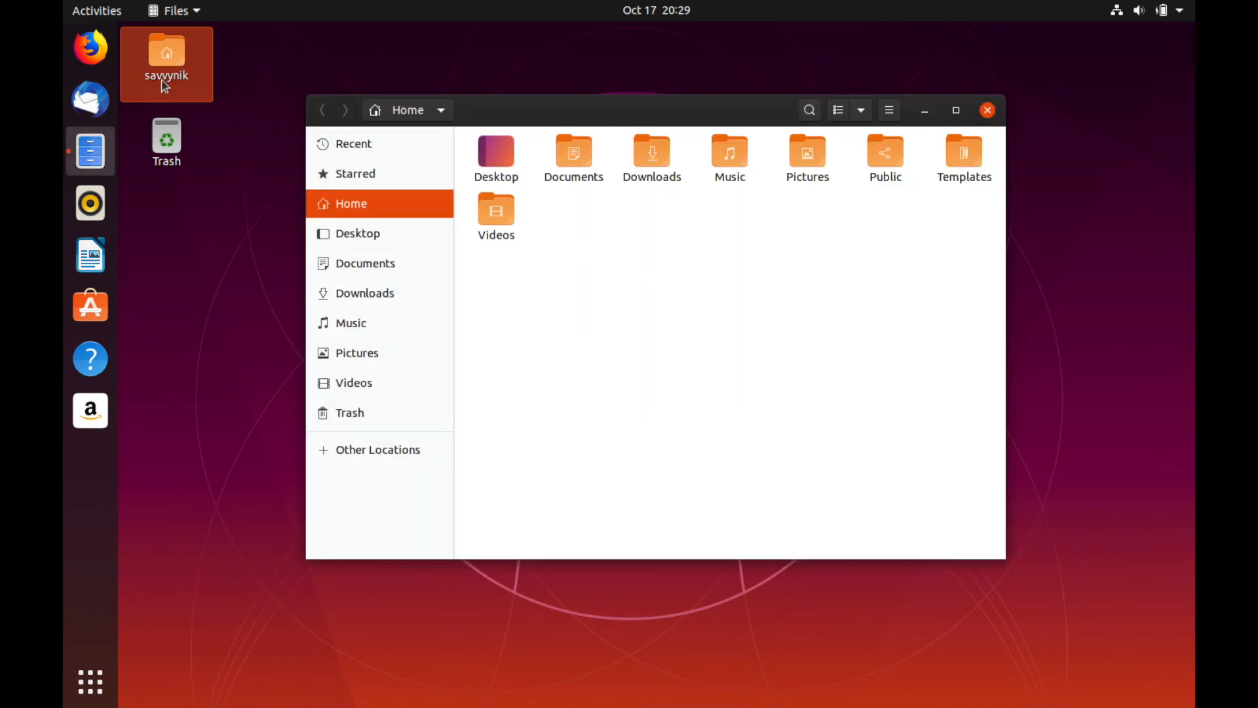
click(440, 110)
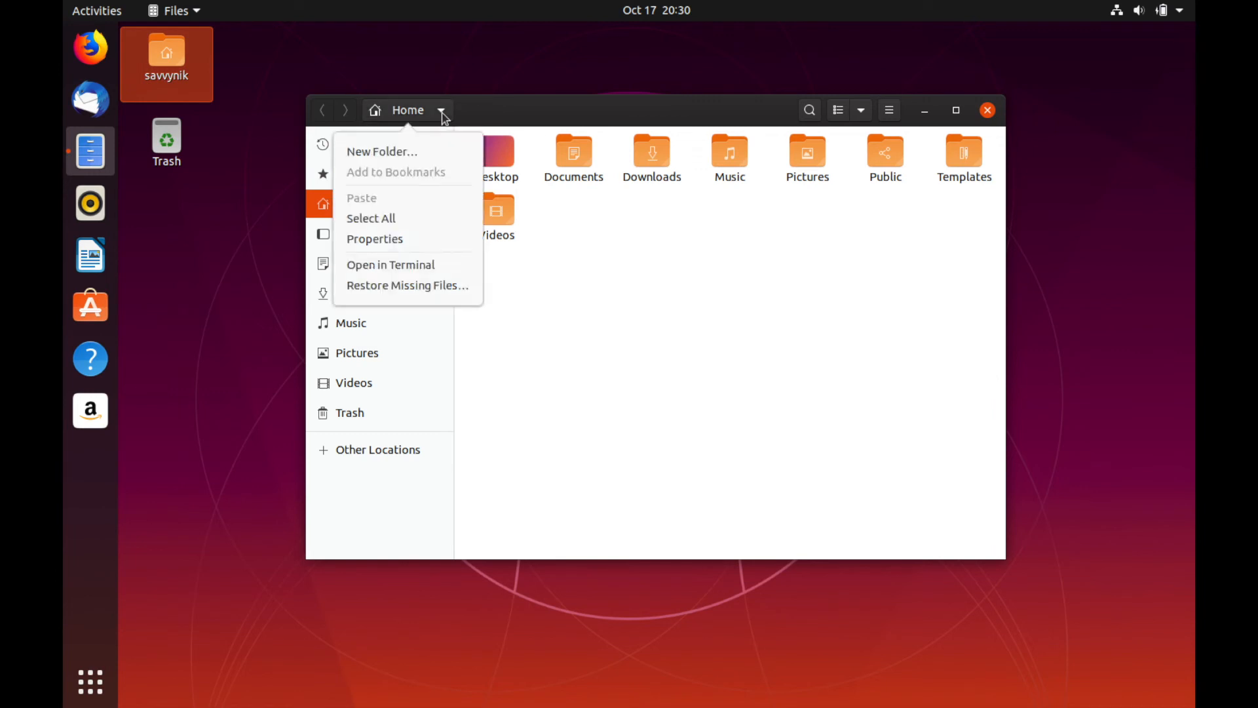
click(165, 65)
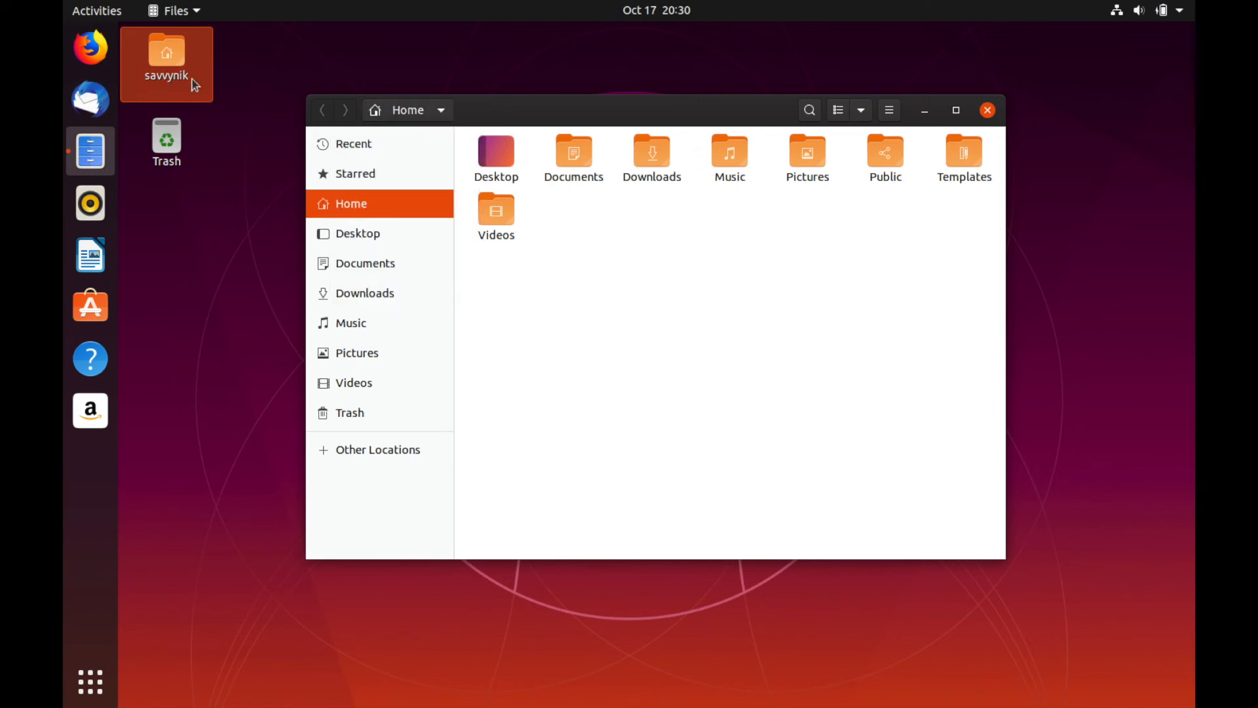
mouse_move(169, 85)
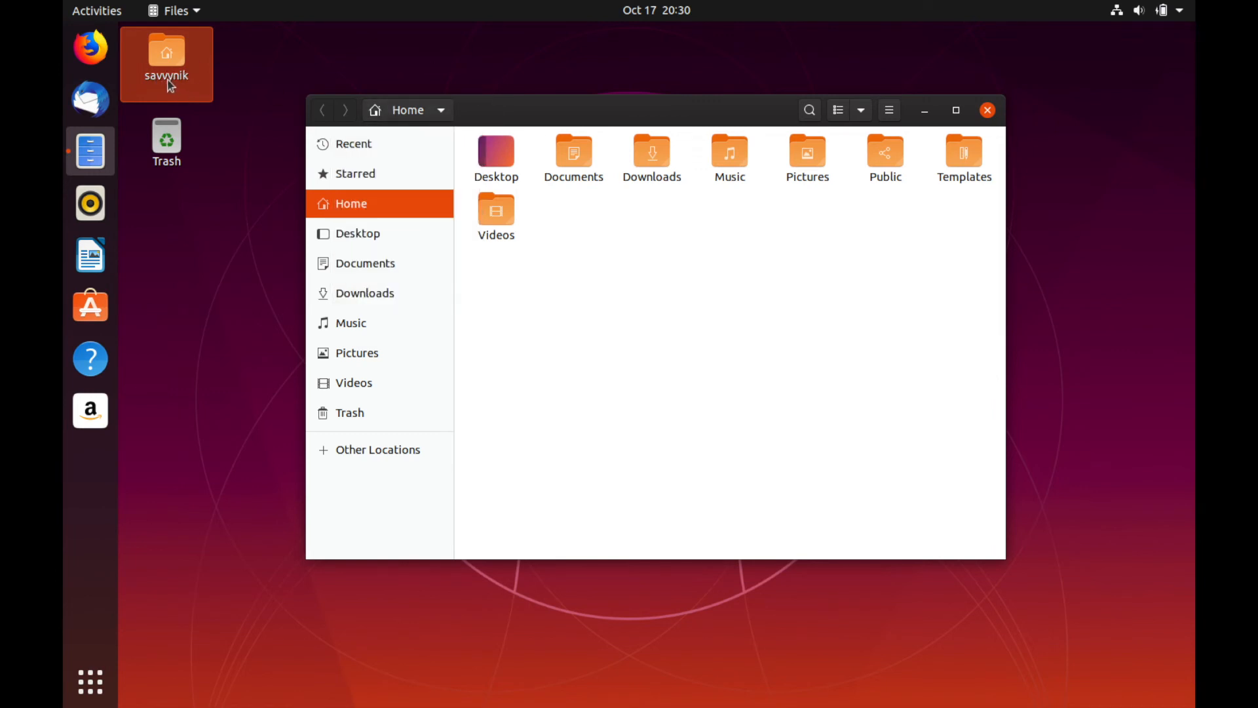
mouse_move(522, 242)
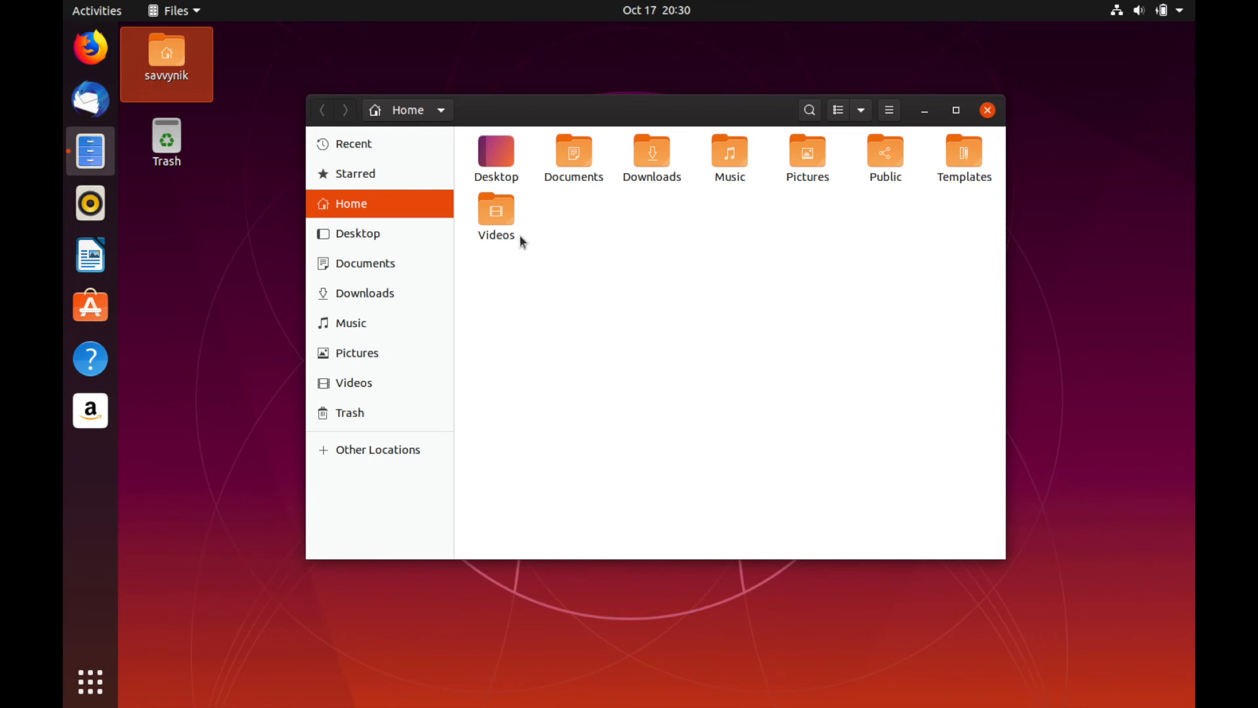
mouse_move(746, 253)
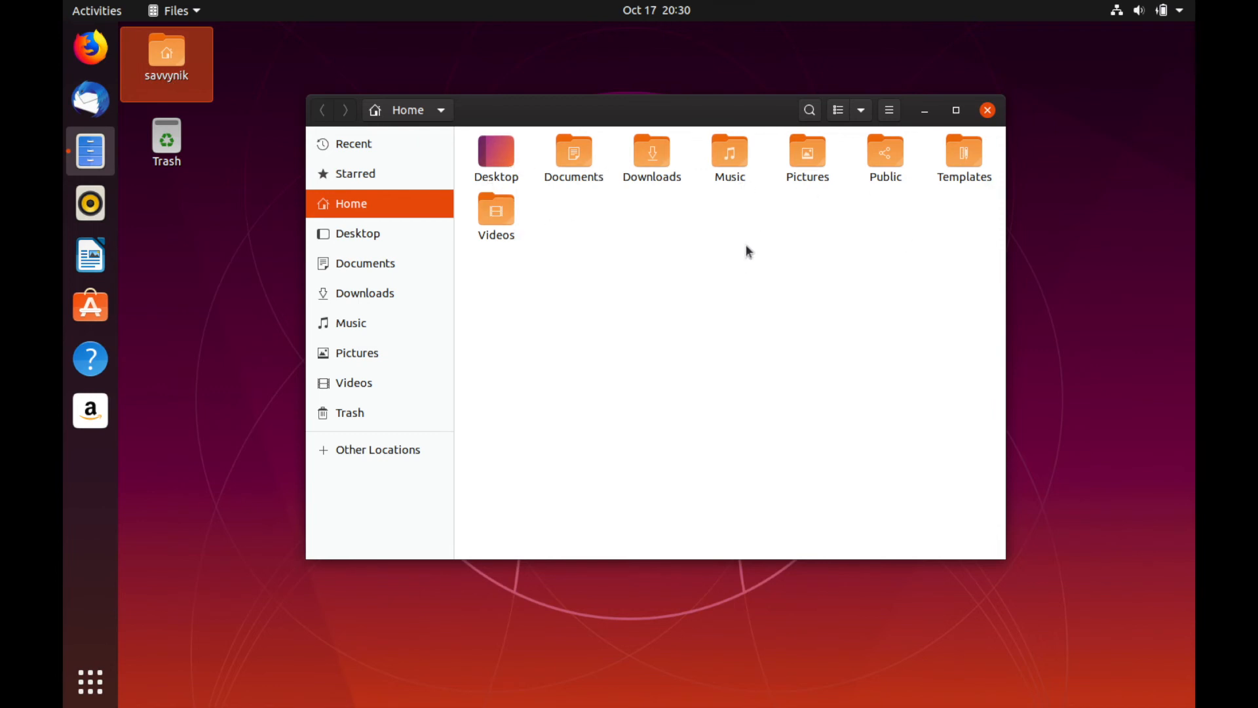
mouse_move(993, 152)
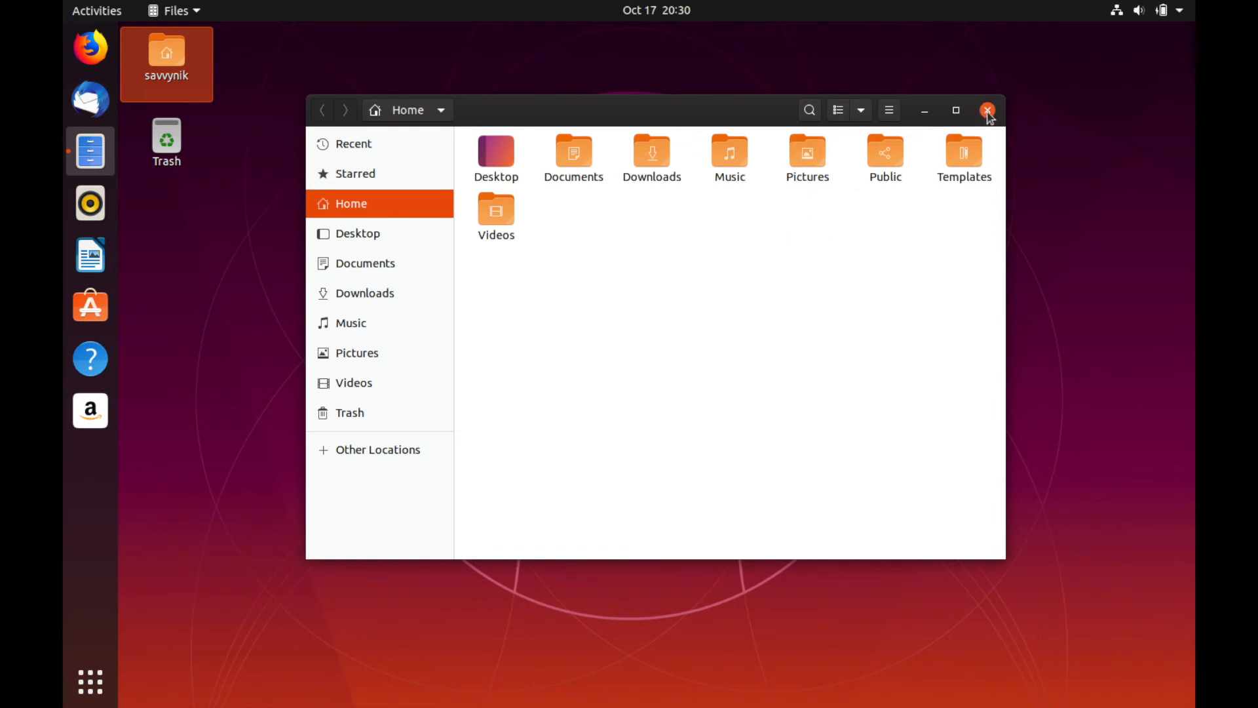
click(987, 110)
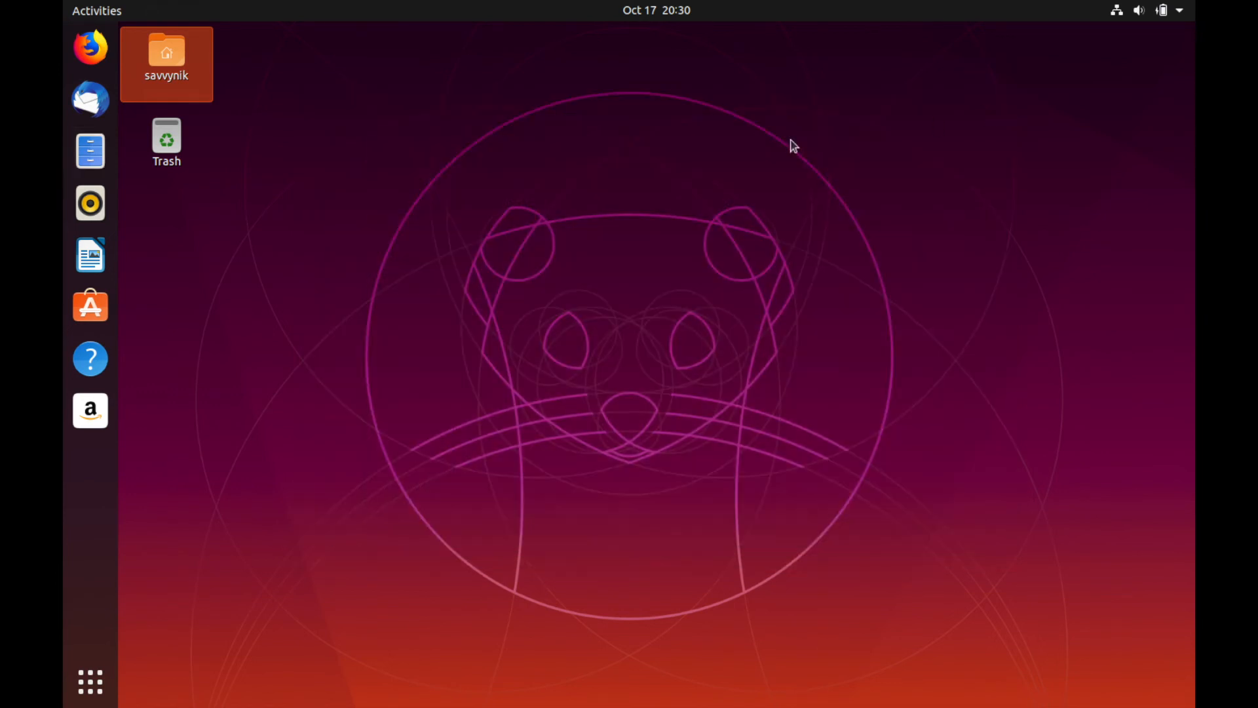
click(166, 142)
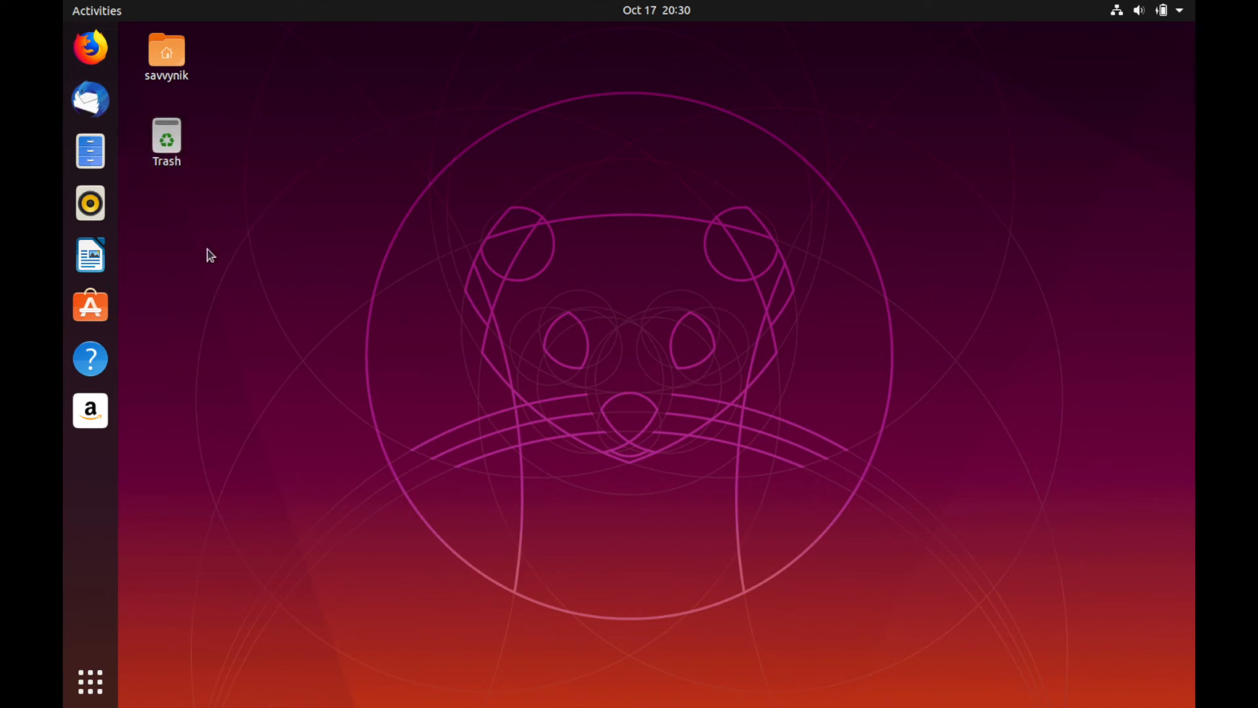
mouse_move(89, 50)
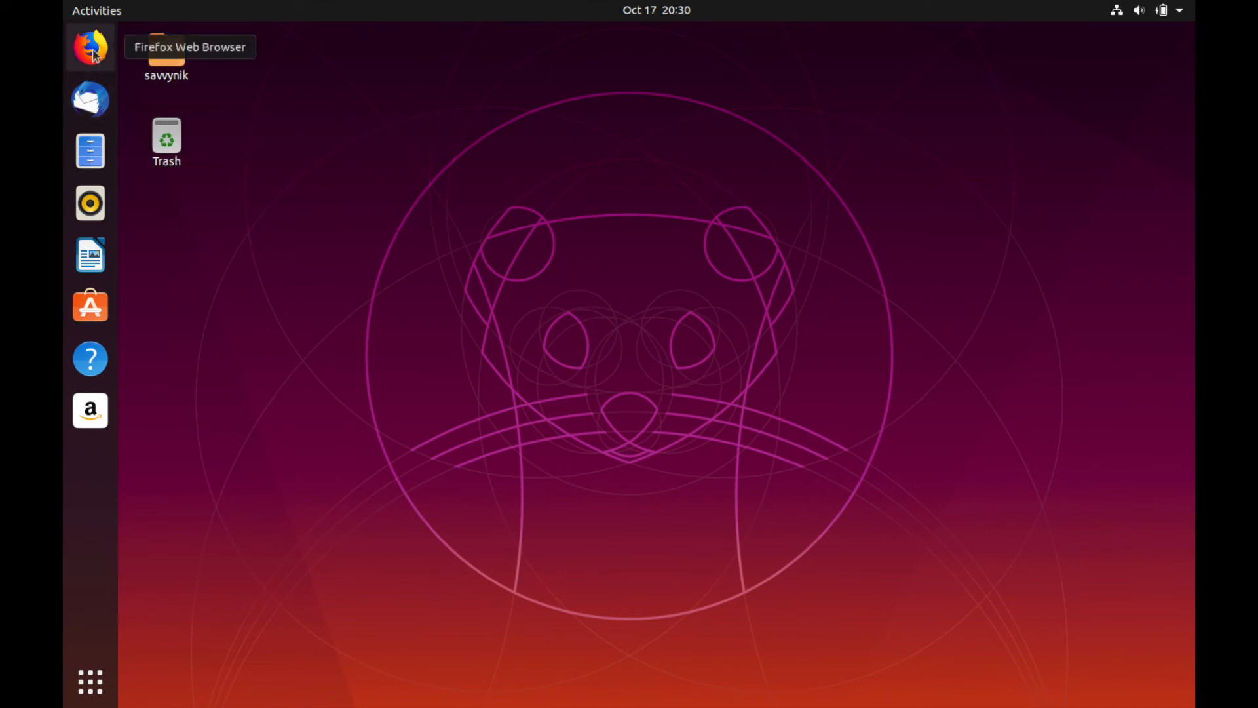
mouse_move(110, 69)
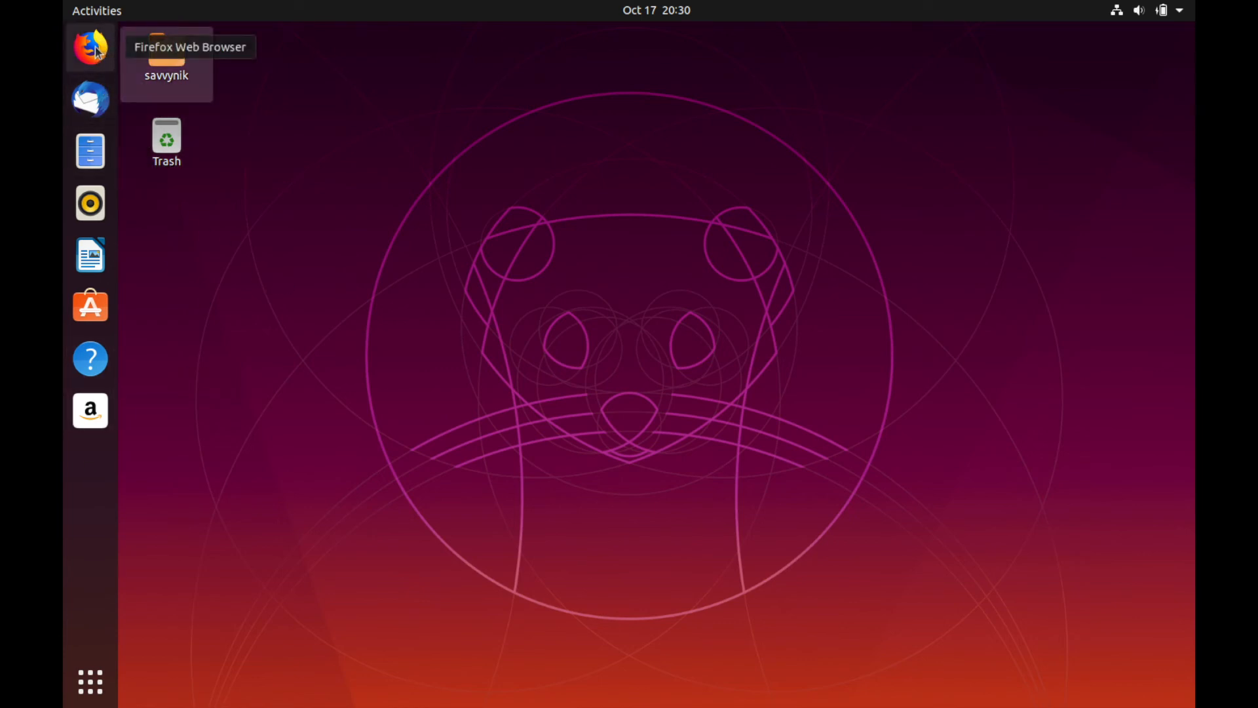
mouse_move(104, 486)
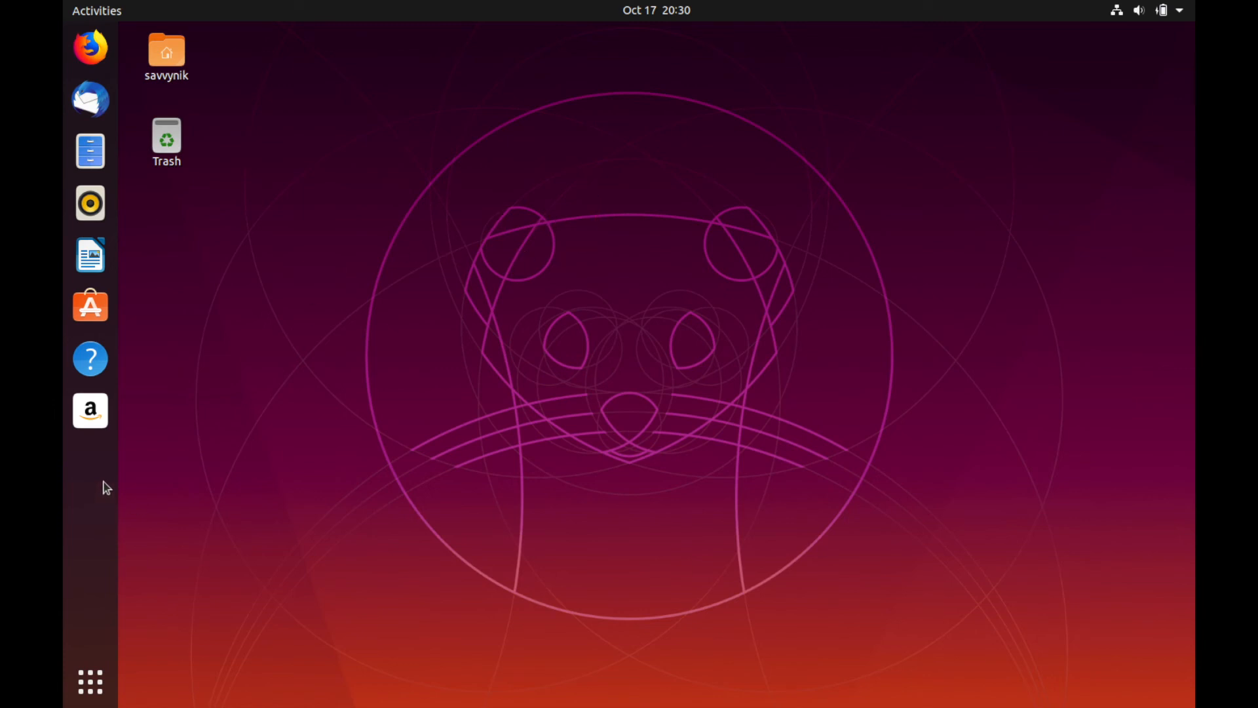
mouse_move(392, 108)
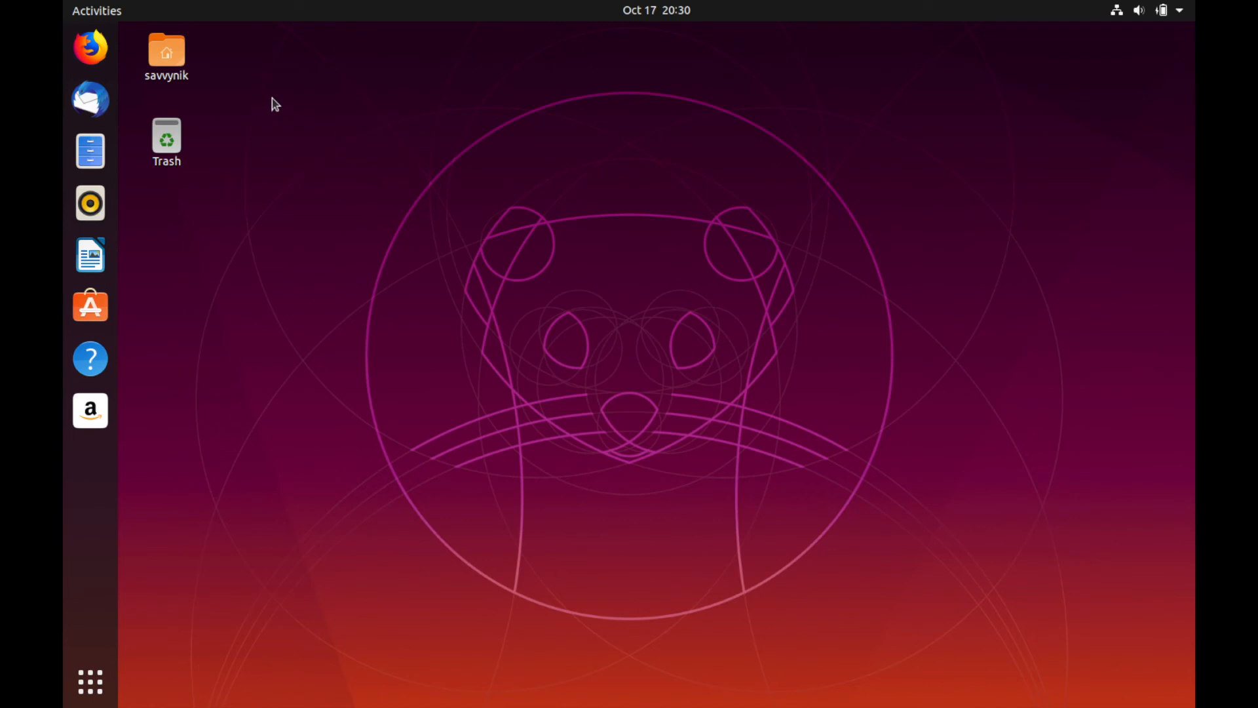
mouse_move(561, 155)
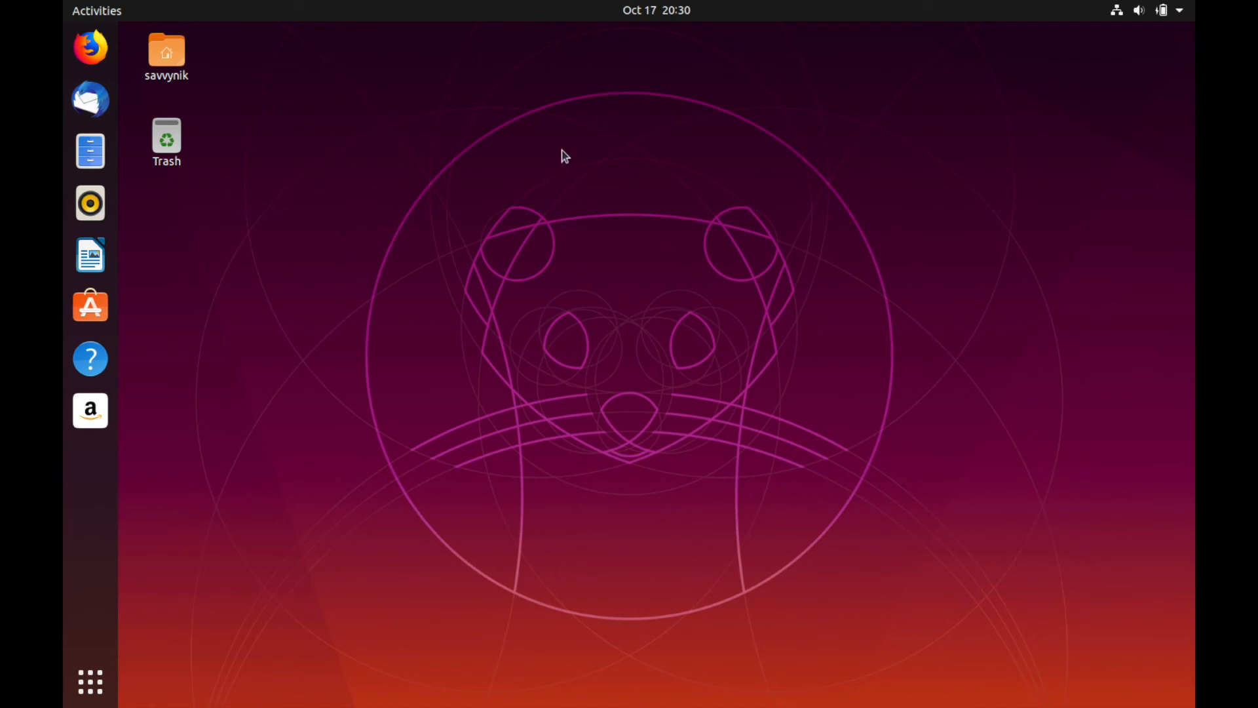
mouse_move(89, 48)
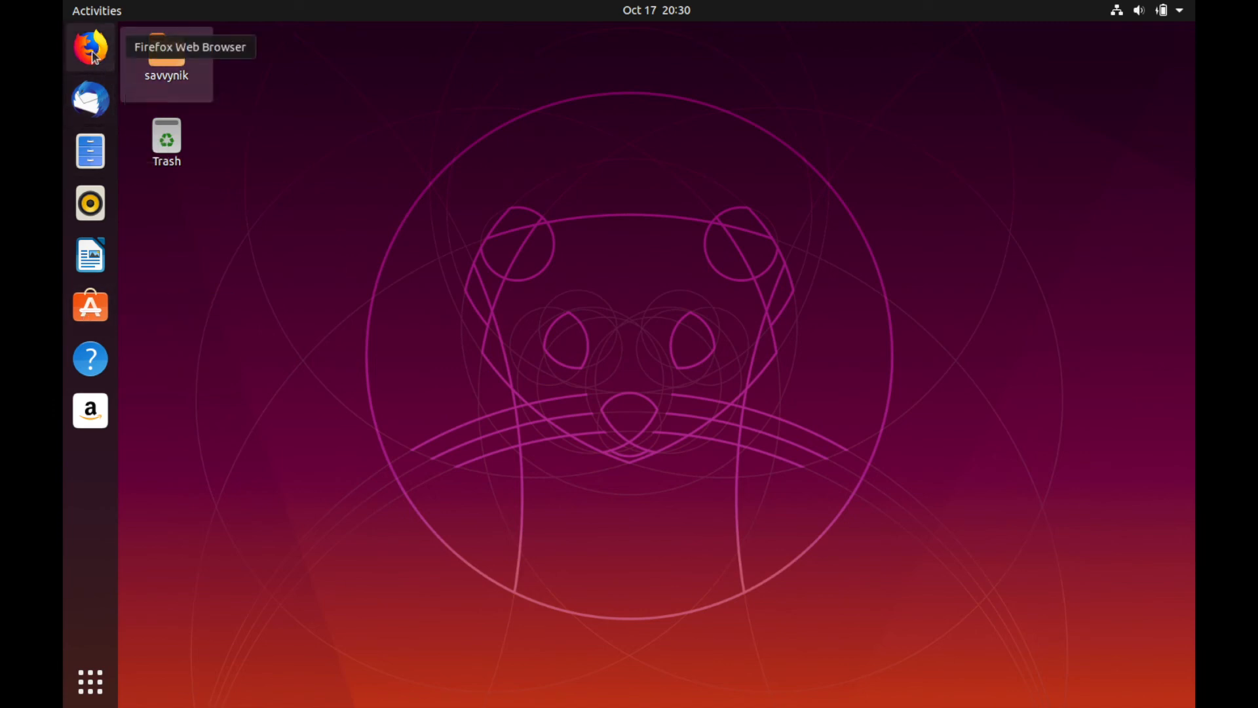
mouse_move(97, 103)
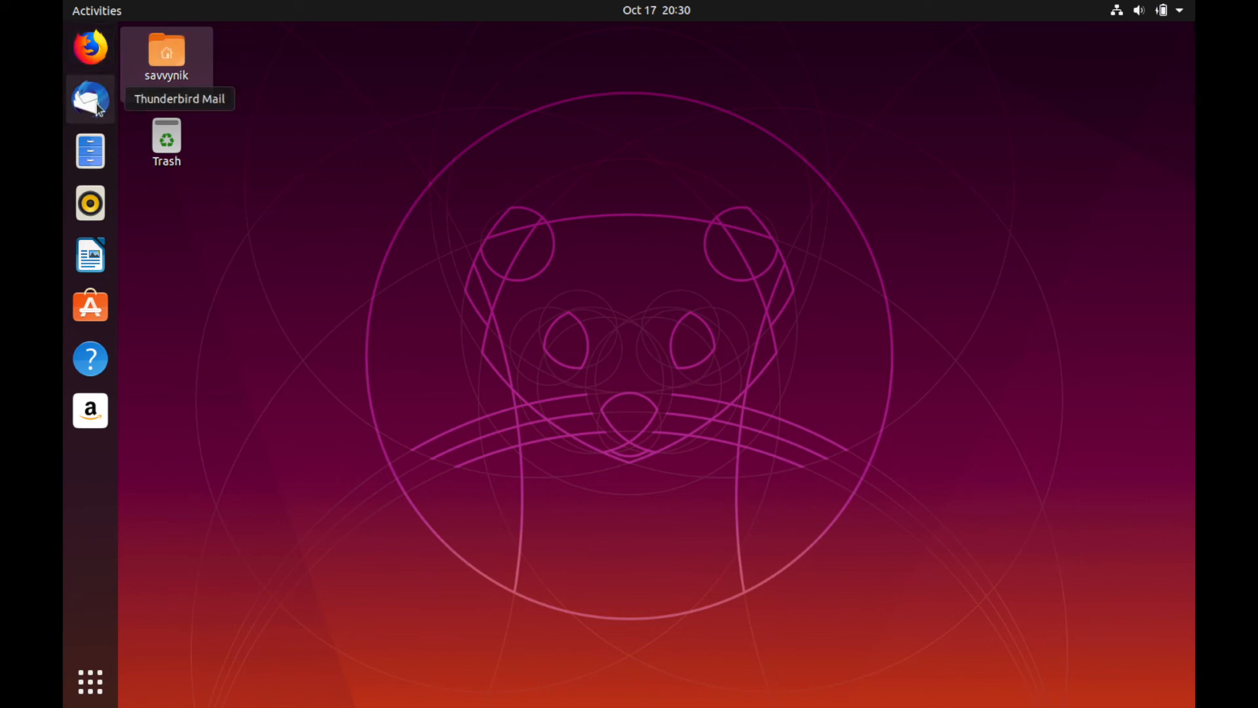
mouse_move(98, 207)
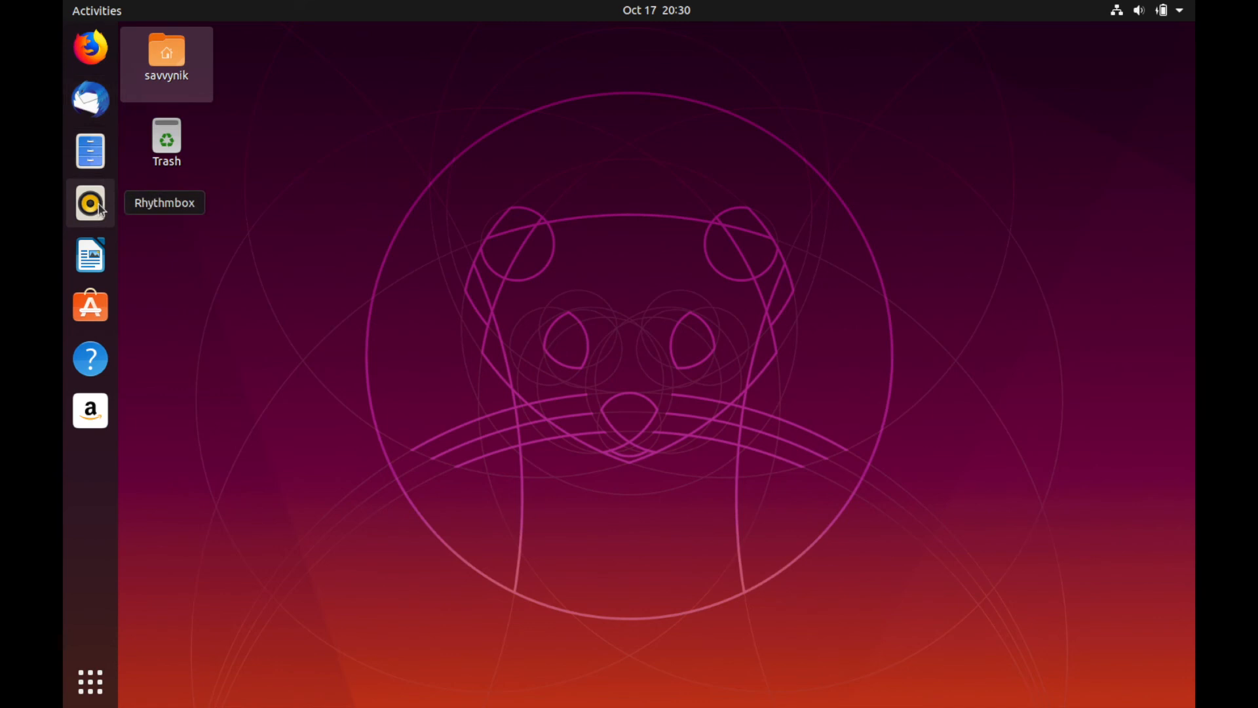
mouse_move(89, 254)
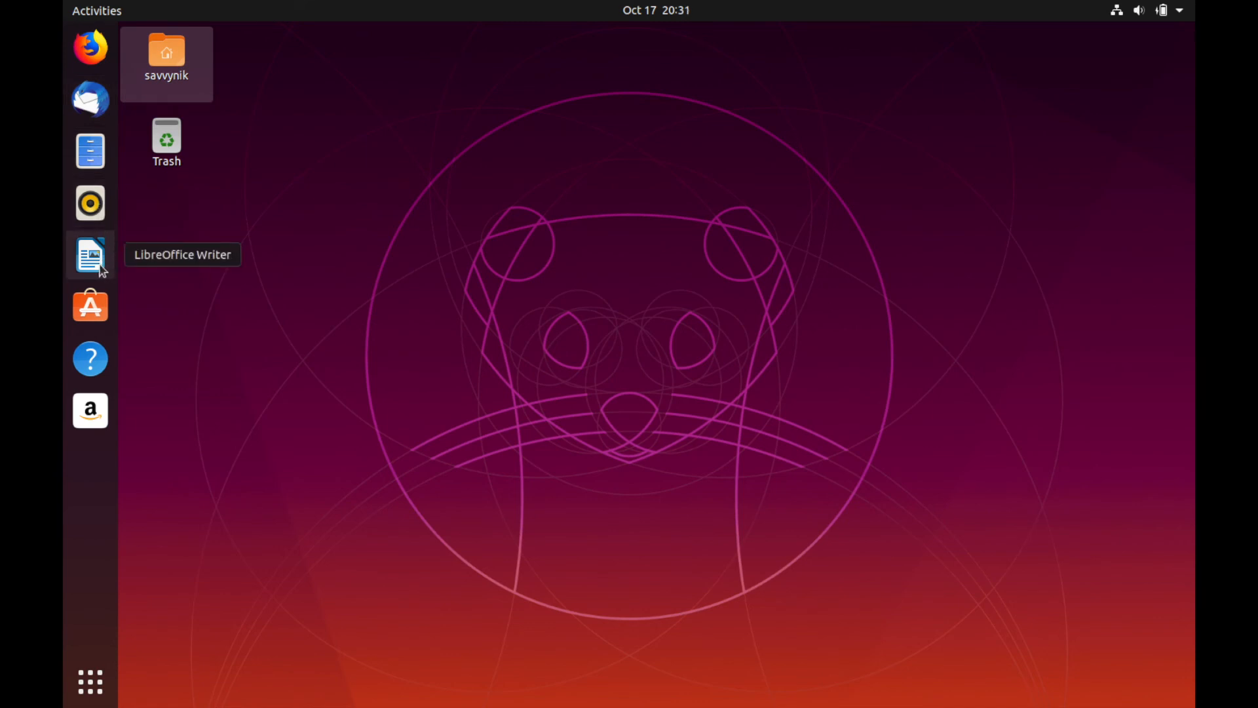
mouse_move(90, 306)
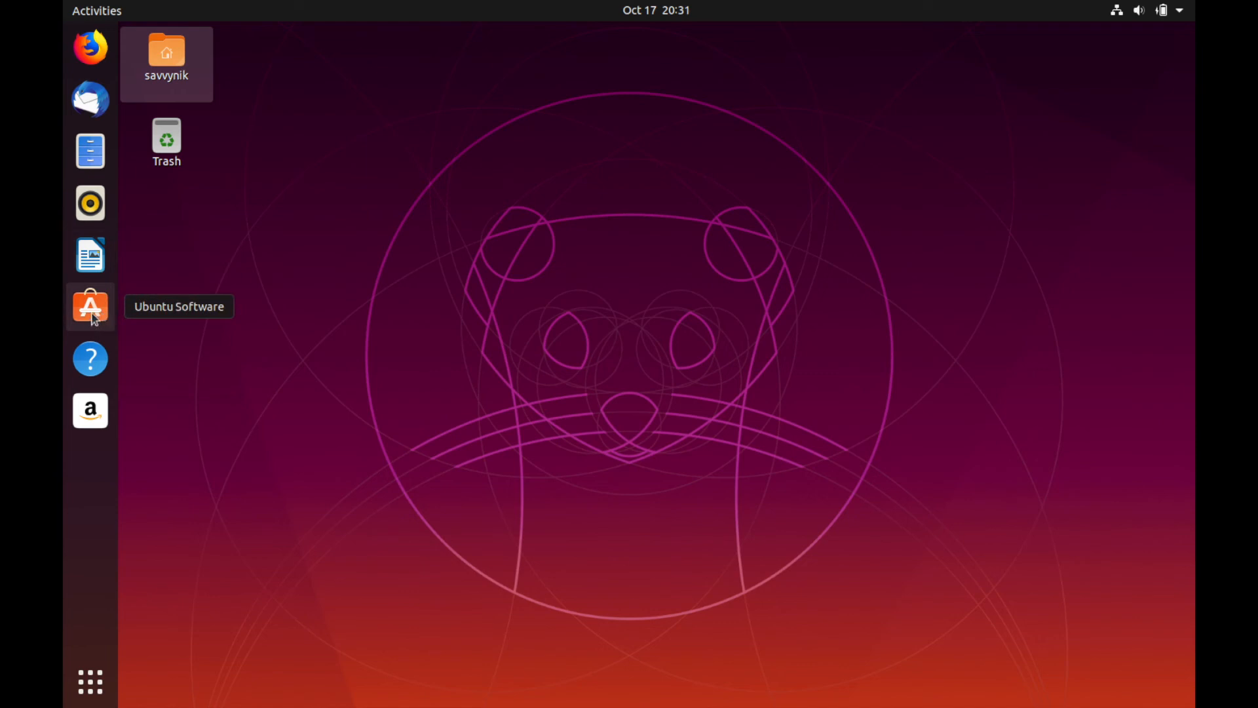
mouse_move(91, 323)
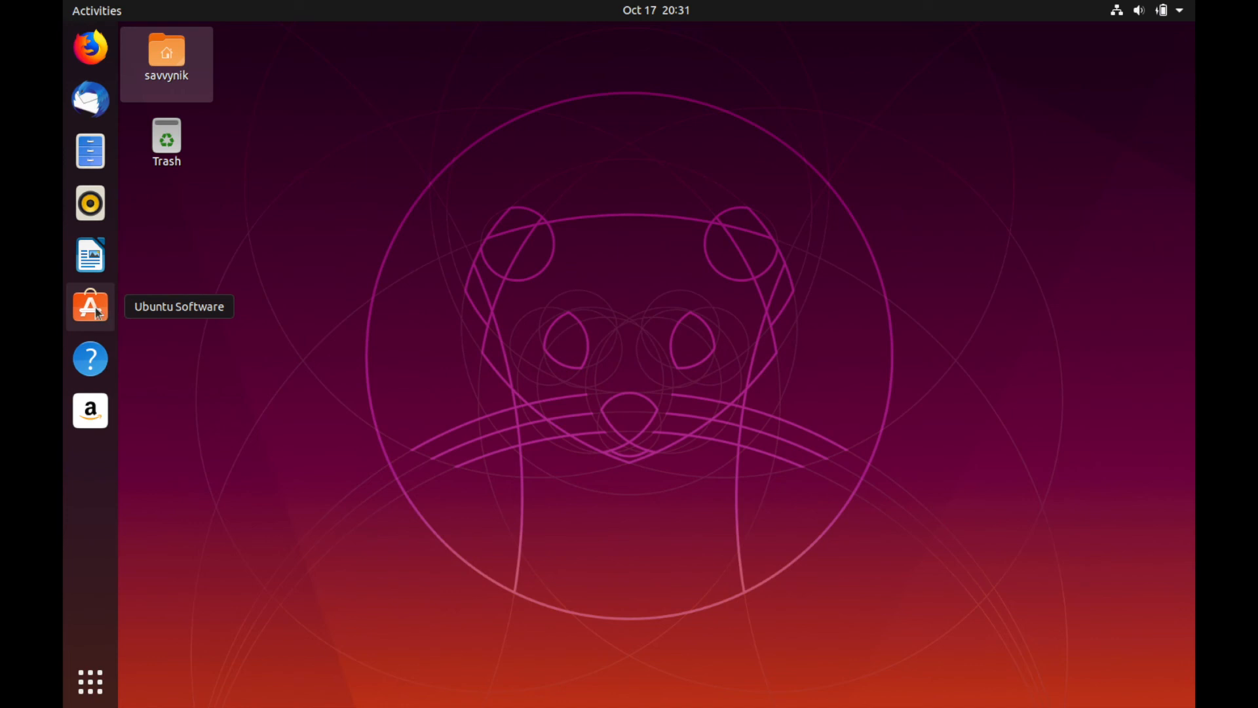
mouse_move(90, 393)
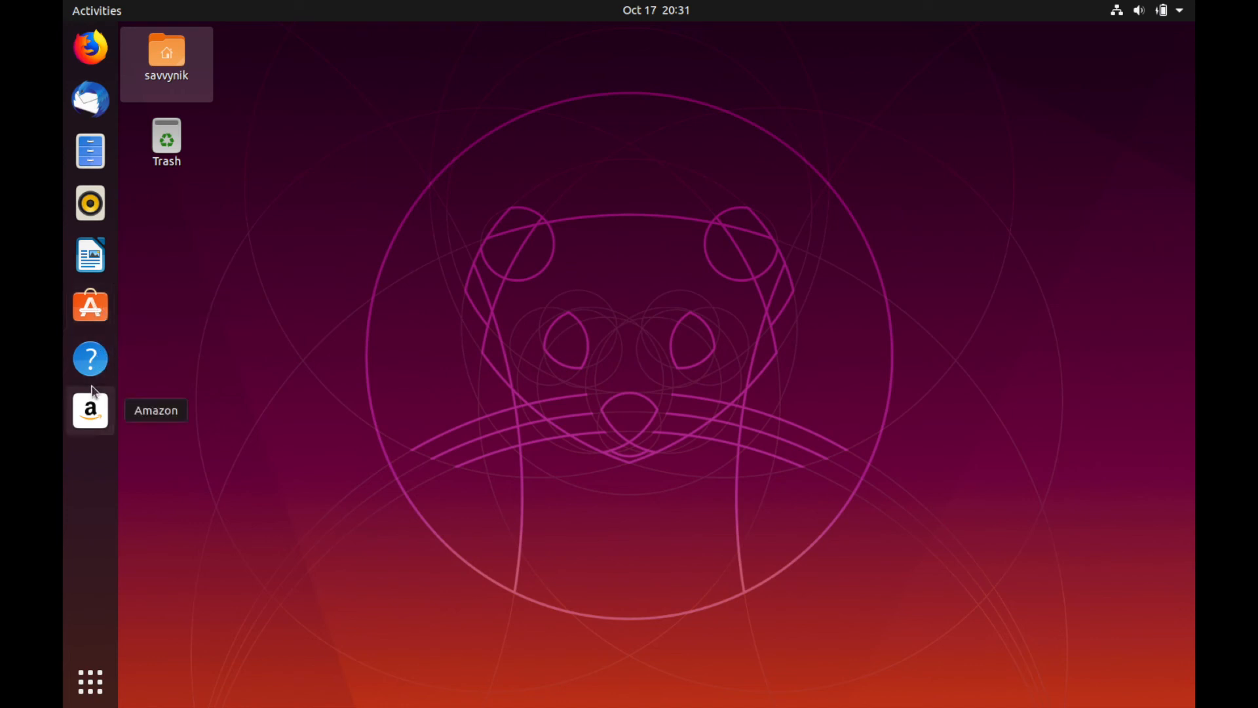
Show the All applications grid, then dismiss the overview back to the desktop
click(89, 683)
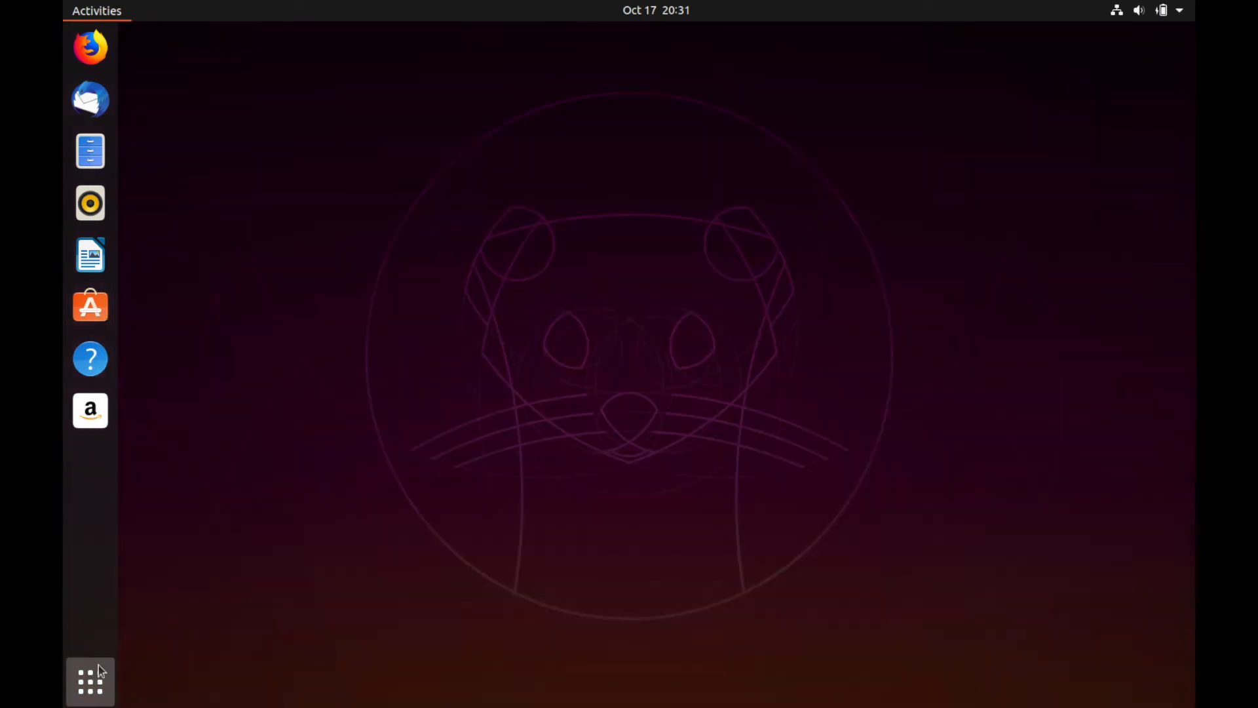
click(89, 681)
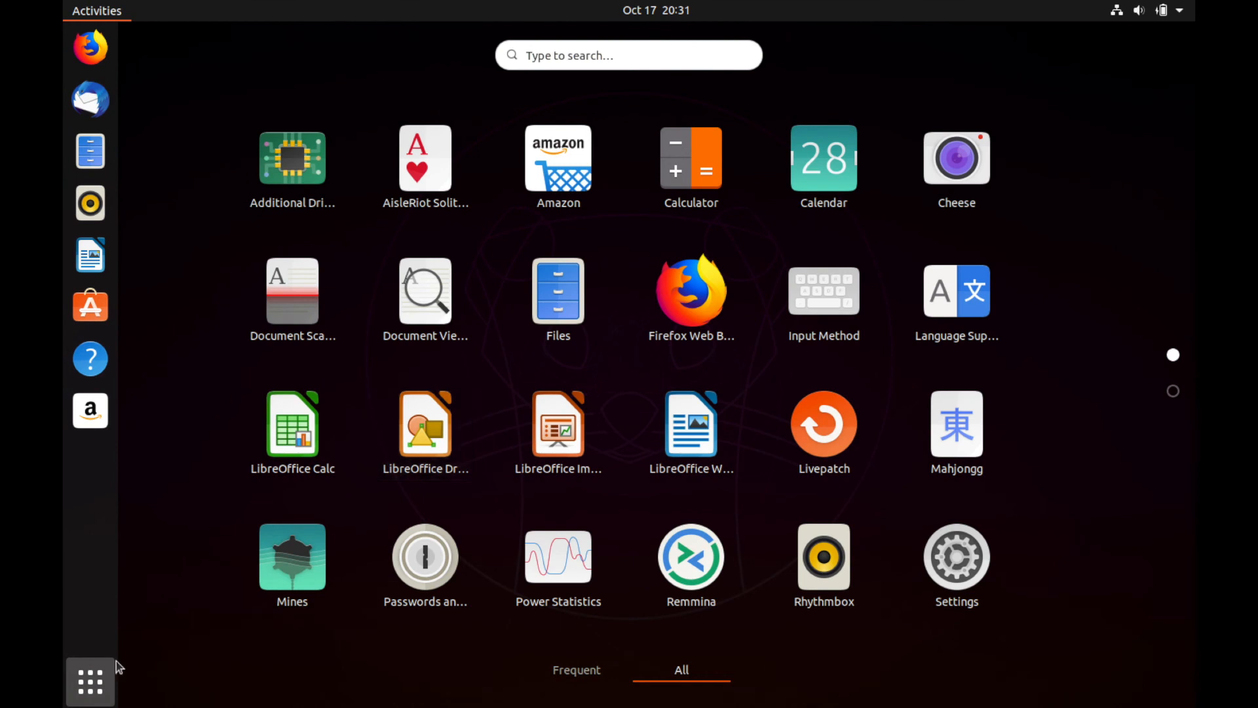
mouse_move(217, 462)
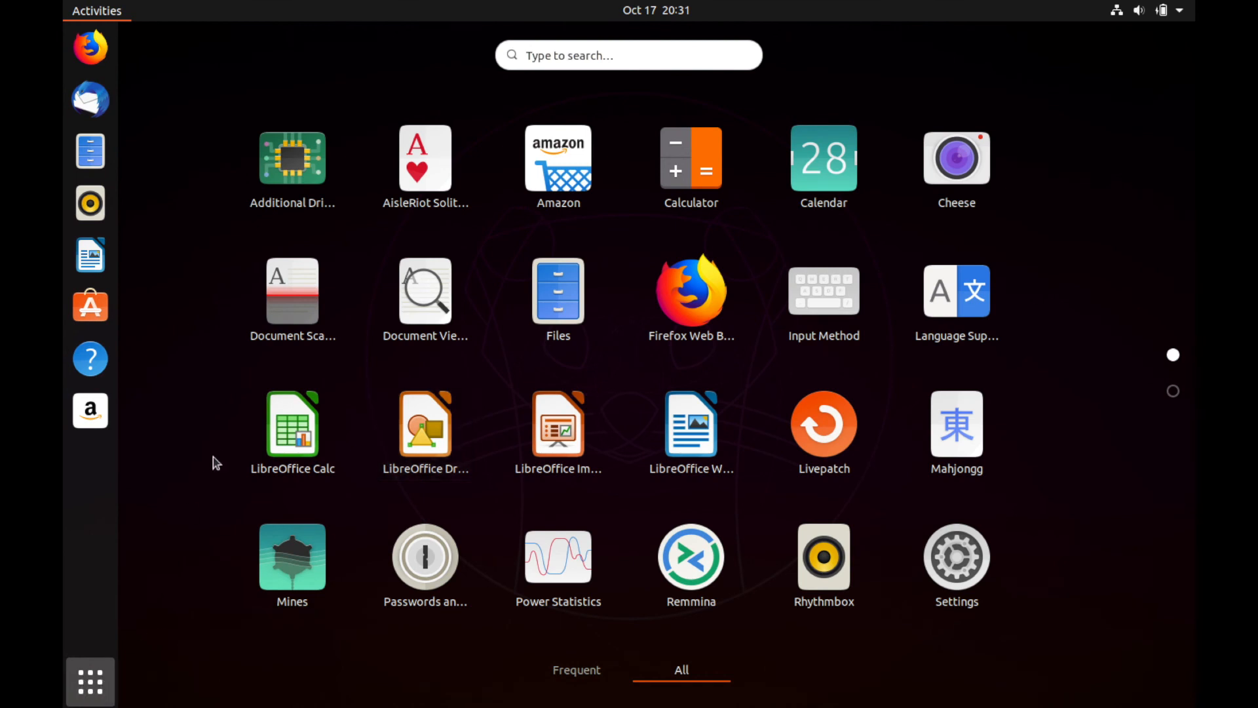
mouse_move(313, 177)
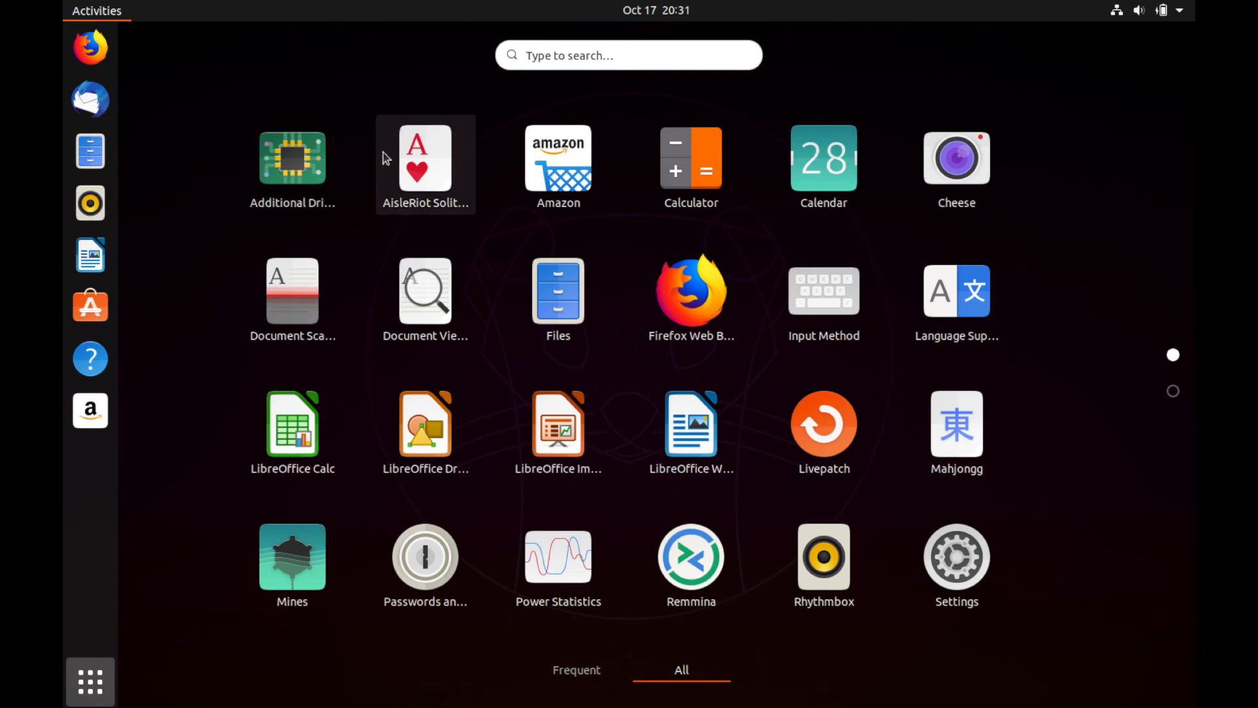
mouse_move(316, 166)
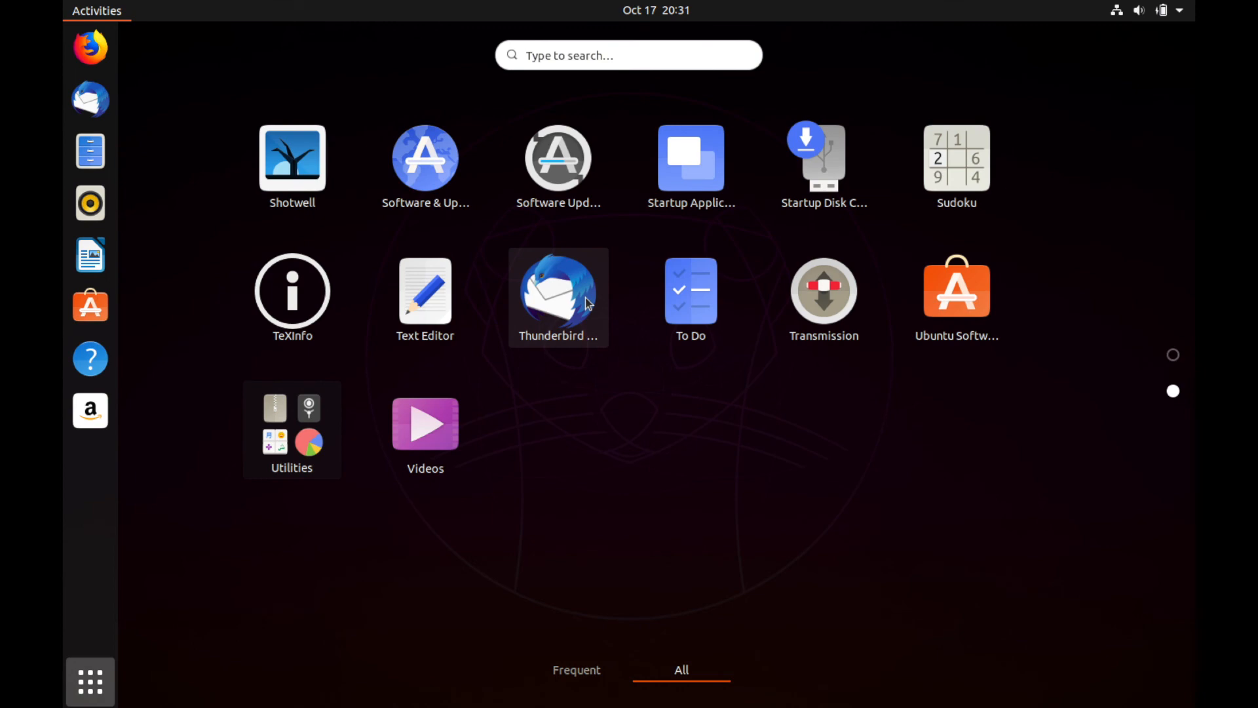
mouse_move(563, 327)
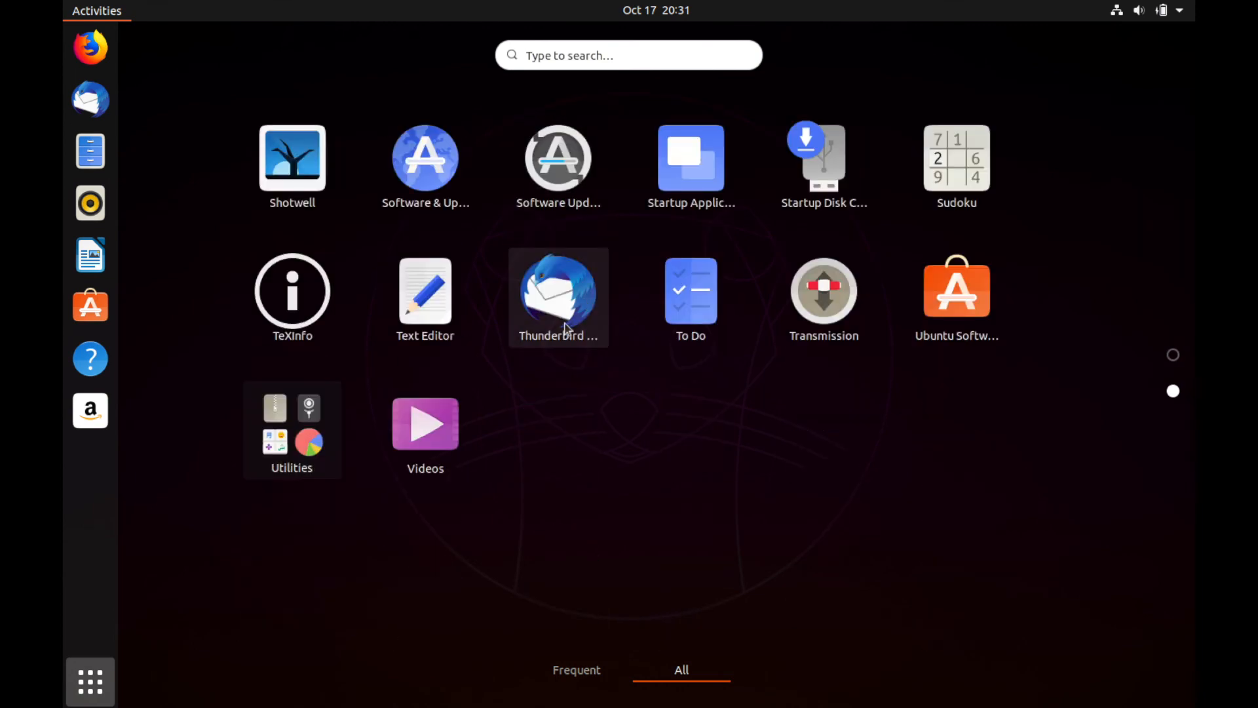
mouse_move(576, 407)
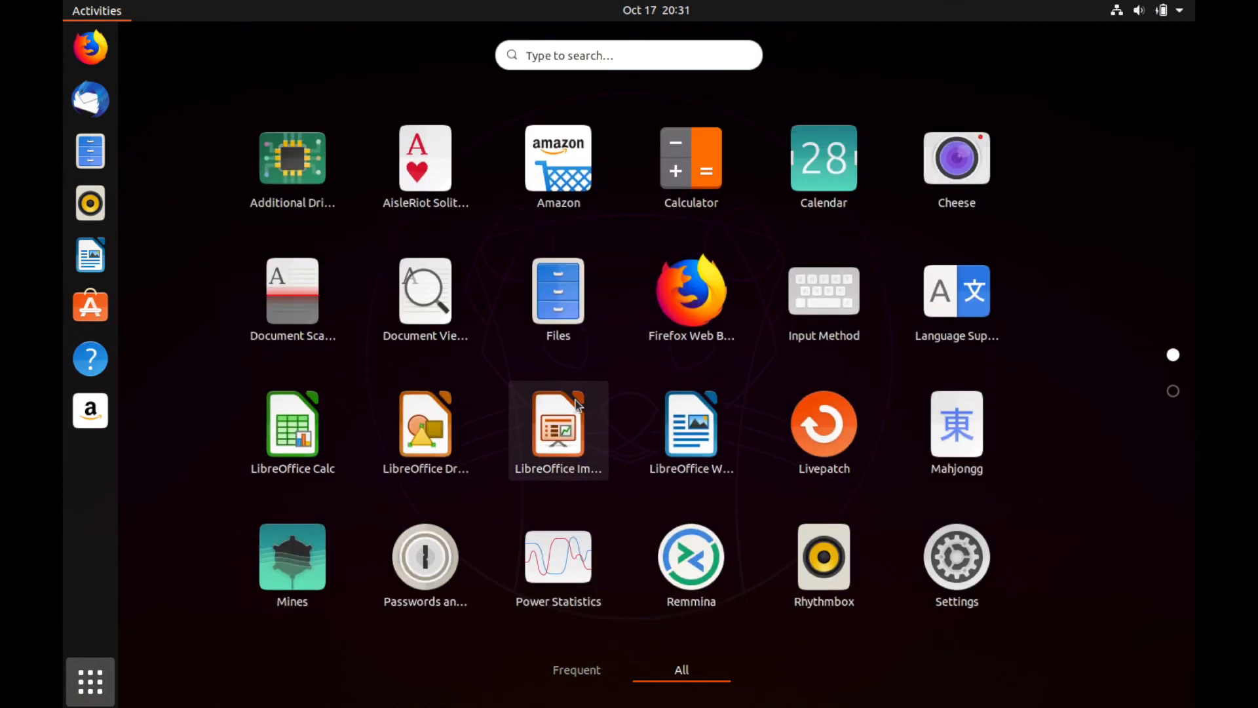
mouse_move(605, 472)
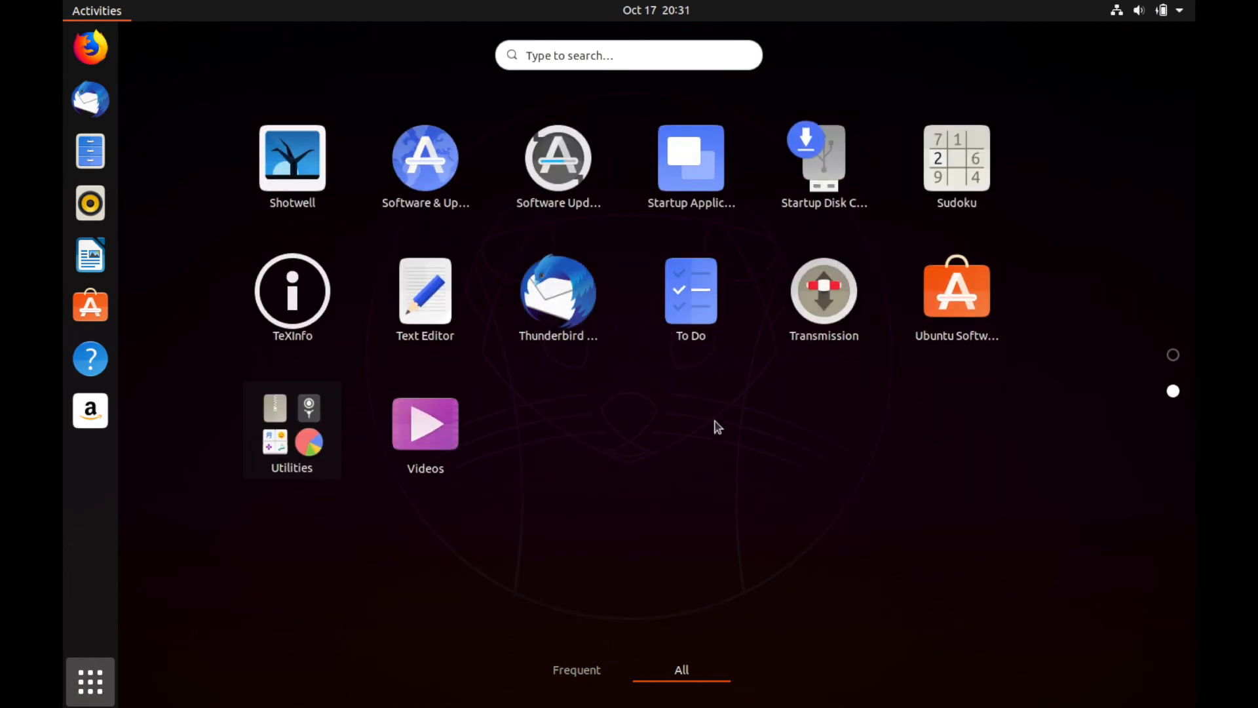
mouse_move(741, 438)
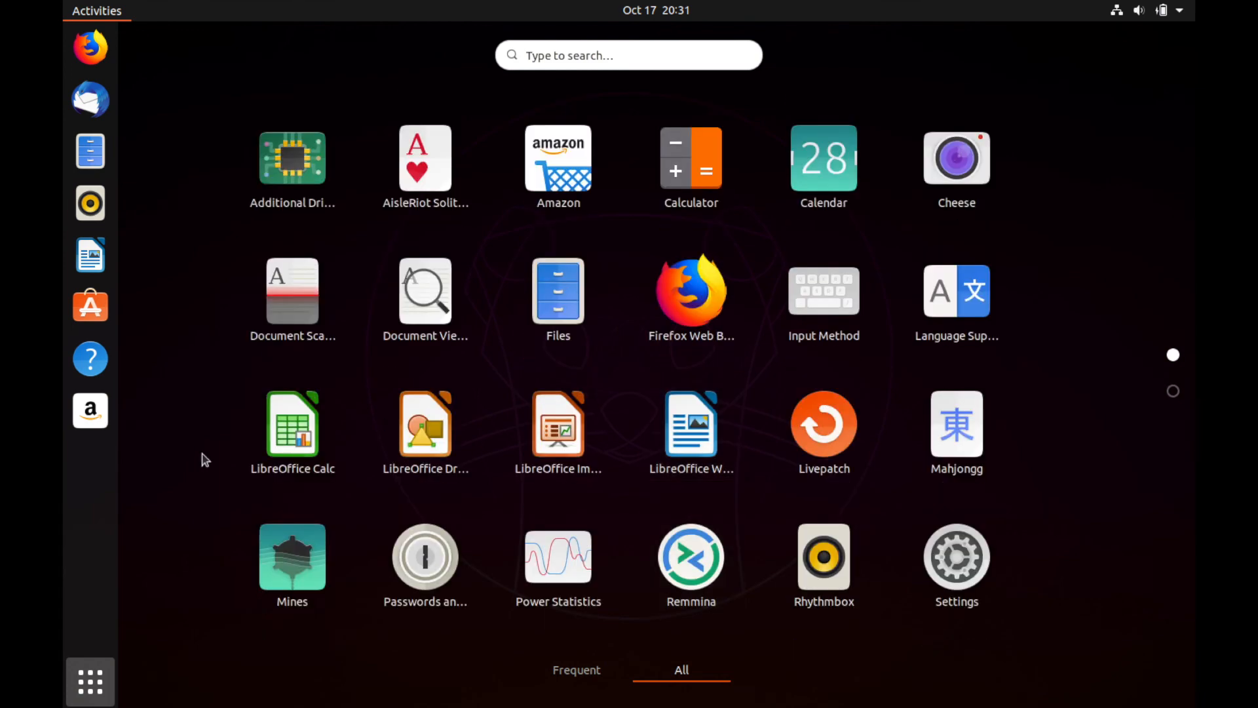
click(89, 699)
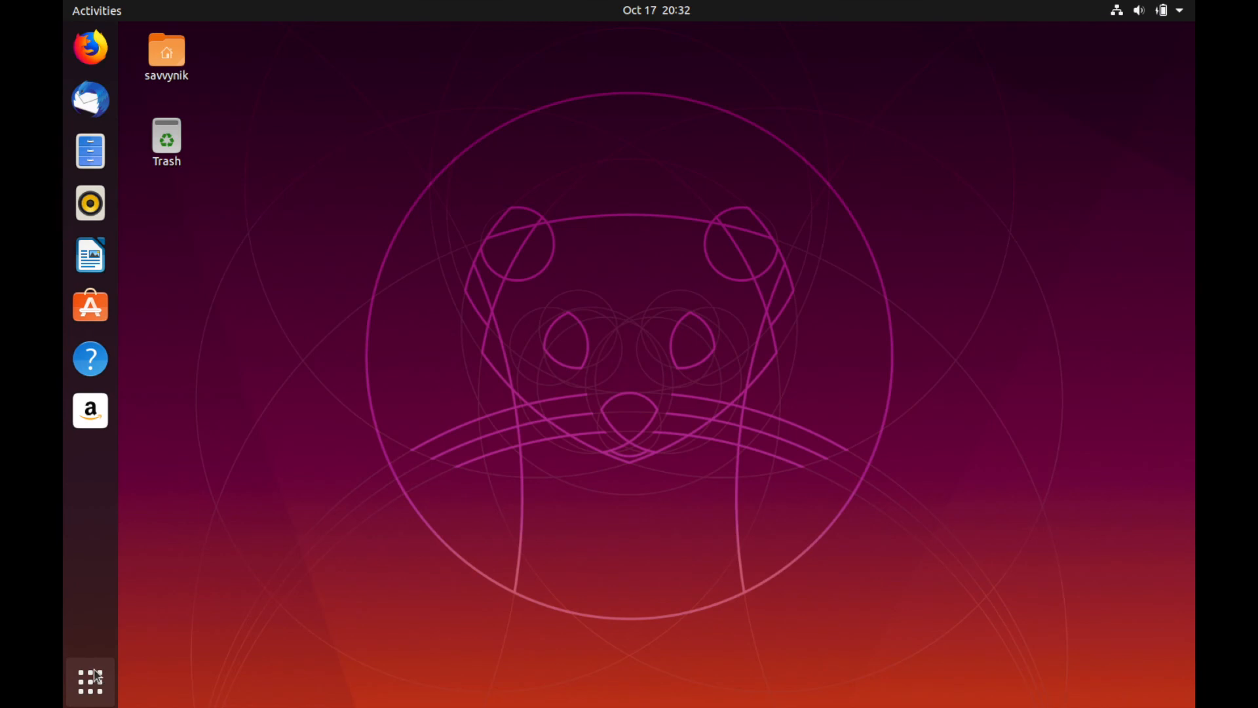
mouse_move(763, 120)
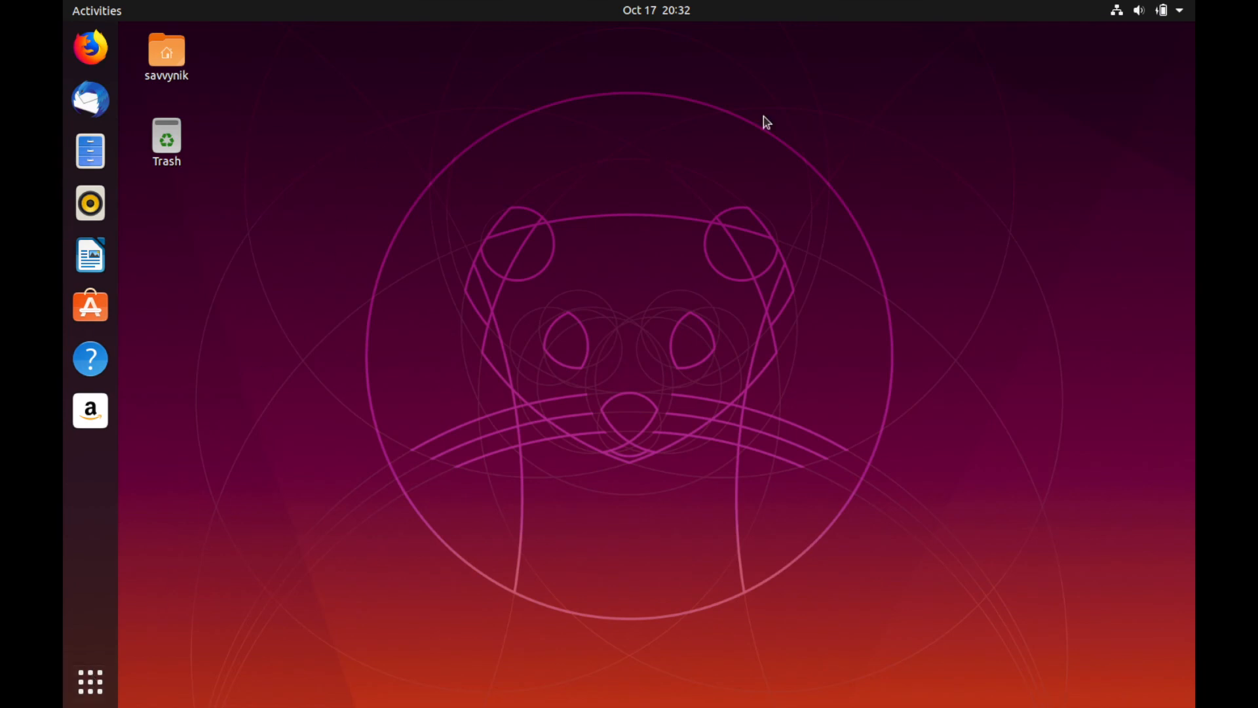
click(1179, 10)
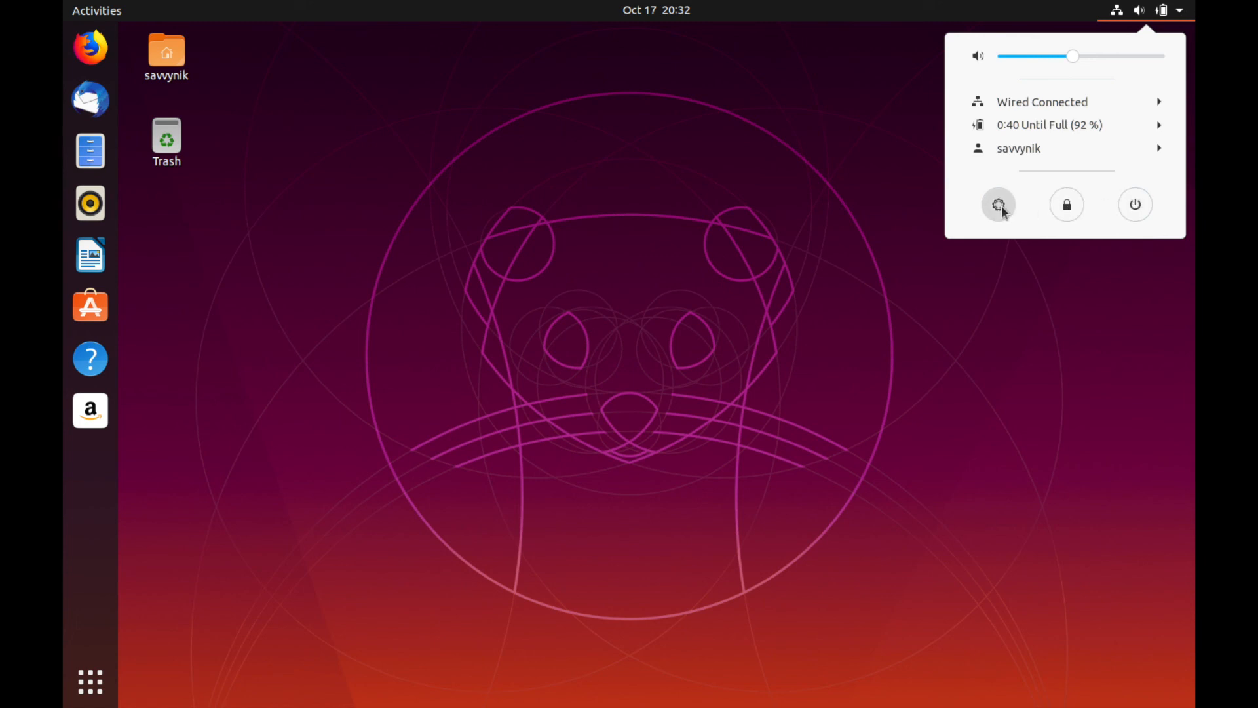
mouse_move(1030, 158)
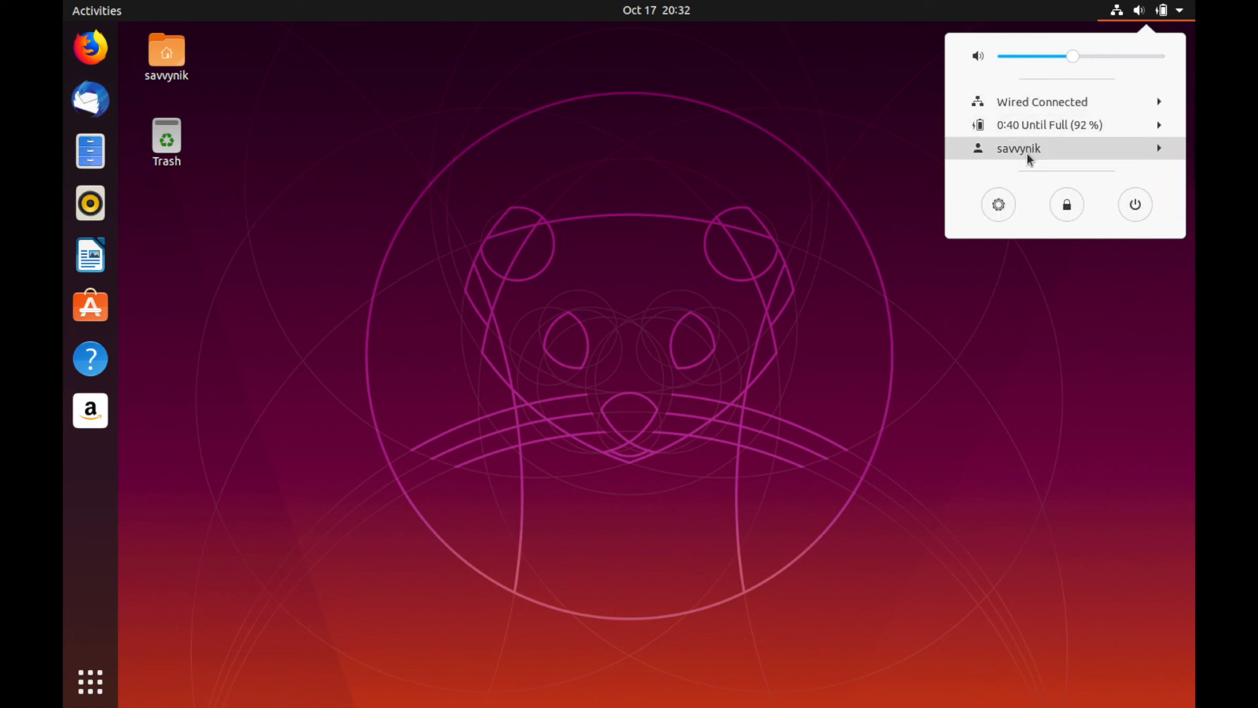
mouse_move(1004, 159)
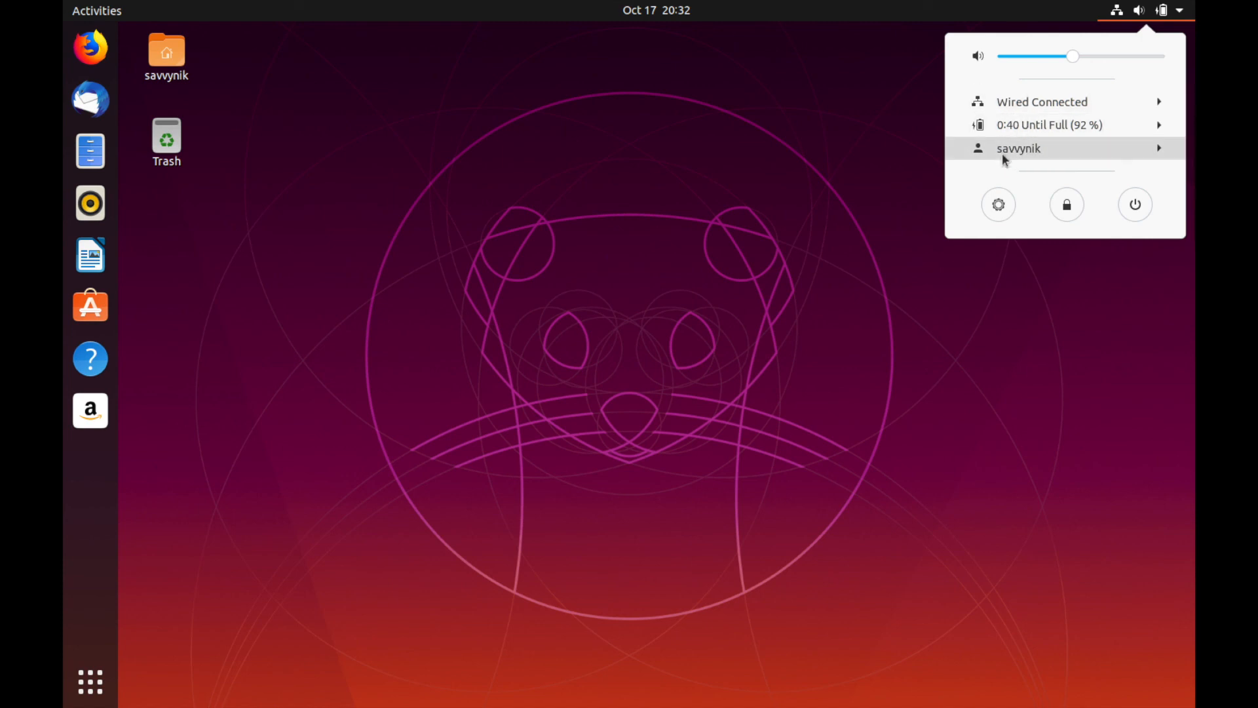
mouse_move(1054, 128)
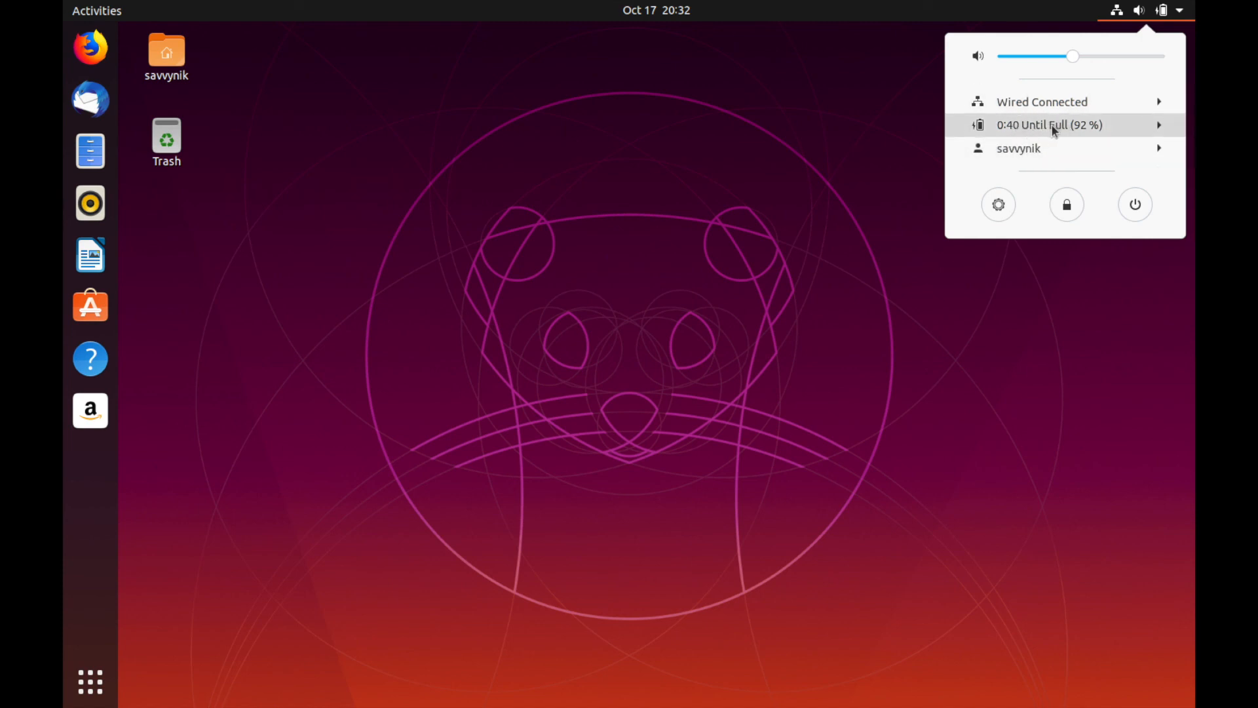
mouse_move(1026, 128)
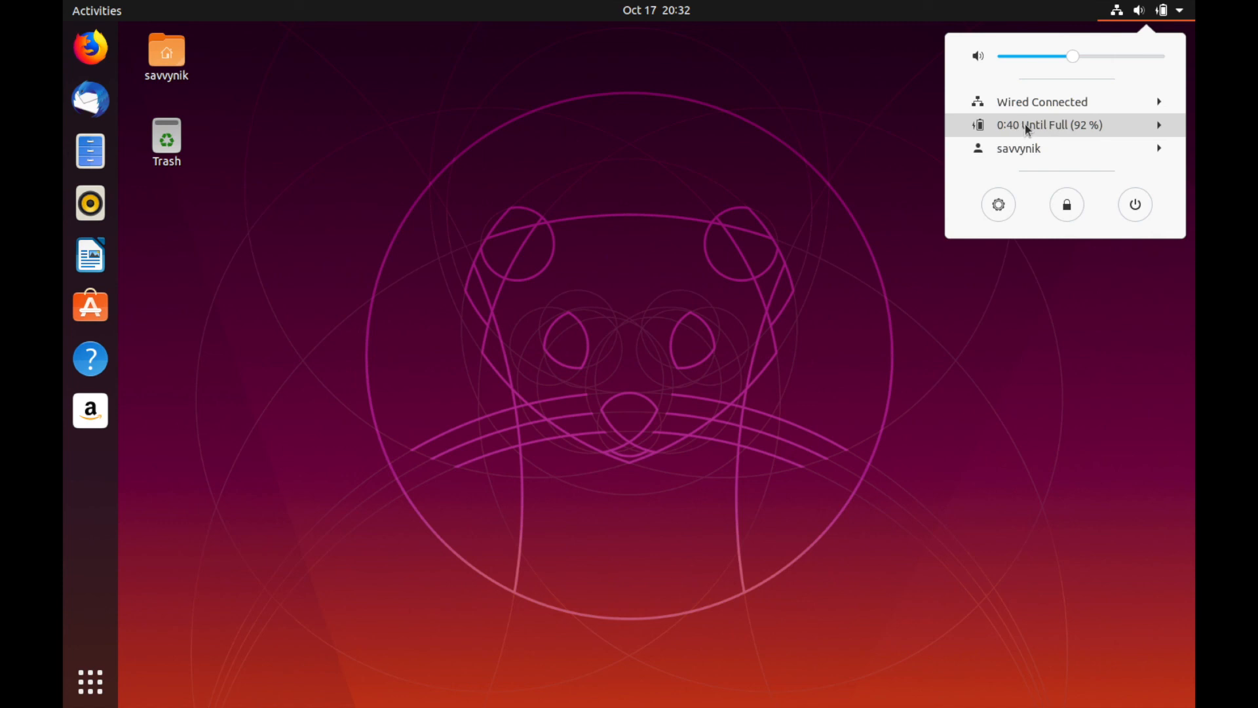
mouse_move(987, 113)
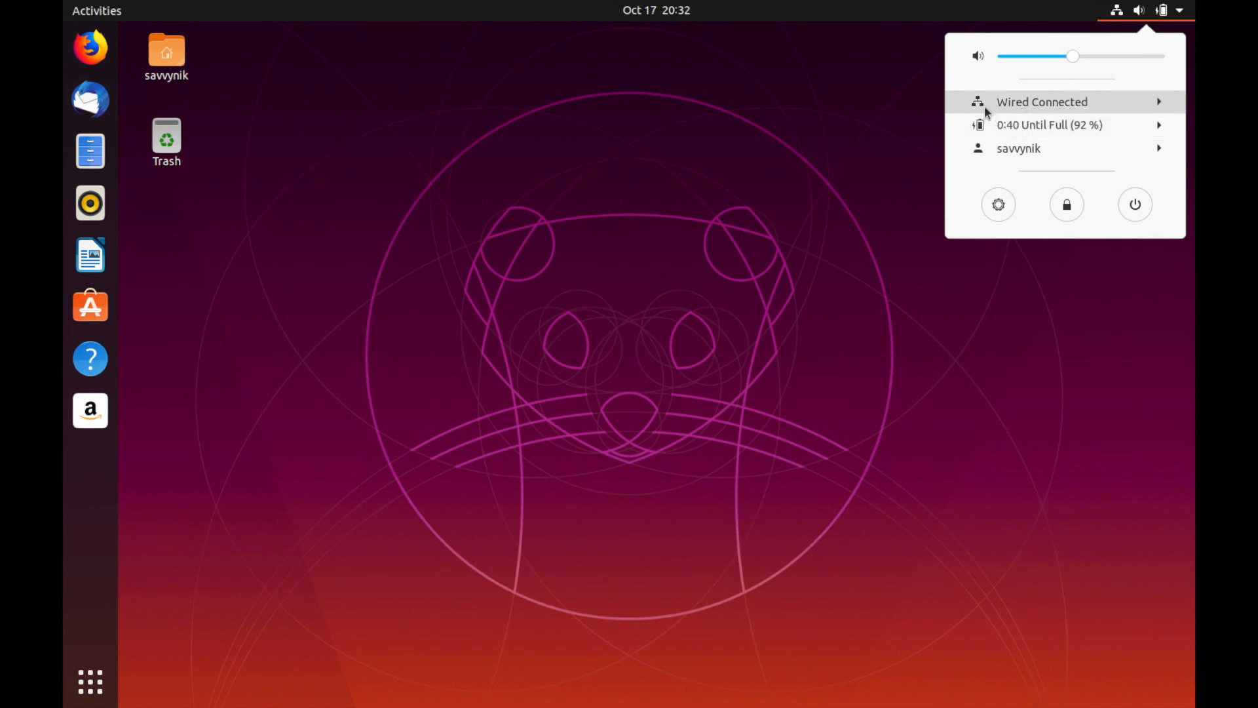
mouse_move(1000, 128)
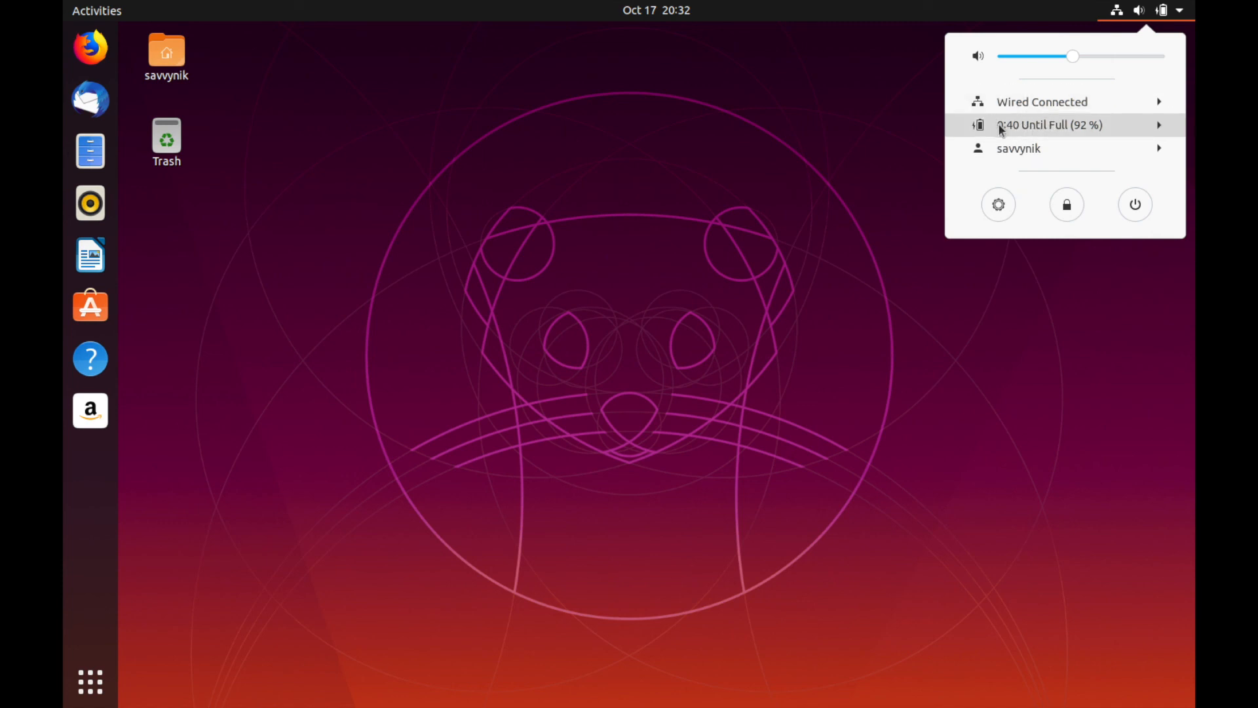
click(1042, 102)
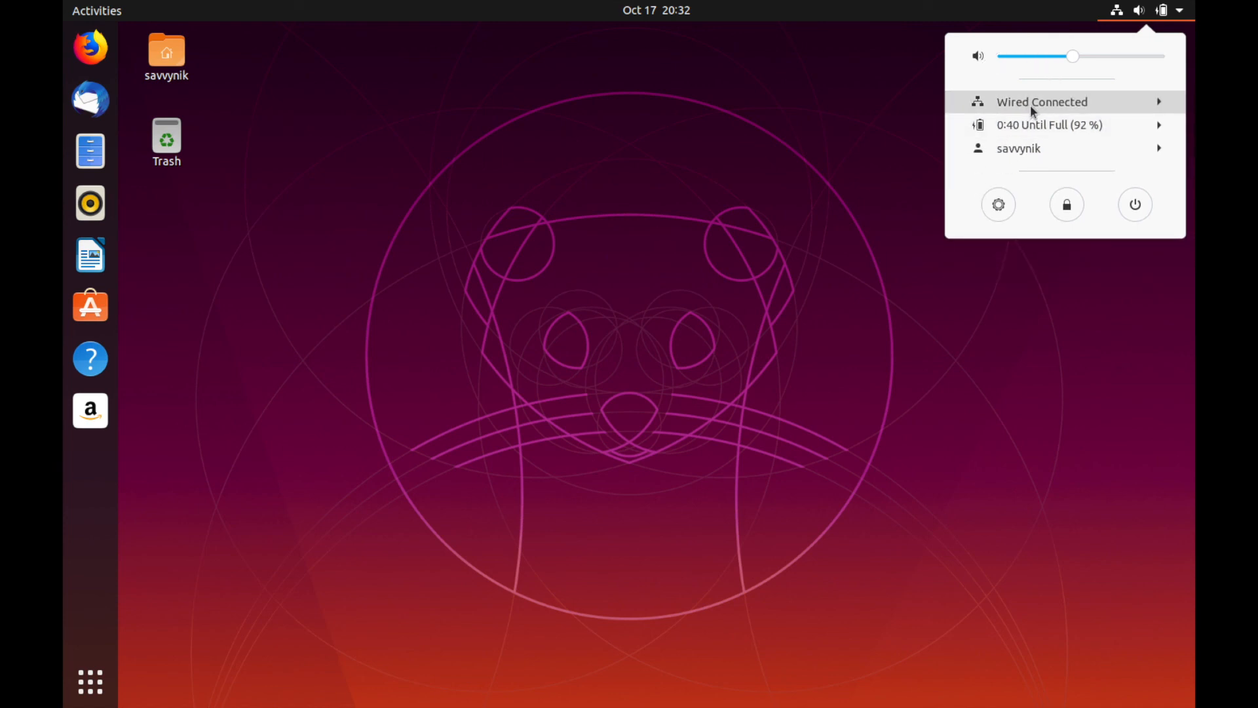
click(631, 209)
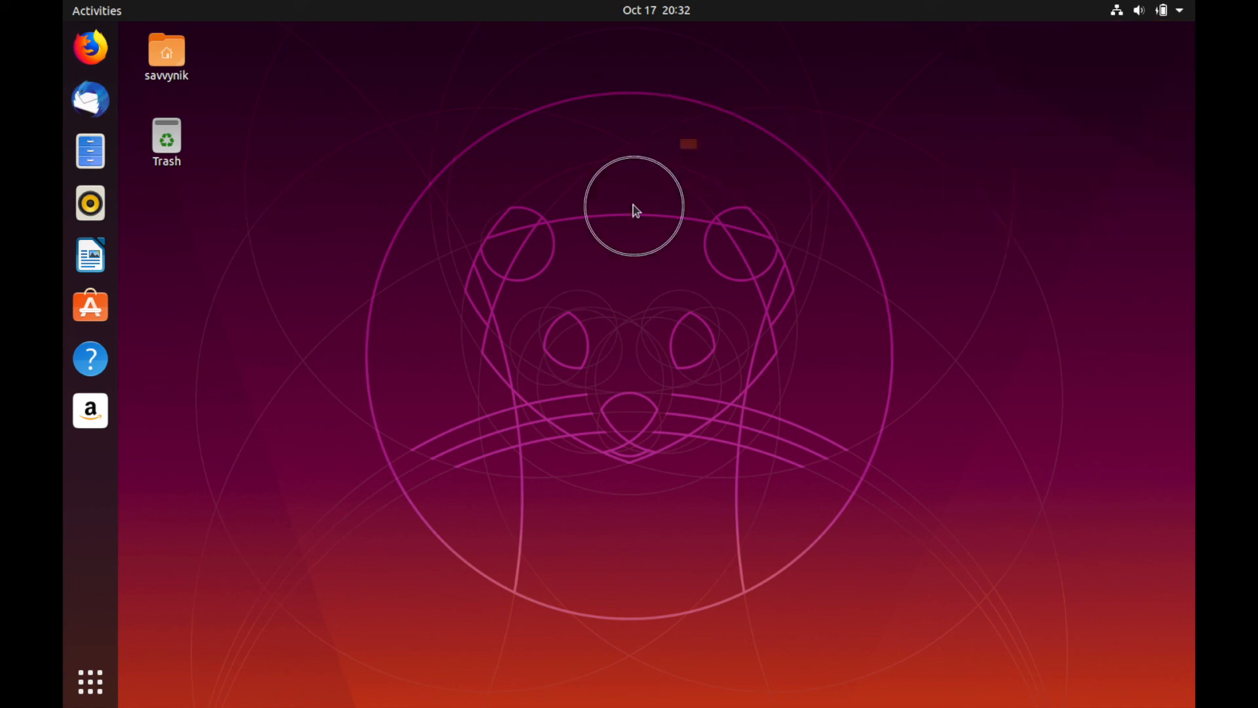
mouse_move(601, 121)
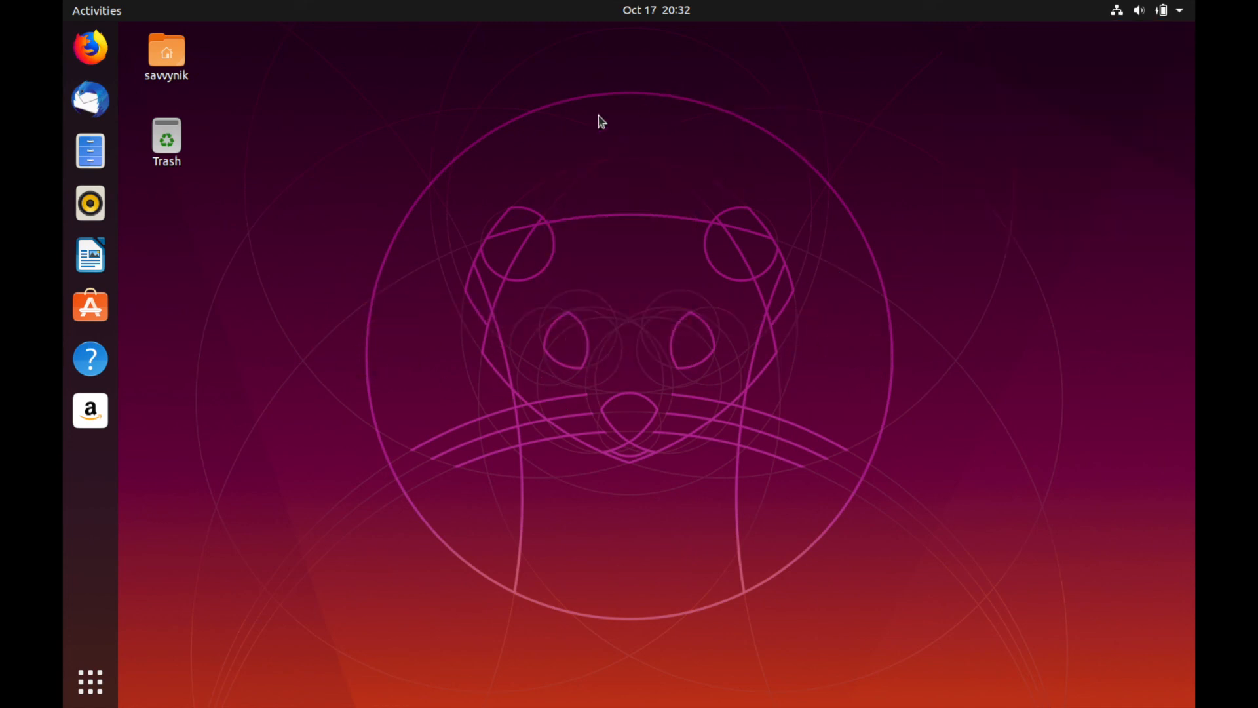
mouse_move(886, 317)
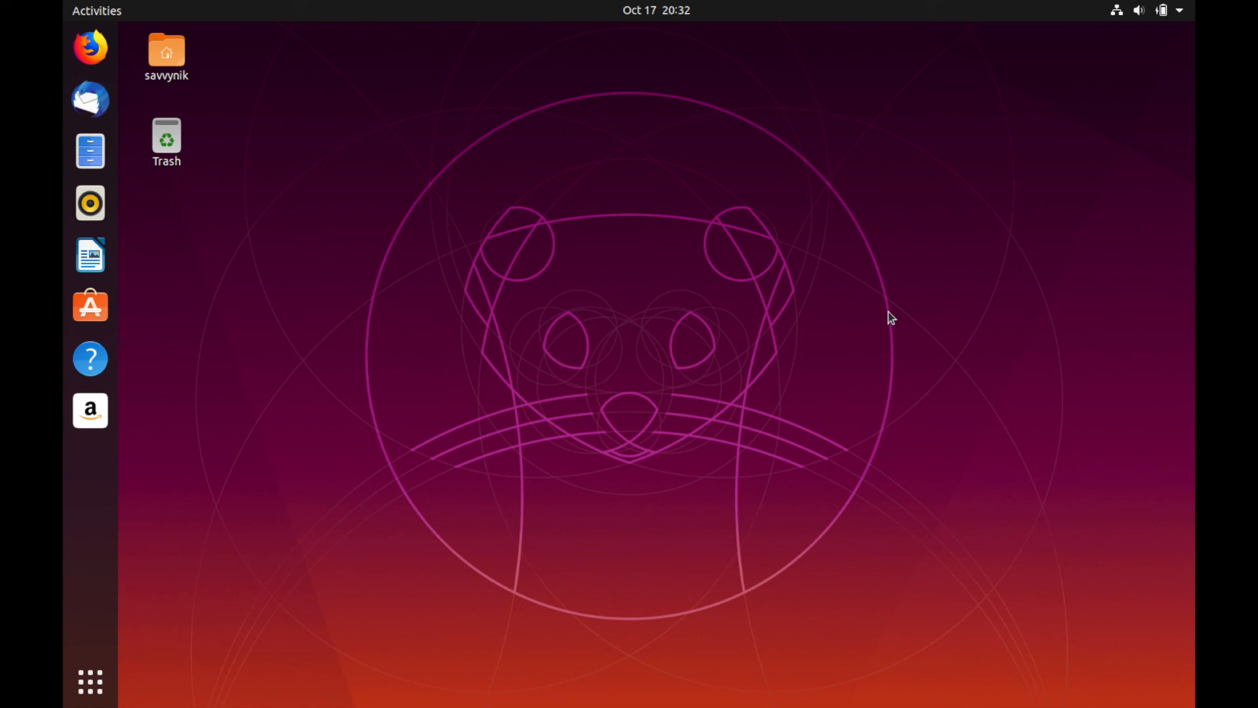
Set the snowy mountain photo as the desktop background only via Change Background
right_click(891, 319)
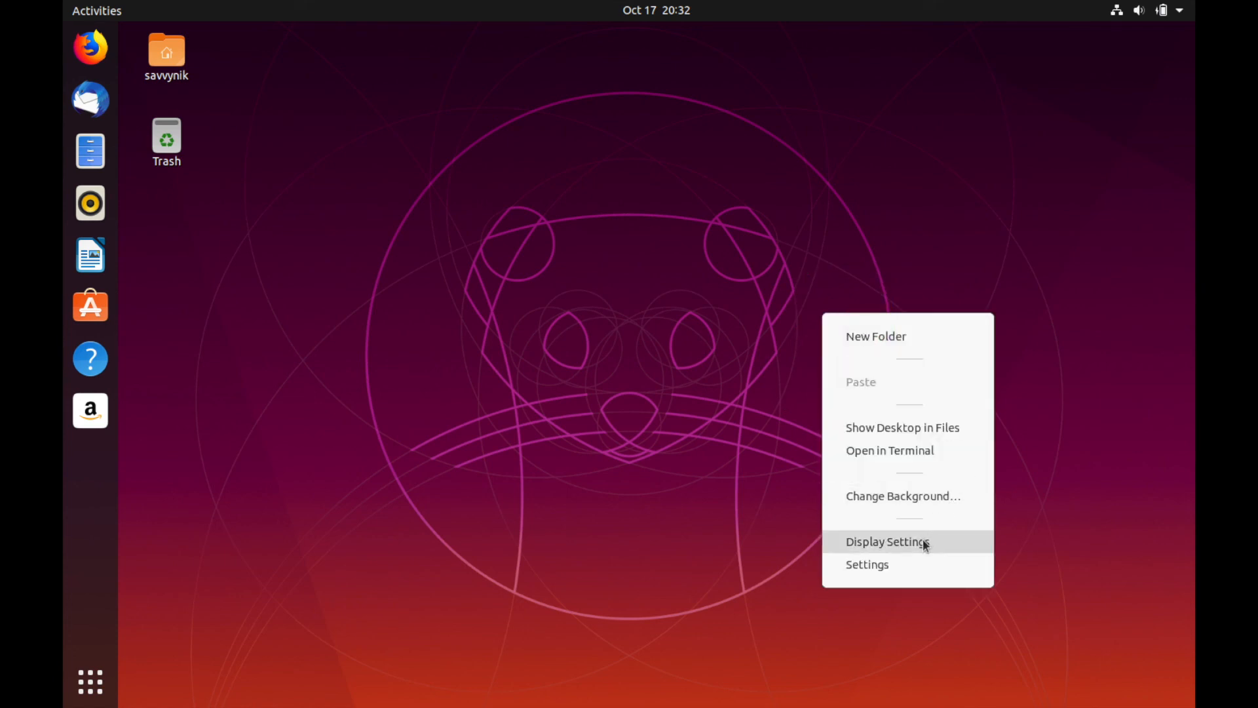
click(903, 542)
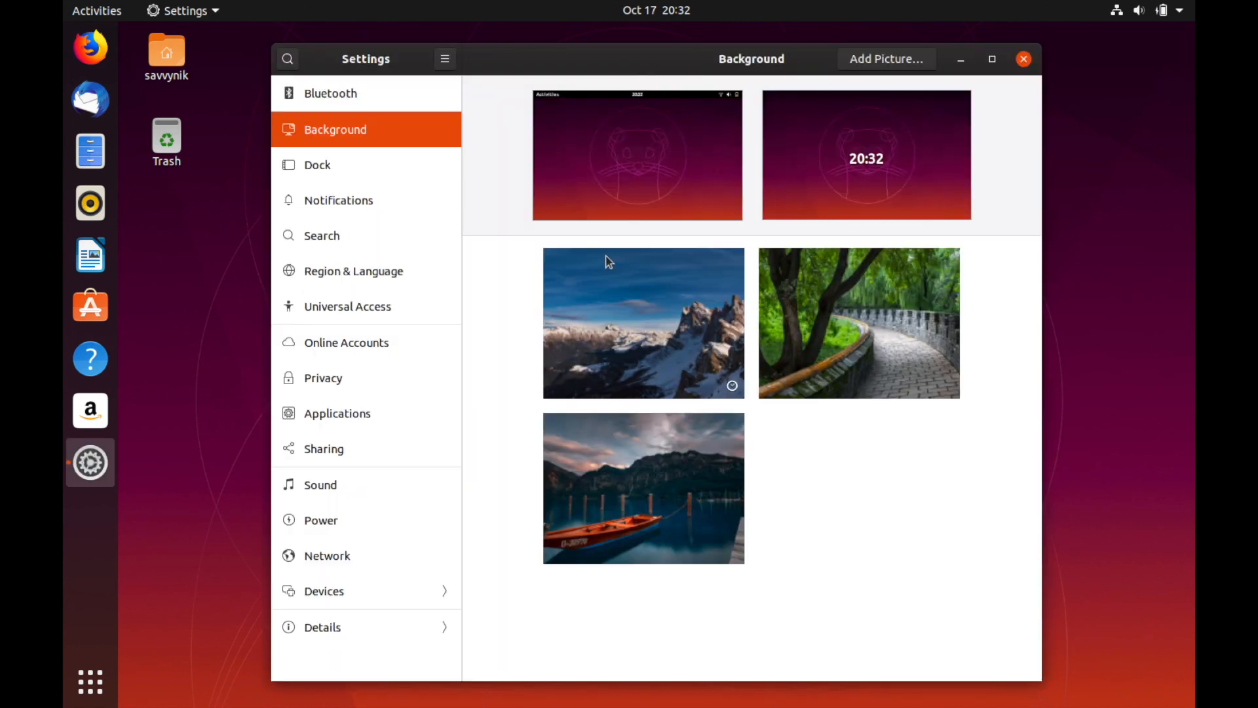
scroll(down, 3)
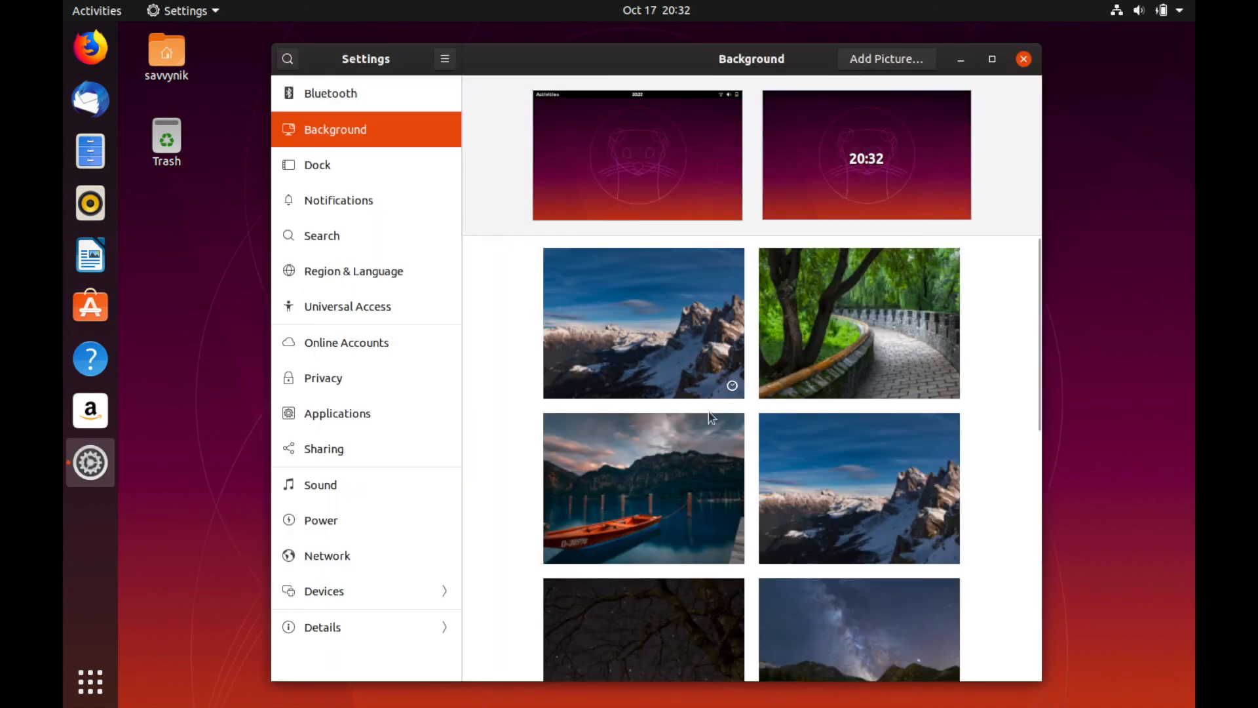
scroll(down, 3)
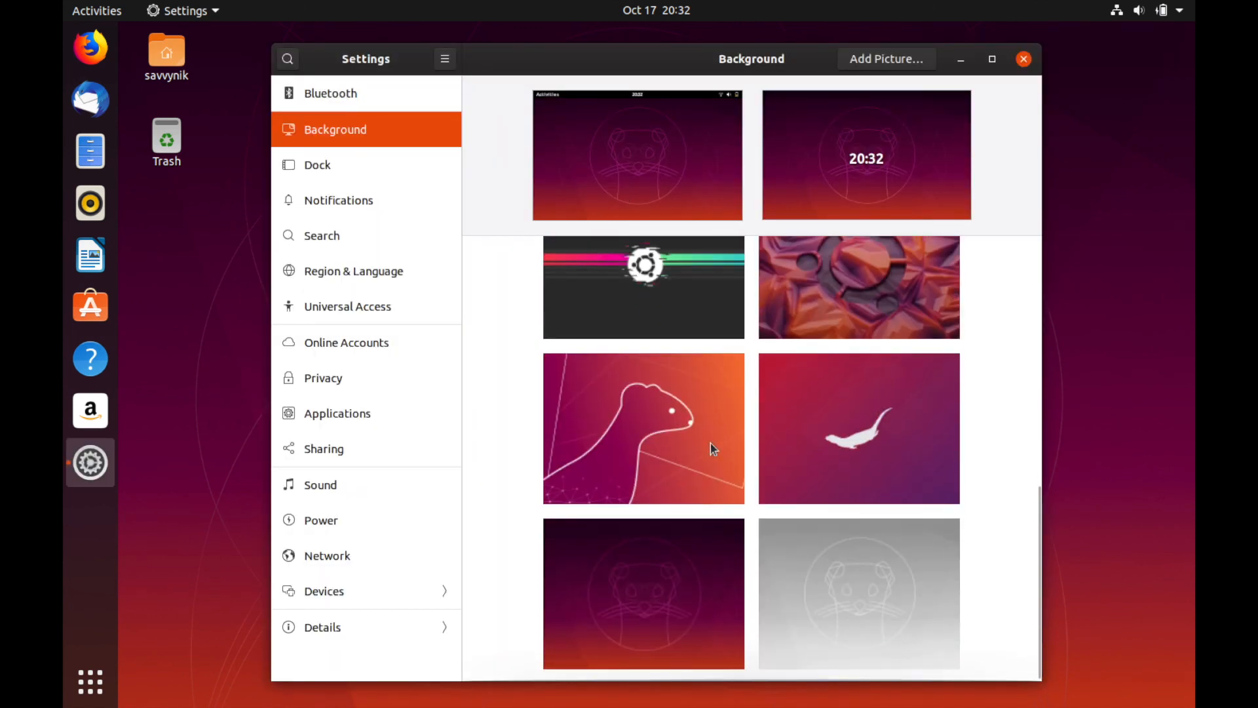
mouse_move(834, 422)
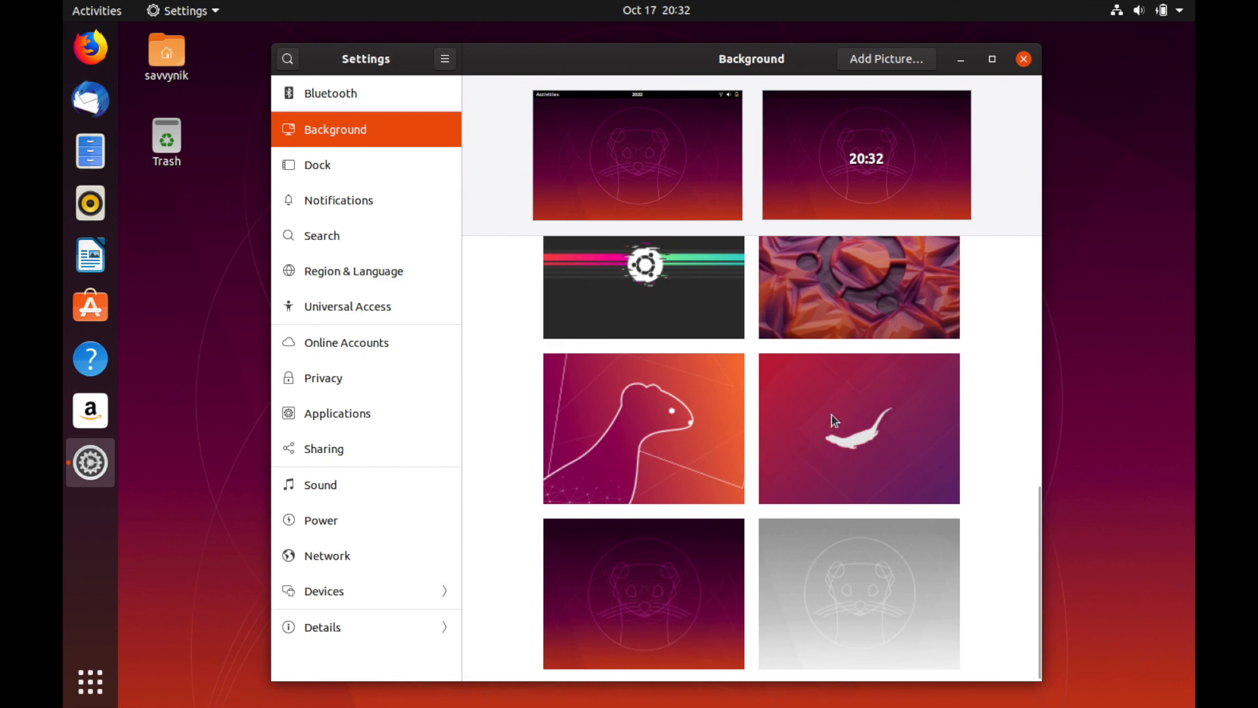
scroll(down, 3)
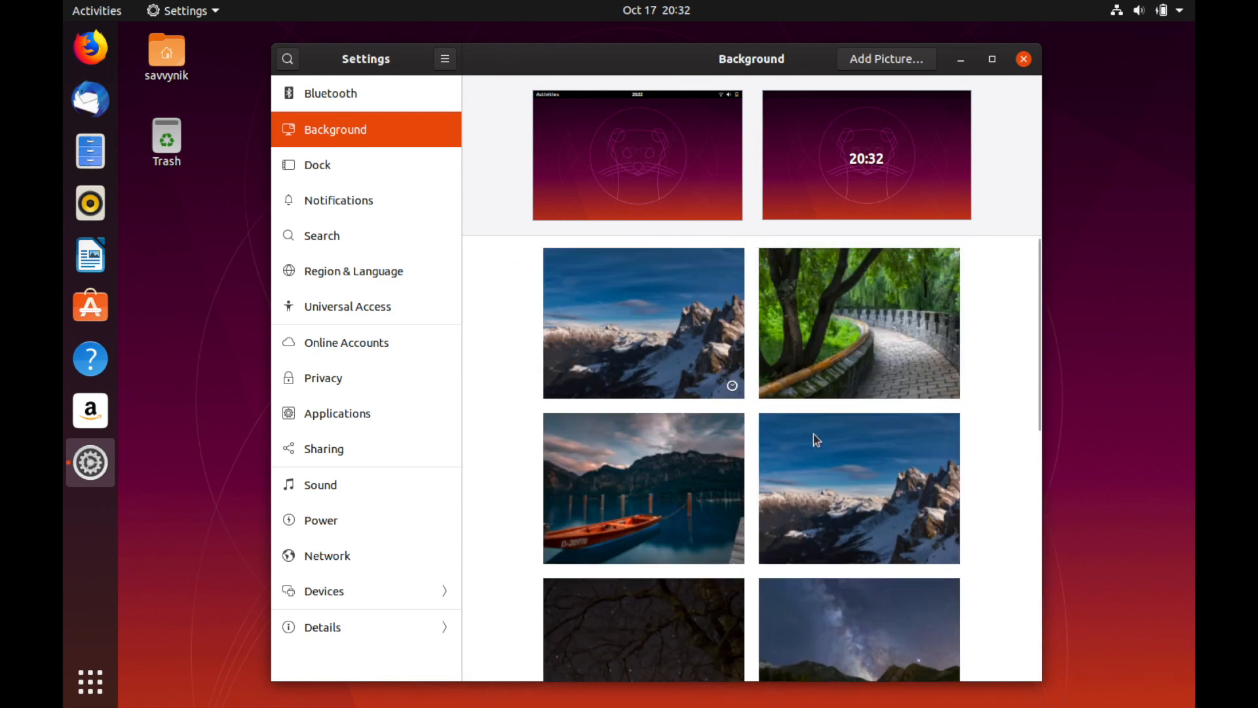
click(644, 324)
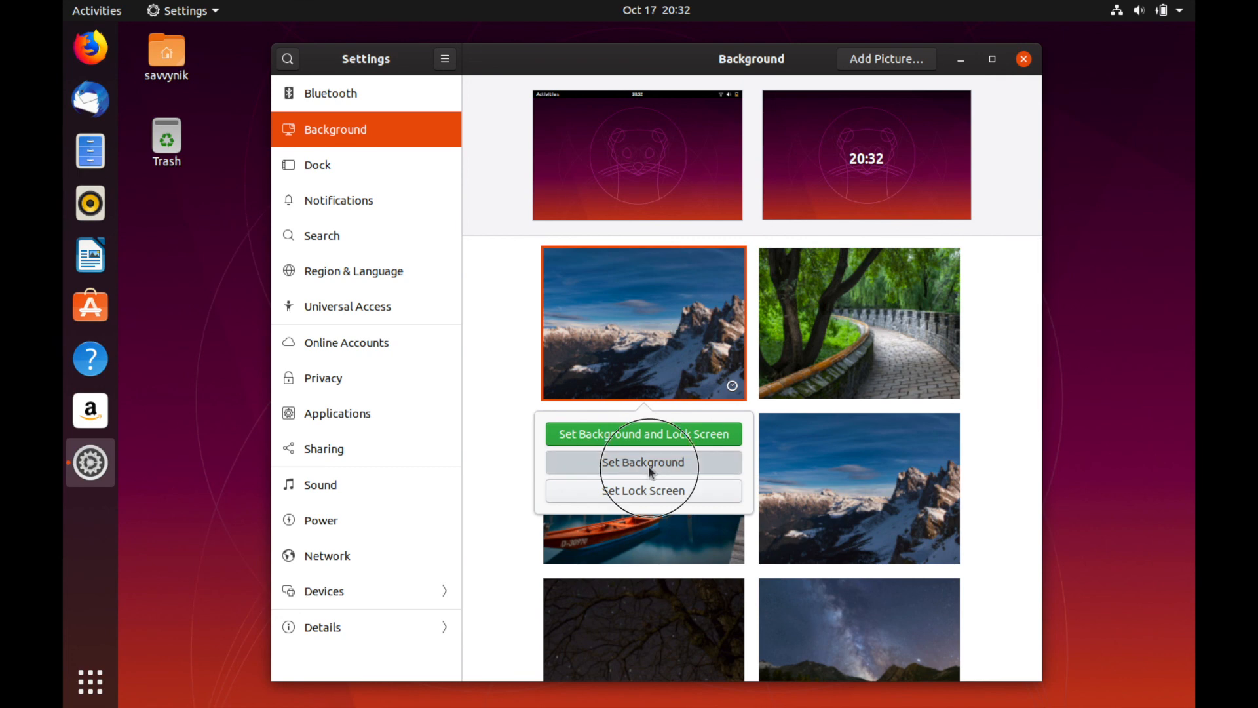
click(643, 461)
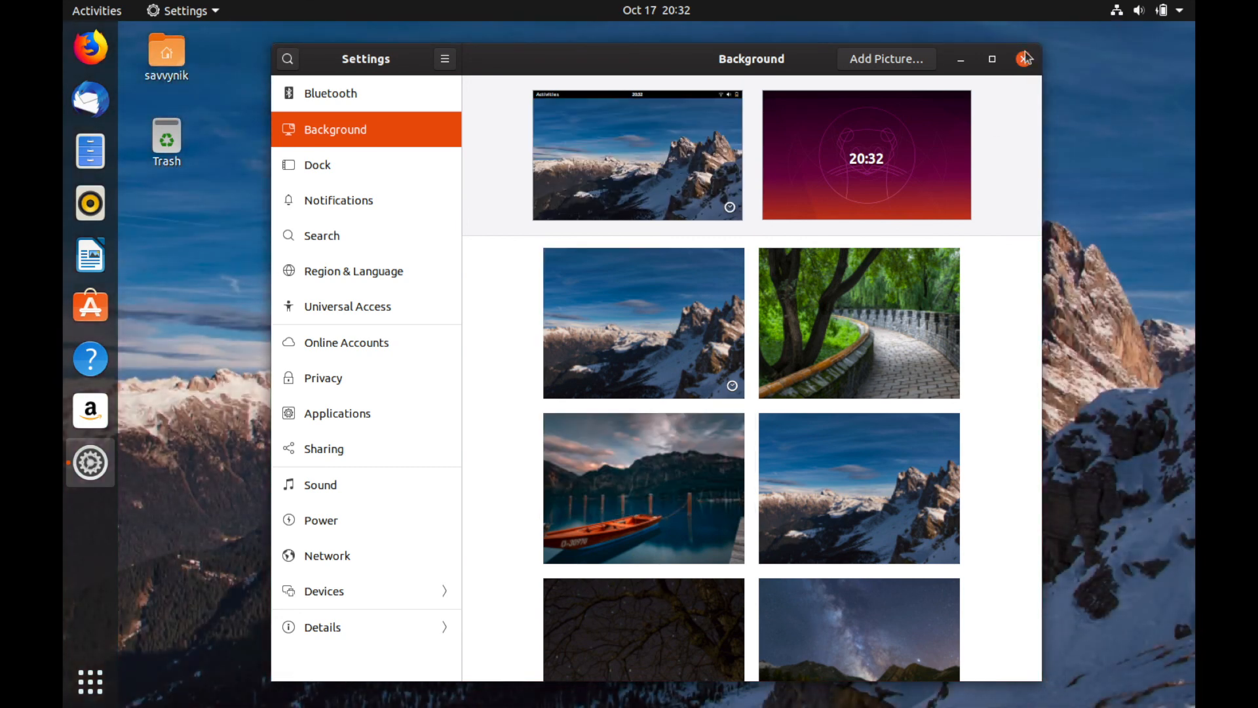
Close Settings, briefly open a Terminal from the desktop and close it
click(1023, 59)
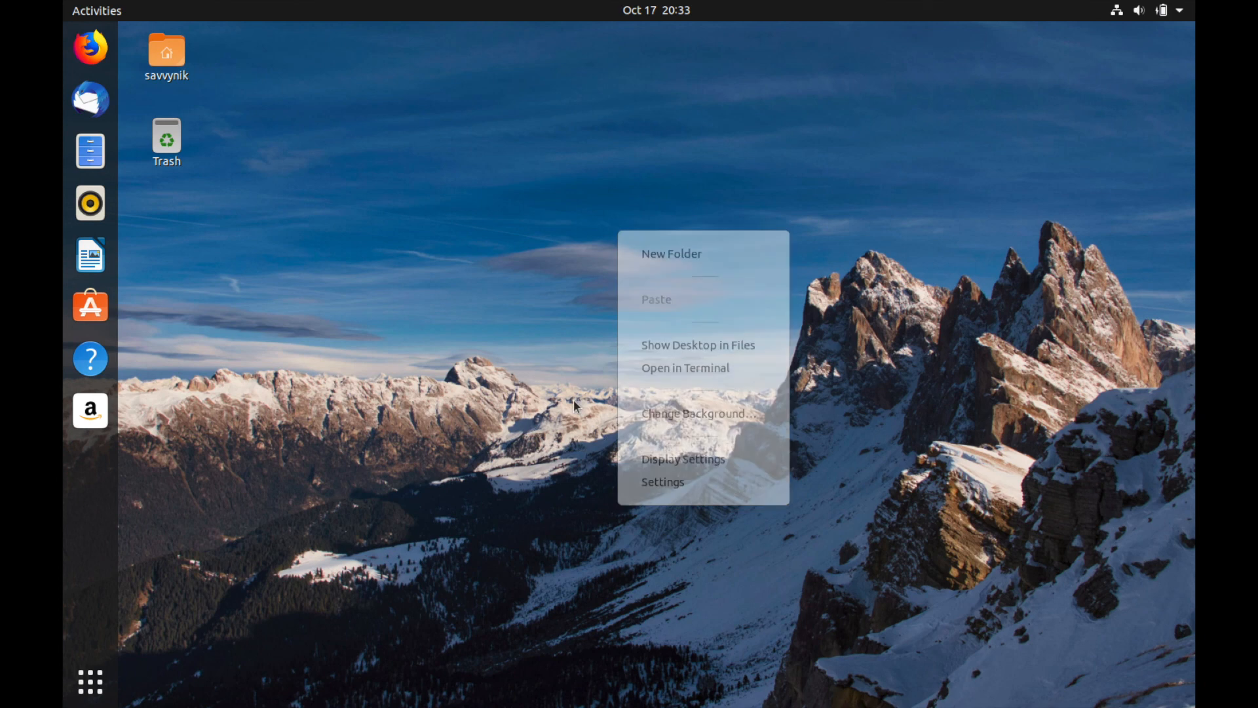
click(695, 202)
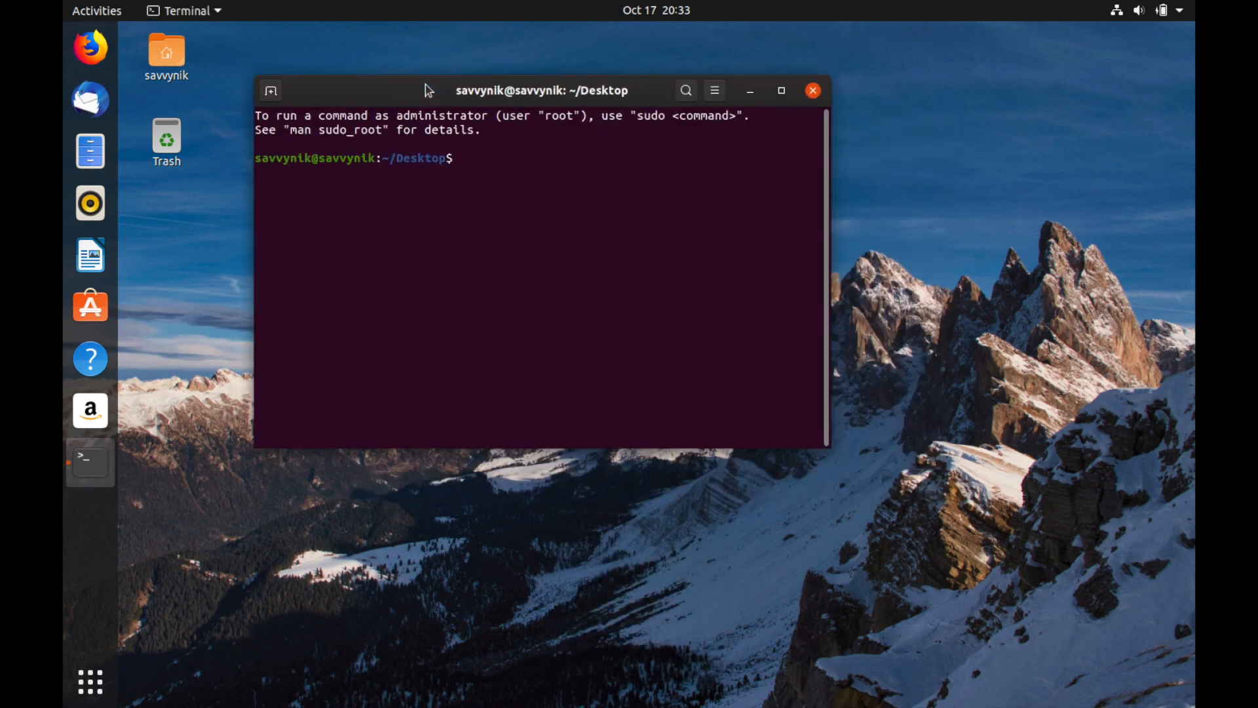
click(812, 91)
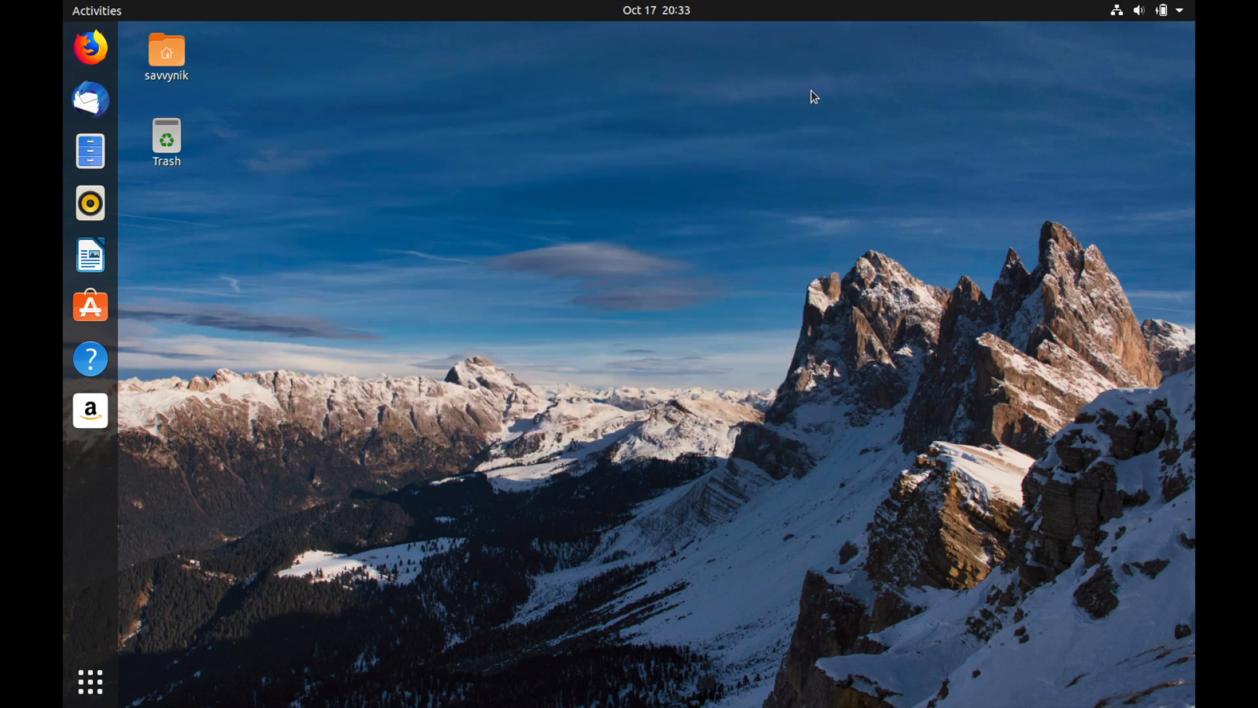